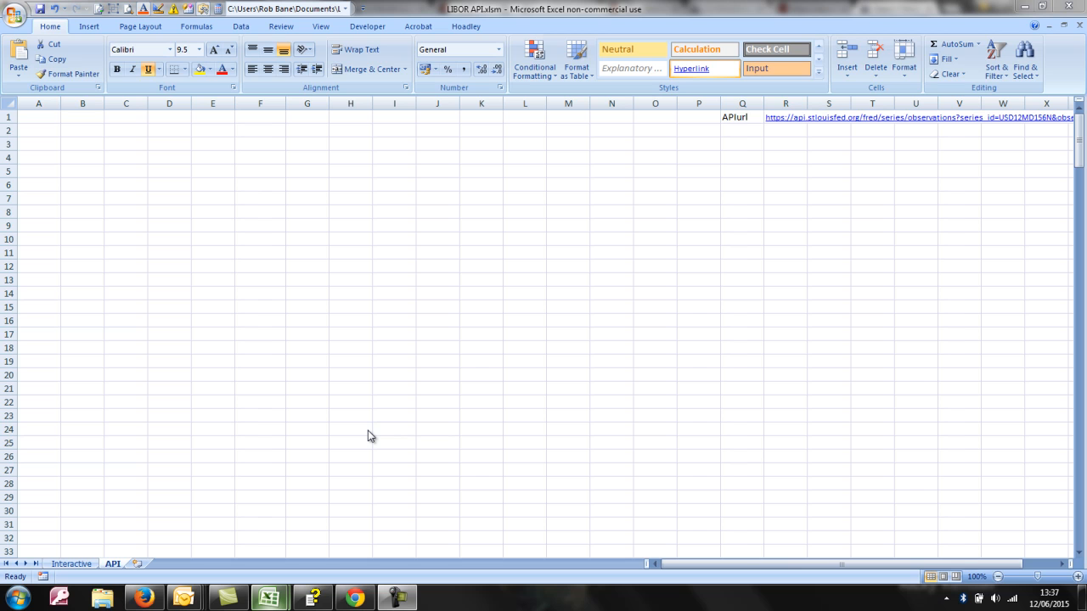
pyautogui.moveTo(710, 194)
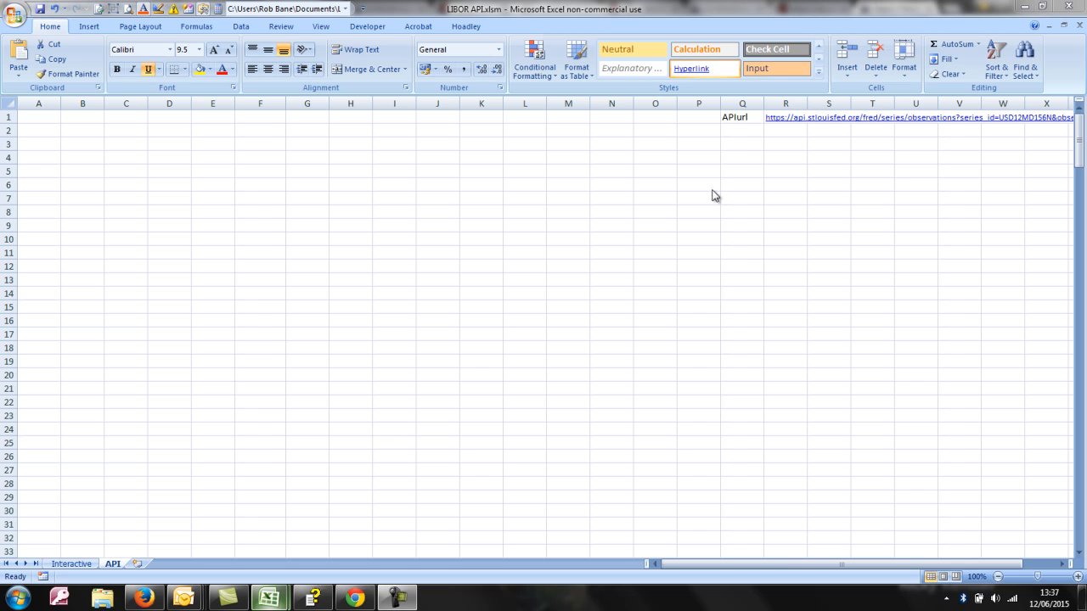
# Select the APIurl label cell in the Excel sheet to review the request URL.
pyautogui.click(740, 131)
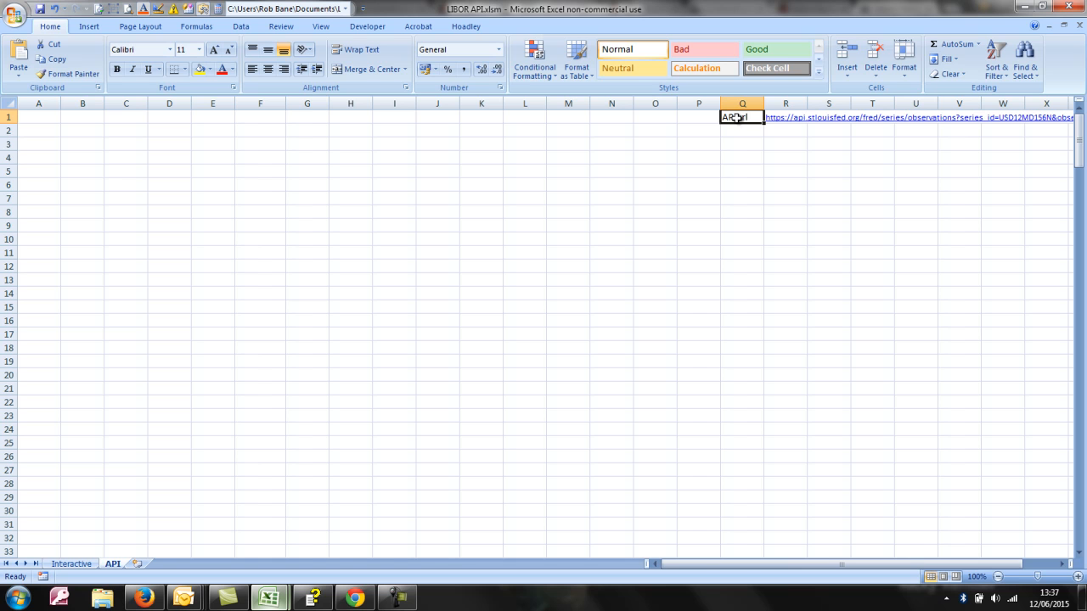
pyautogui.moveTo(748, 132)
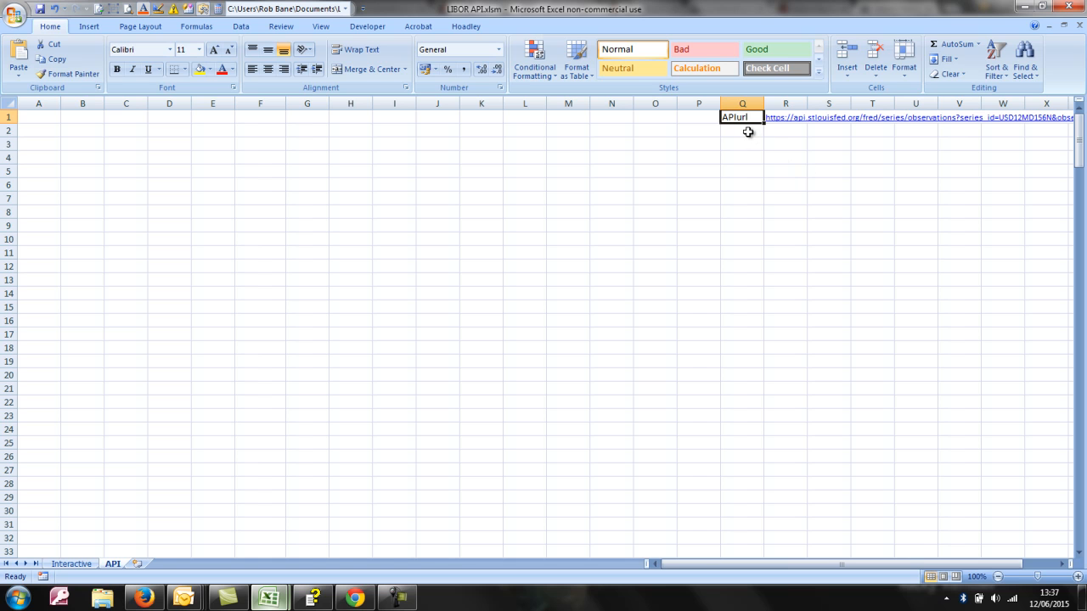
pyautogui.click(740, 131)
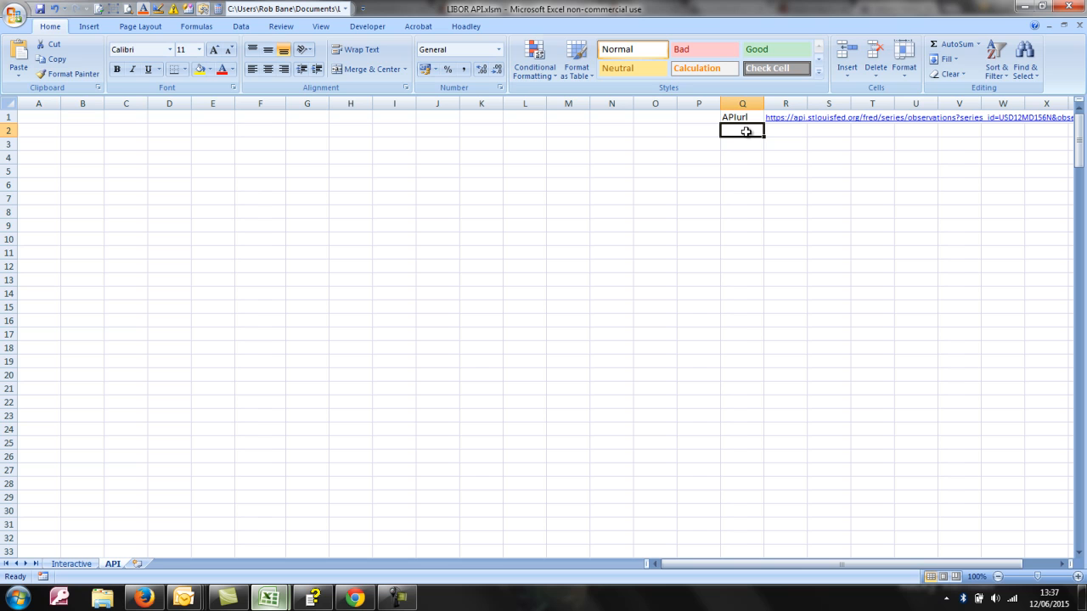
pyautogui.click(741, 115)
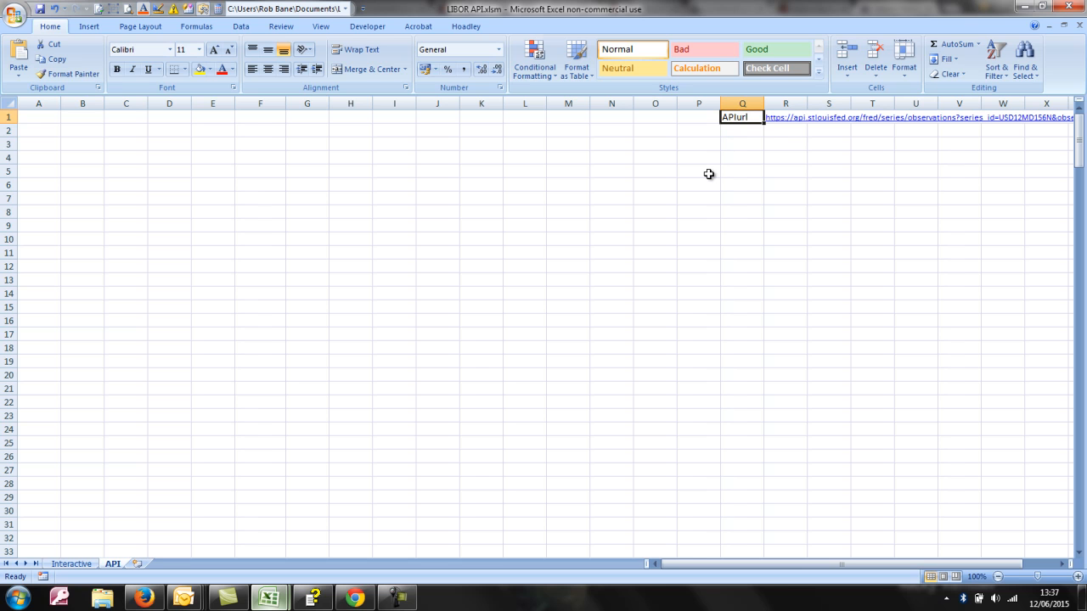
pyautogui.moveTo(672, 184)
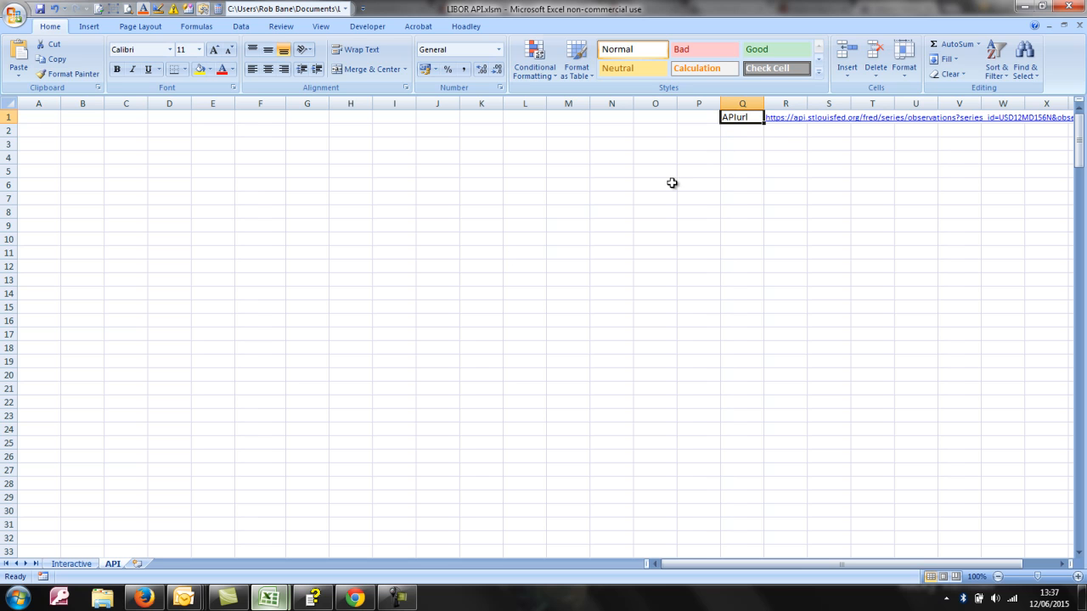
pyautogui.moveTo(184, 491)
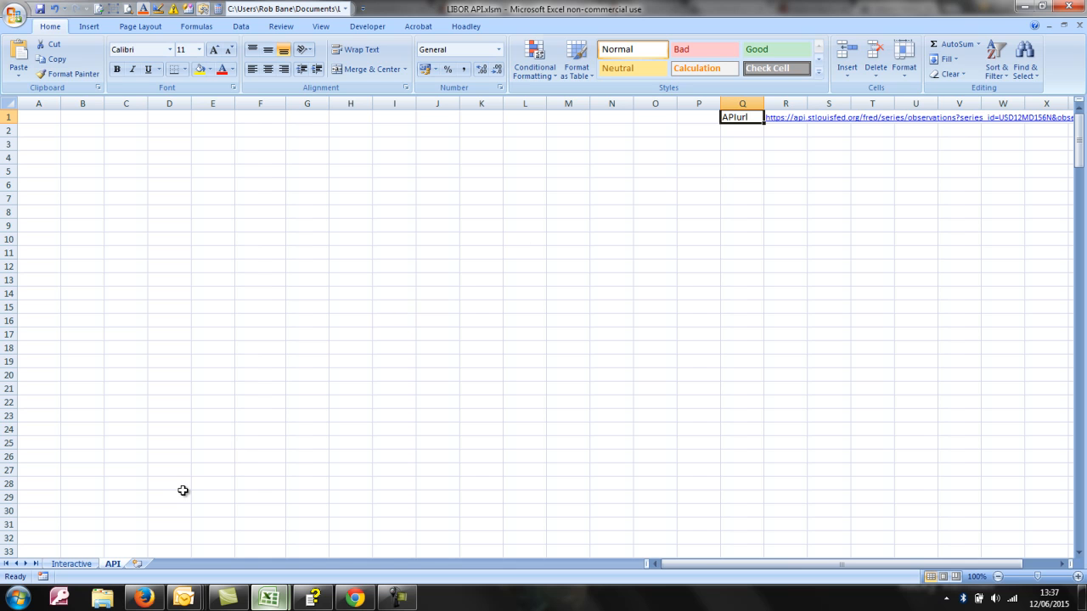
pyautogui.moveTo(386, 435)
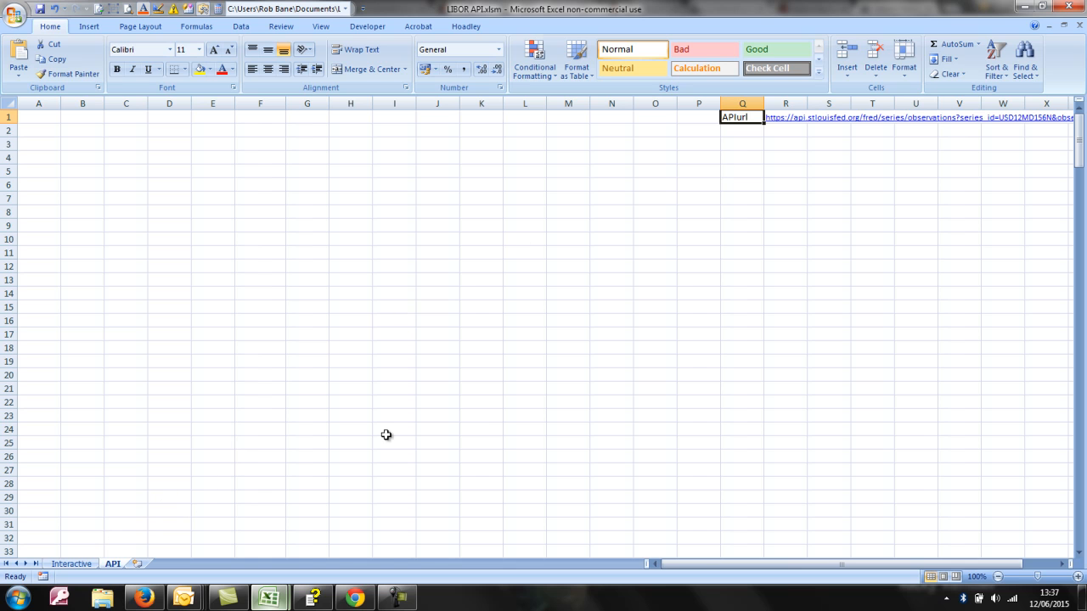
pyautogui.moveTo(788, 138)
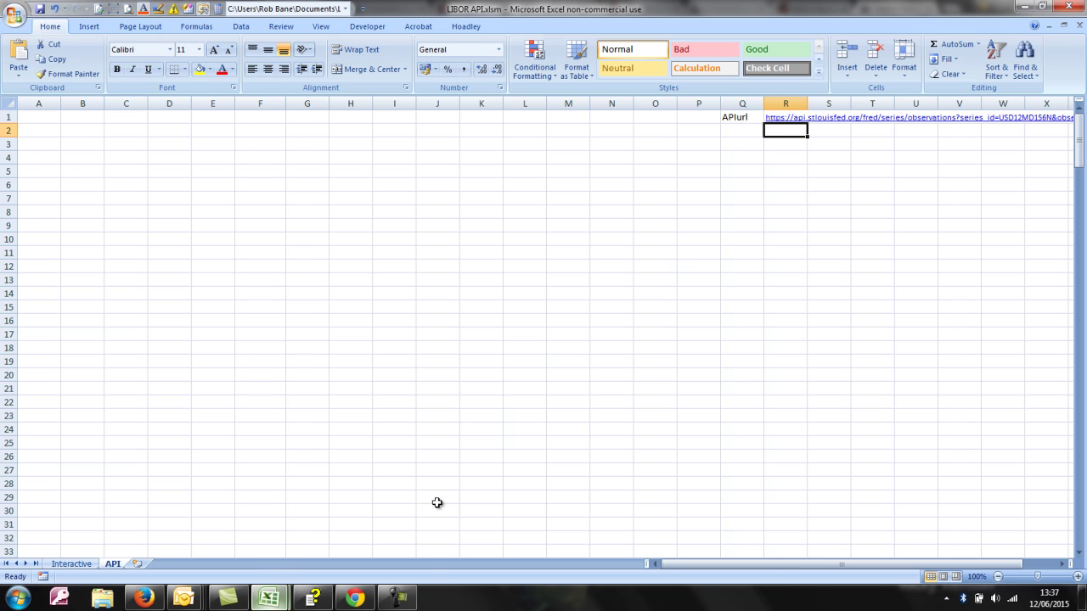
# In Chrome, show the FRED API's XML observations response for the overnight GBP LIBOR series.
pyautogui.click(355, 596)
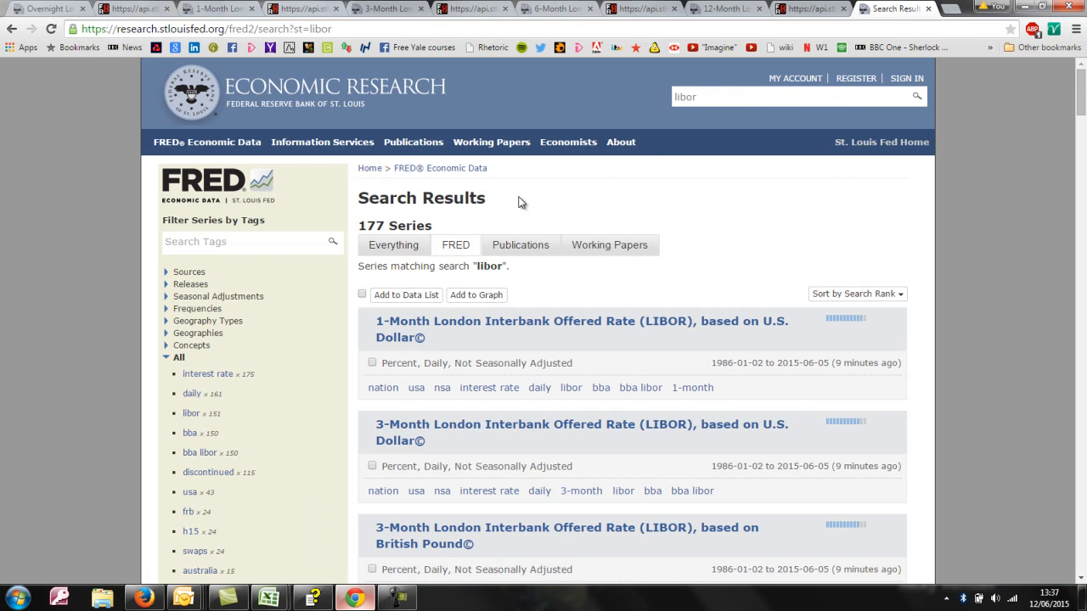
pyautogui.moveTo(296, 109)
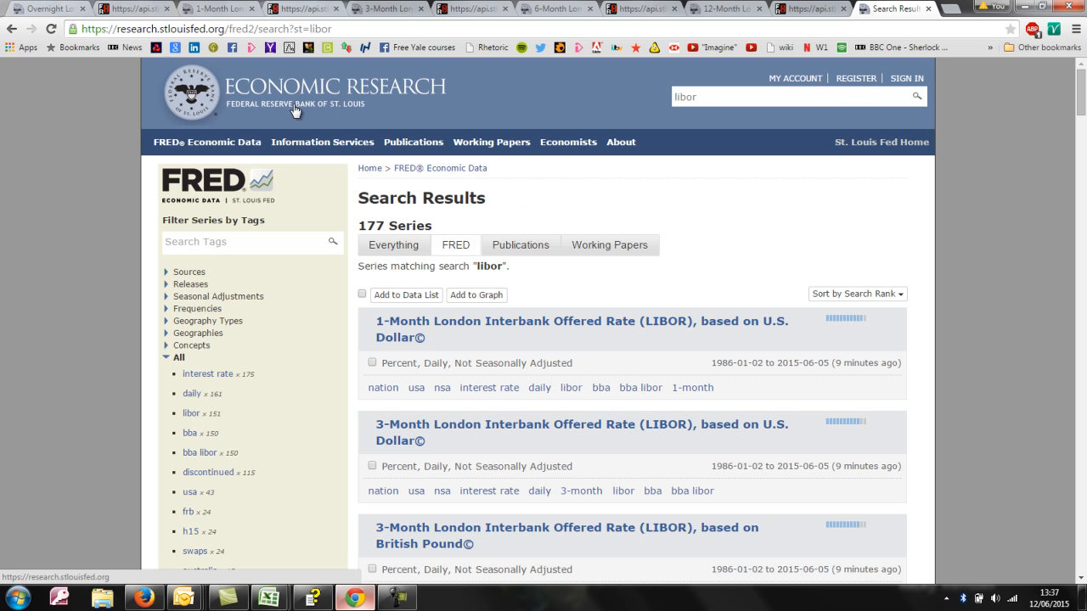
pyautogui.moveTo(275, 104)
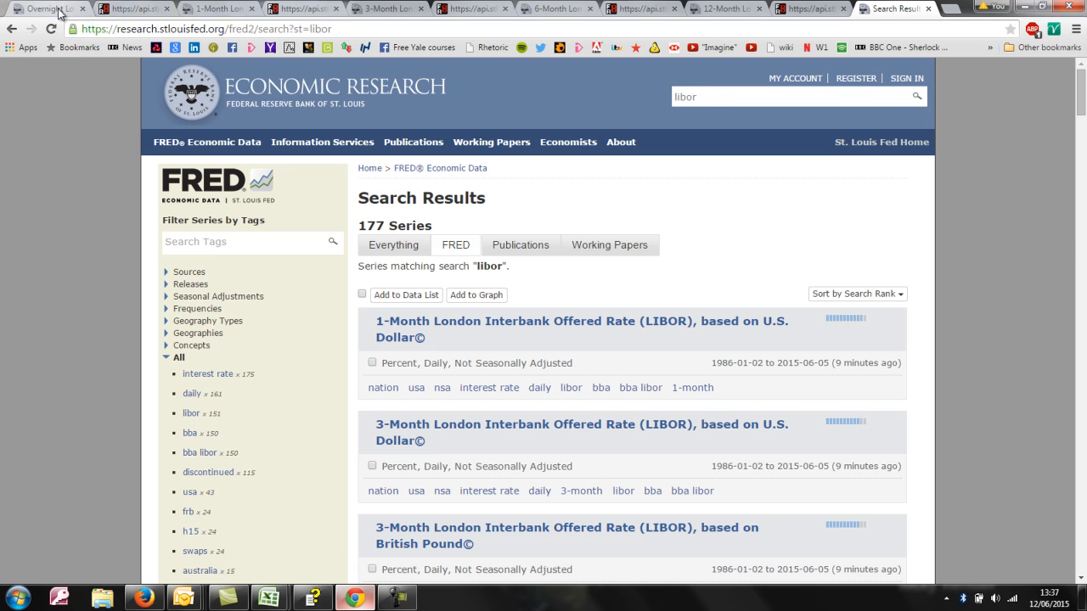
pyautogui.click(51, 10)
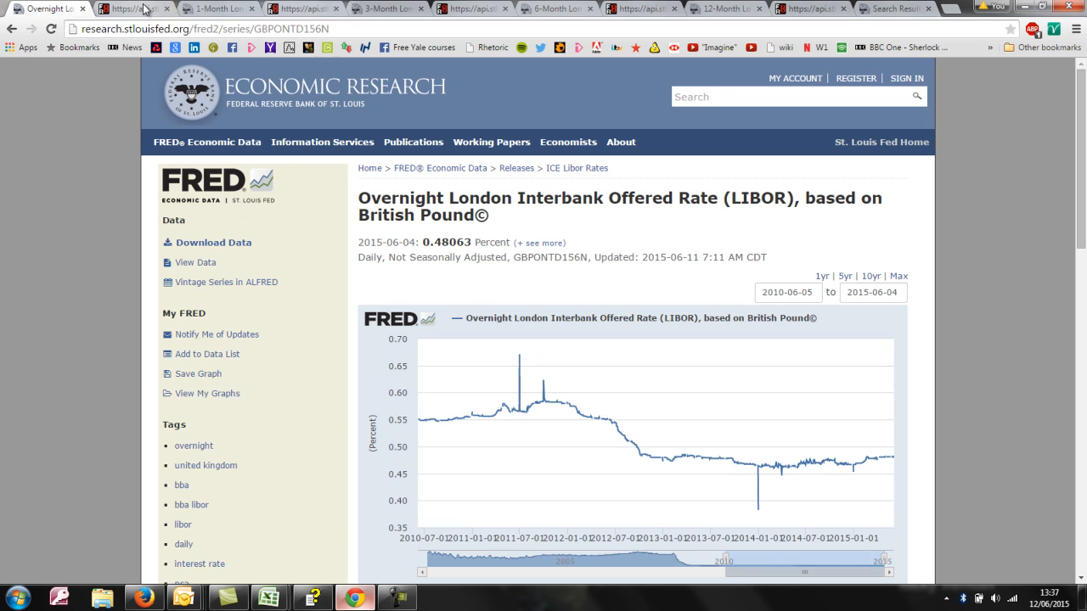
pyautogui.click(133, 10)
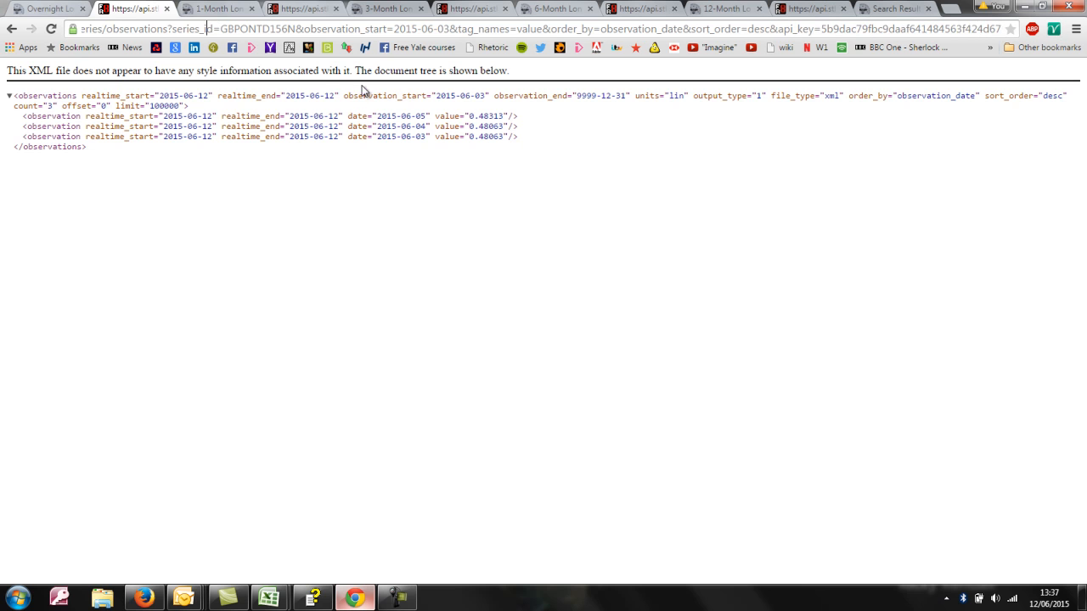
pyautogui.moveTo(272, 598)
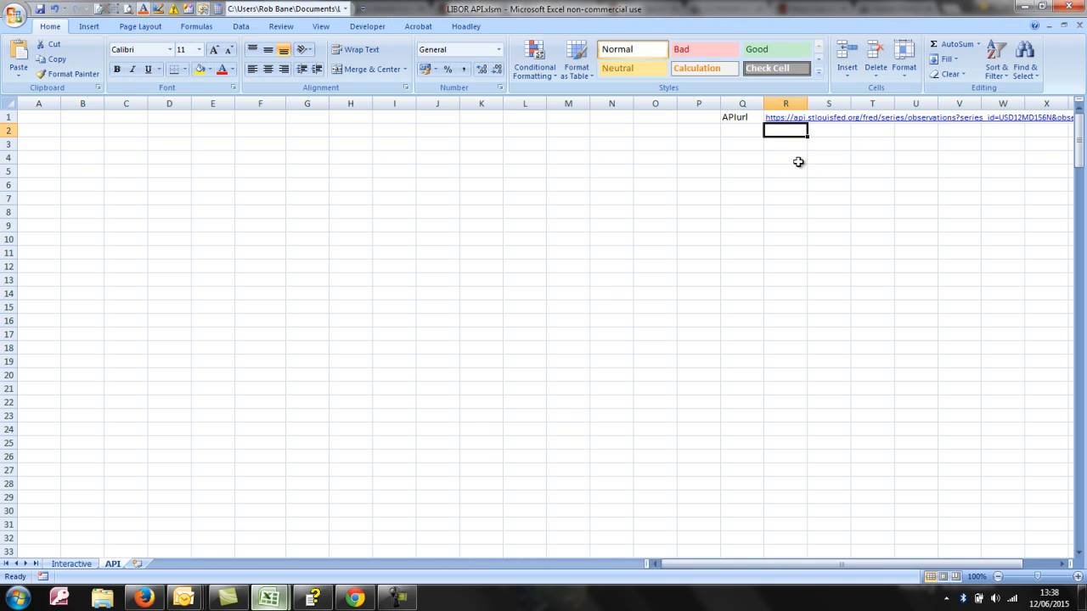
# Select the API URL cell and open the Visual Basic editor from the Developer ribbon.
pyautogui.click(785, 117)
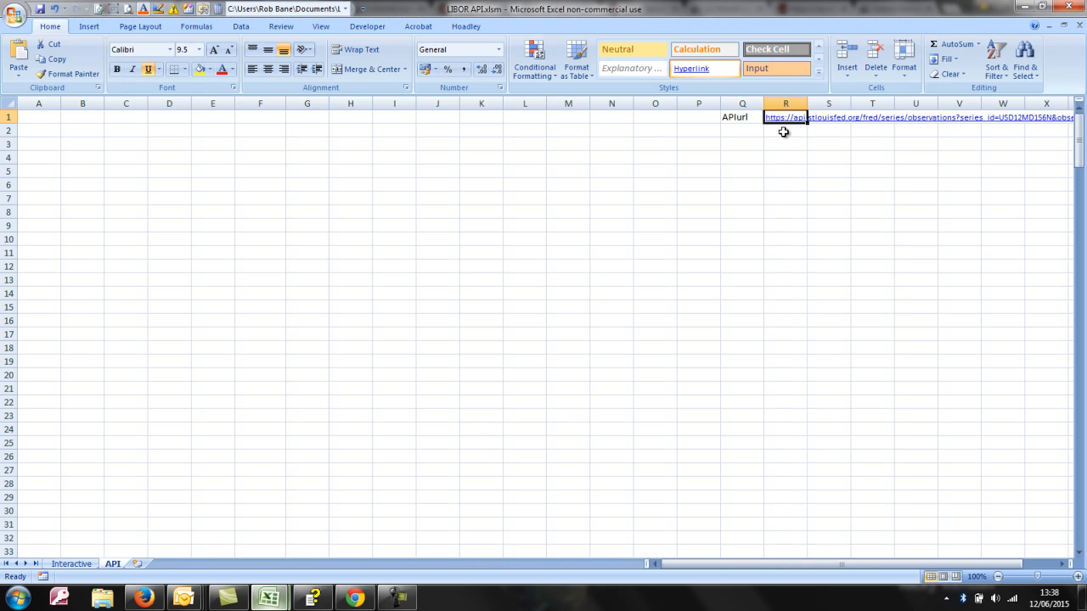
pyautogui.moveTo(367, 27)
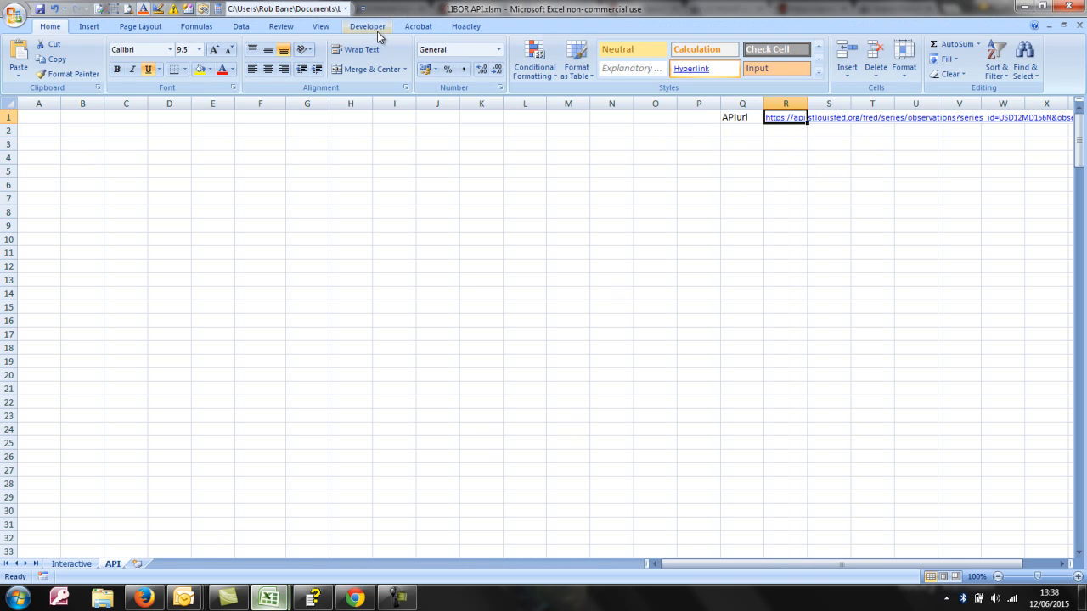
pyautogui.click(319, 28)
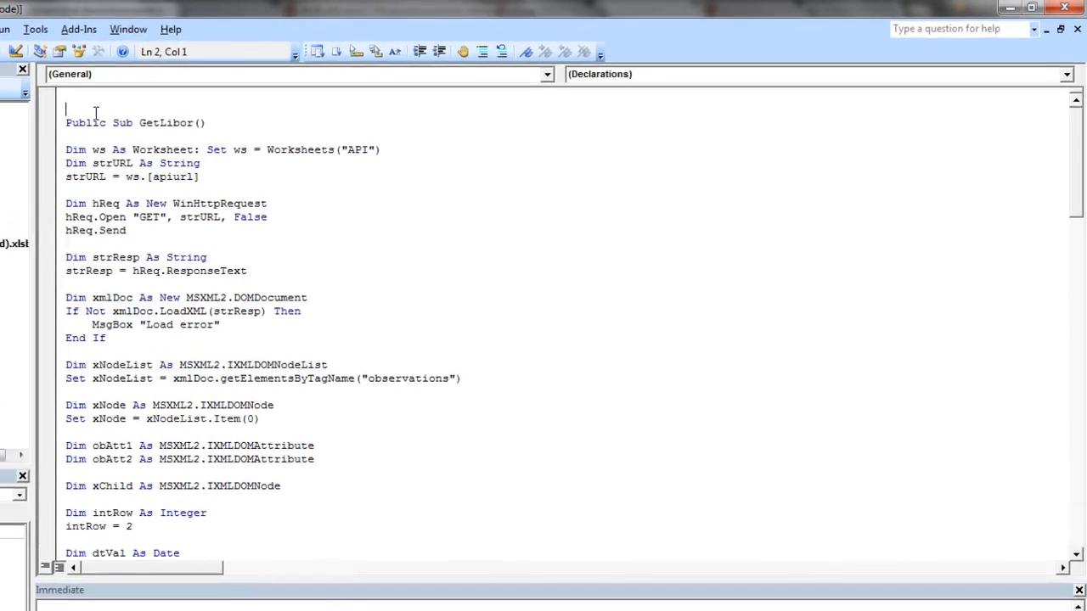
pyautogui.click(333, 257)
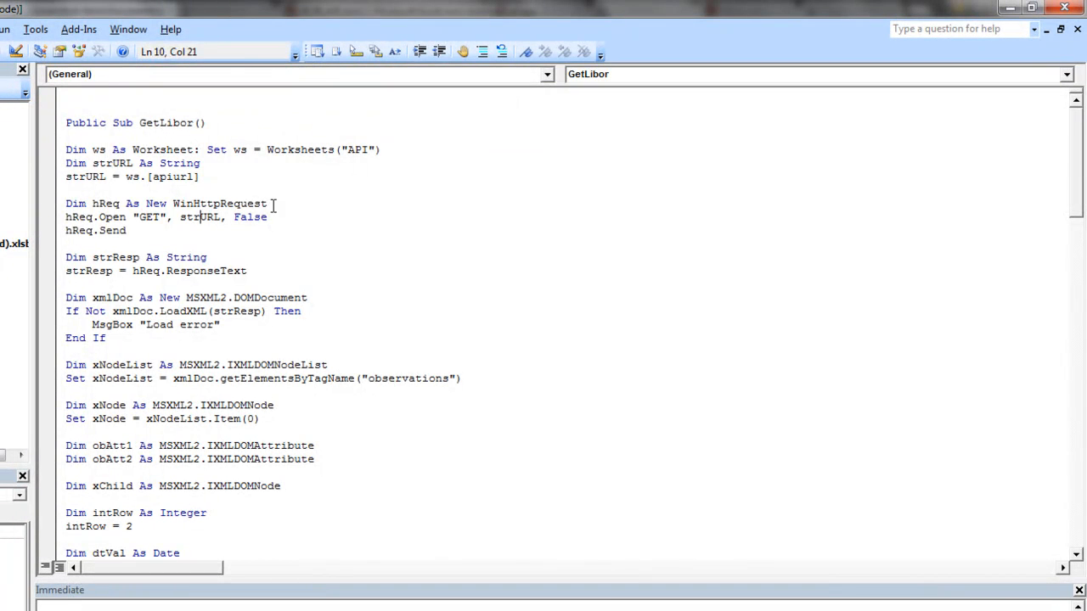
pyautogui.doubleClick(220, 204)
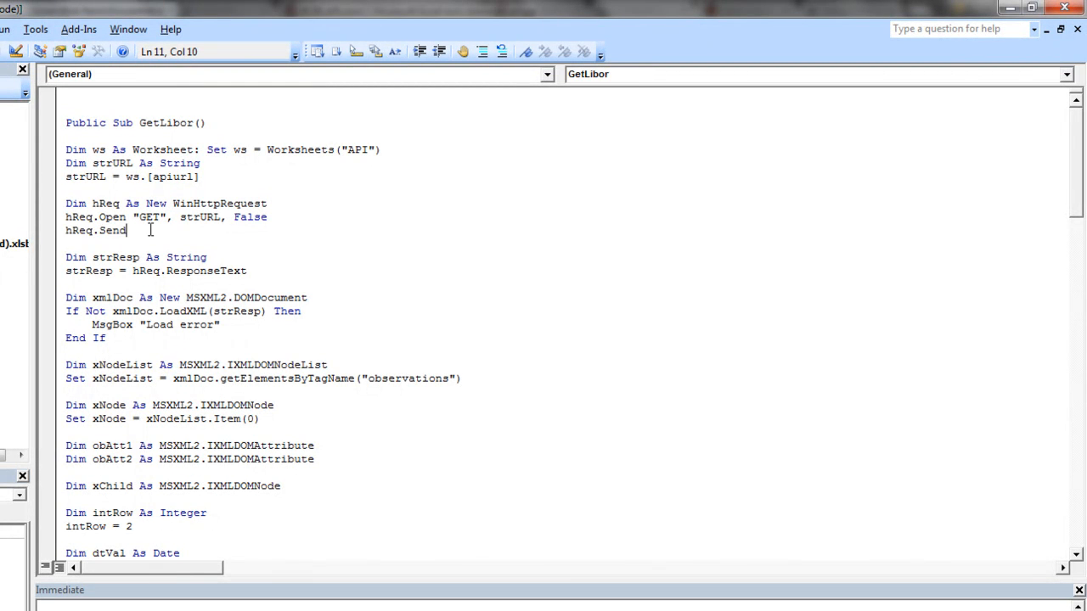
pyautogui.click(72, 231)
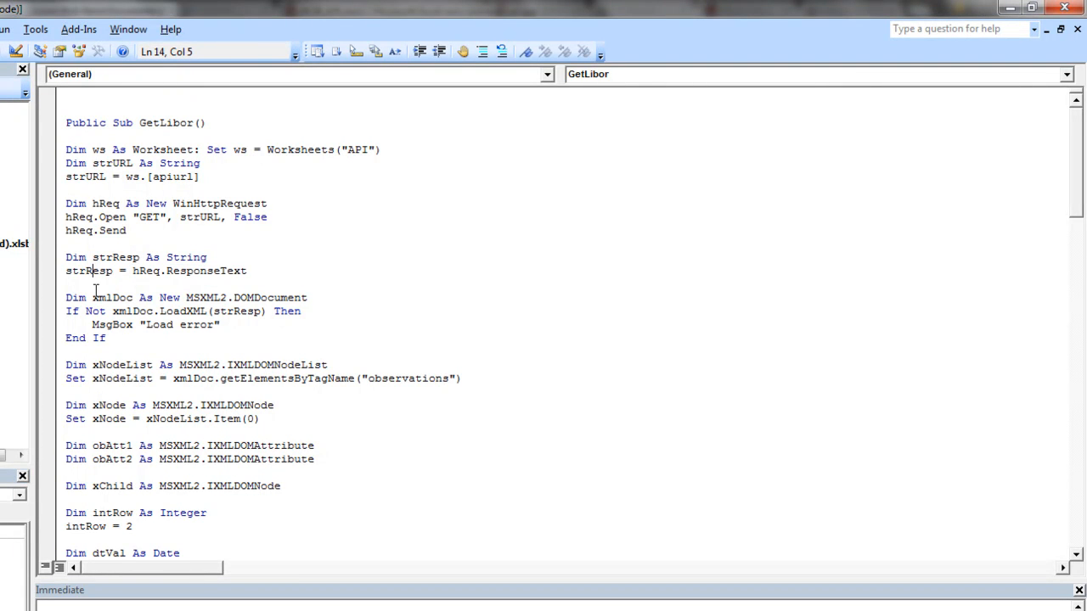
pyautogui.click(111, 297)
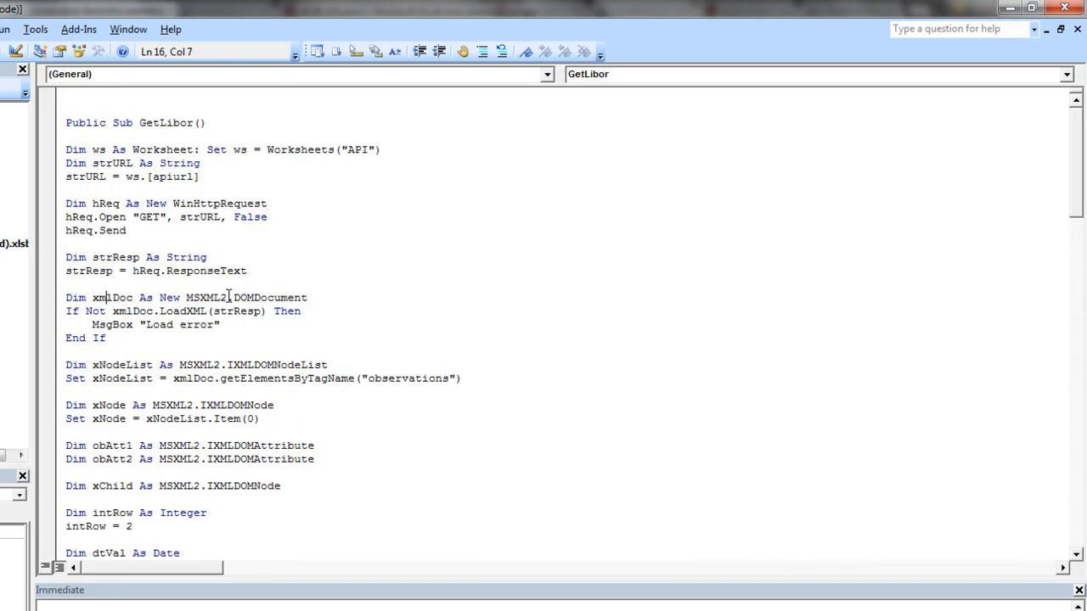
pyautogui.doubleClick(203, 298)
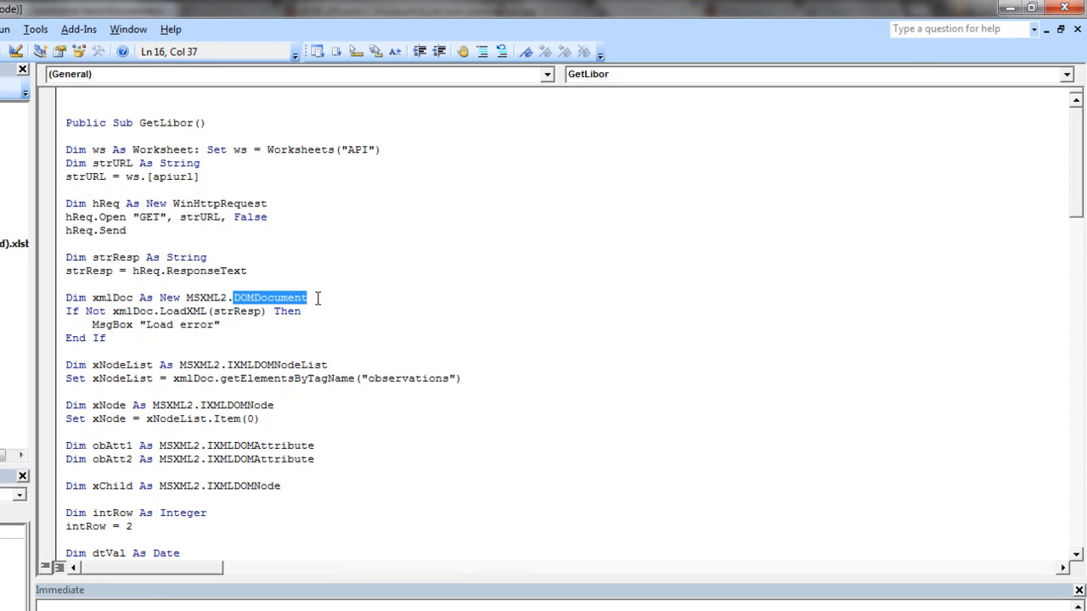
pyautogui.click(158, 313)
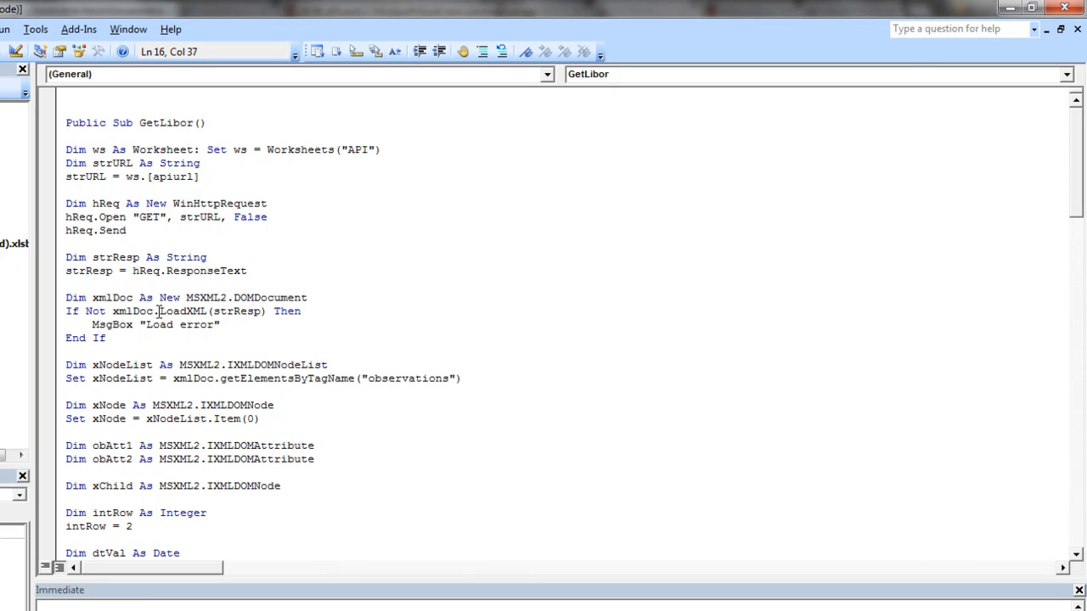
pyautogui.click(157, 325)
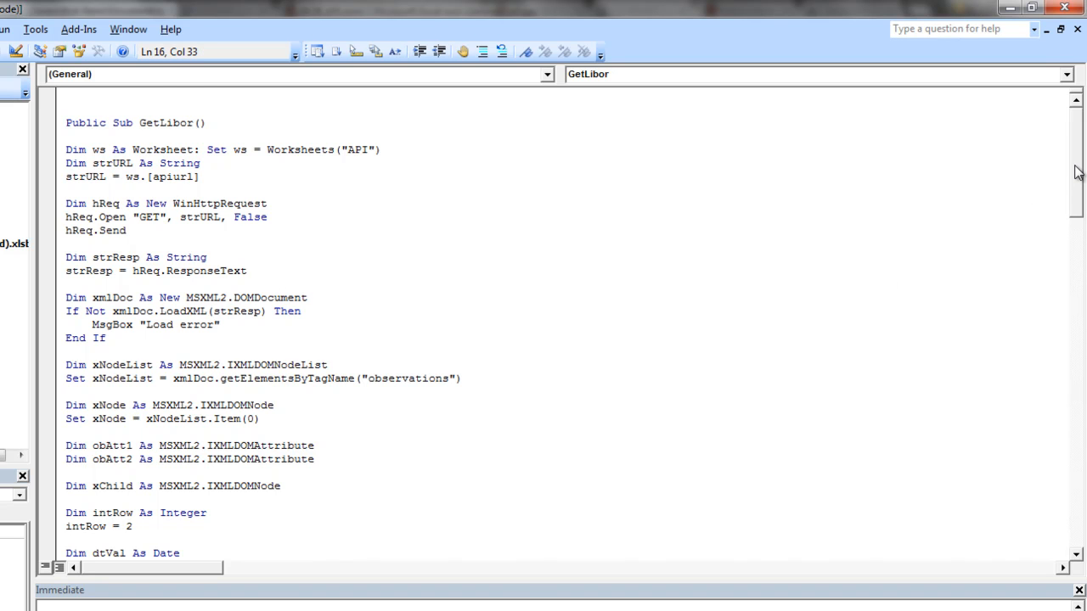
pyautogui.scroll(-3)
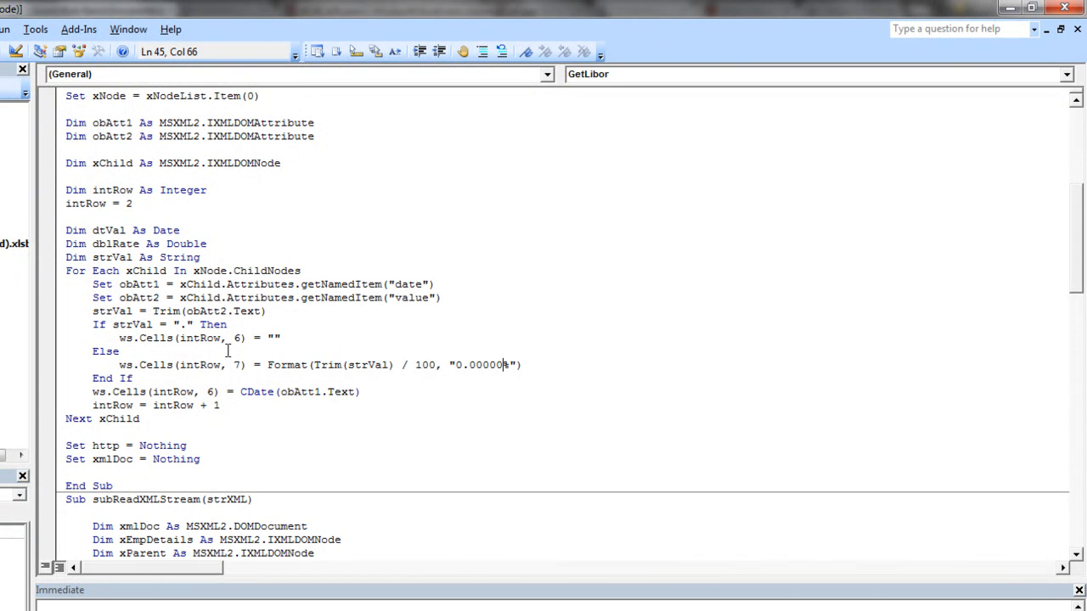
pyautogui.click(120, 352)
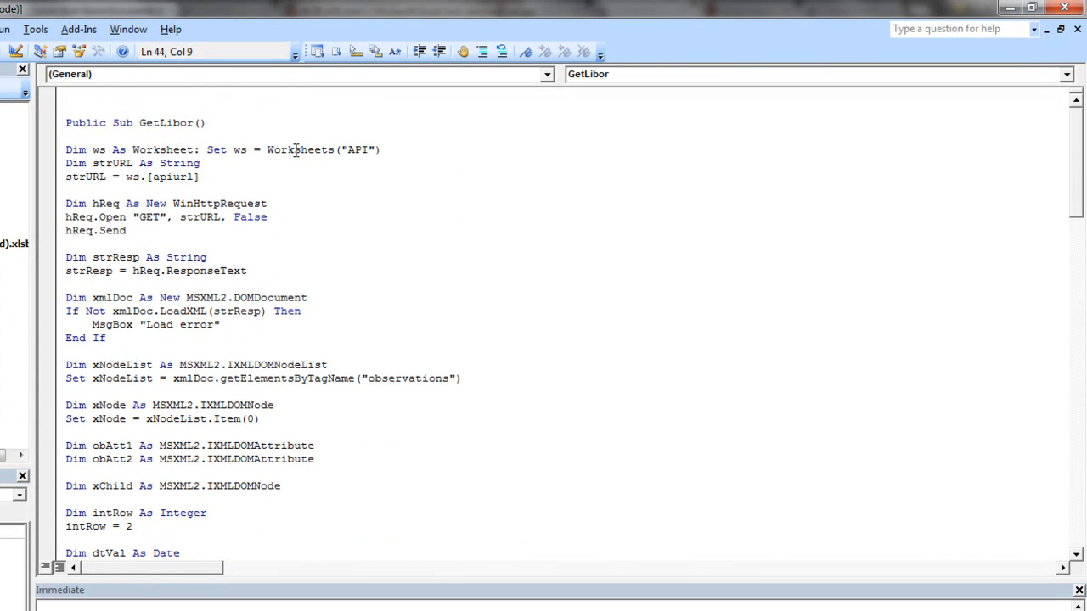
pyautogui.doubleClick(207, 217)
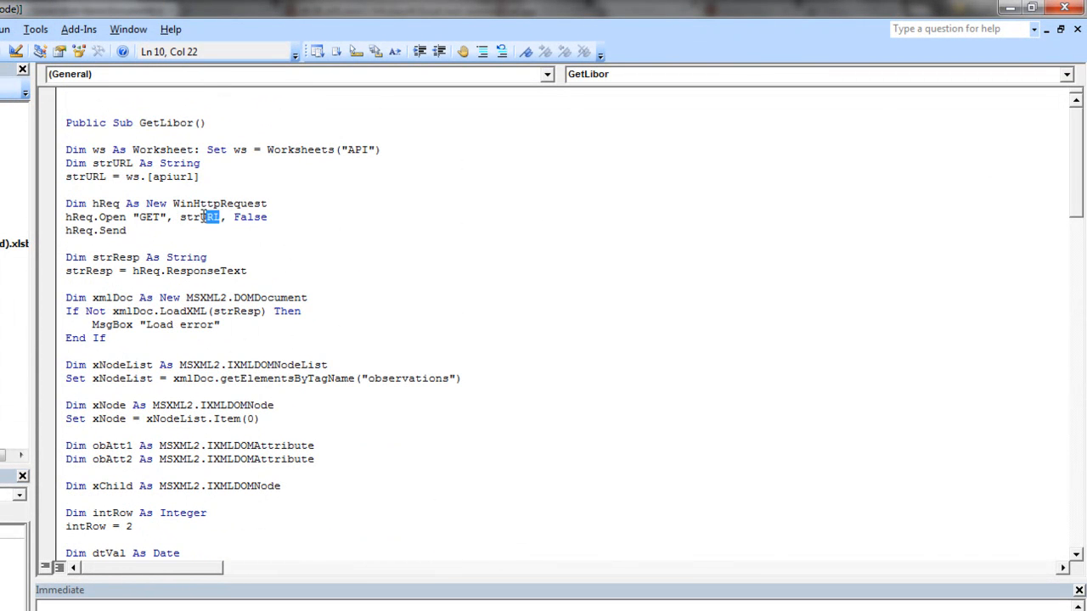
pyautogui.doubleClick(197, 217)
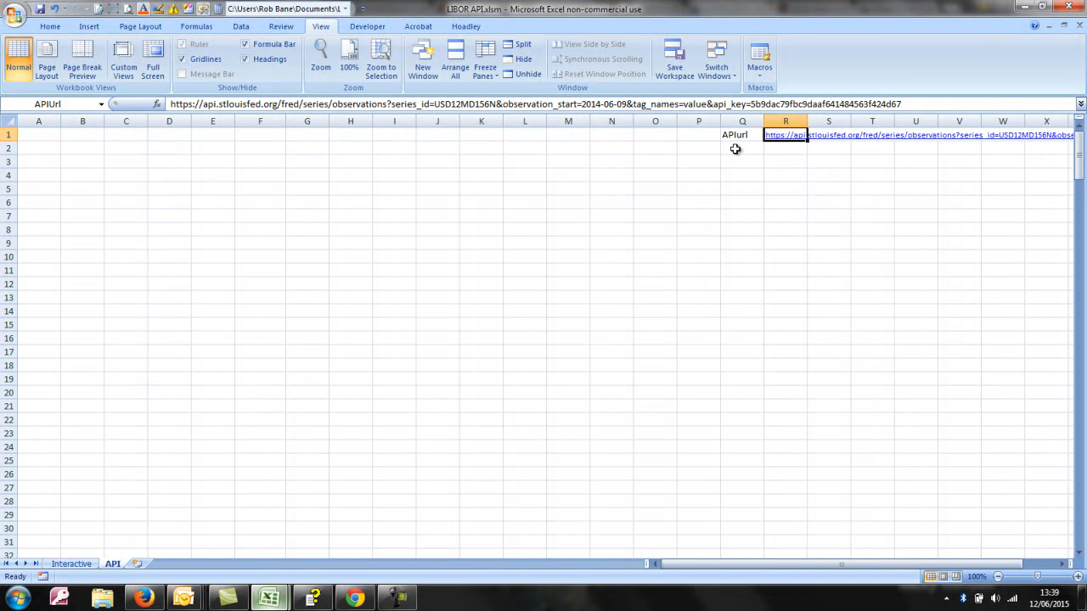
pyautogui.moveTo(758, 167)
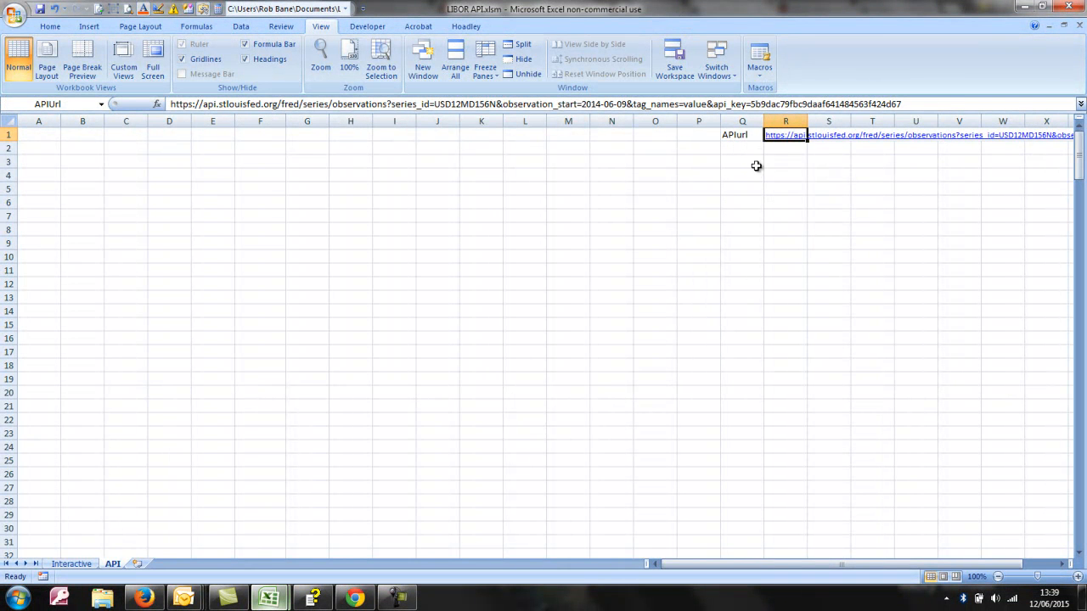
pyautogui.moveTo(480, 190)
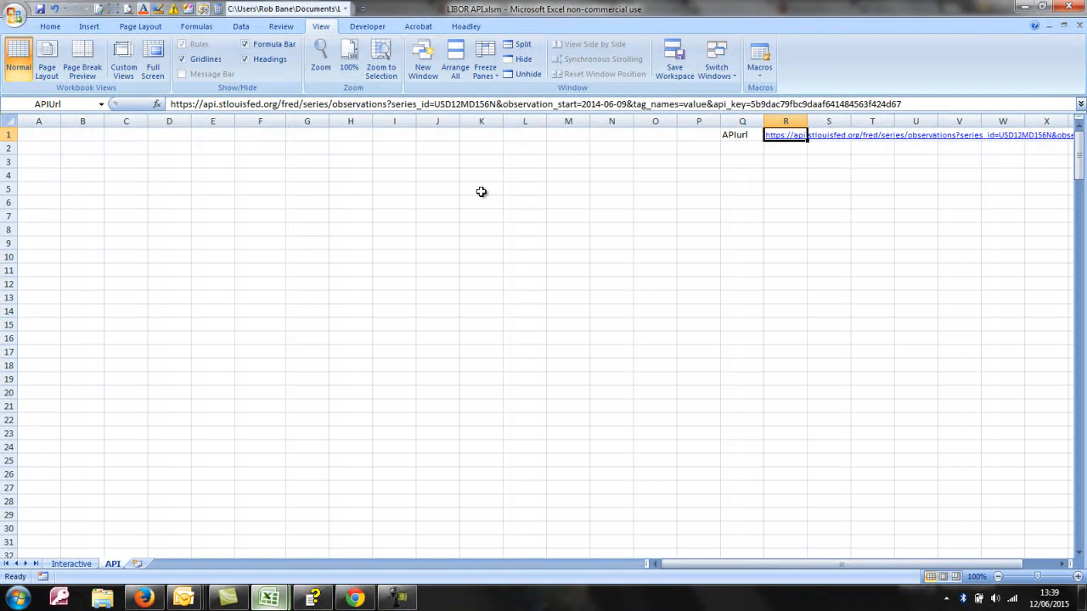
pyautogui.moveTo(380, 567)
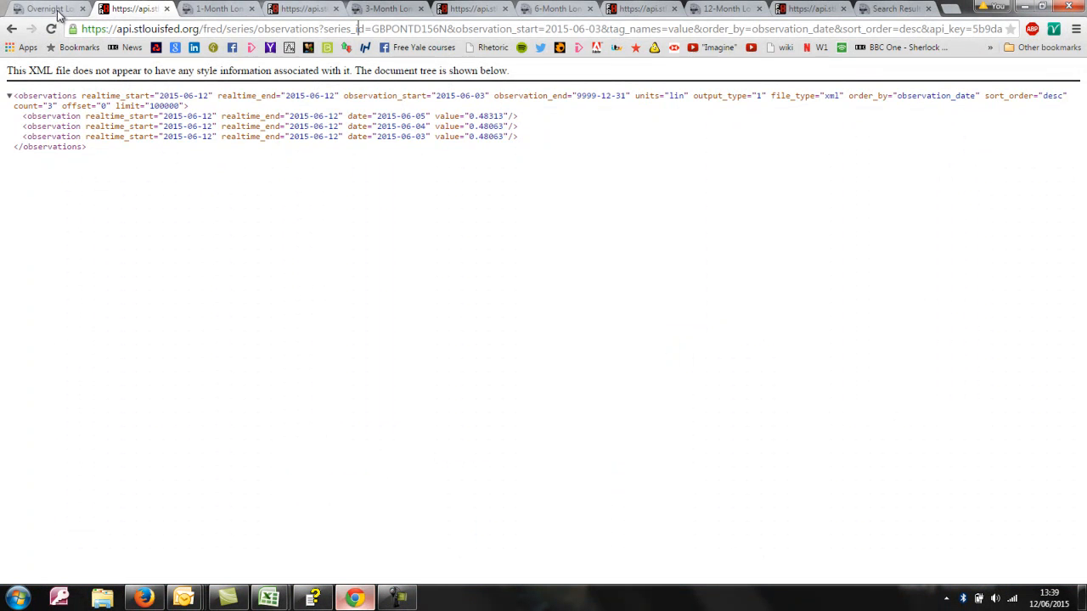
pyautogui.click(47, 10)
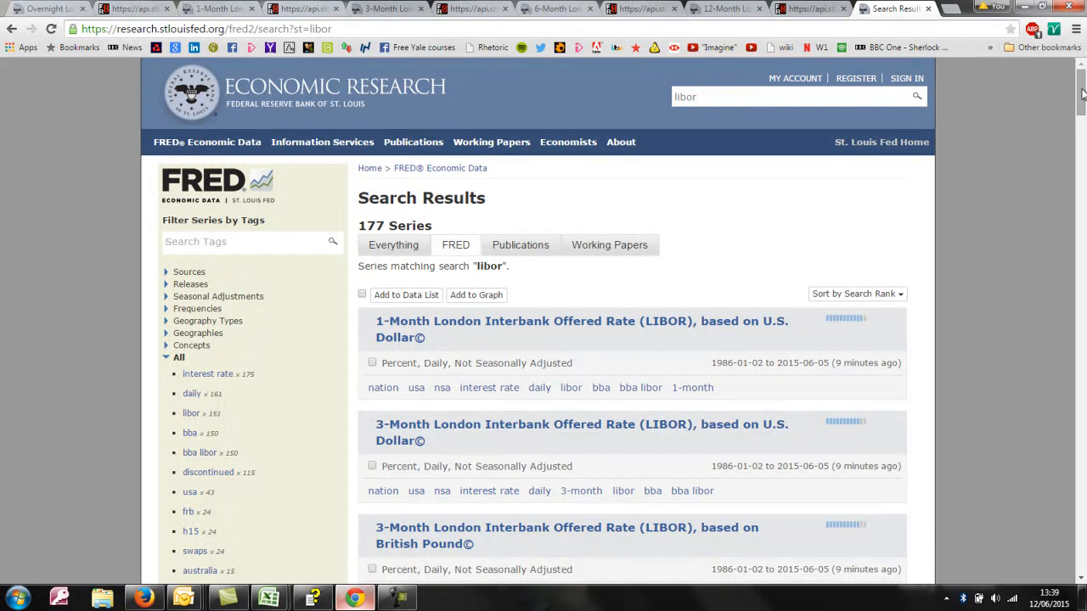
pyautogui.scroll(-3)
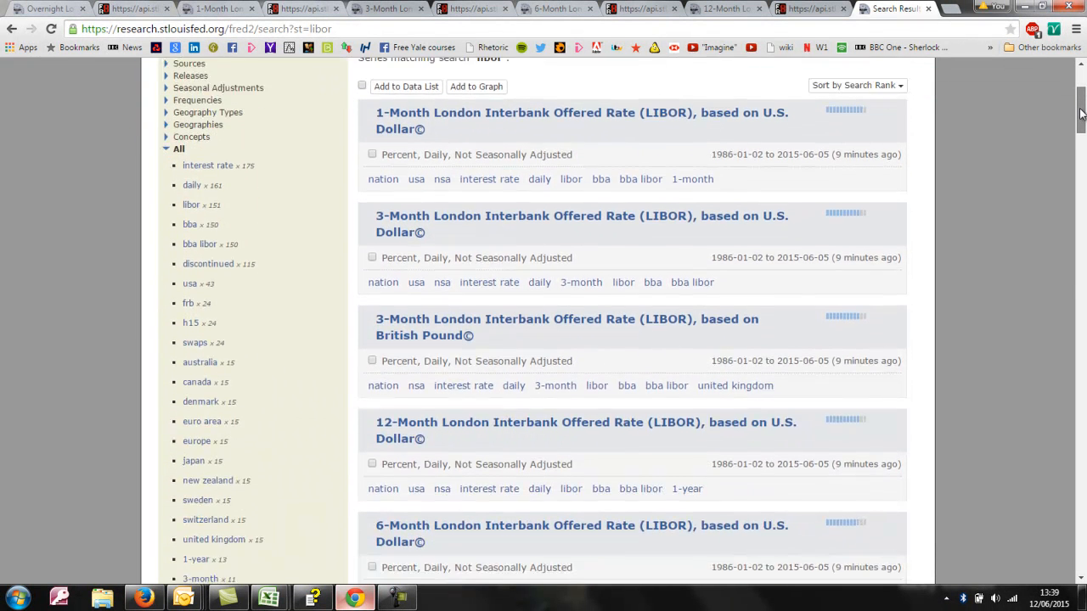
pyautogui.scroll(-3)
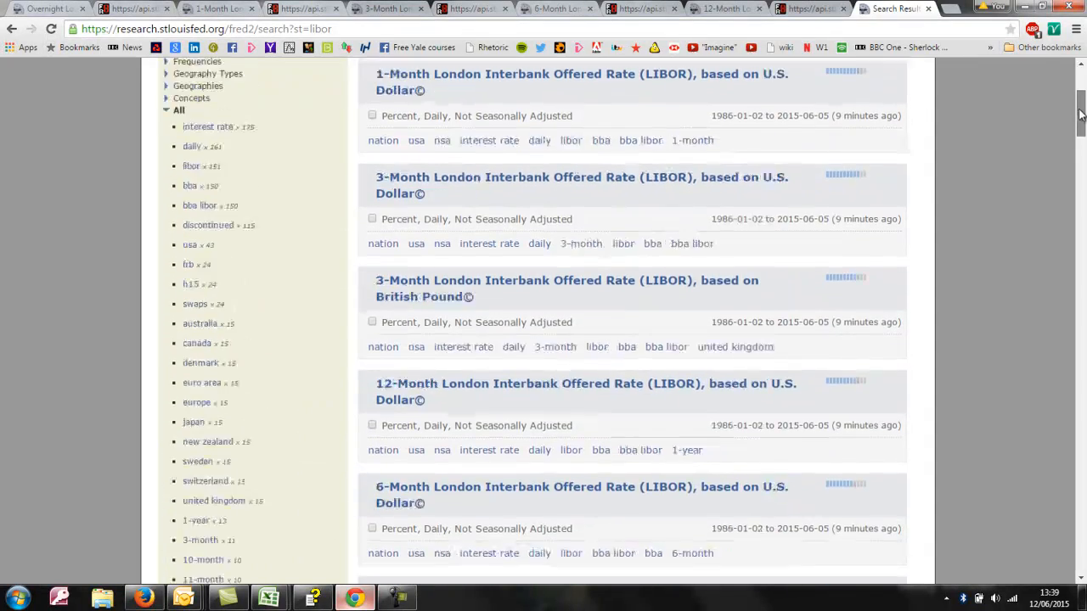
pyautogui.scroll(-3)
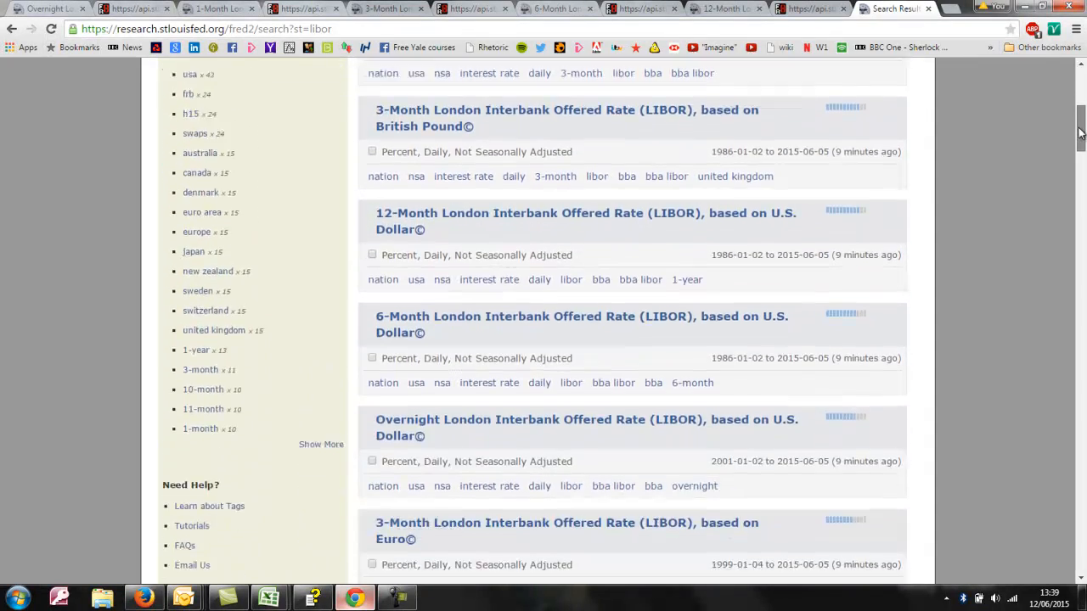
pyautogui.scroll(-3)
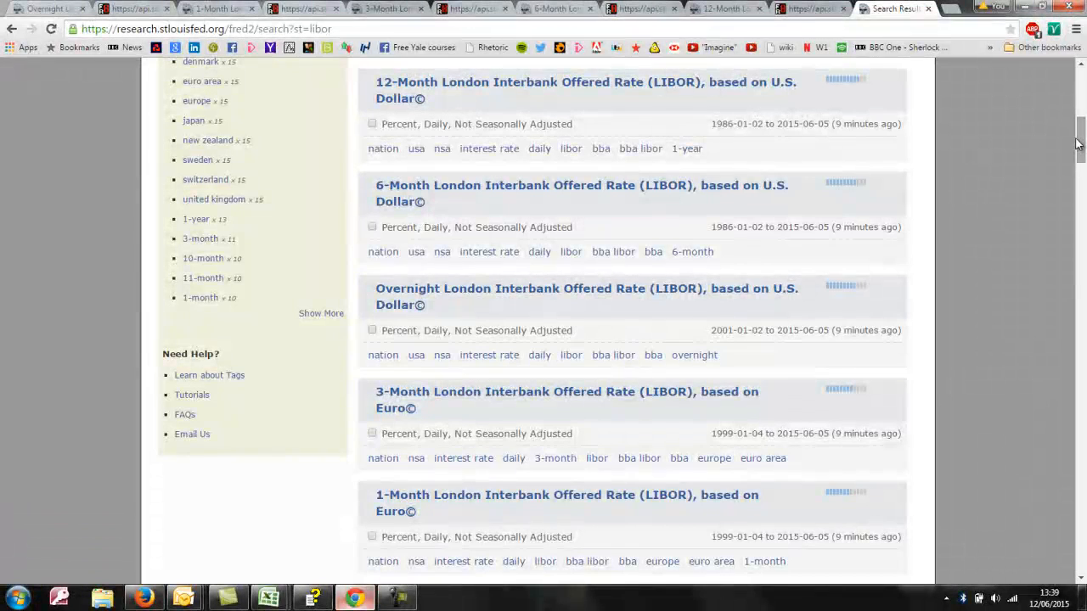
pyautogui.scroll(3)
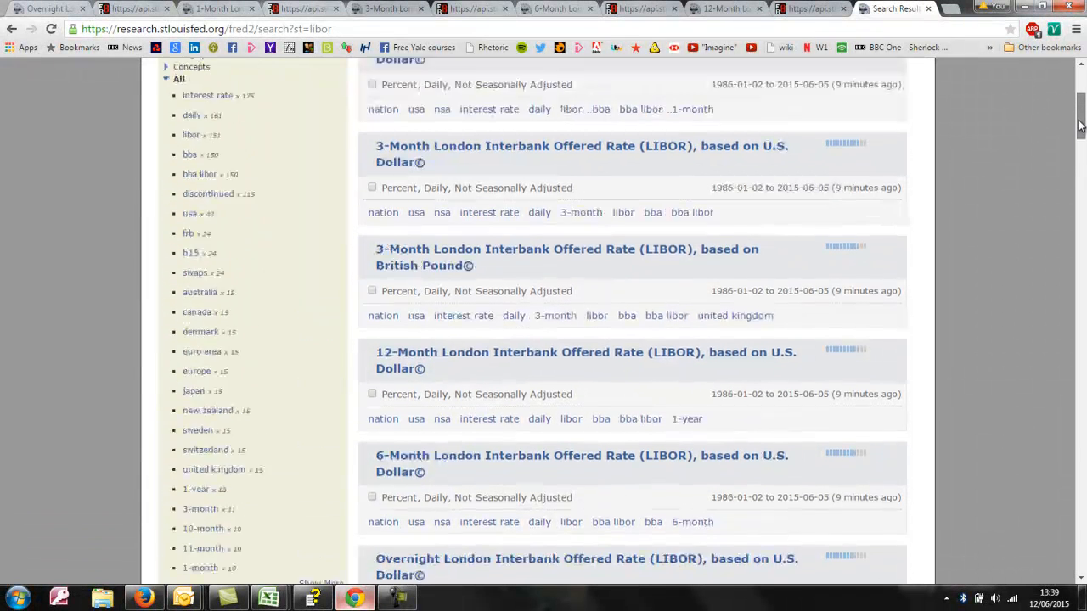
pyautogui.scroll(3)
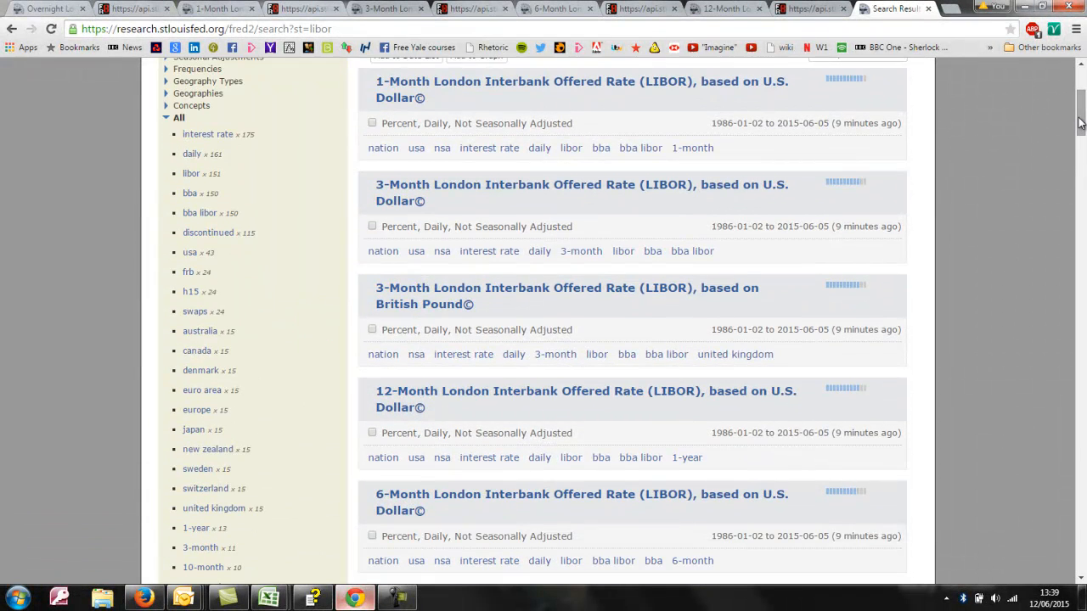
pyautogui.moveTo(832, 230)
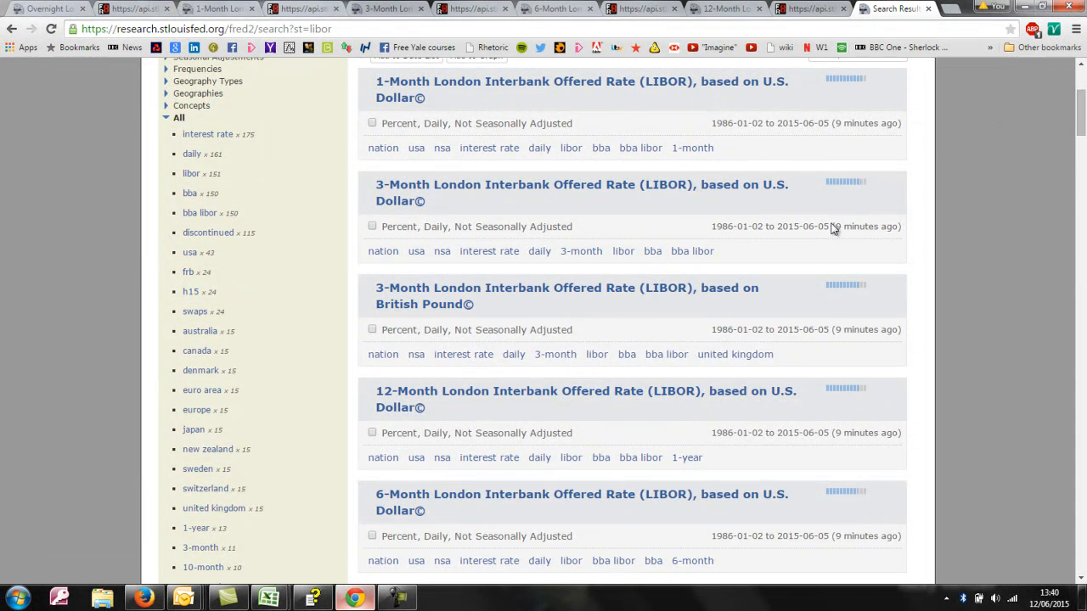
pyautogui.moveTo(1084, 134)
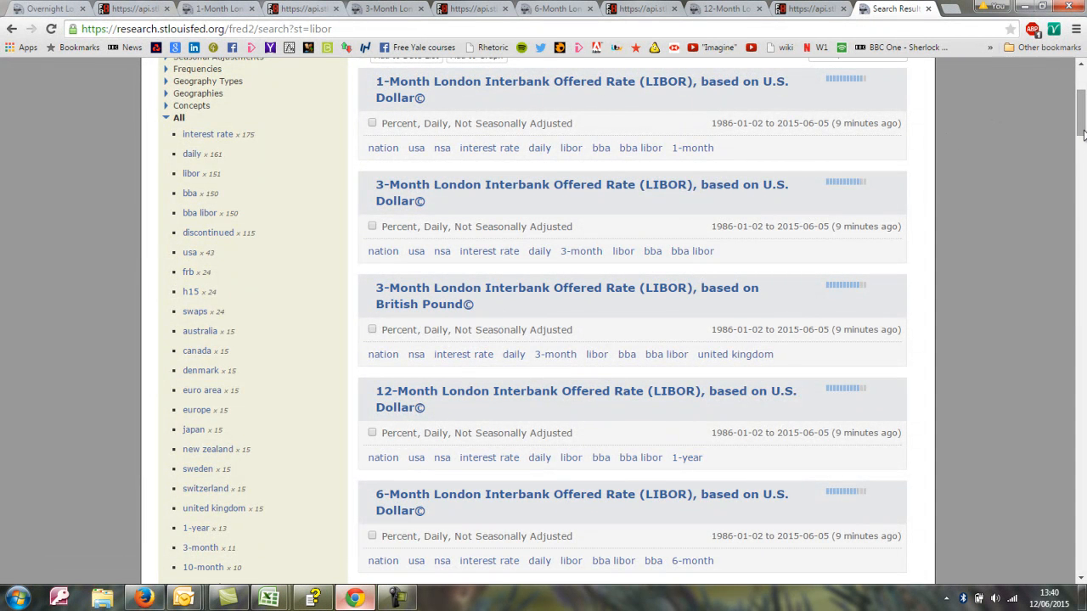
pyautogui.scroll(-3)
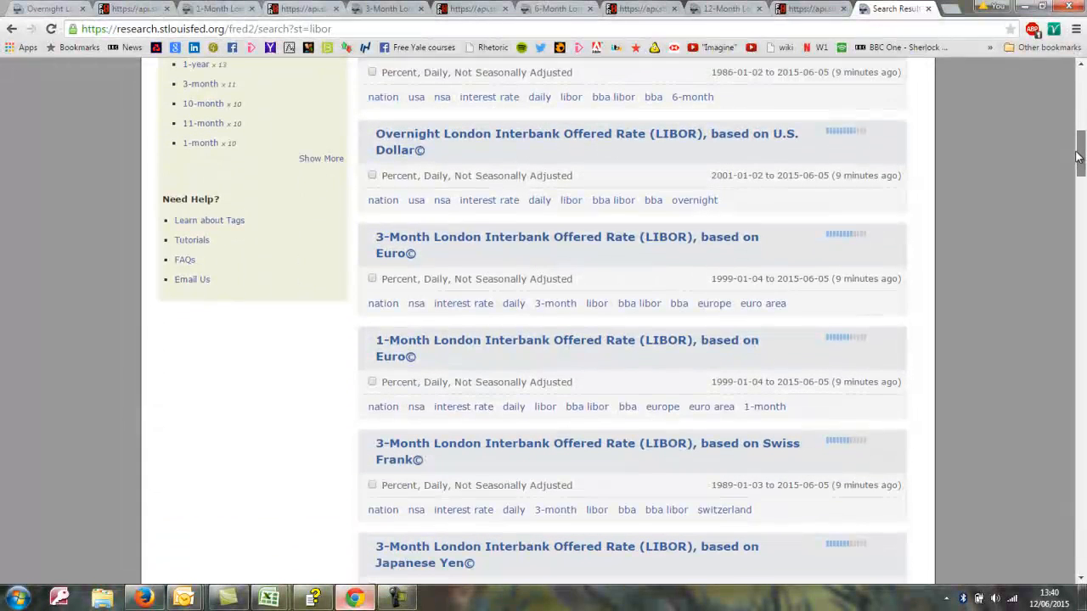
pyautogui.moveTo(903, 387)
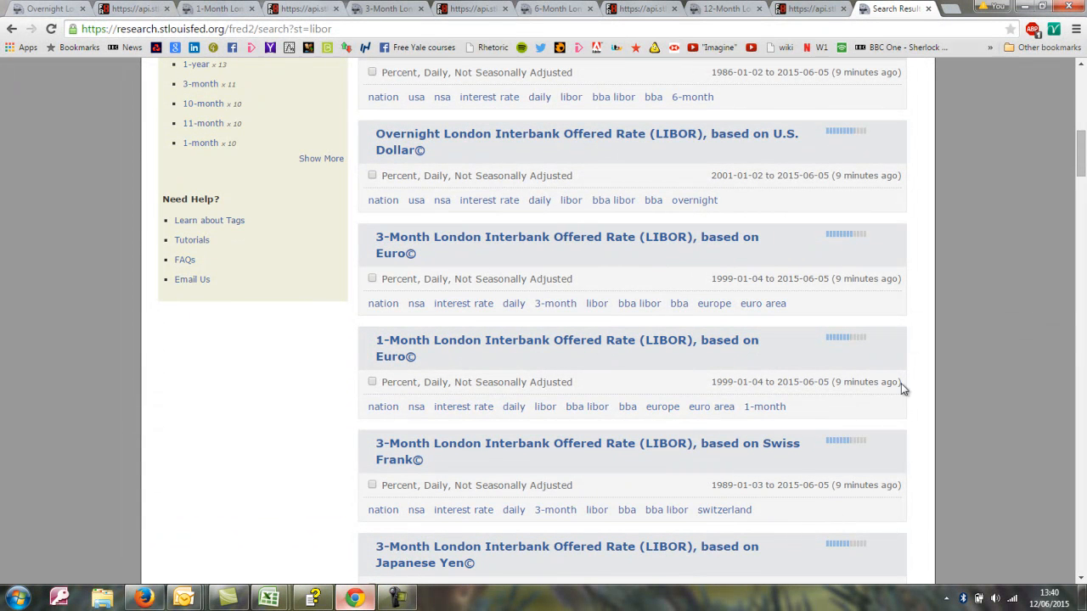
pyautogui.moveTo(472, 591)
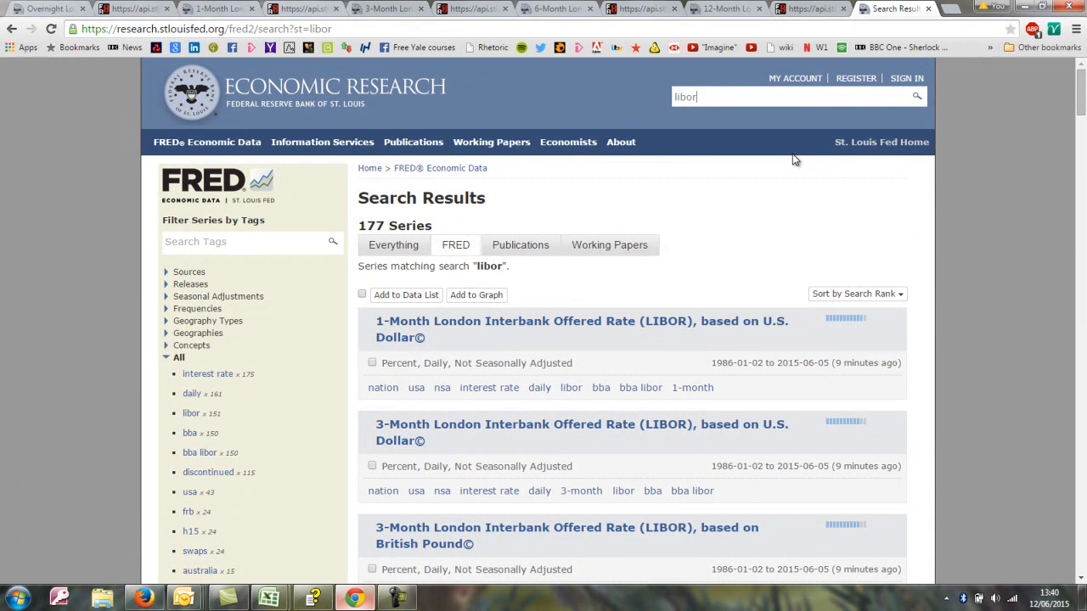
pyautogui.moveTo(797, 194)
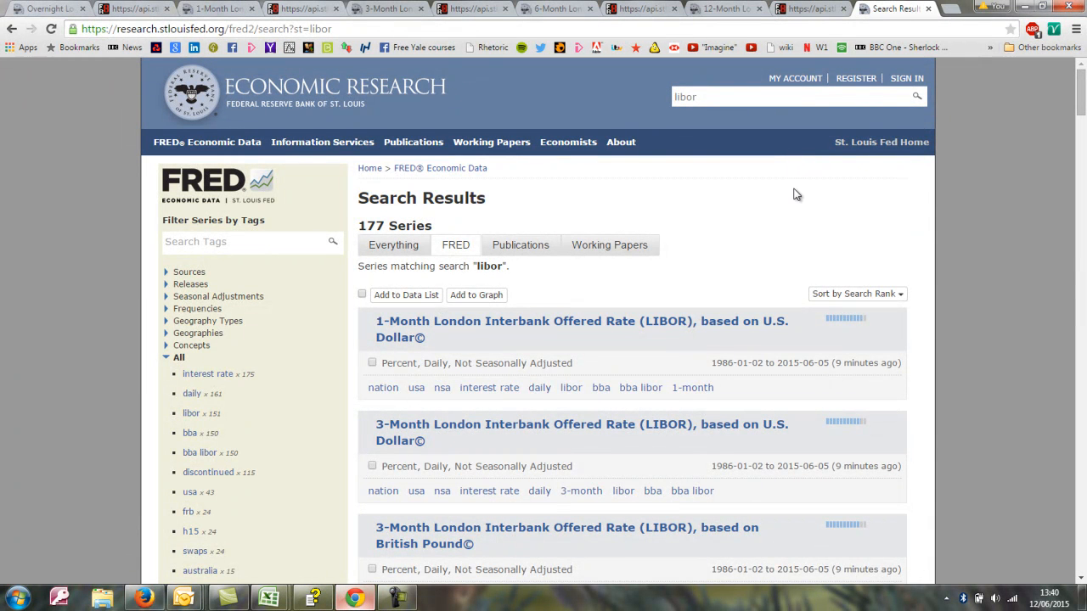
pyautogui.moveTo(639, 202)
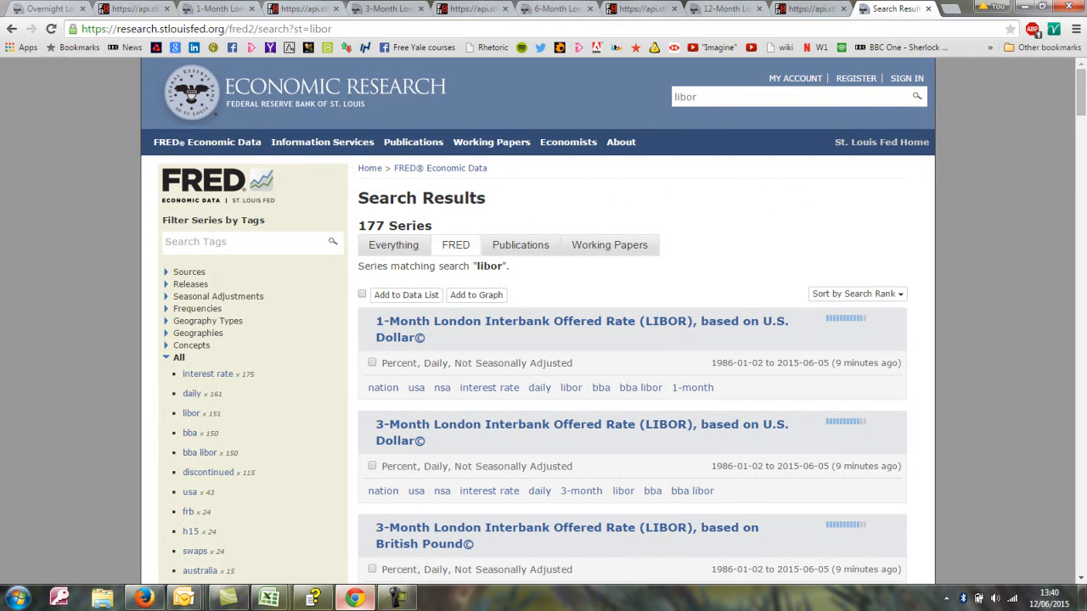
pyautogui.scroll(-3)
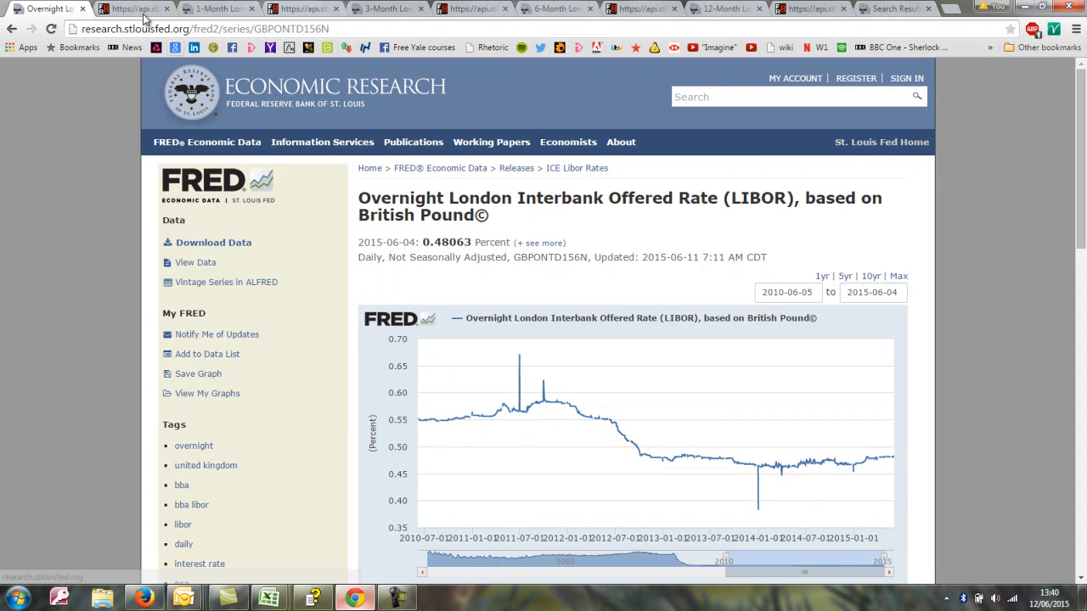
pyautogui.moveTo(197, 66)
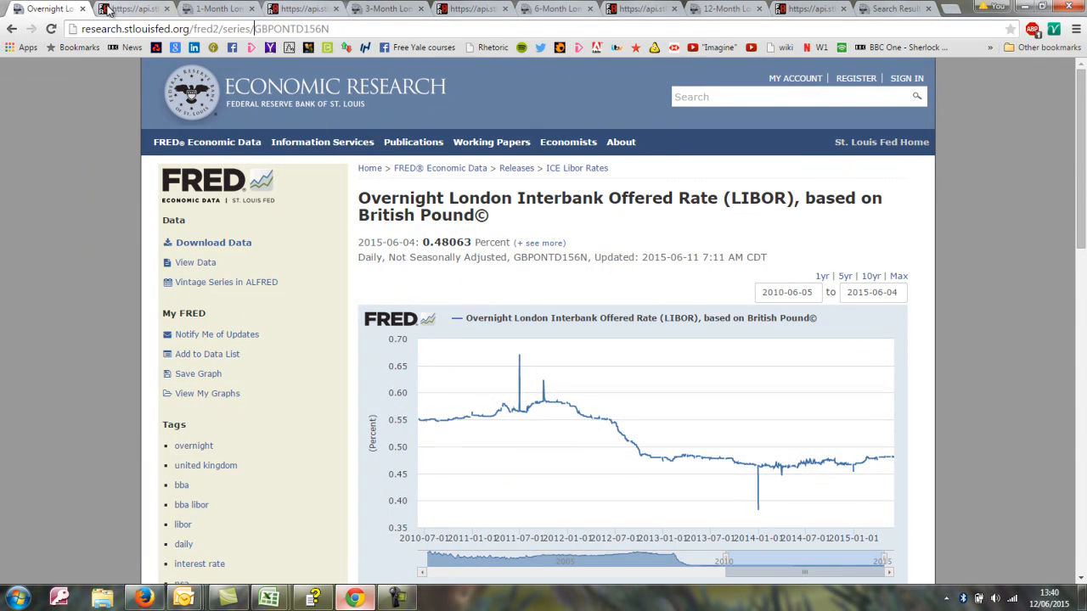
pyautogui.click(136, 10)
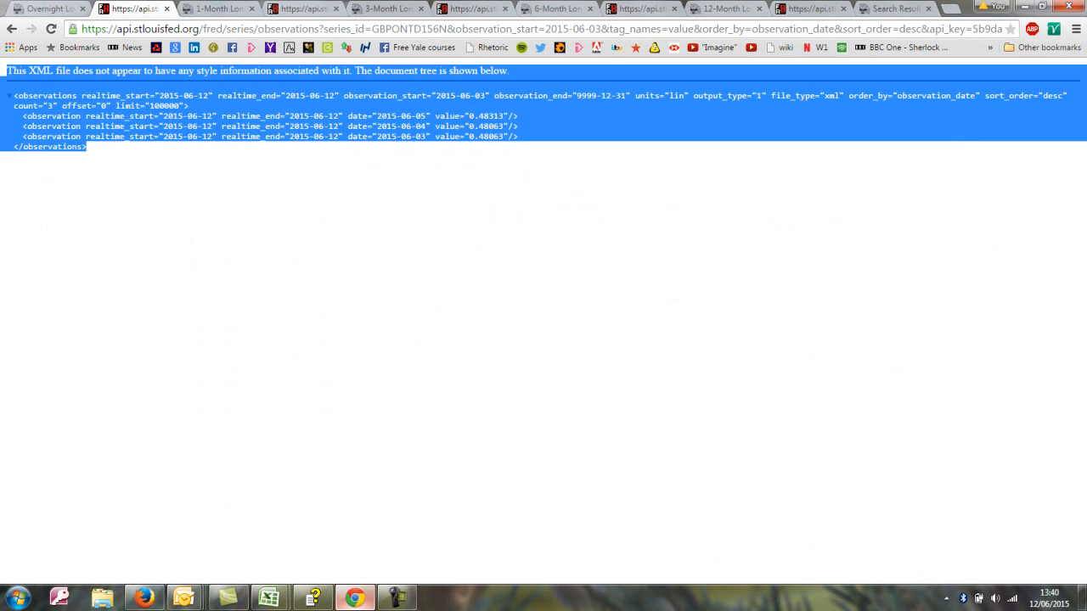
pyautogui.click(139, 153)
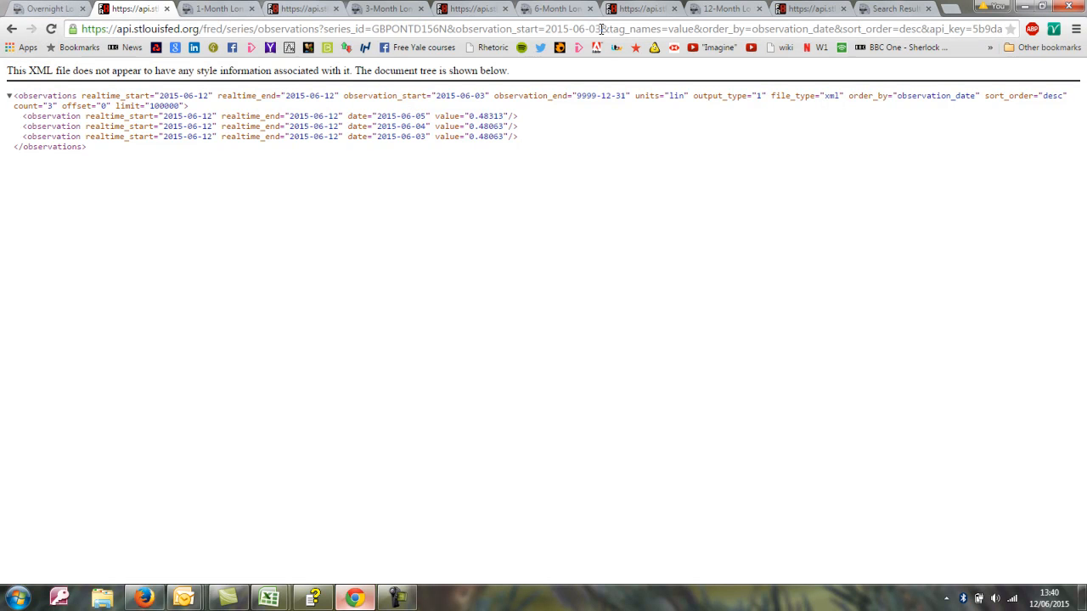
pyautogui.doubleClick(535, 30)
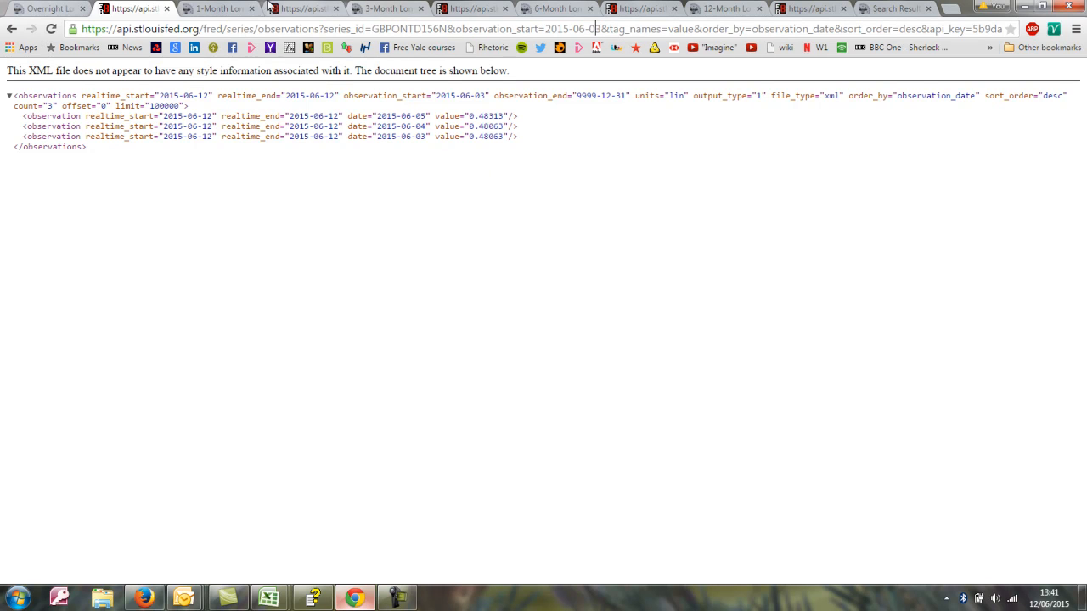
pyautogui.click(218, 9)
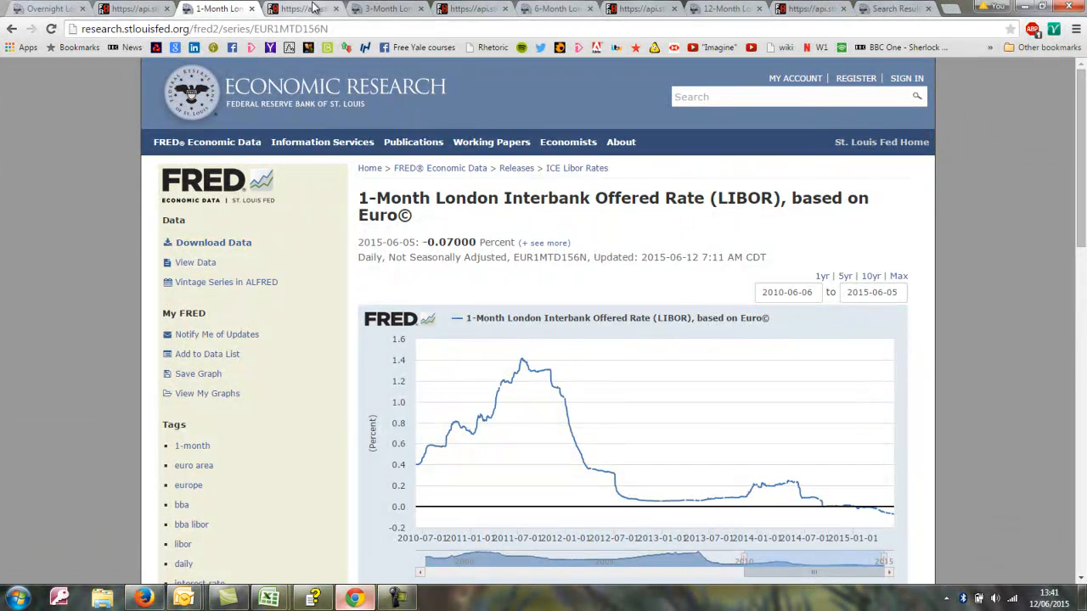
pyautogui.click(382, 8)
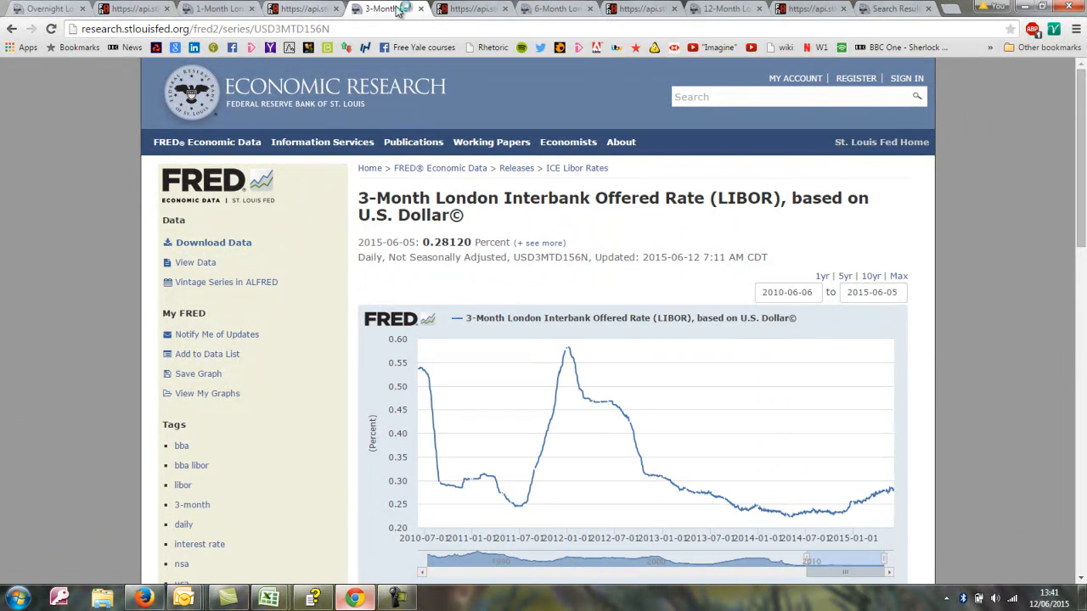
pyautogui.click(535, 8)
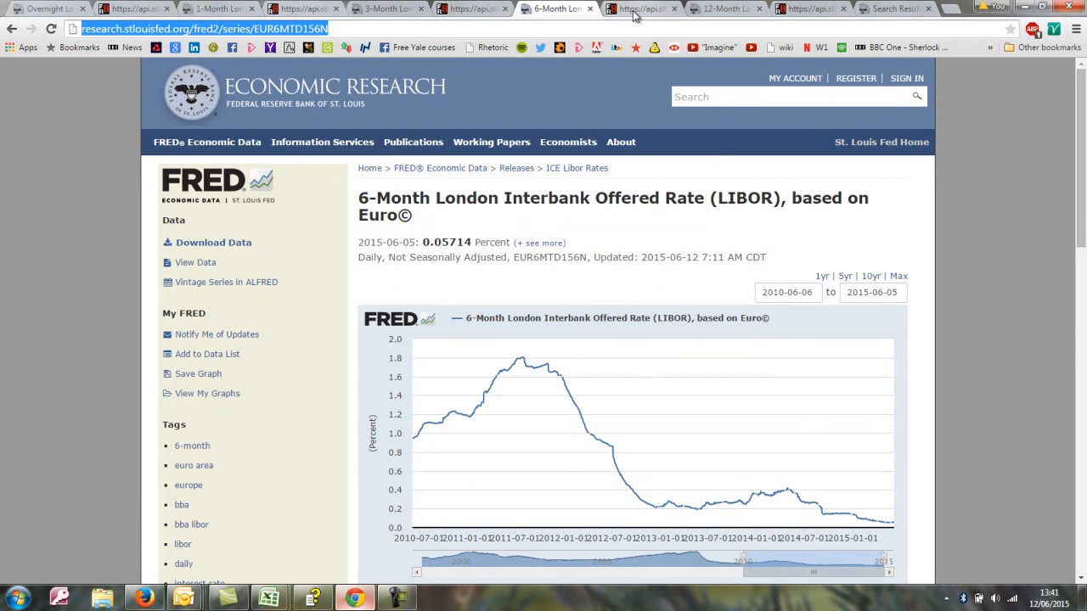
pyautogui.moveTo(374, 59)
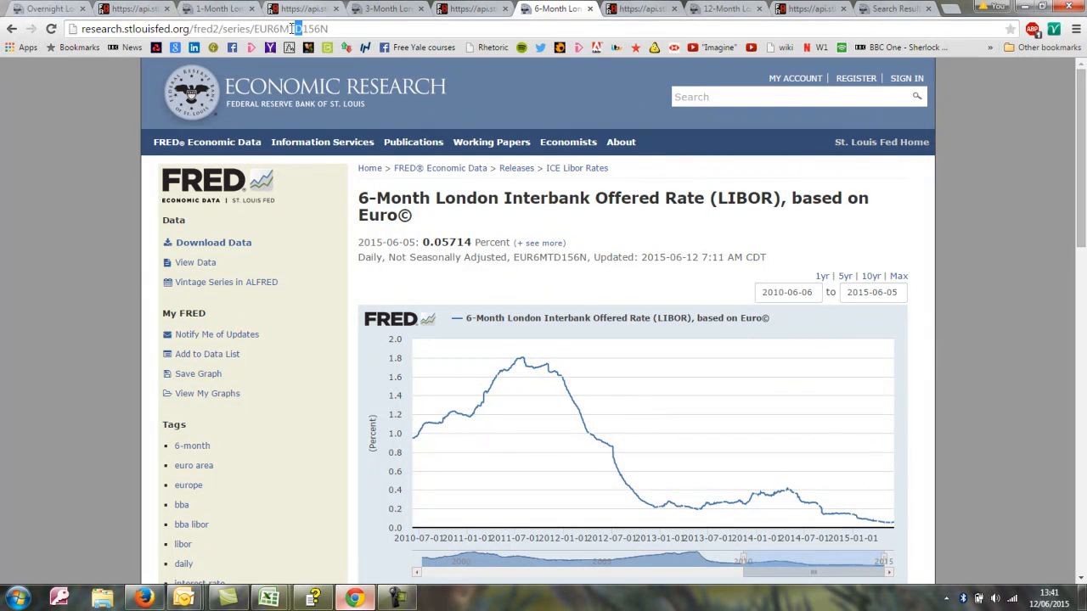
pyautogui.doubleClick(292, 28)
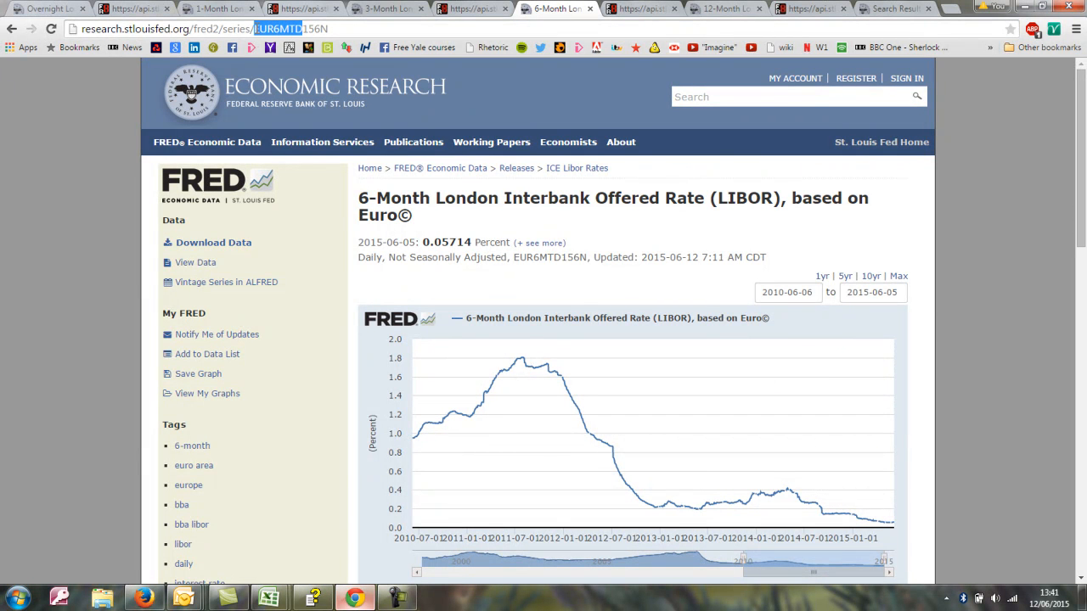
pyautogui.click(281, 27)
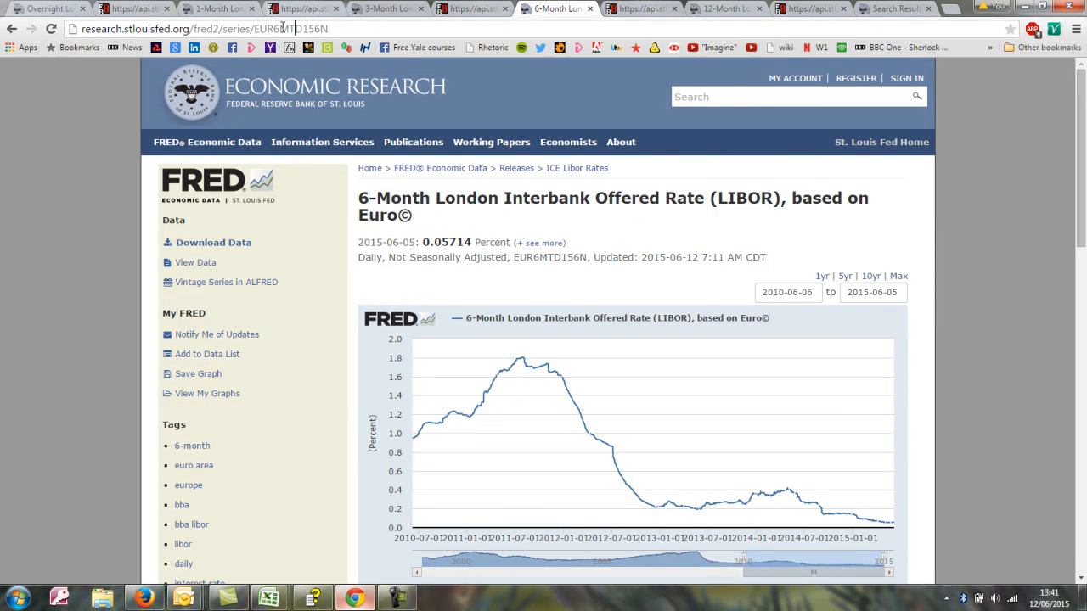
pyautogui.doubleClick(269, 29)
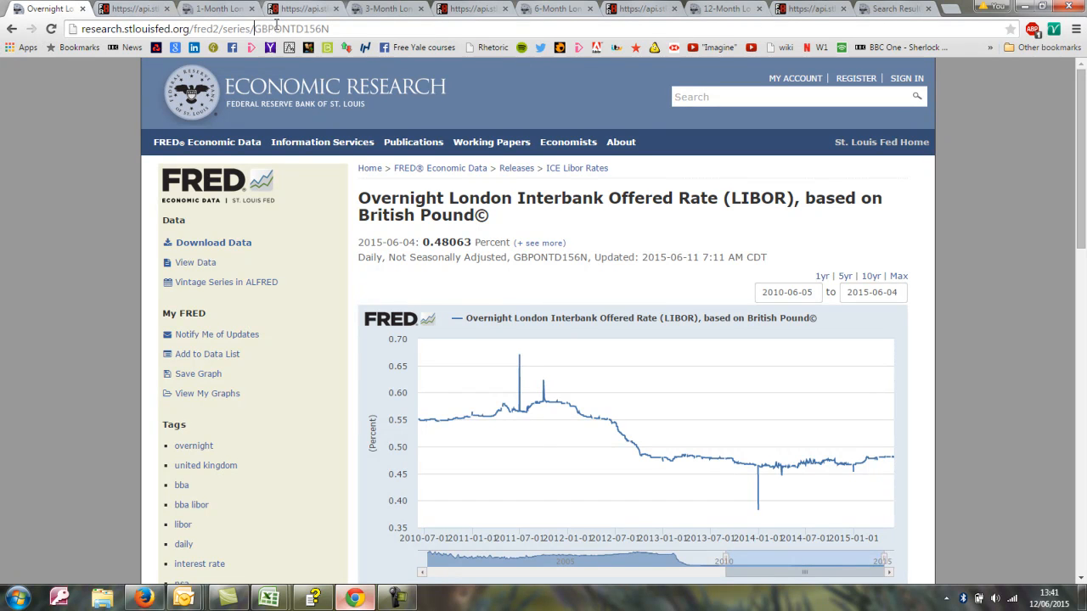
pyautogui.click(217, 6)
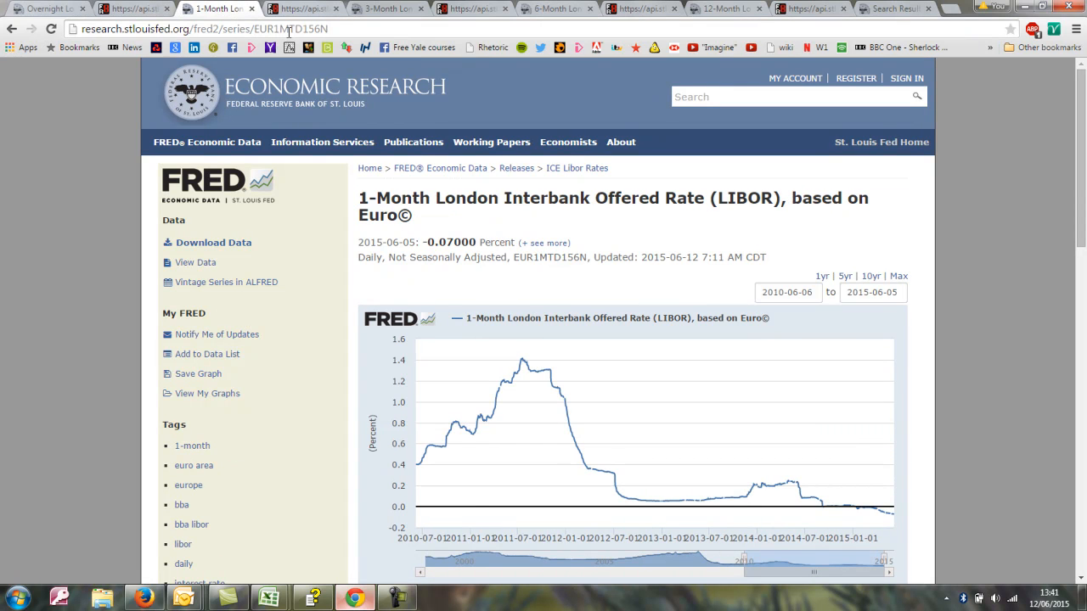
pyautogui.moveTo(289, 27)
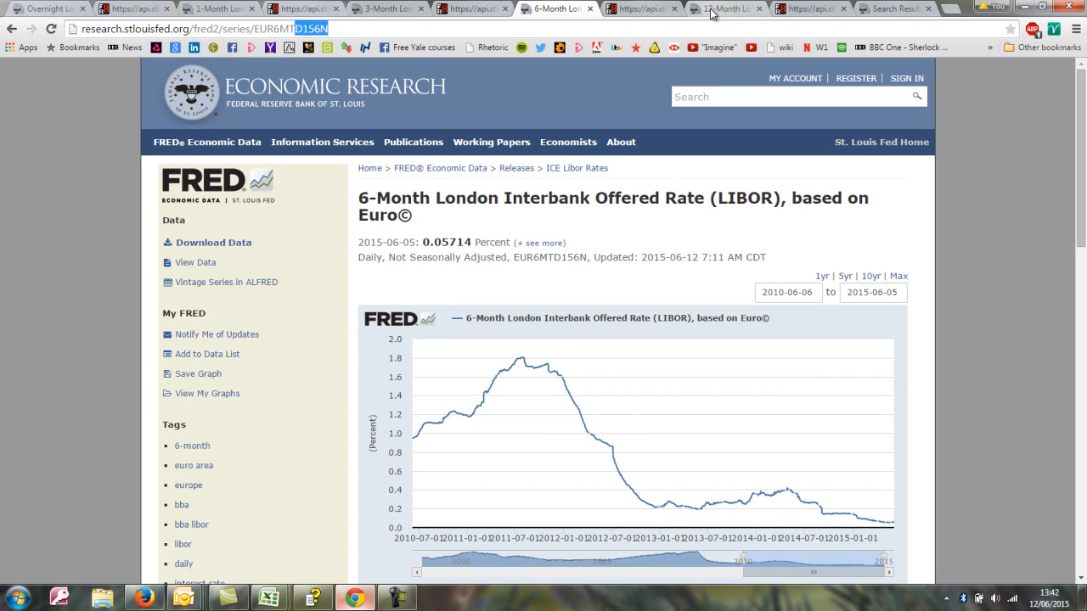
pyautogui.click(737, 7)
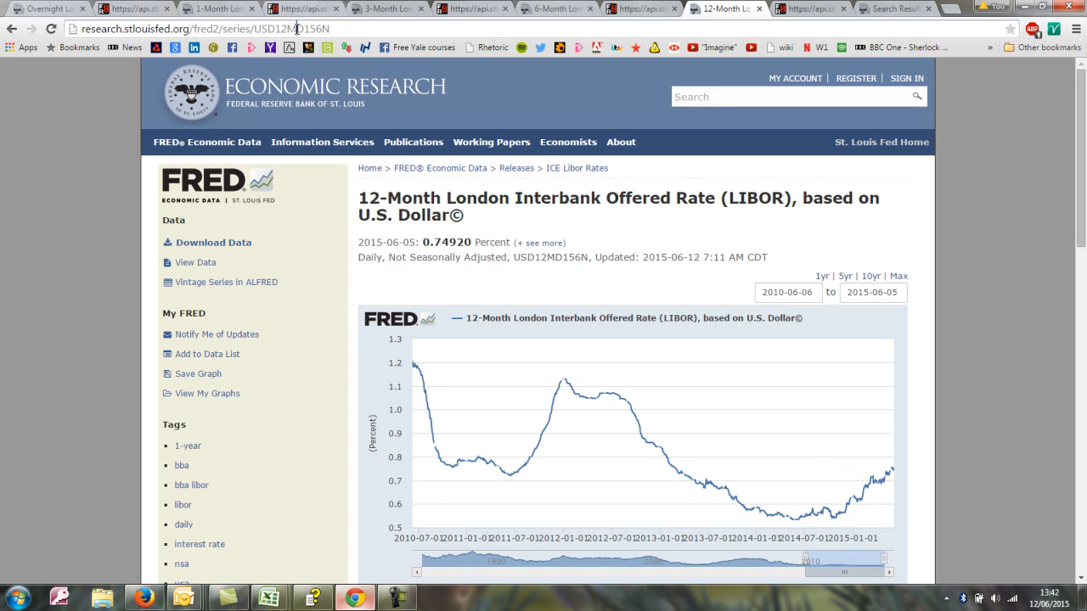
pyautogui.doubleClick(297, 27)
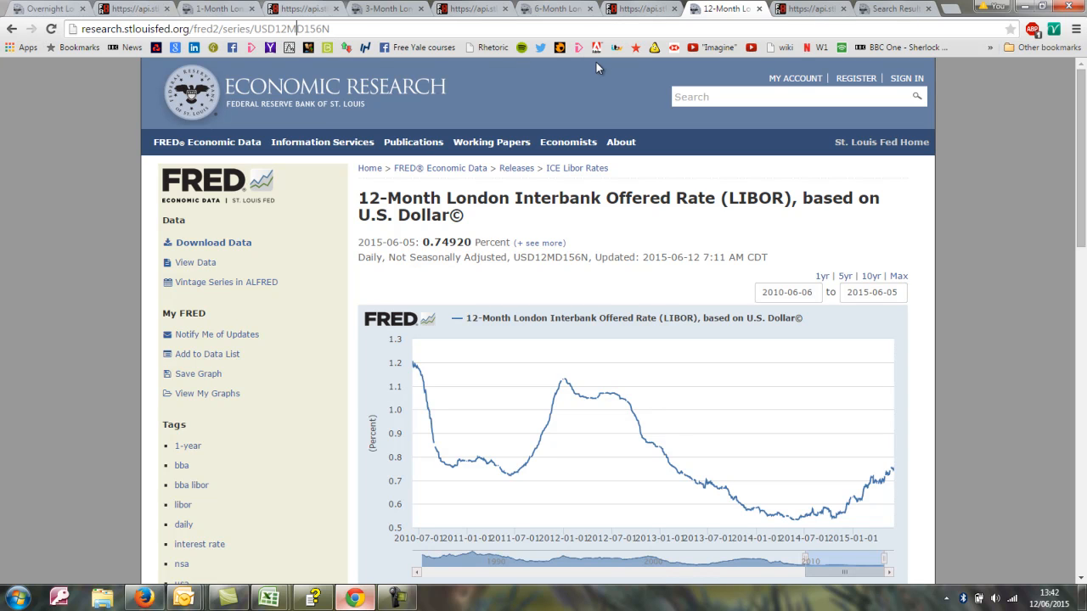
pyautogui.moveTo(541, 64)
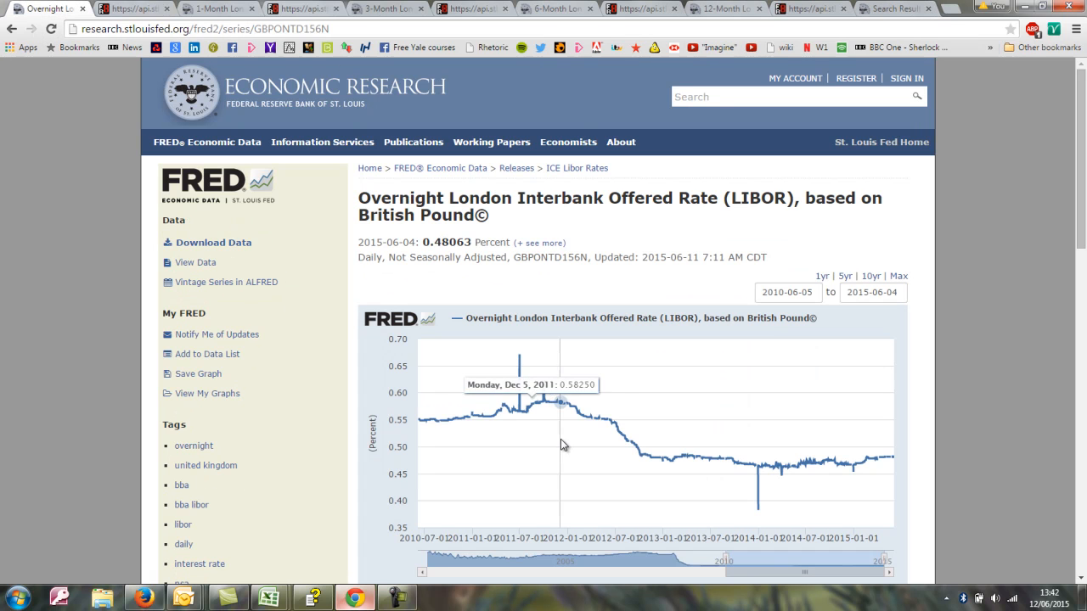
pyautogui.moveTo(778, 347)
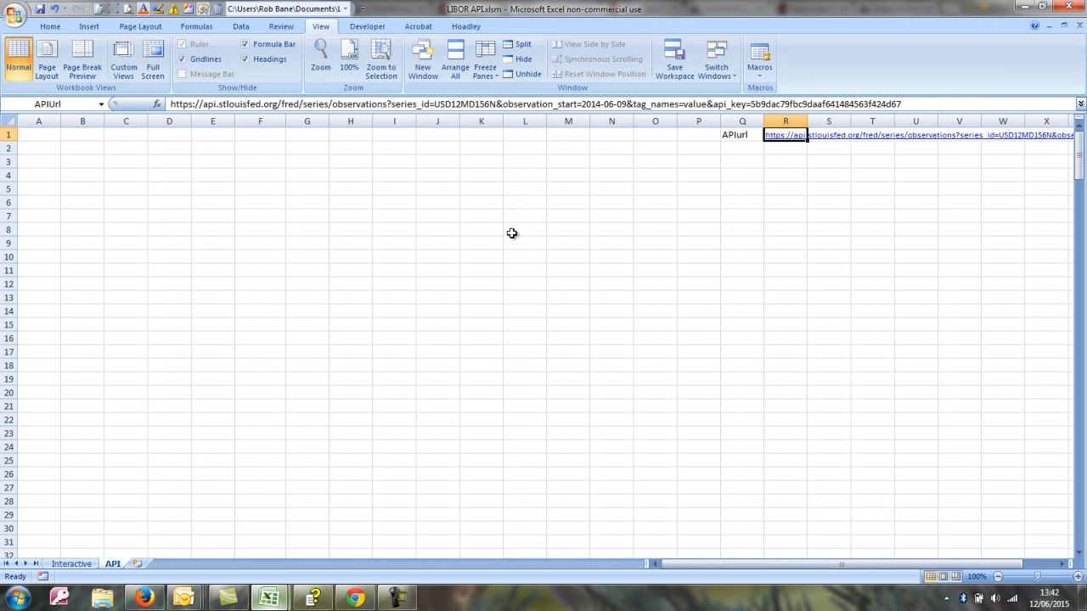
# On the Interactive sheet, show =APIUrl in a large wrapped block and label A1 Prefix.
pyautogui.click(71, 564)
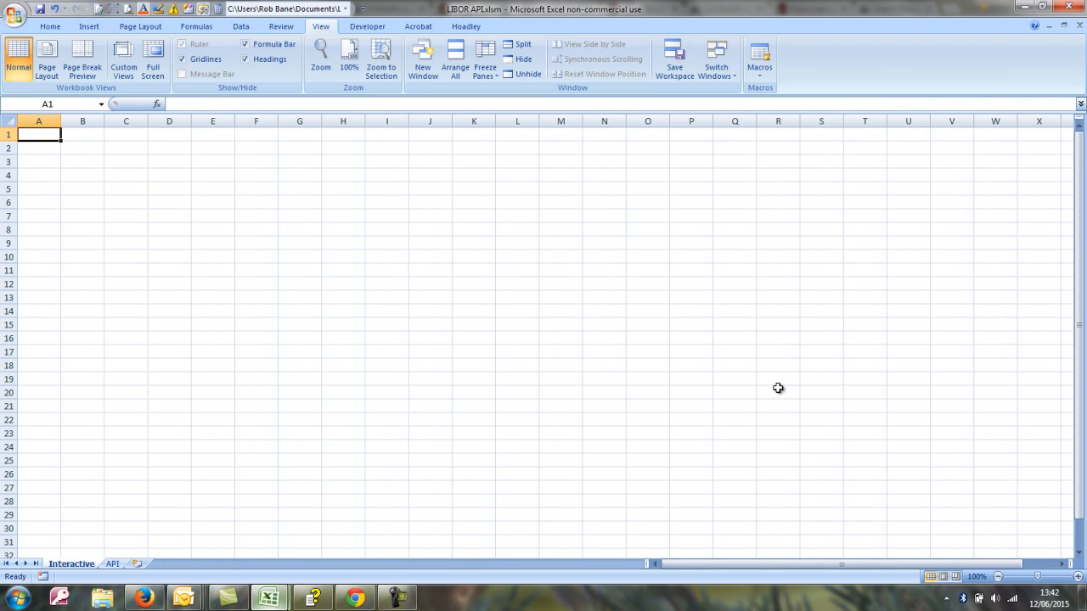
pyautogui.moveTo(58, 422)
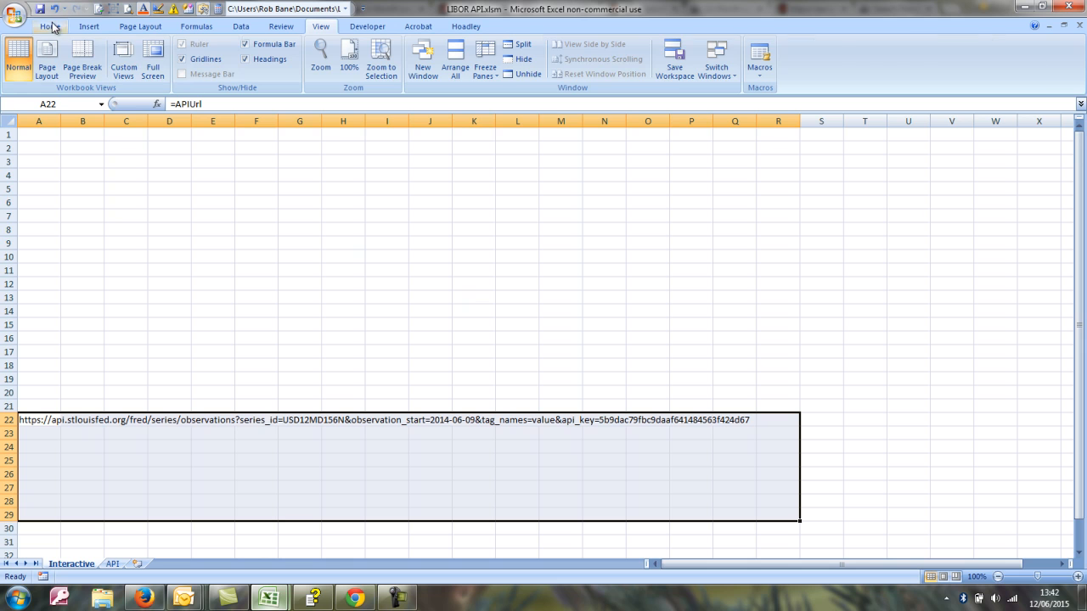
pyautogui.click(51, 31)
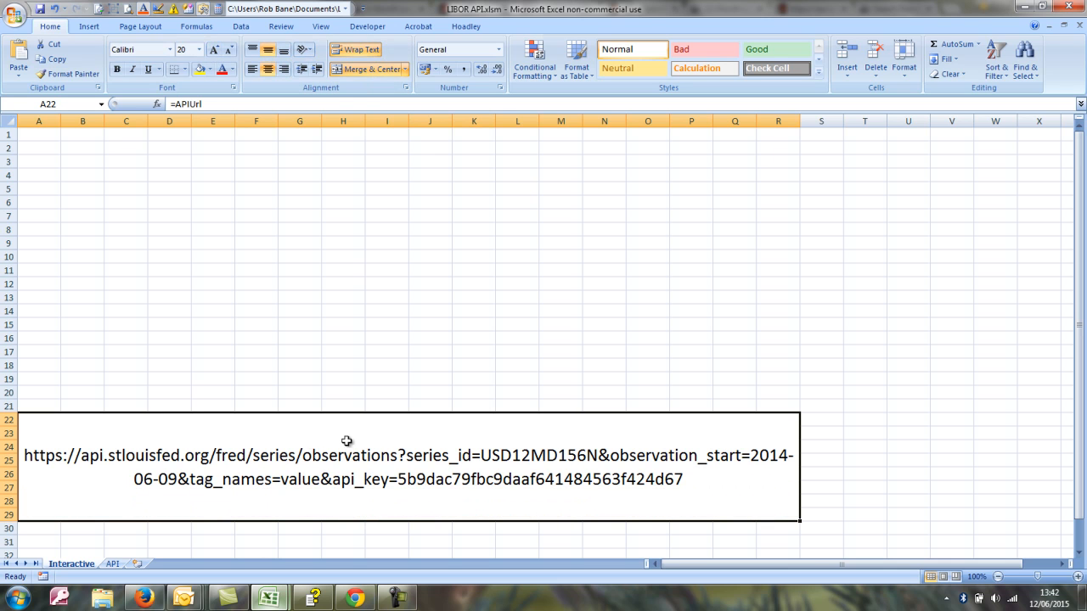
pyautogui.moveTo(294, 488)
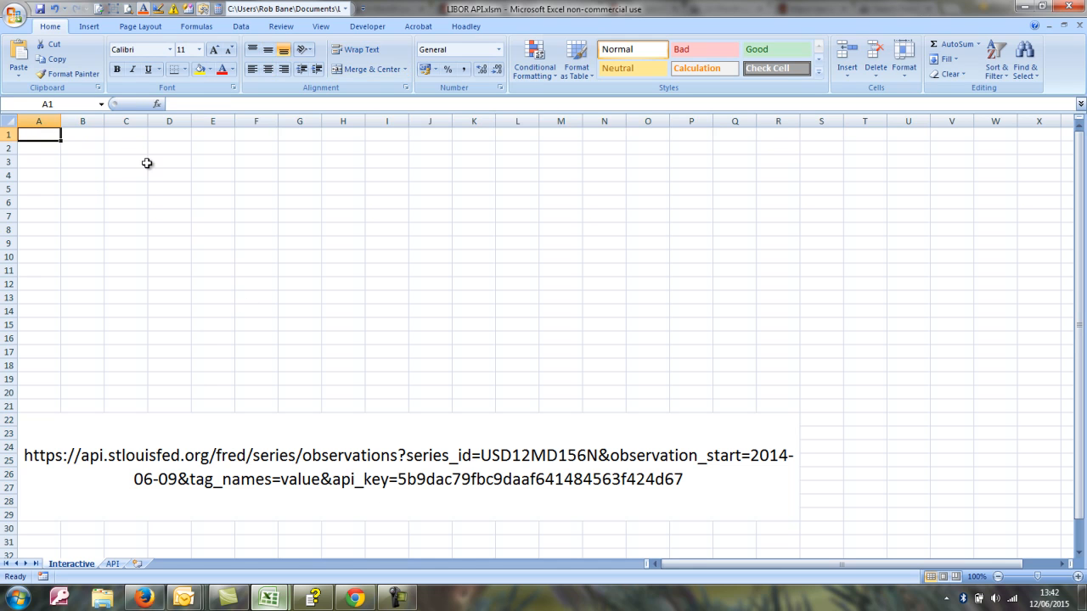
pyautogui.write('Prefix')
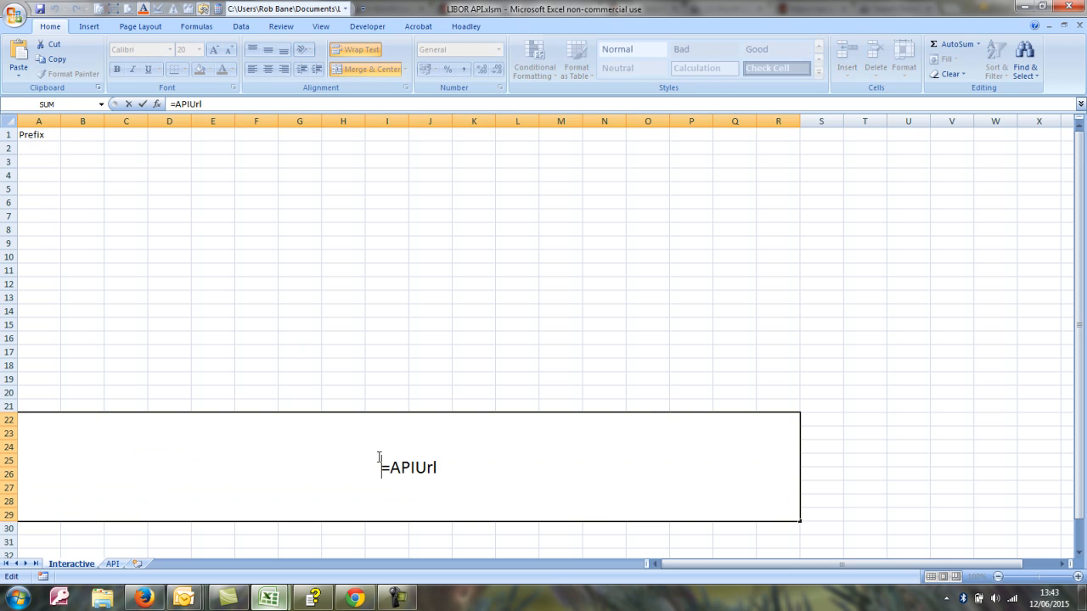
# Paste the URL block back as a plain value and select its prefix up to series_id=.
pyautogui.press('Enter')
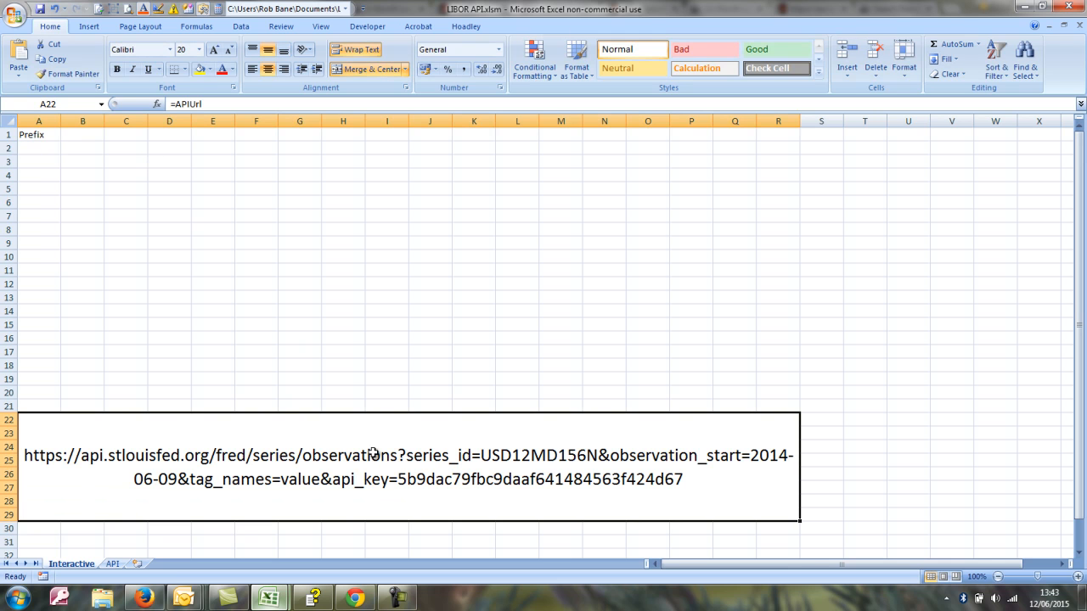
pyautogui.rightClick(372, 452)
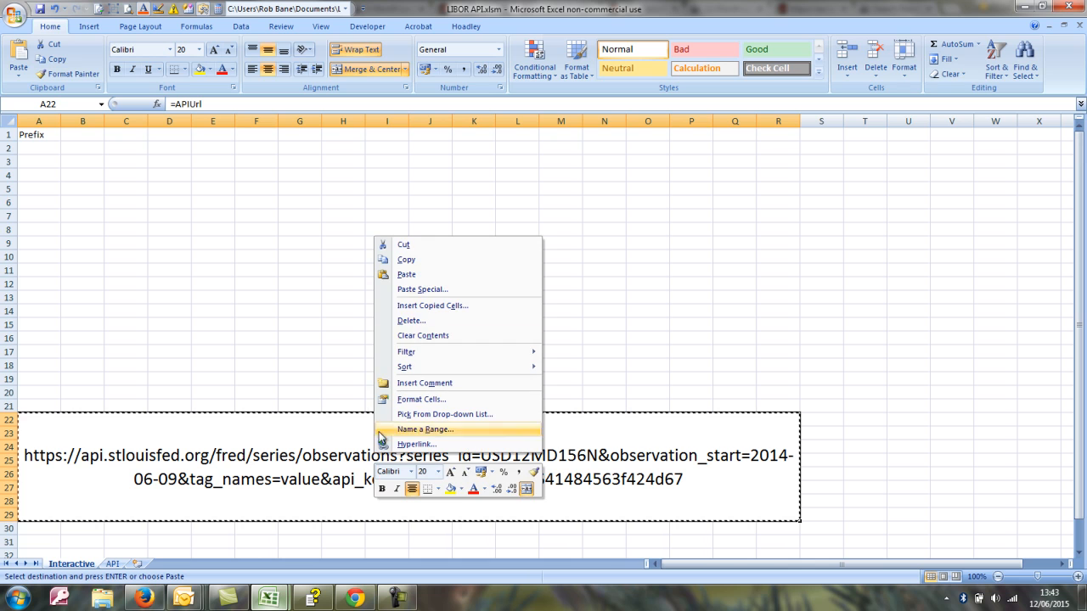
pyautogui.click(421, 289)
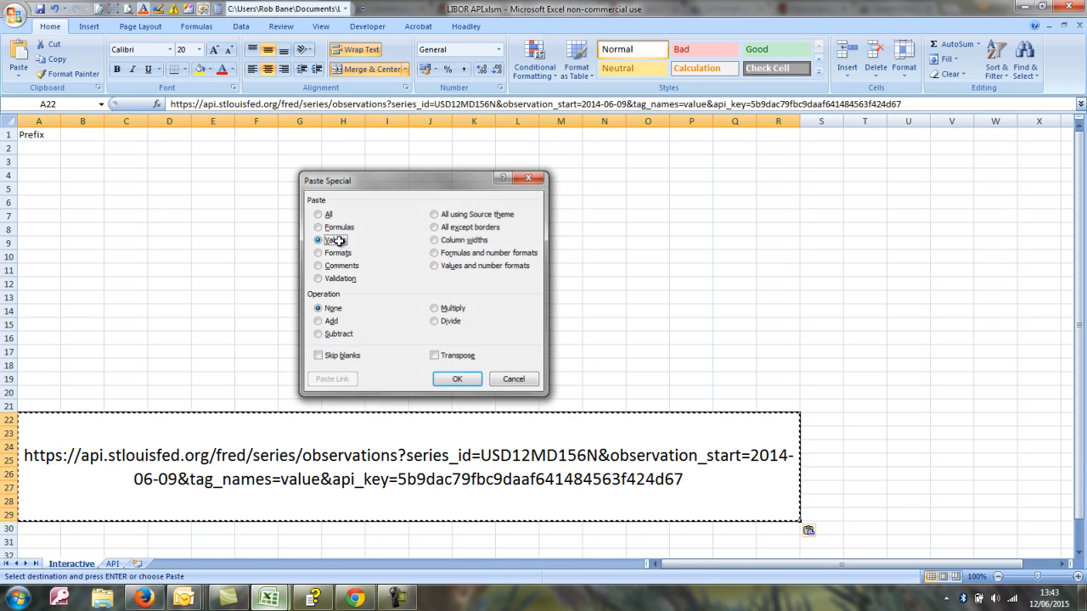
pyautogui.click(457, 379)
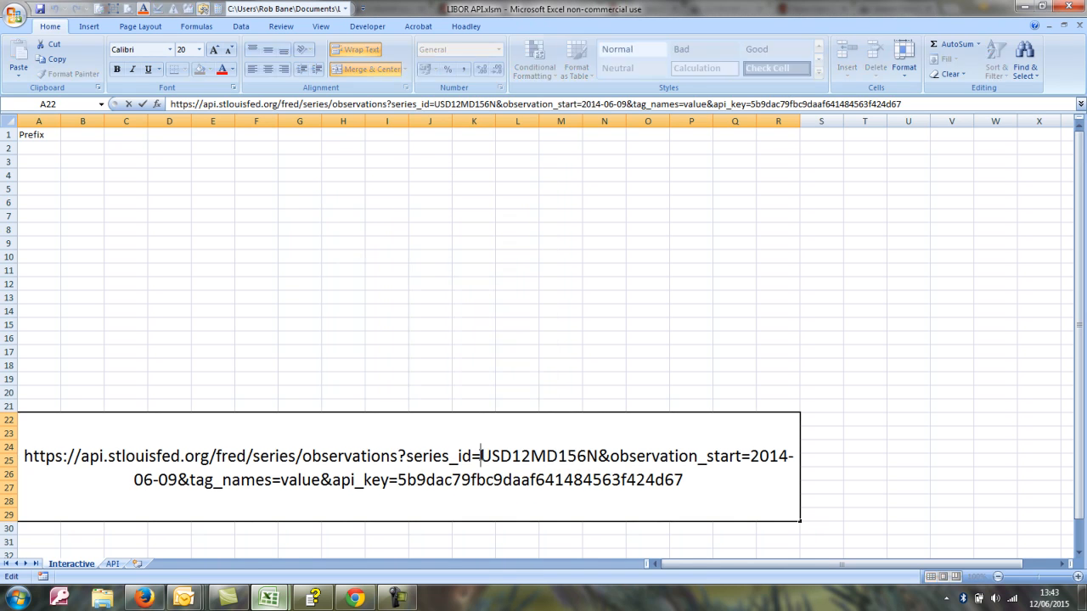
pyautogui.moveTo(24, 456); pyautogui.dragTo(479, 455)
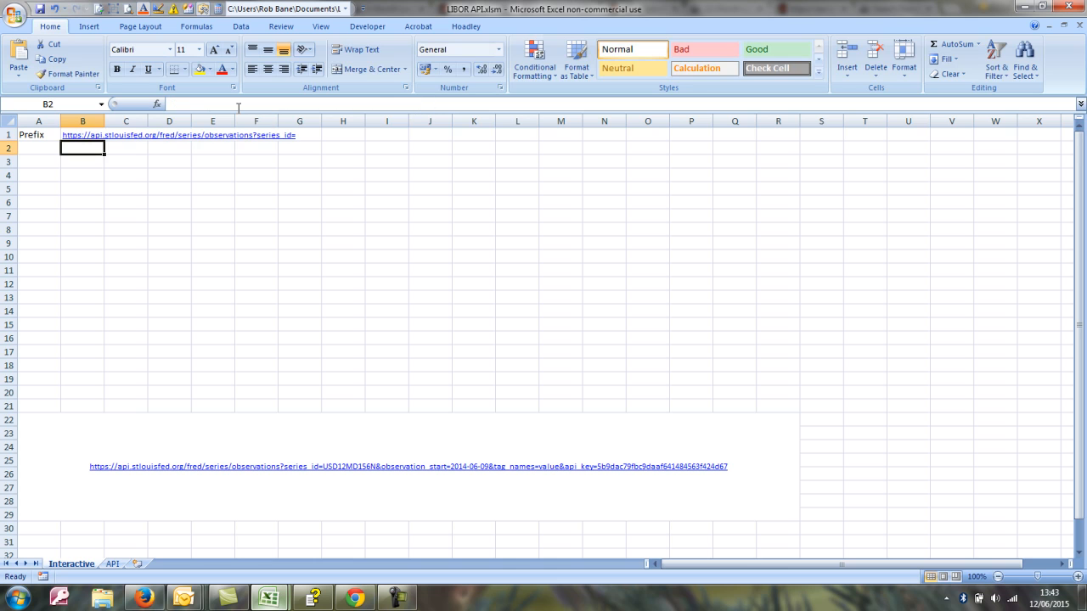
# Add Series, Currency and Term labels in A2, C2 and E2.
pyautogui.click(37, 150)
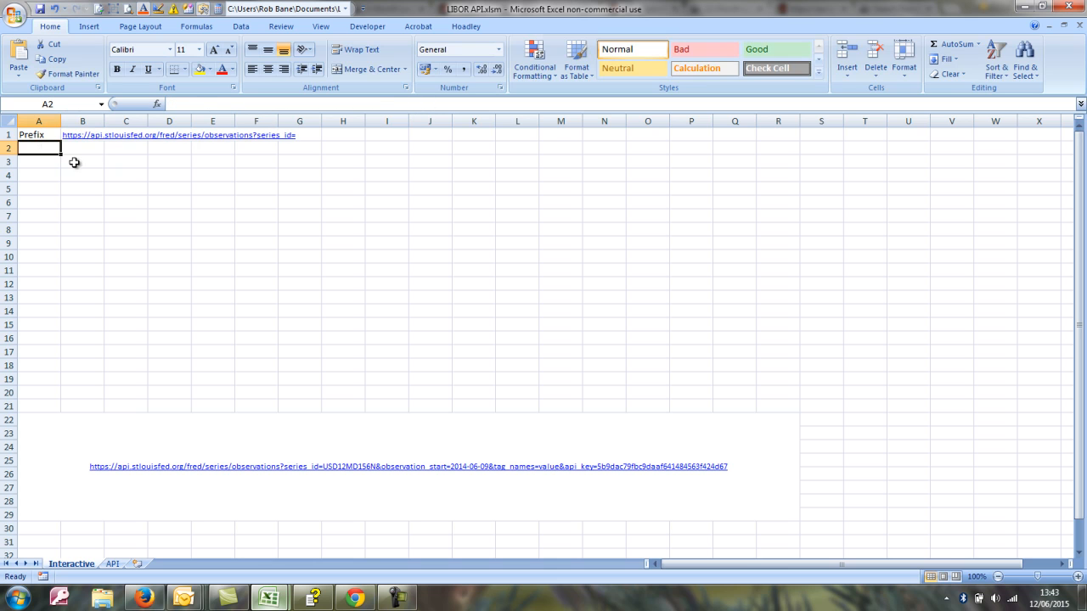
pyautogui.write('S')
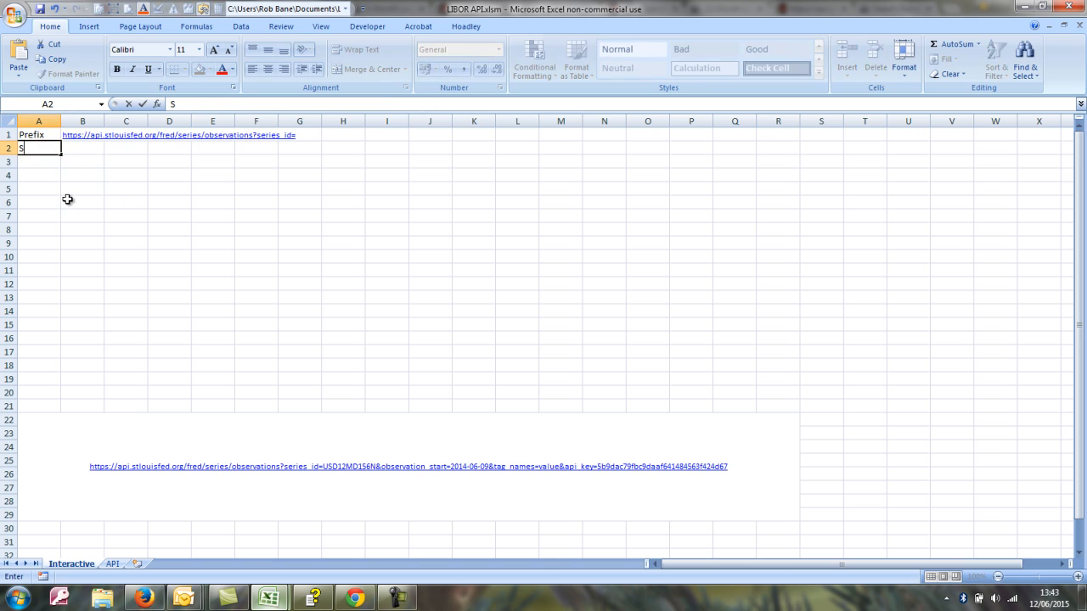
pyautogui.write('eries')
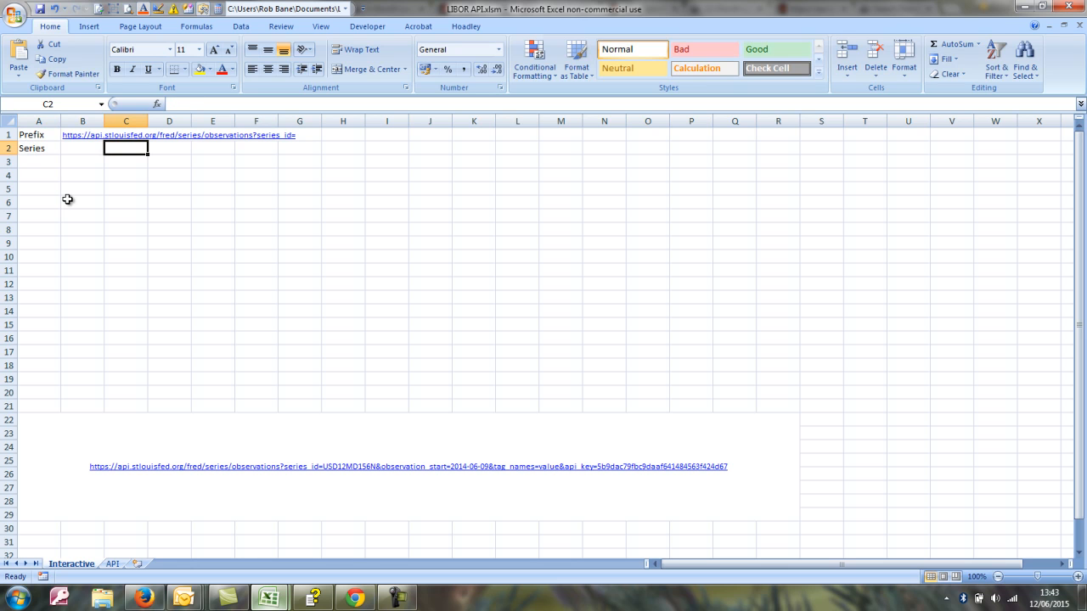
pyautogui.write('Currency')
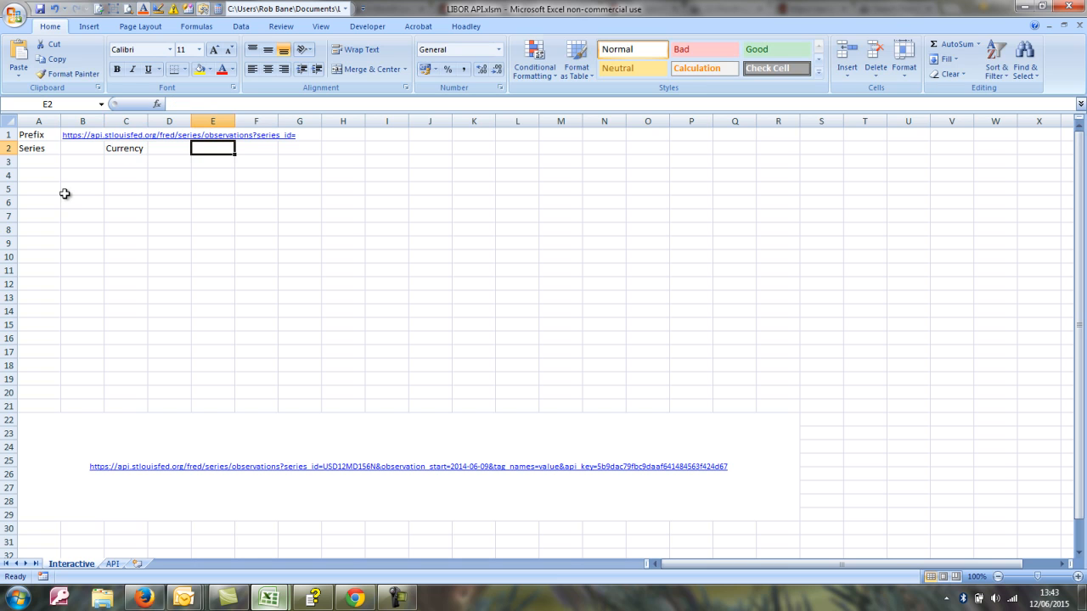
pyautogui.write('Term')
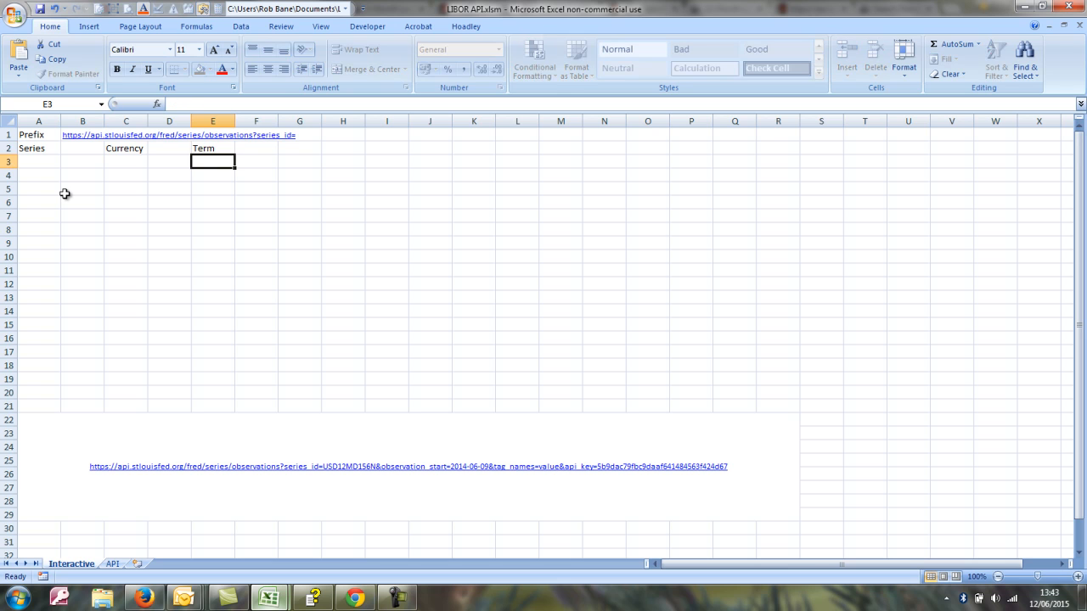
pyautogui.click(170, 161)
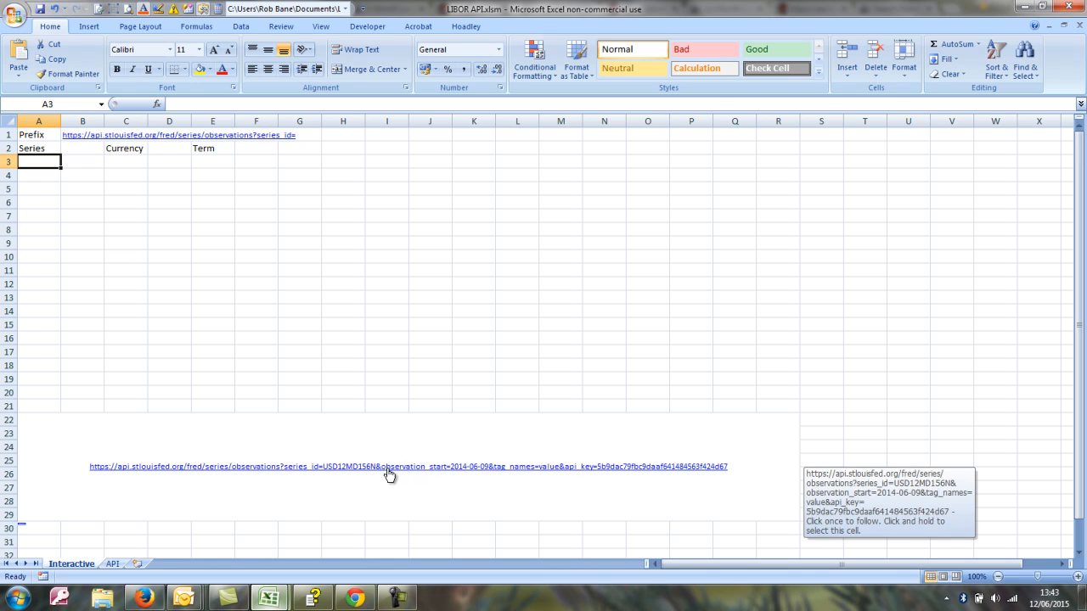
pyautogui.click(389, 467)
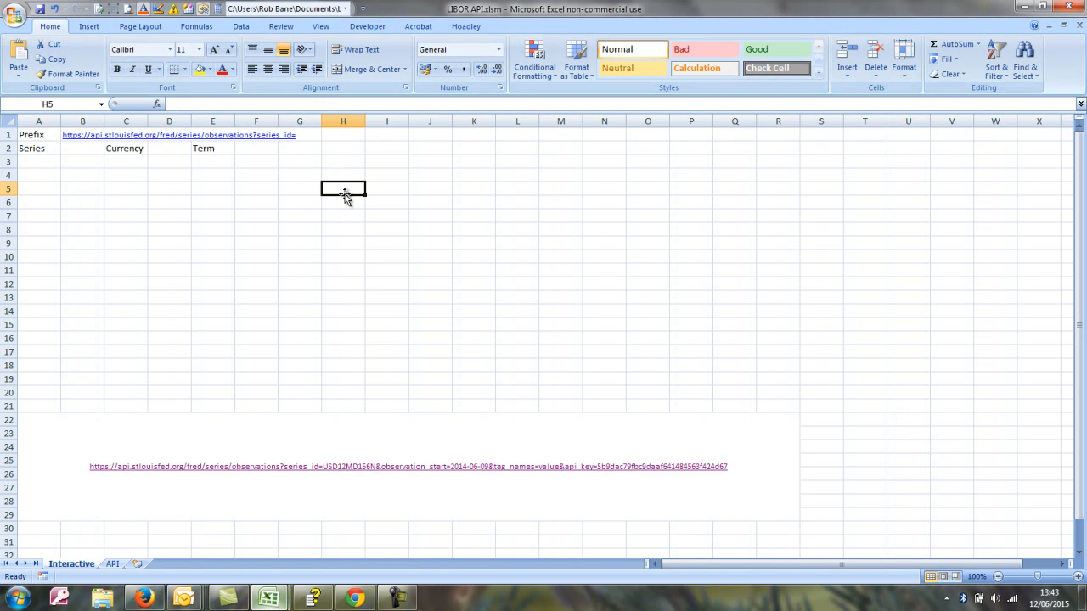
pyautogui.moveTo(384, 303)
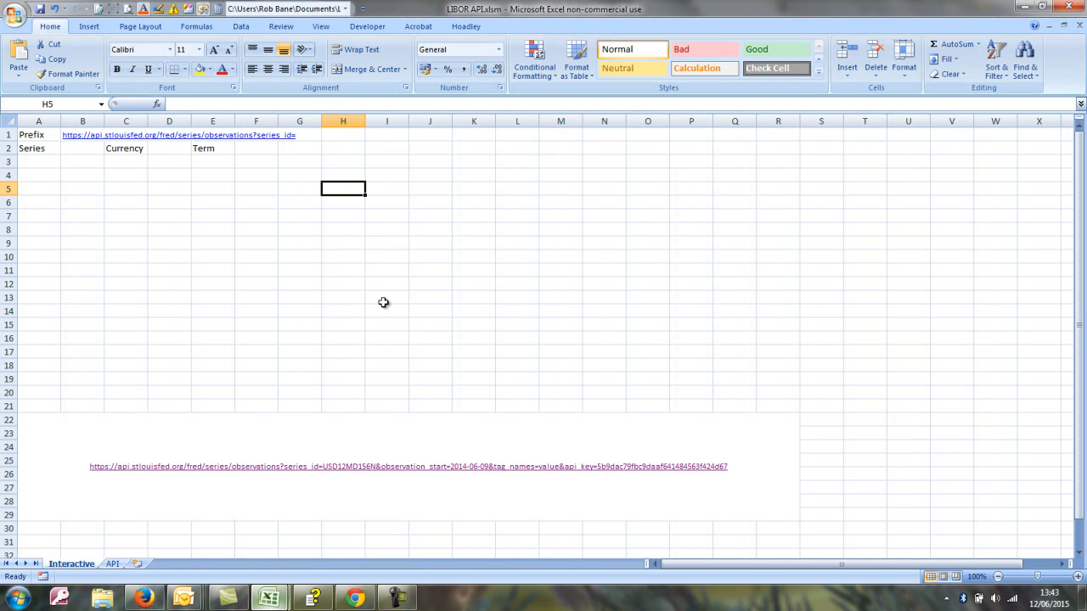
pyautogui.click(343, 270)
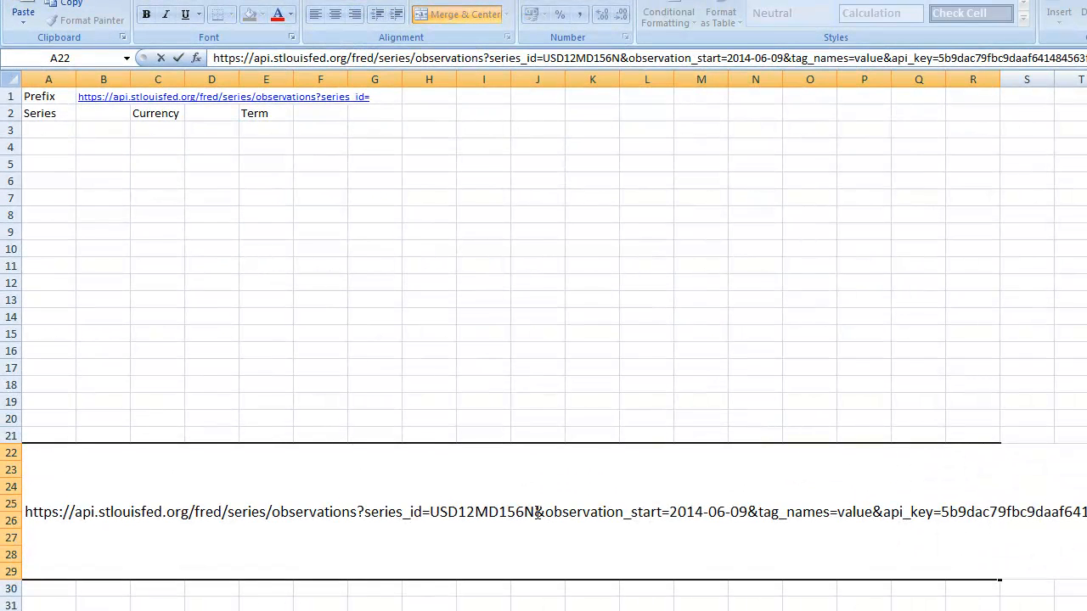
# Label row 3 Start and enter ="&observation_start="&TEXT(NOW()-10,"YYYY-MM-DD") in B3.
pyautogui.moveTo(533, 513); pyautogui.dragTo(676, 513)
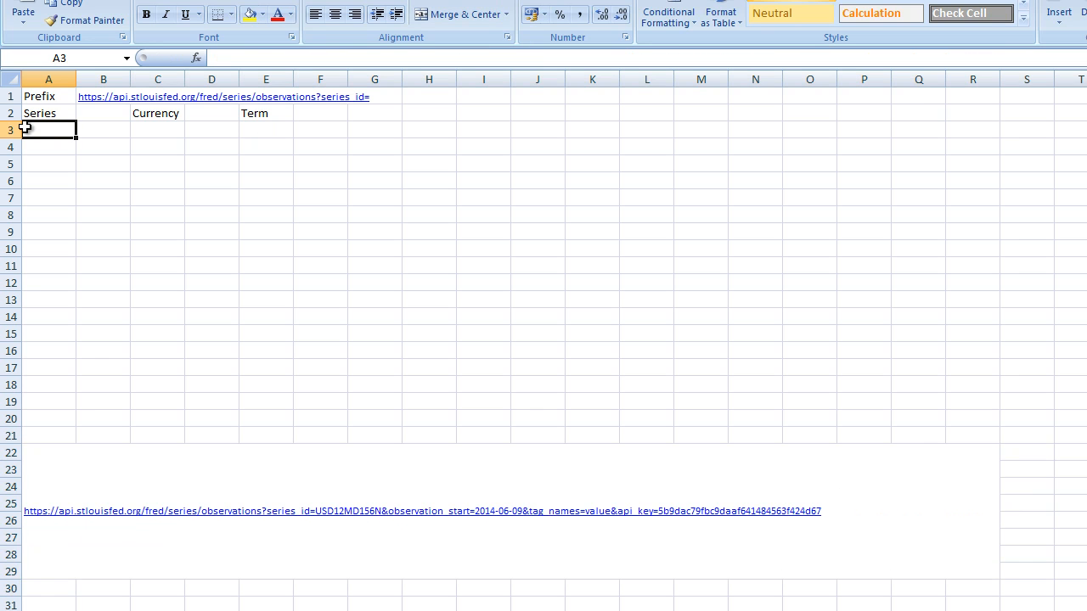
pyautogui.write('Start')
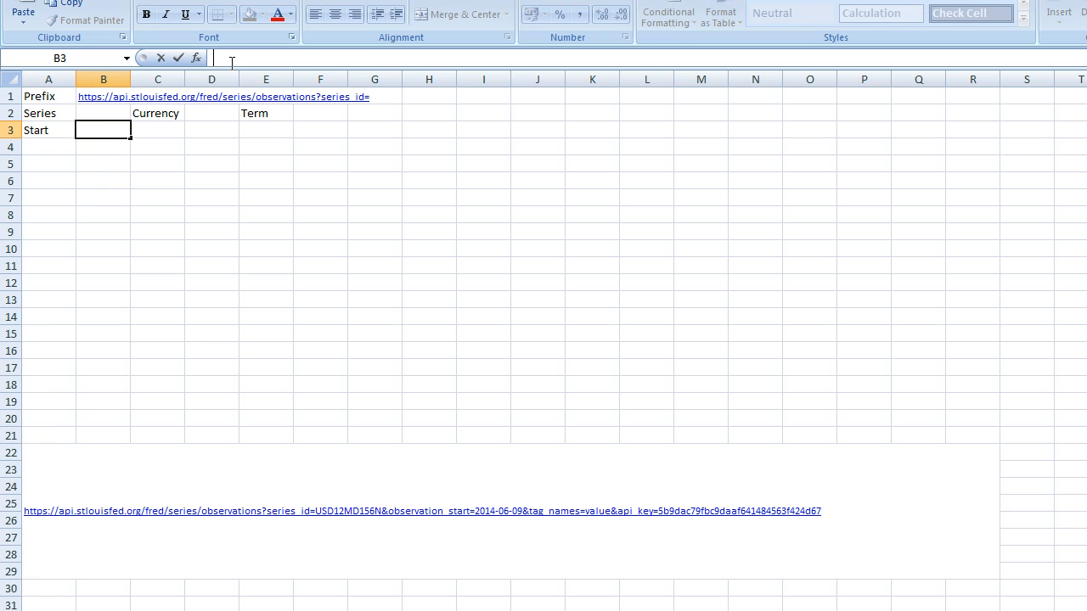
pyautogui.write('&observation_start=2014-06-09')
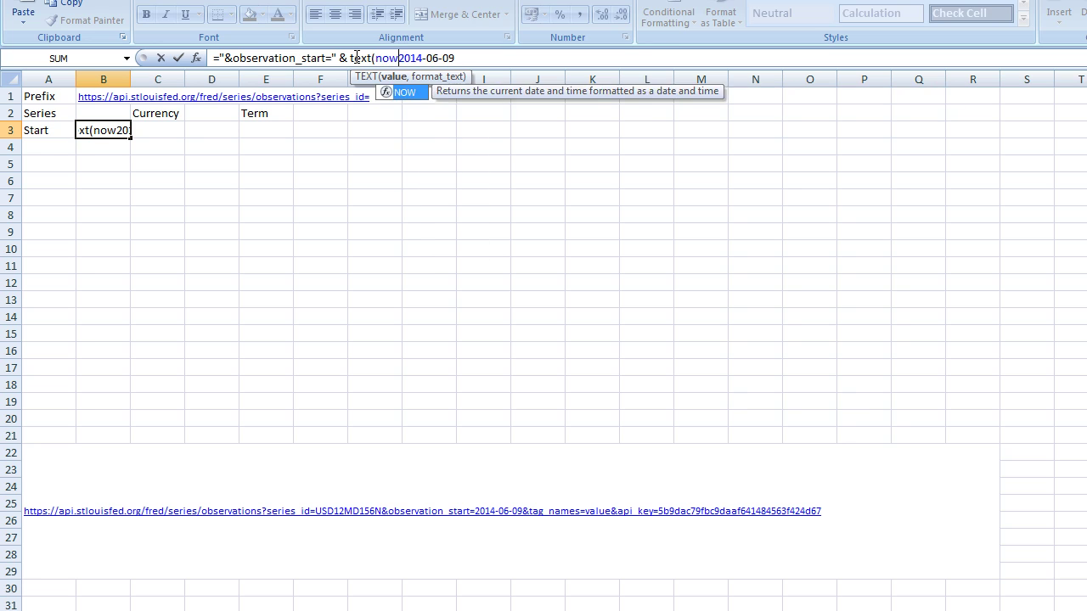
pyautogui.write(')')
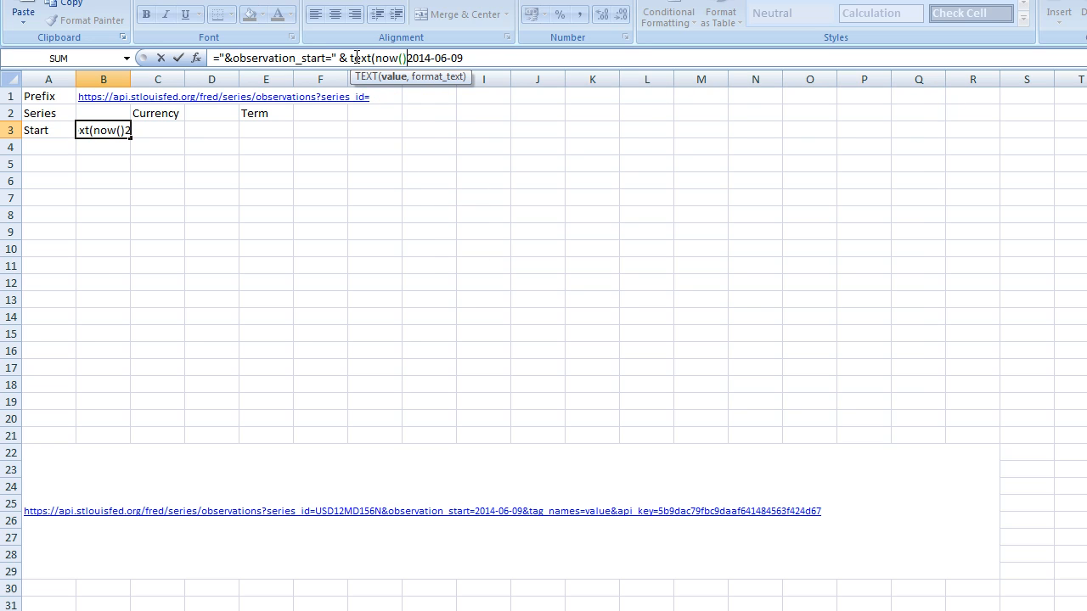
pyautogui.write('-10')
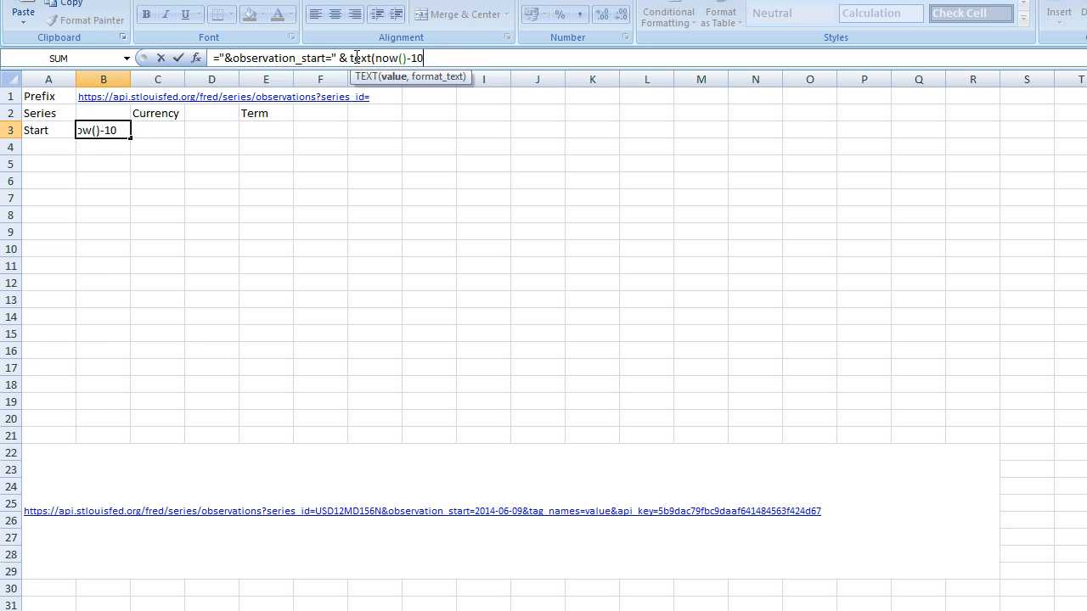
pyautogui.write(')')
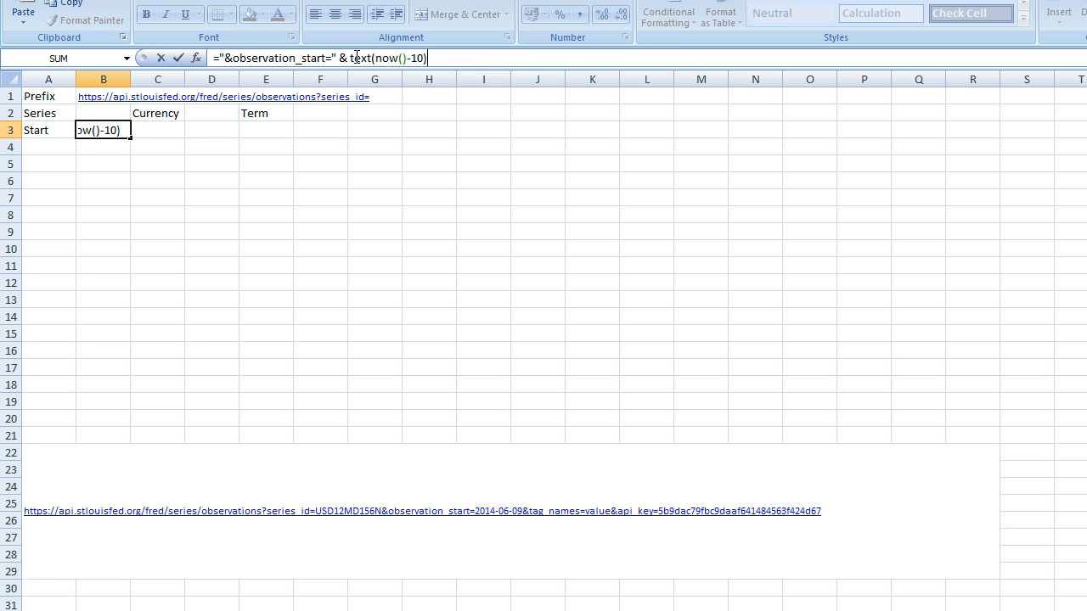
pyautogui.moveTo(464, 92)
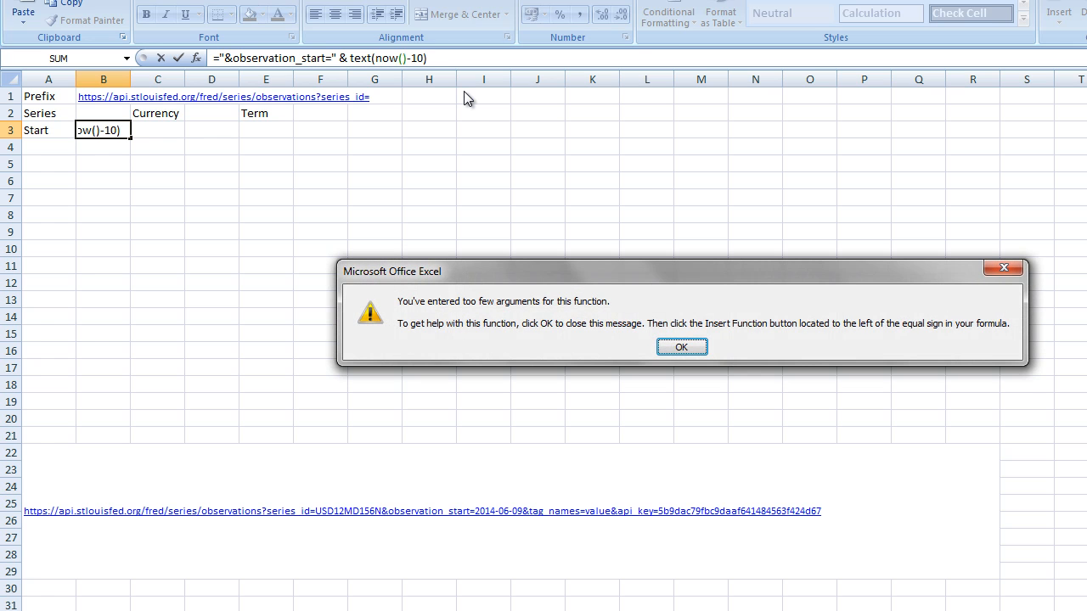
pyautogui.moveTo(686, 355)
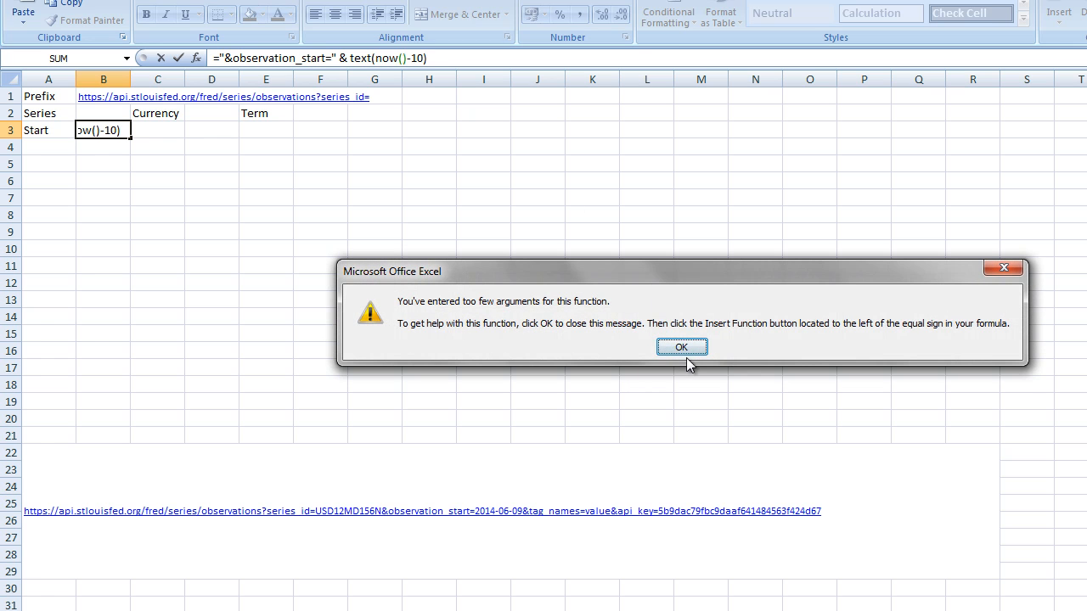
pyautogui.click(683, 346)
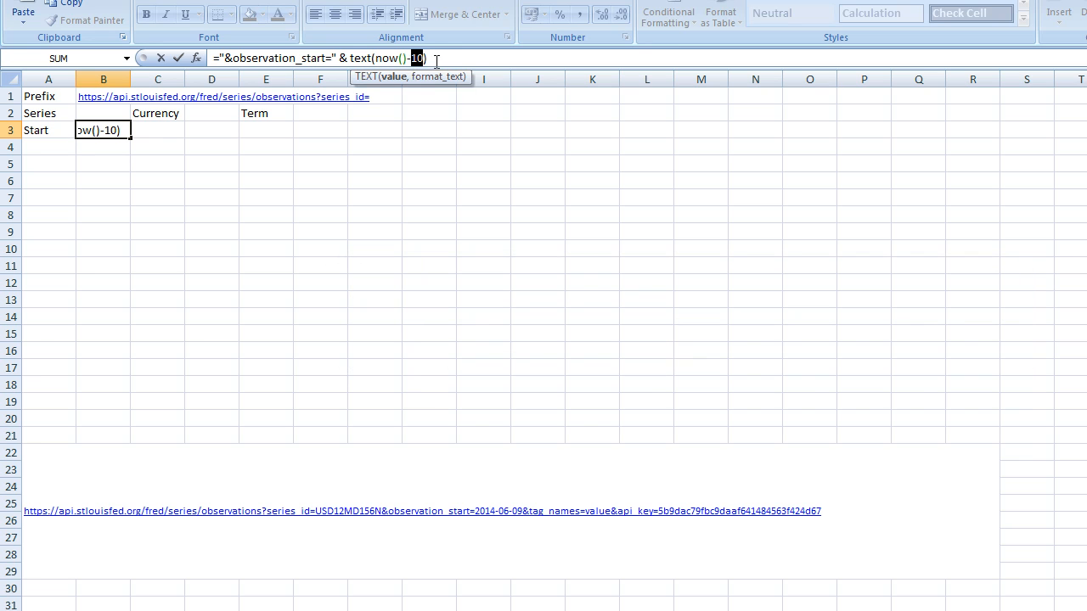
pyautogui.write(',"')
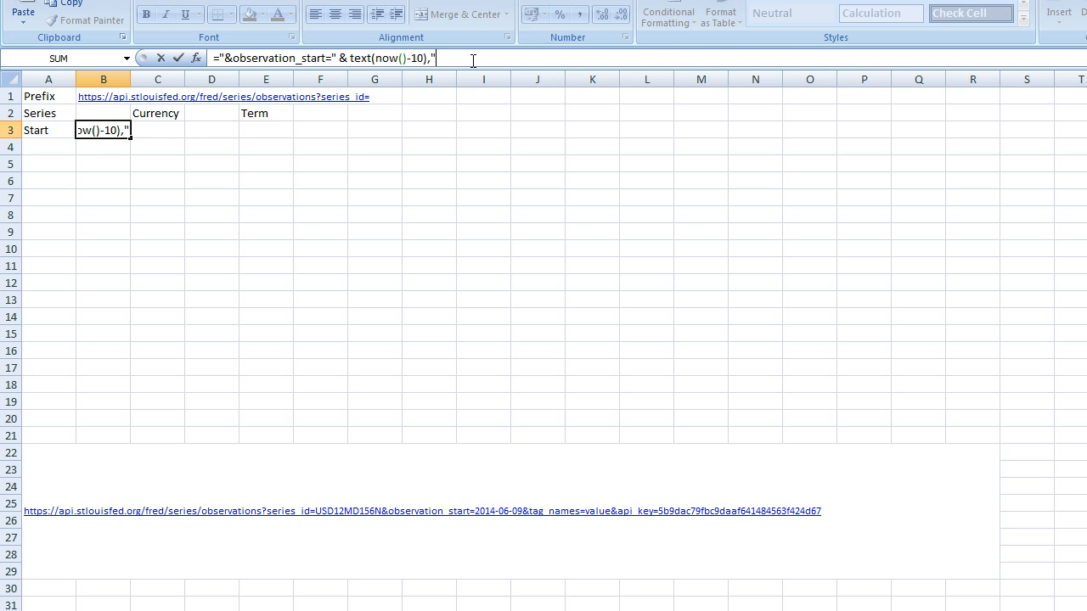
pyautogui.write('YY')
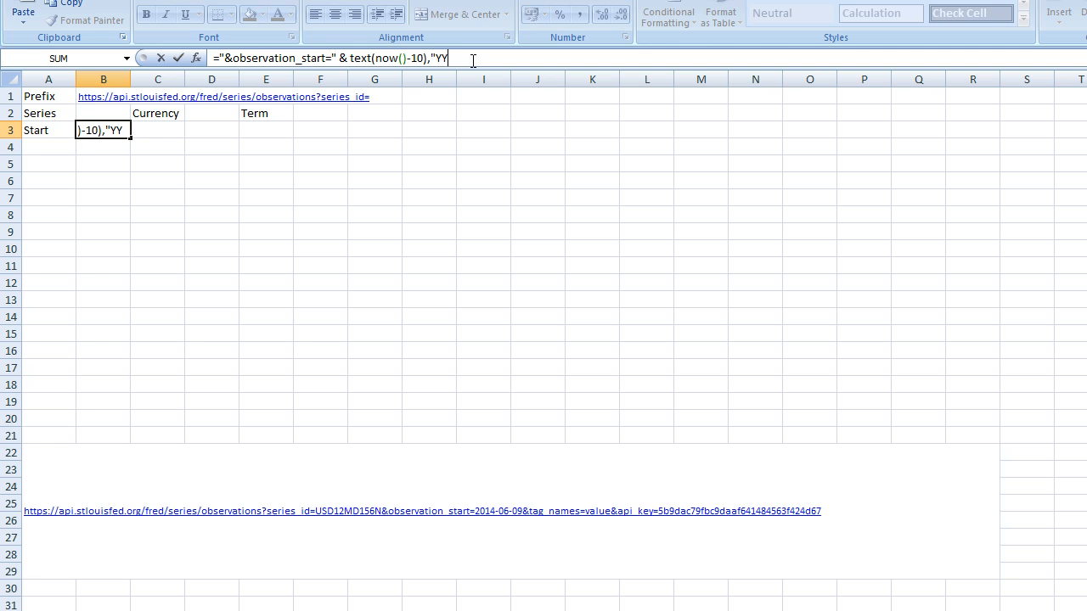
pyautogui.write('YY')
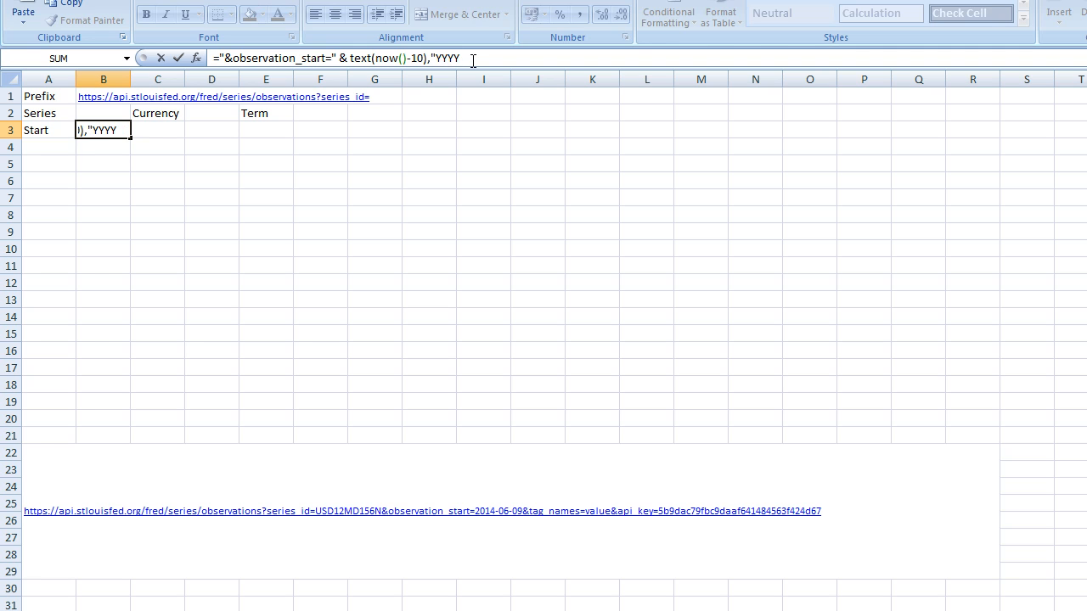
pyautogui.write('-')
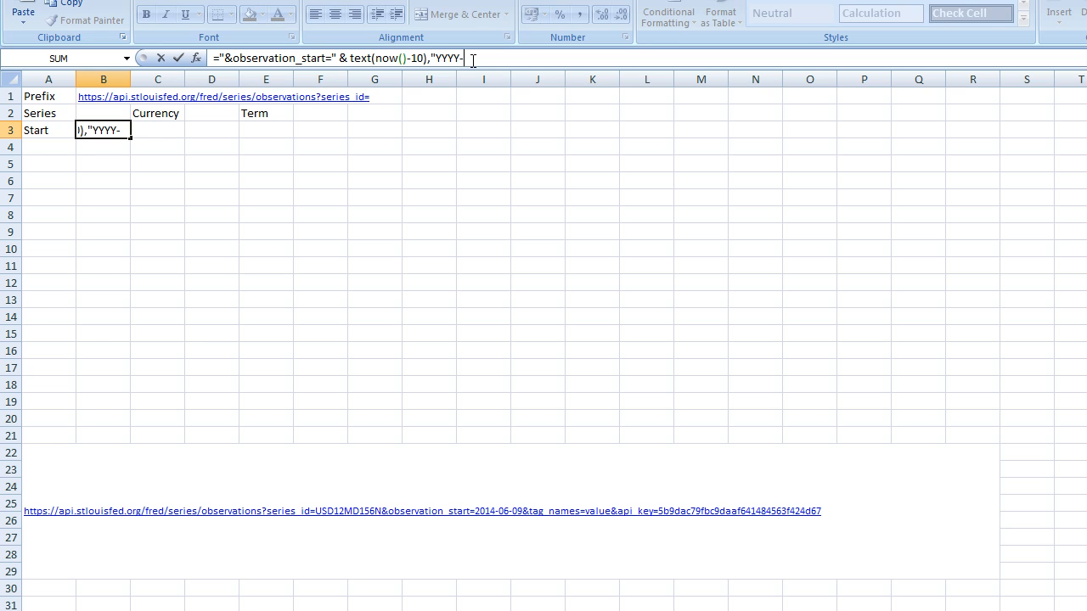
pyautogui.write('MM-')
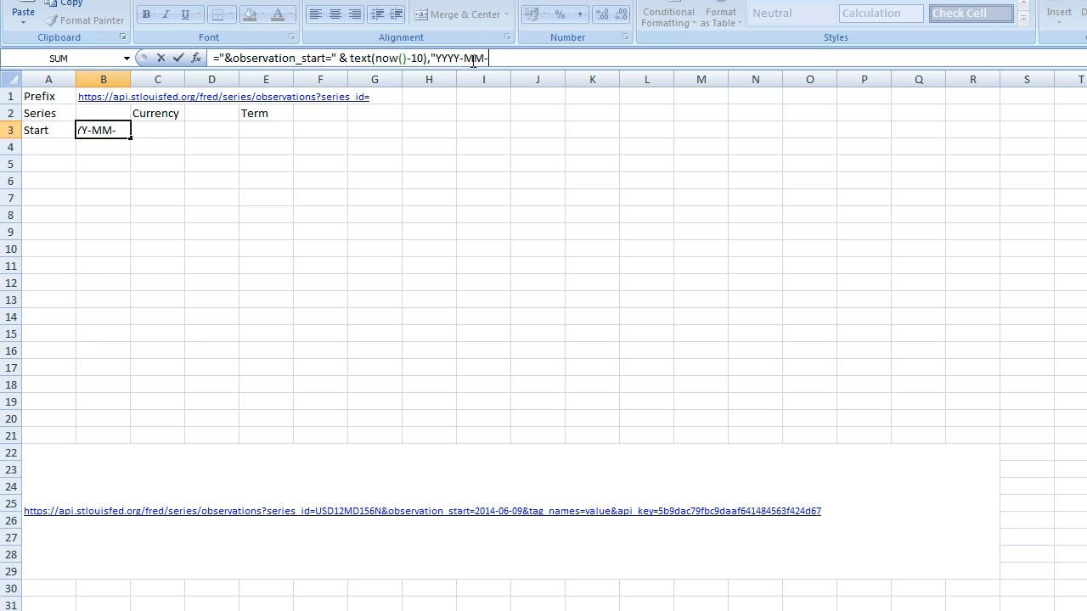
pyautogui.write('DD')
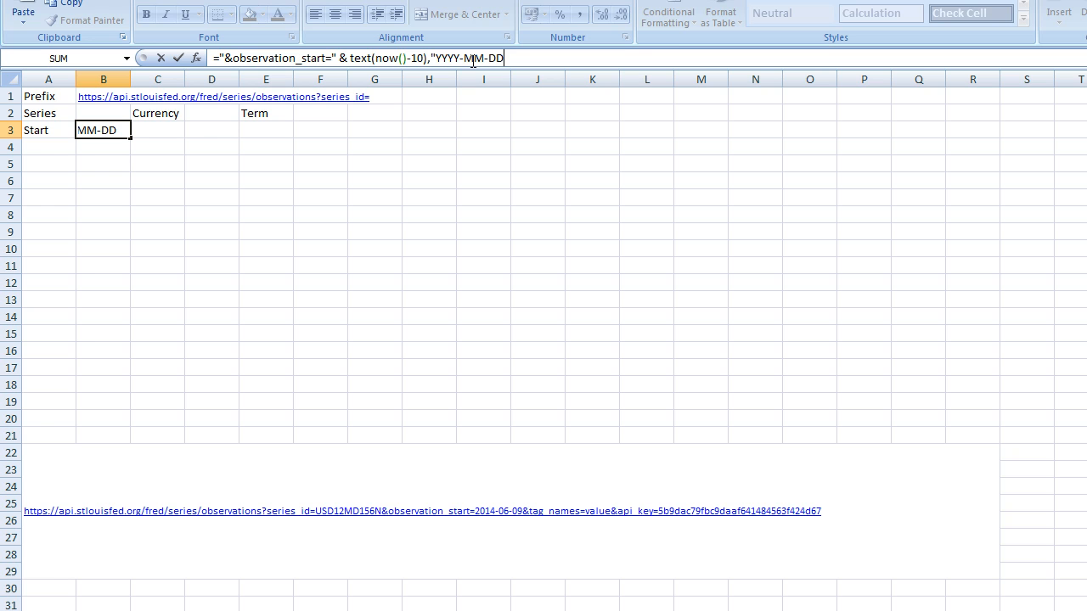
pyautogui.press('Enter')
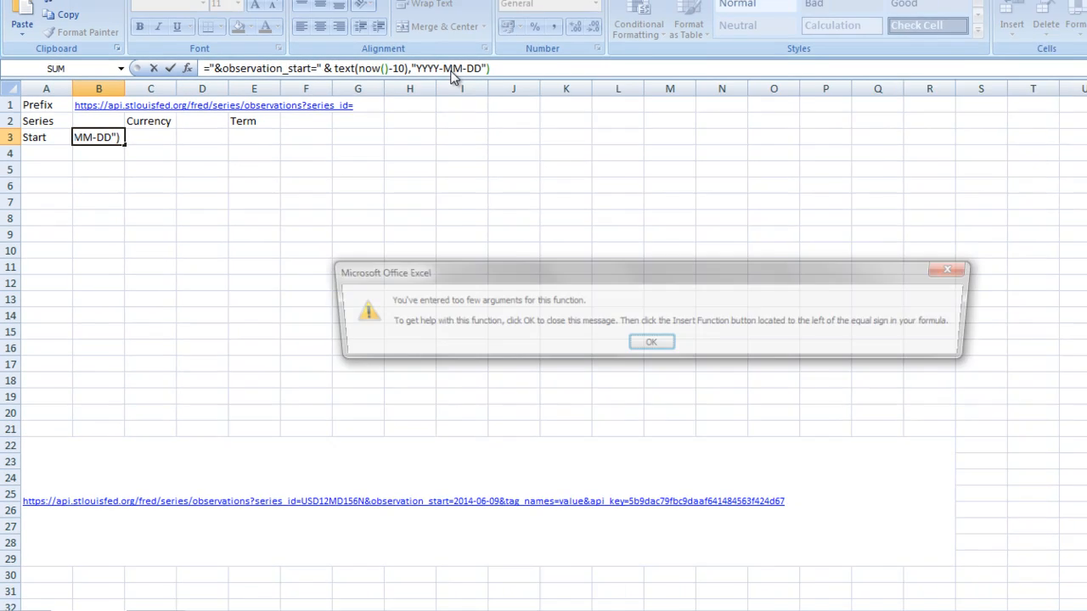
pyautogui.click(651, 343)
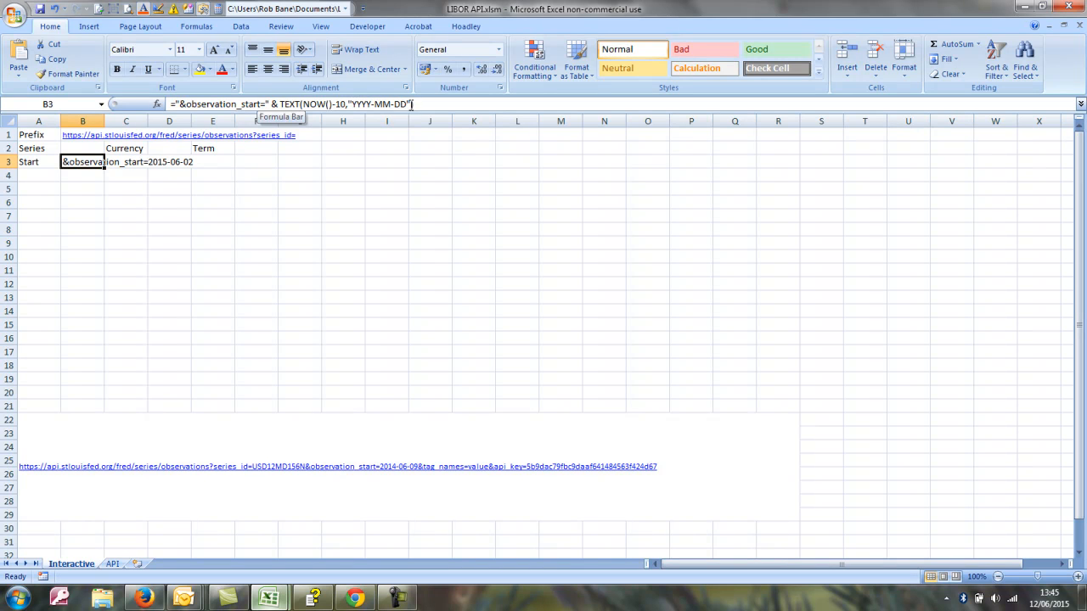
pyautogui.moveTo(400, 472)
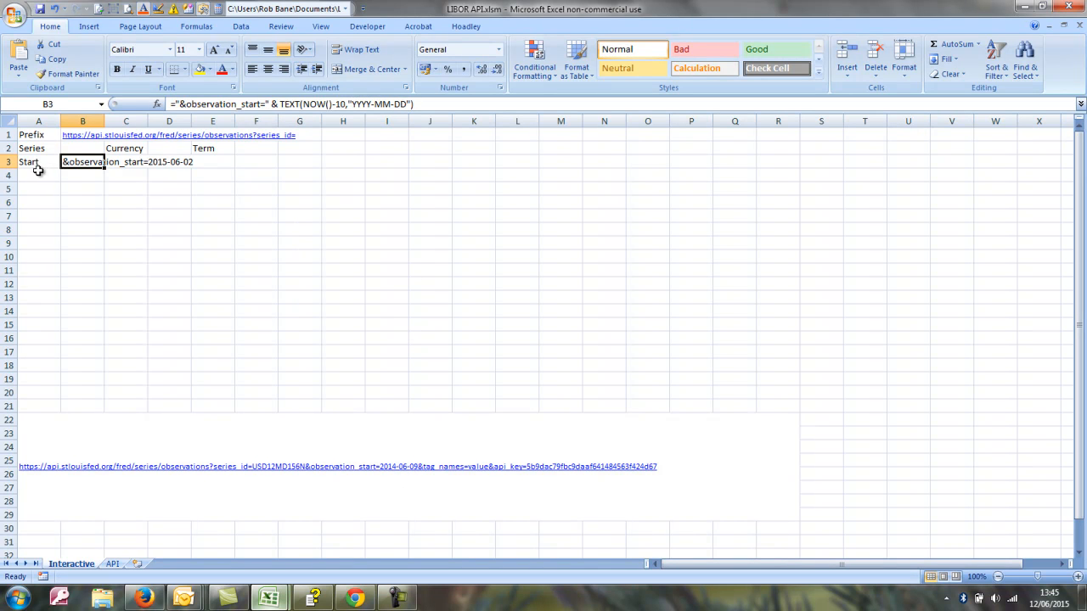
pyautogui.click(31, 175)
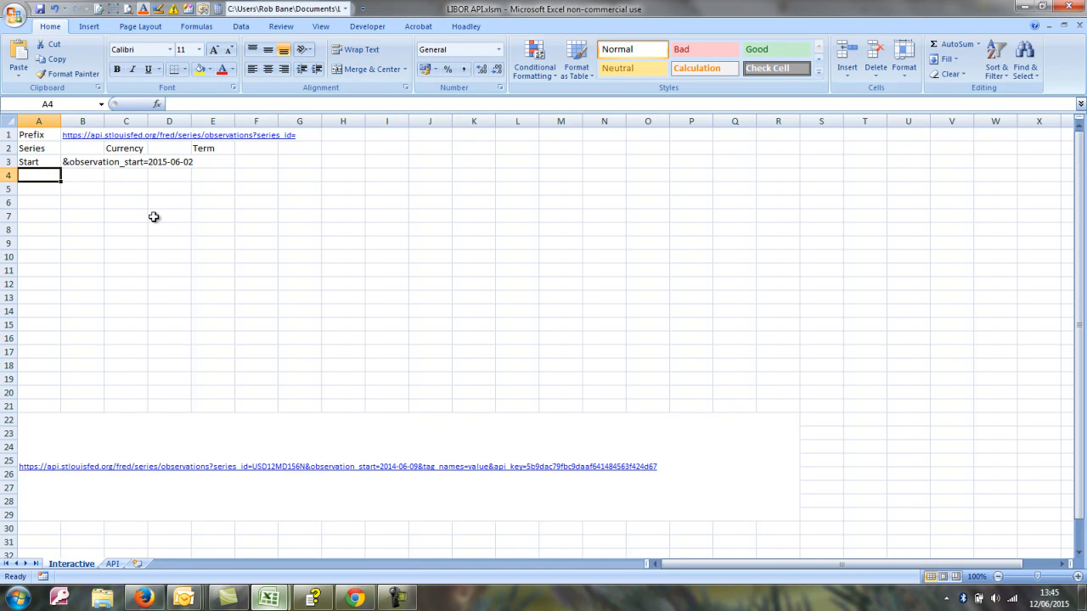
pyautogui.moveTo(401, 425)
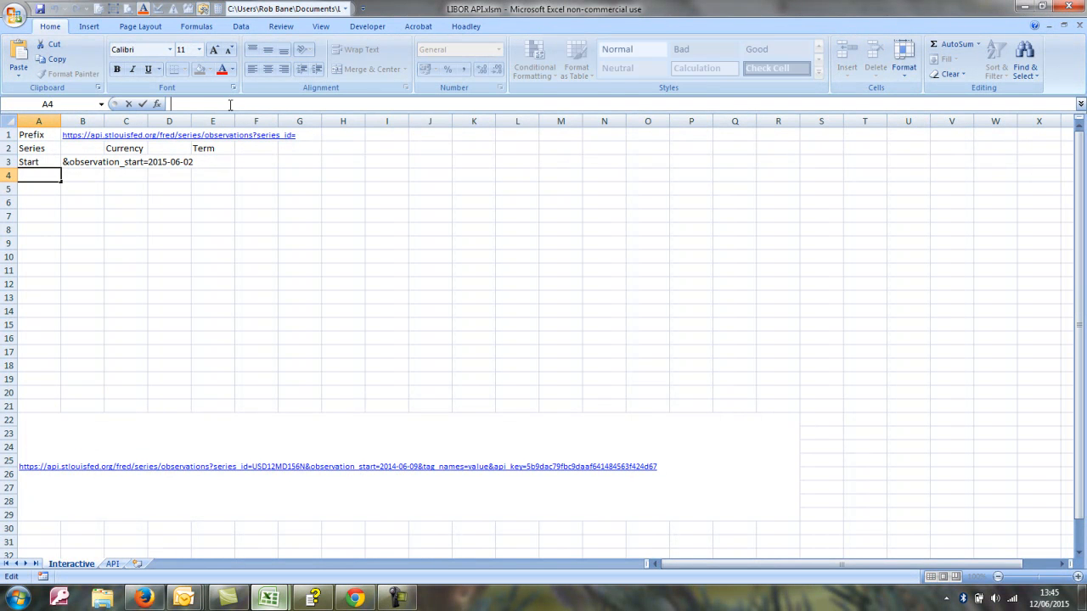
# Enter Suffix with the &tag_names=value&api_key=… string in row 4 and a Full URL label in A5.
pyautogui.write('&tag_names=value&api_key=5b9dac79fbc9daaf641484563f424d67')
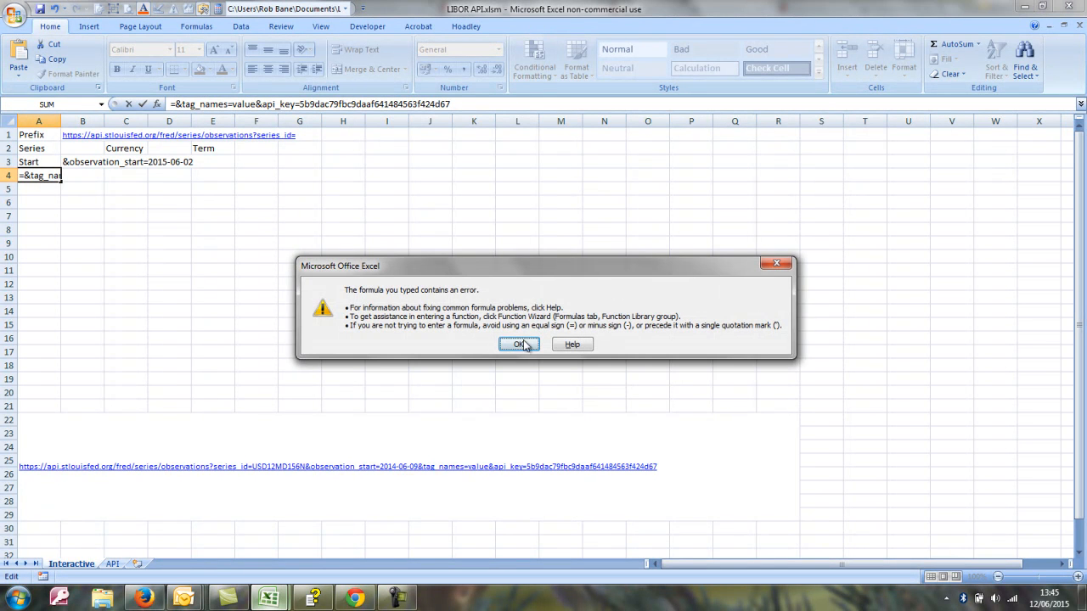
pyautogui.click(520, 343)
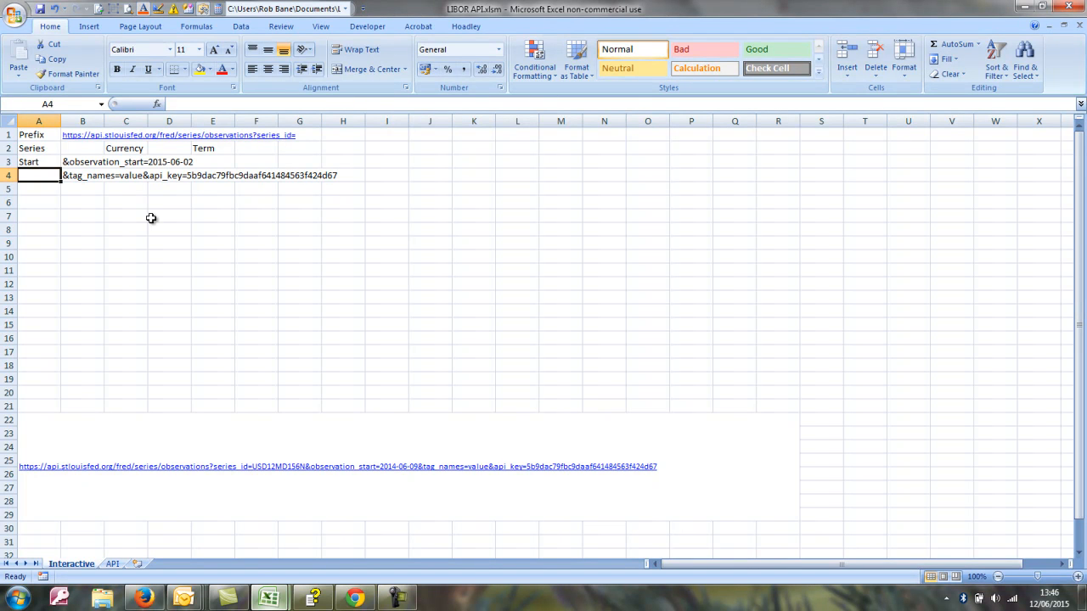
pyautogui.write('Suffix')
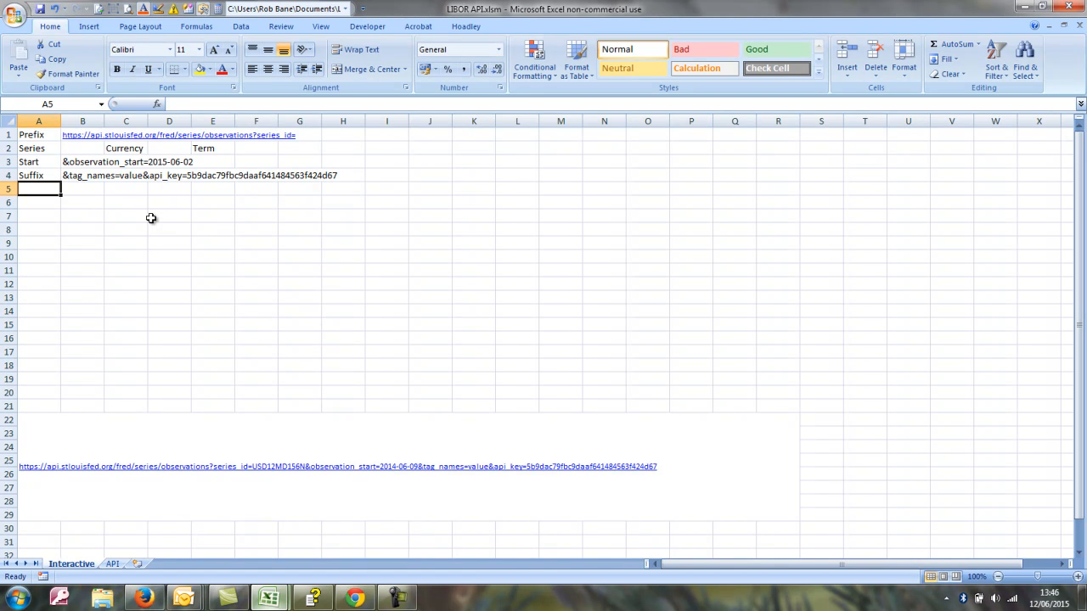
pyautogui.write('Full URL')
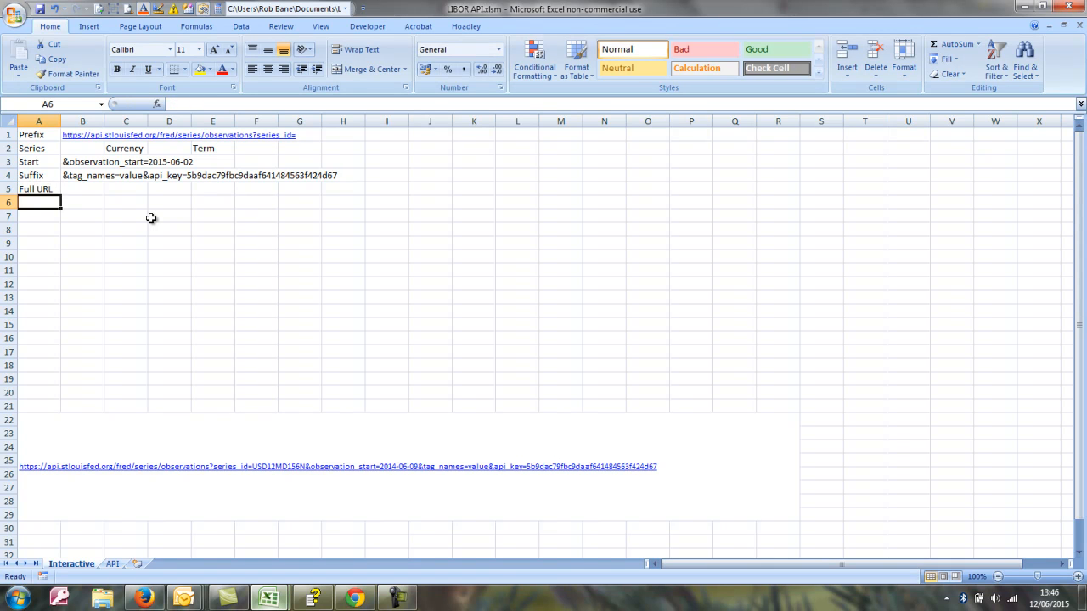
pyautogui.click(82, 189)
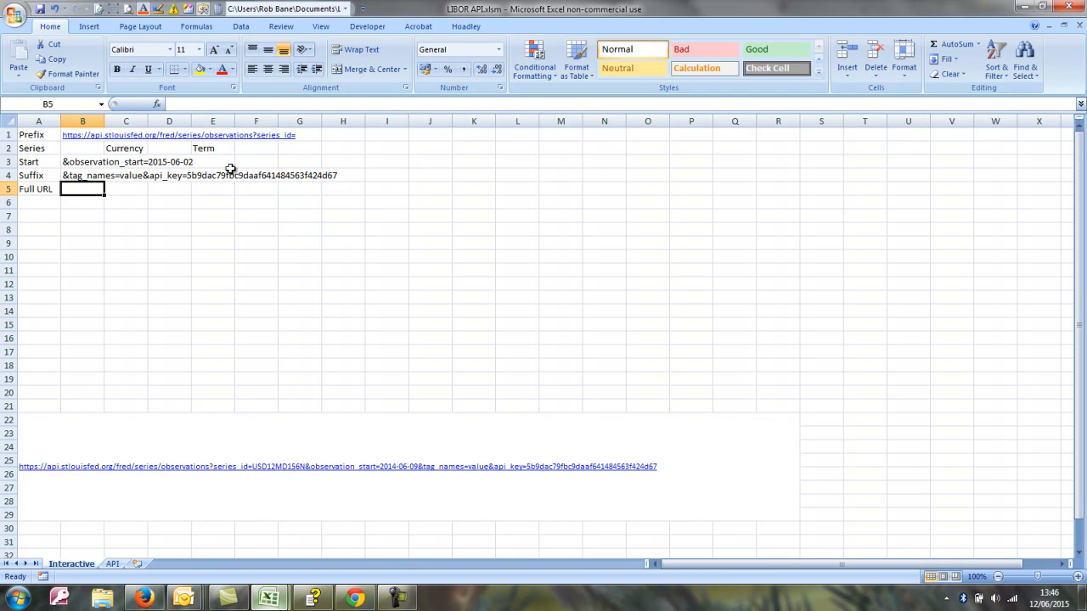
pyautogui.click(210, 148)
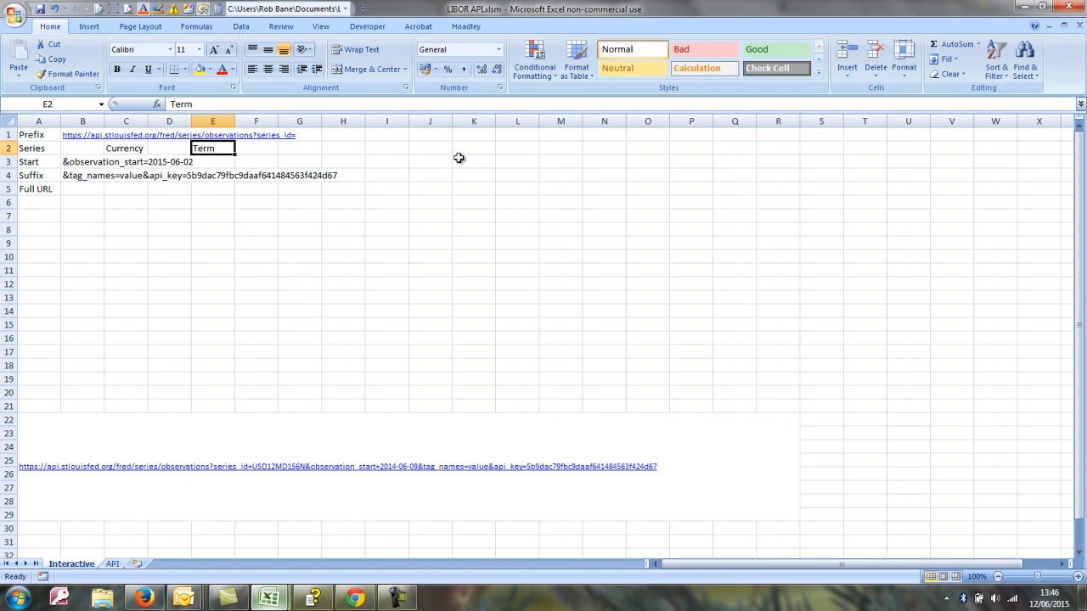
pyautogui.moveTo(434, 136)
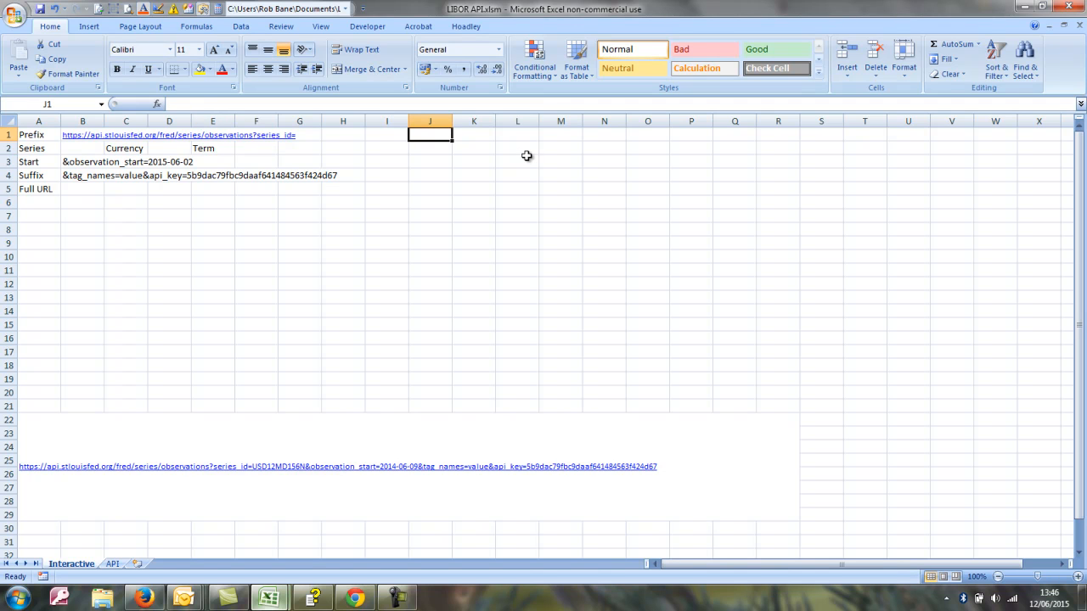
# List the currencies USD, GBP and EUR in column J.
pyautogui.write('USD')
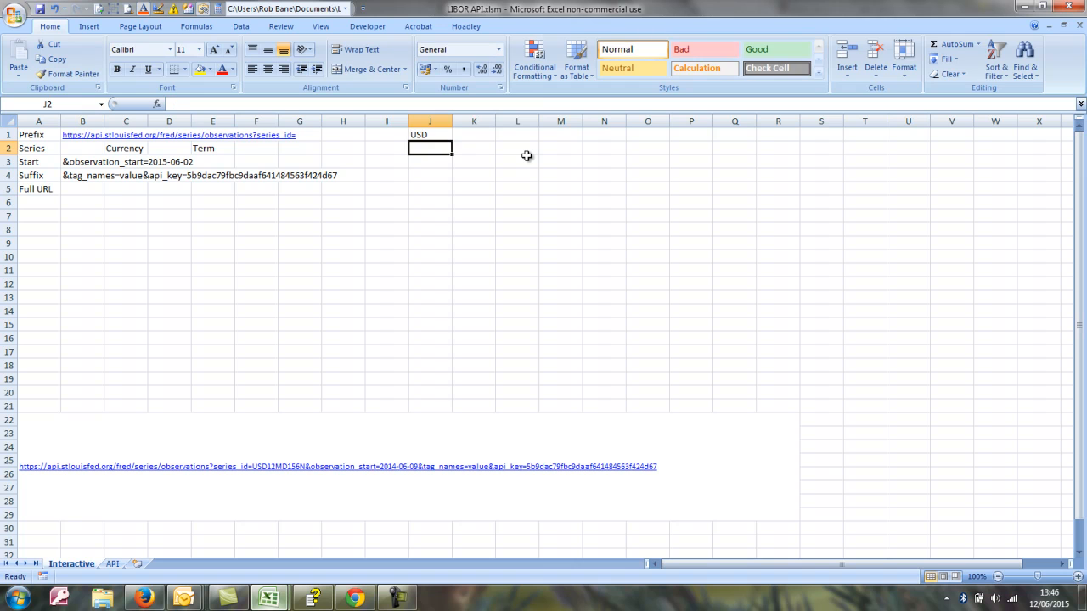
pyautogui.write('GBP')
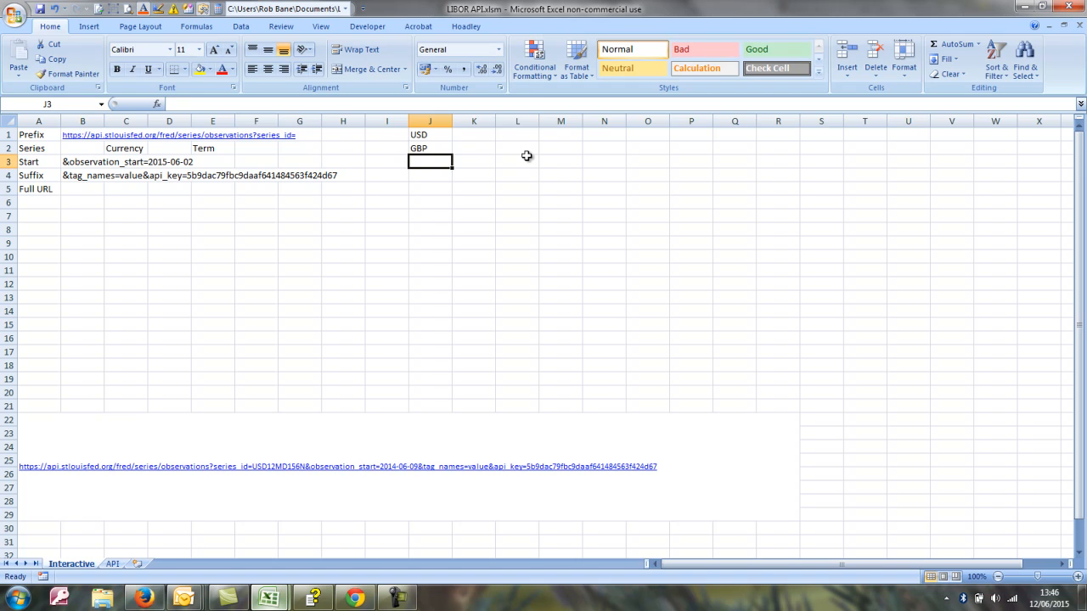
pyautogui.write('E')
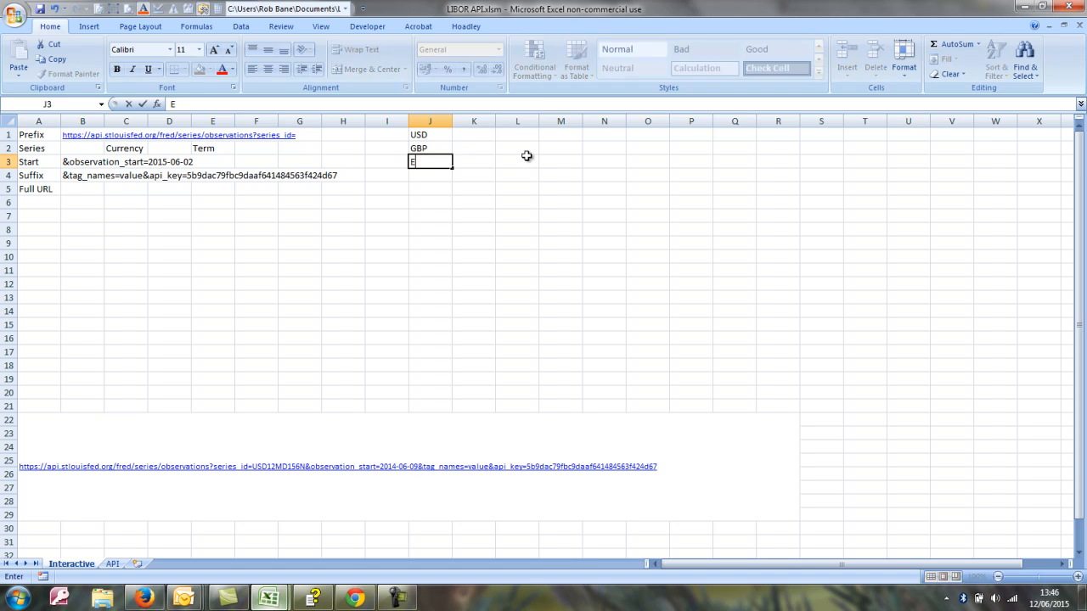
pyautogui.write('EUR')
pyautogui.click(474, 134)
pyautogui.write('O')
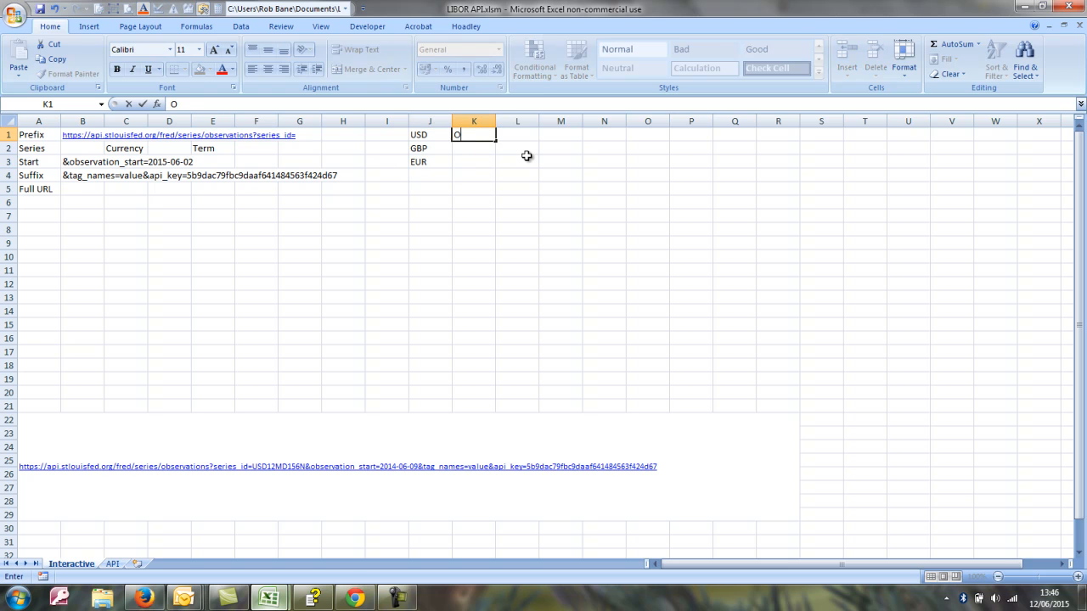
# List the terms Overnight, 1 month, 3 month, 6 month and 12 month in K1:K5.
pyautogui.write('vernight')
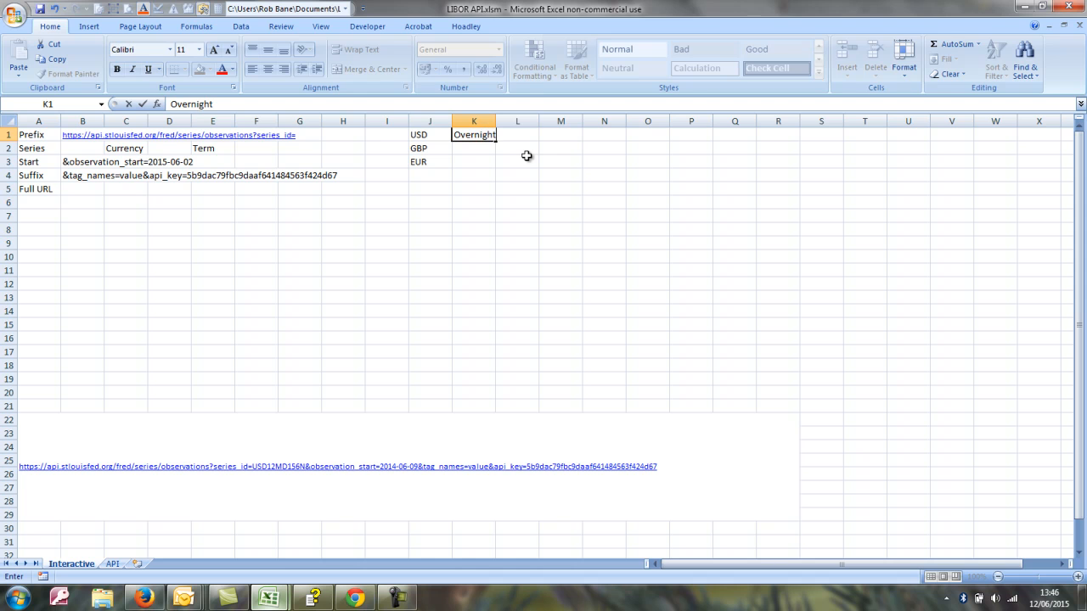
pyautogui.write('1')
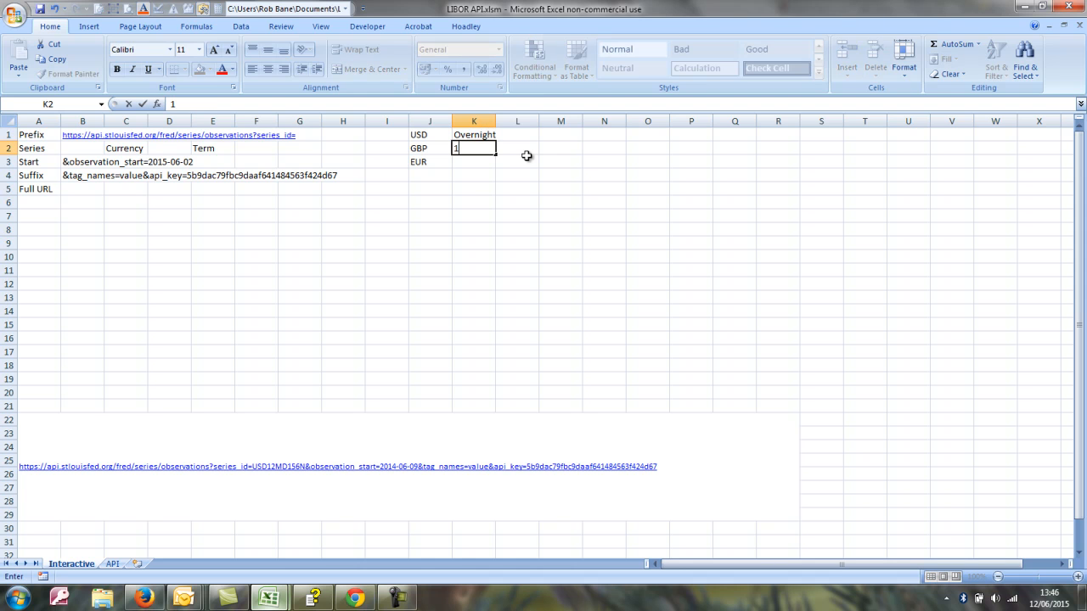
pyautogui.write('1 month')
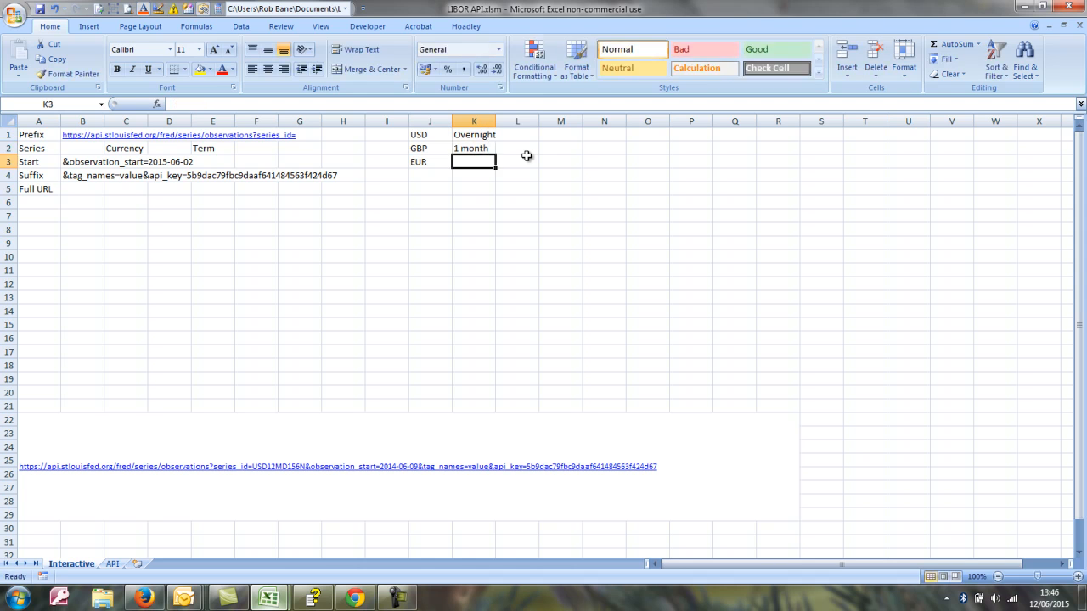
pyautogui.write('3 month')
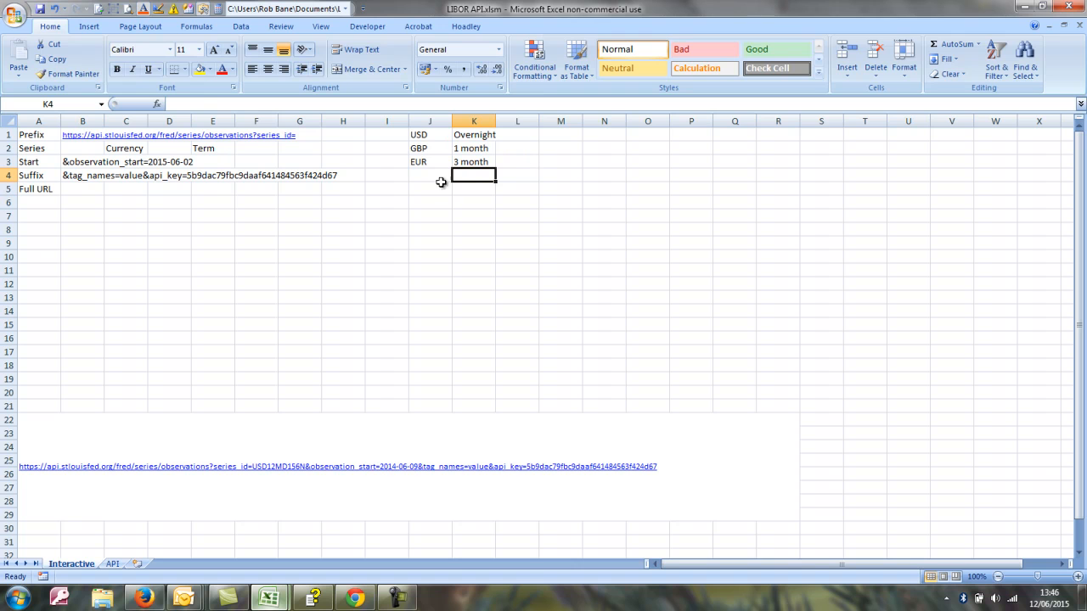
pyautogui.write('6 month')
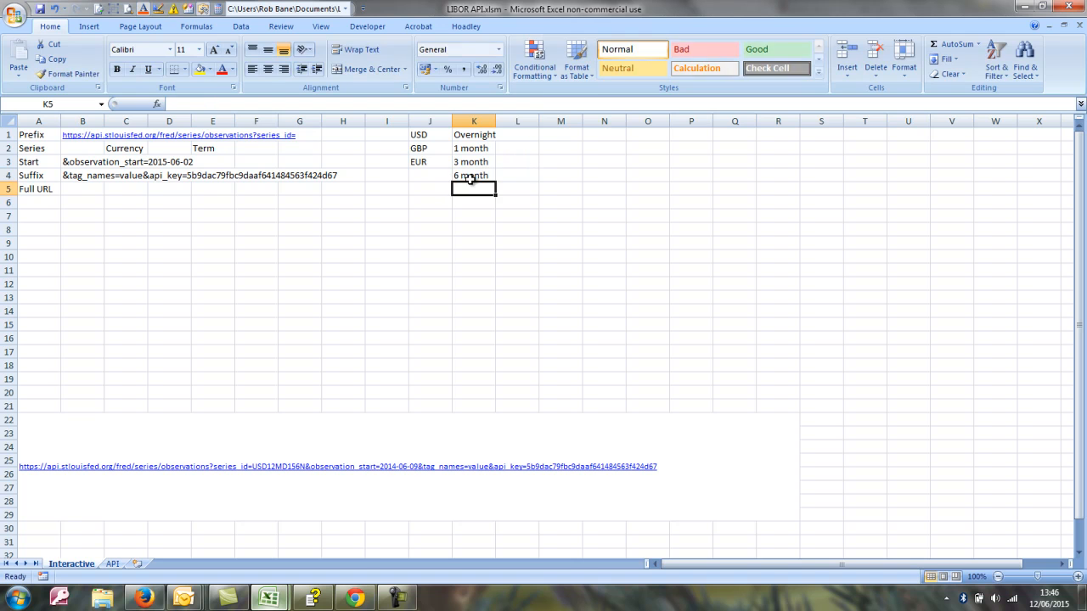
pyautogui.write('12 month')
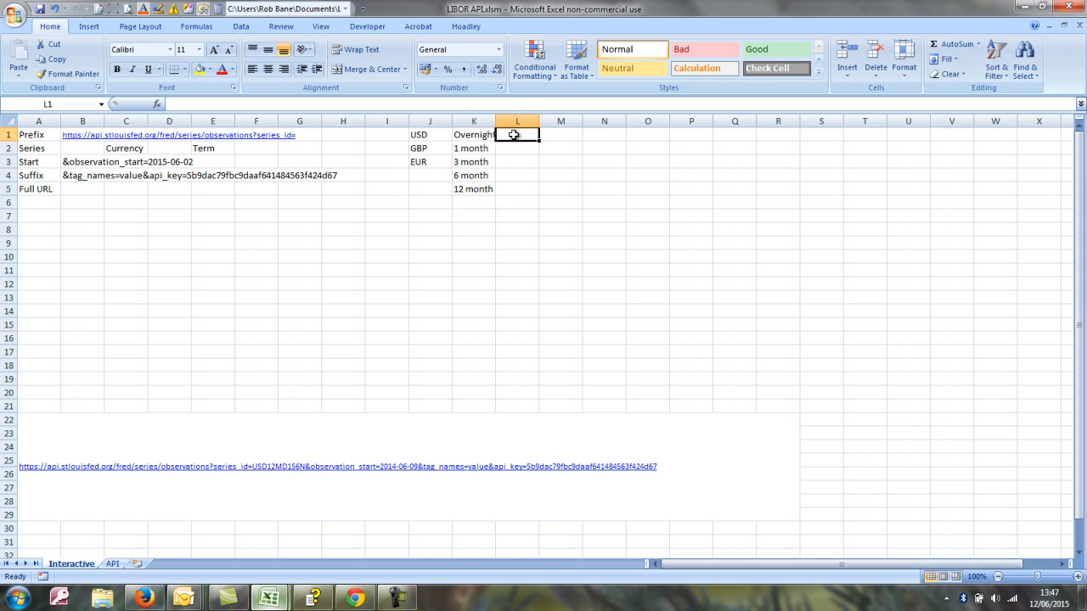
# Enter the term codes ONT, 1MT, 3MT, 6MT and 12M in L1:L5.
pyautogui.write('ONT')
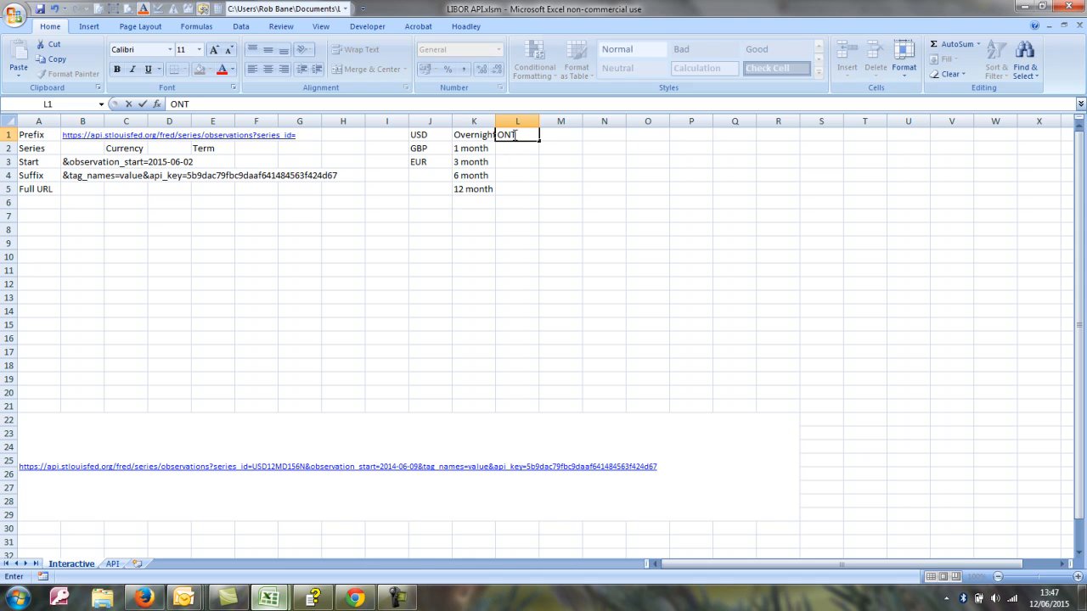
pyautogui.press('Enter')
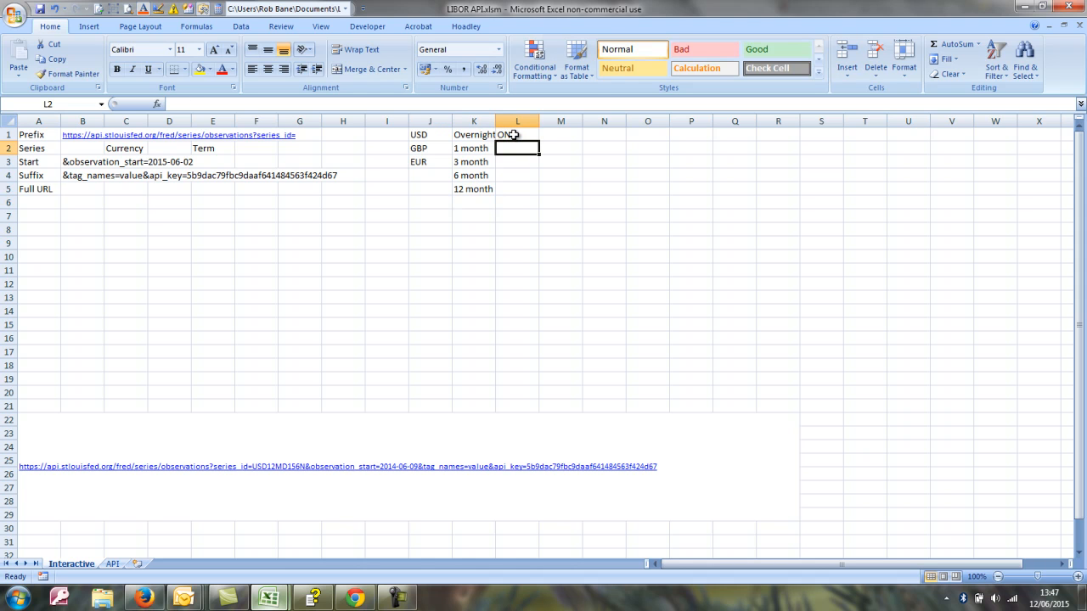
pyautogui.write('1MT')
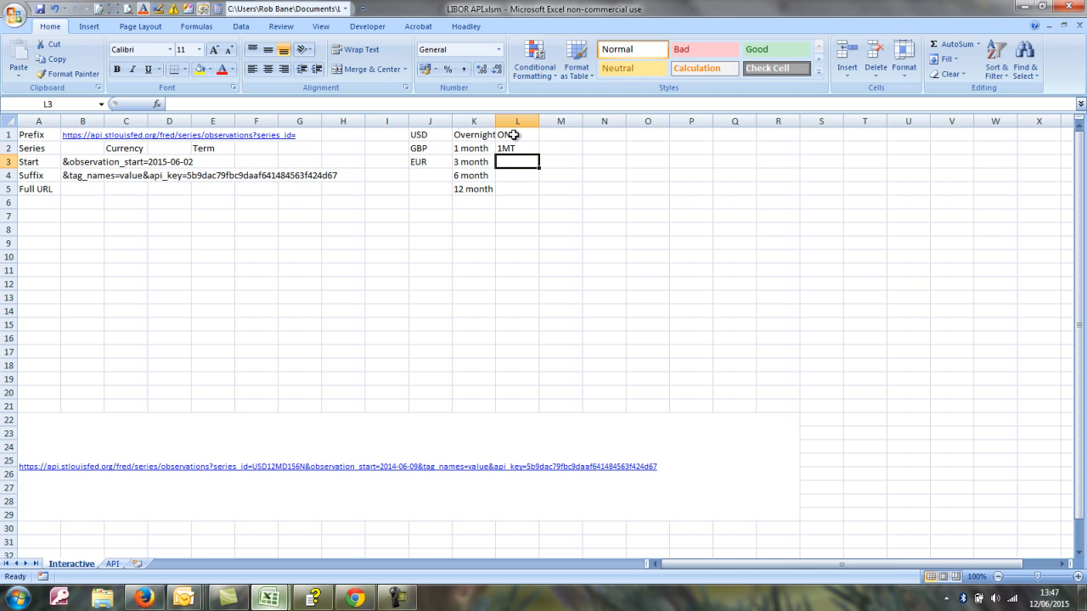
pyautogui.write('3MT')
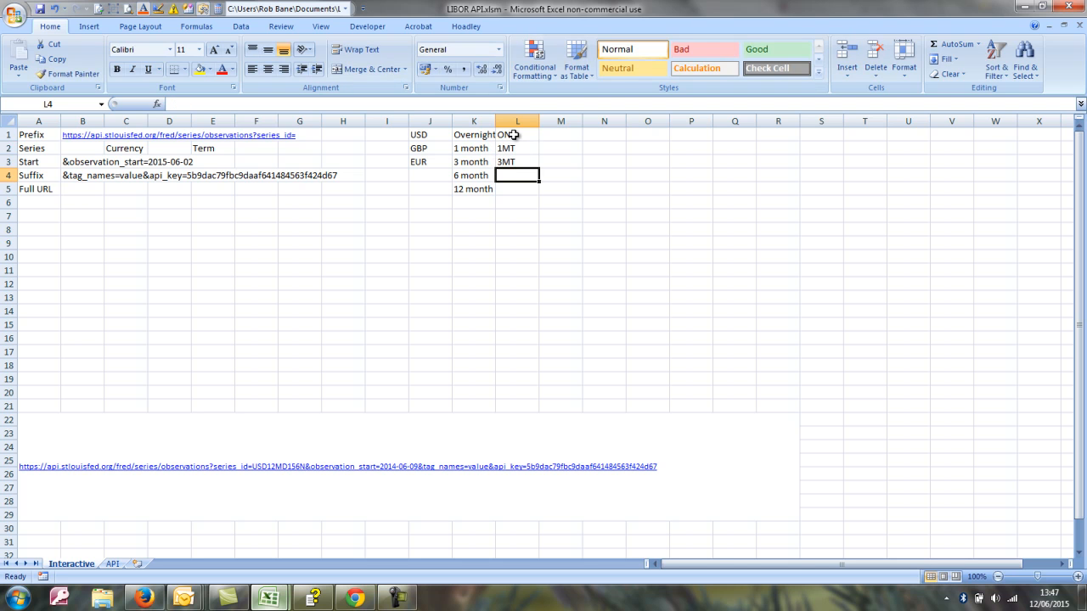
pyautogui.write('6MT')
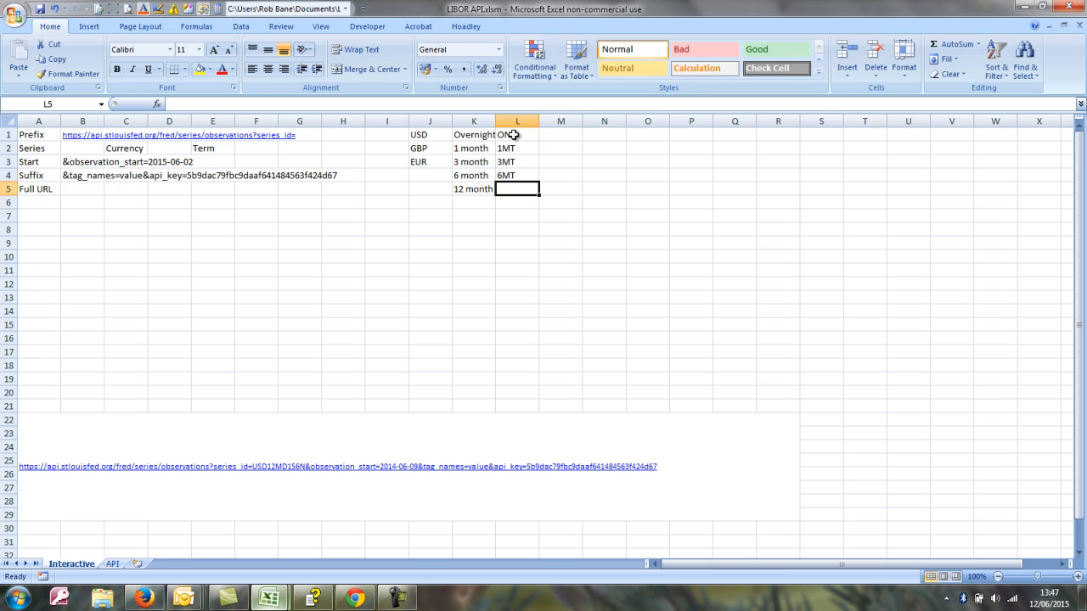
pyautogui.write('12M')
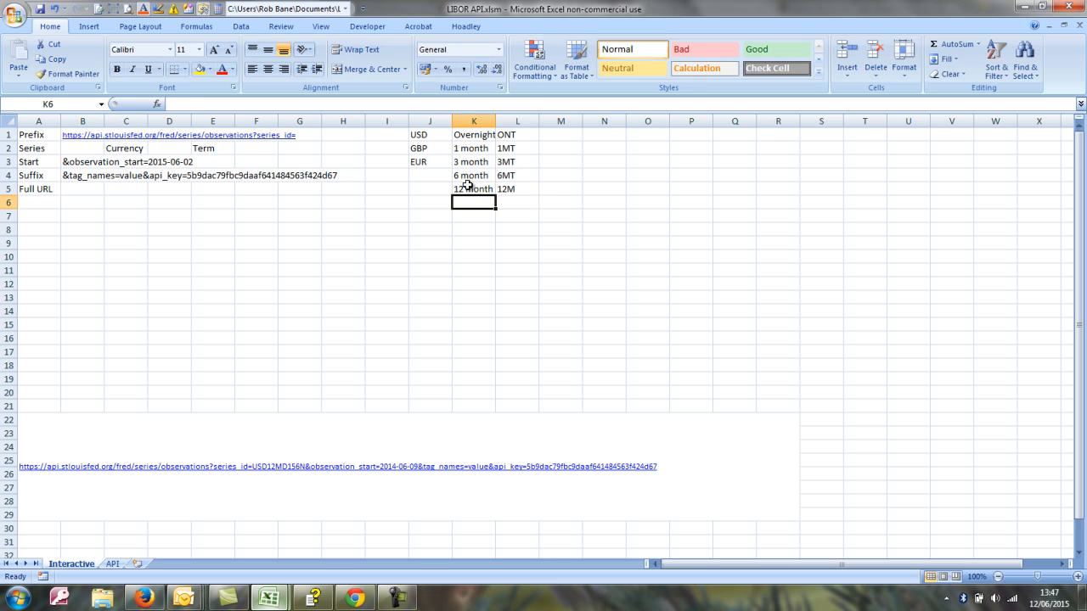
pyautogui.click(516, 134)
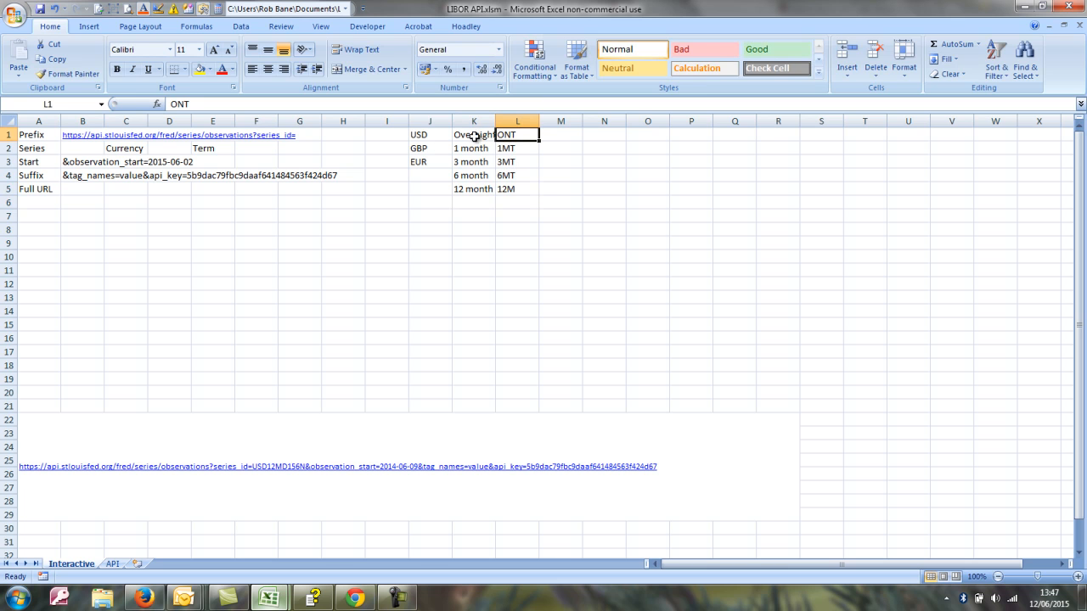
pyautogui.moveTo(512, 202)
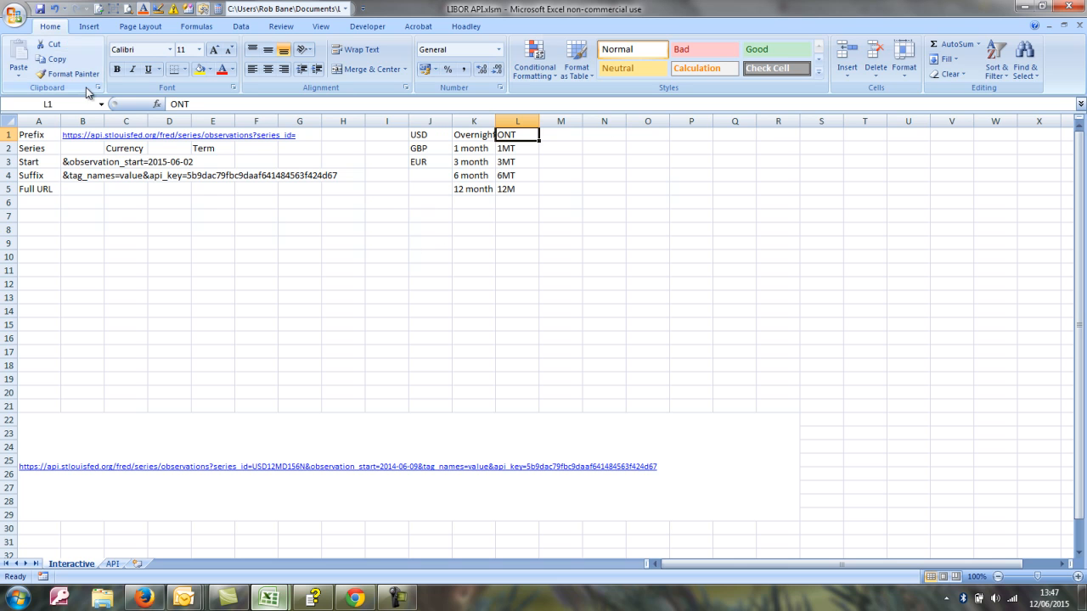
# Insert two Form Control combo boxes around rows 8–9 and label them Currency and Term.
pyautogui.click(365, 27)
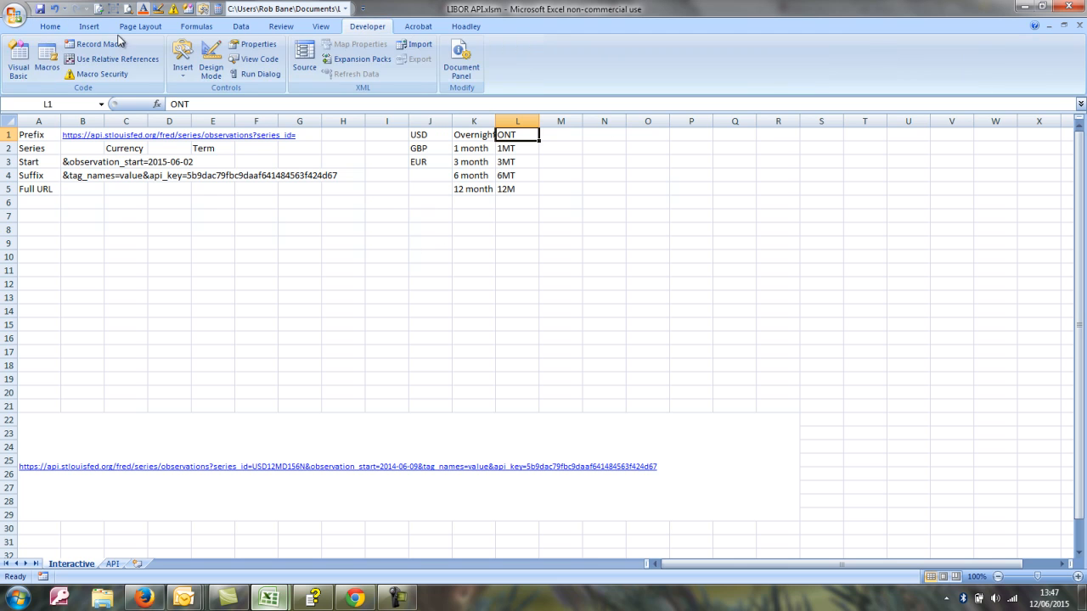
pyautogui.click(178, 65)
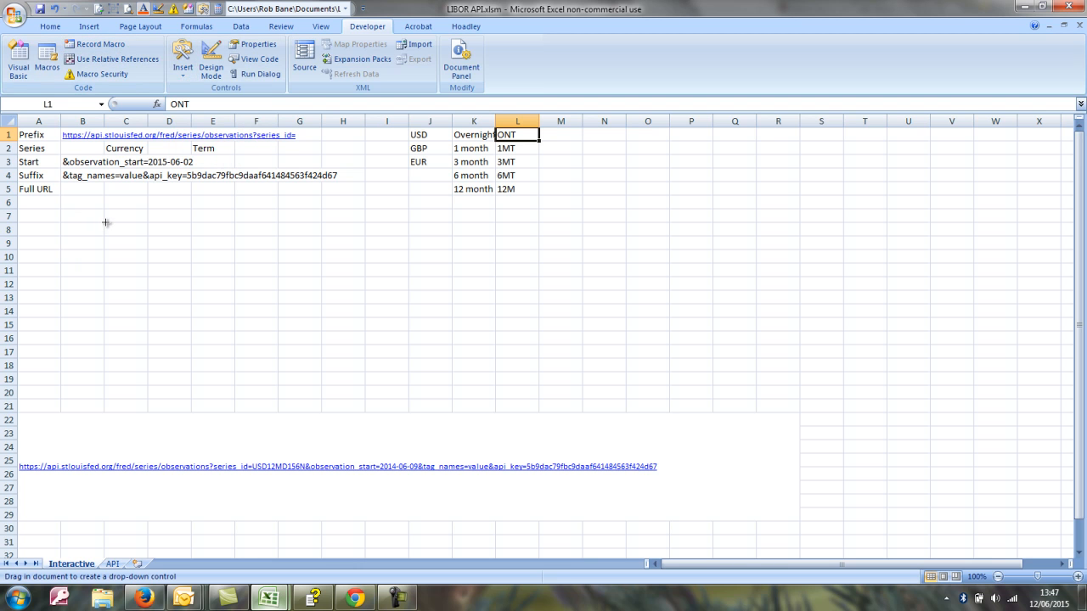
pyautogui.moveTo(106, 224); pyautogui.dragTo(159, 235)
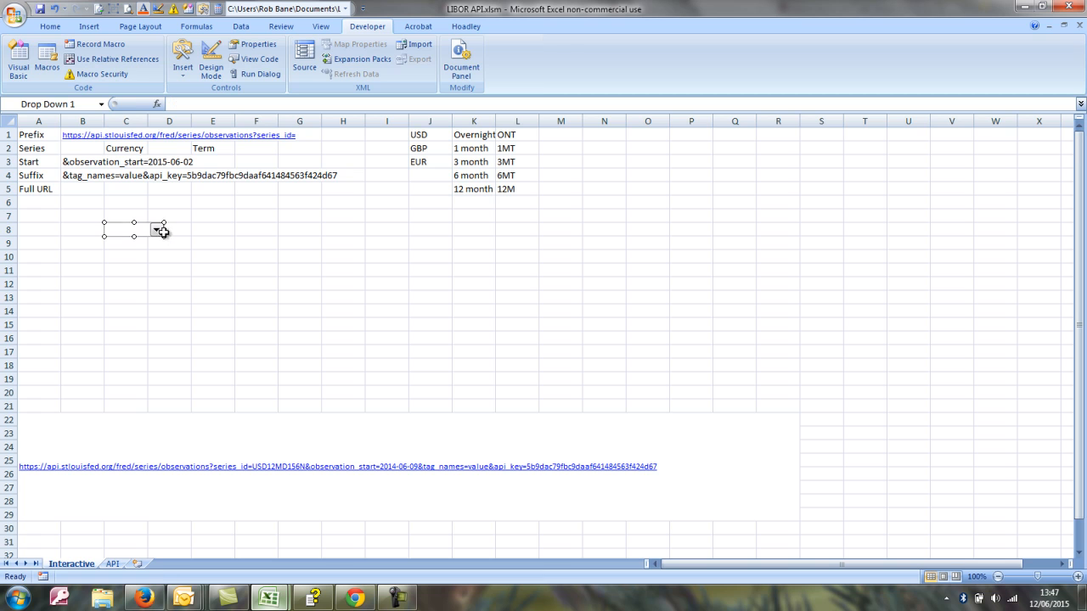
pyautogui.click(210, 68)
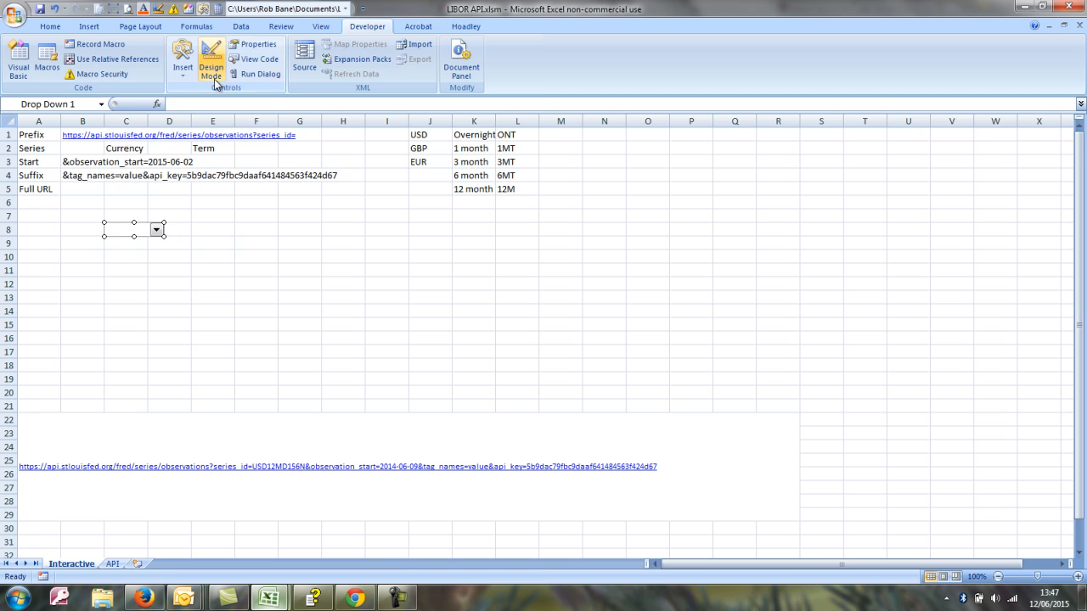
pyautogui.click(184, 61)
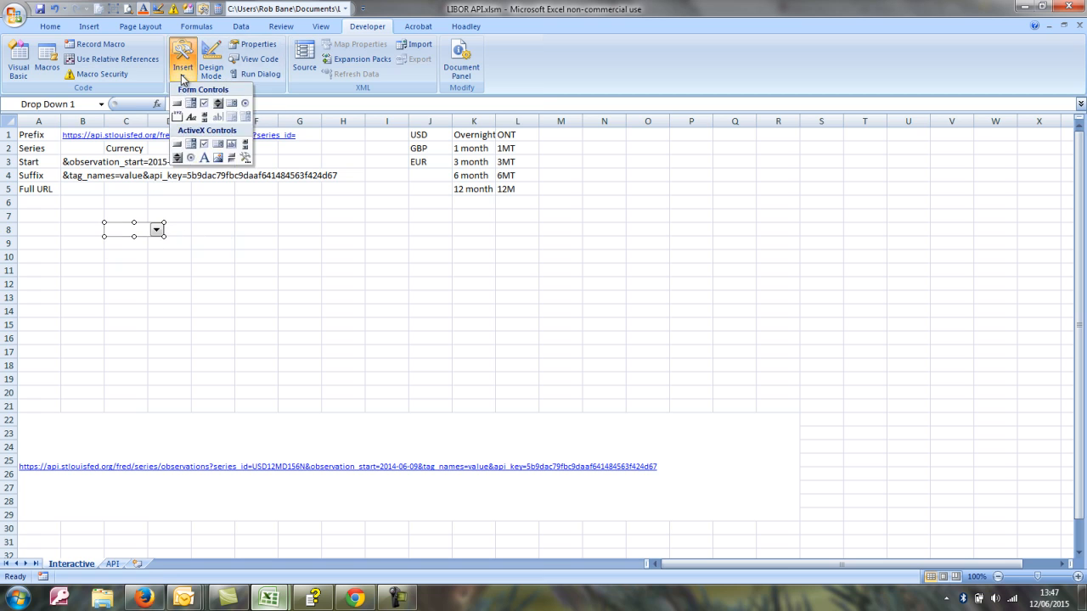
pyautogui.click(204, 118)
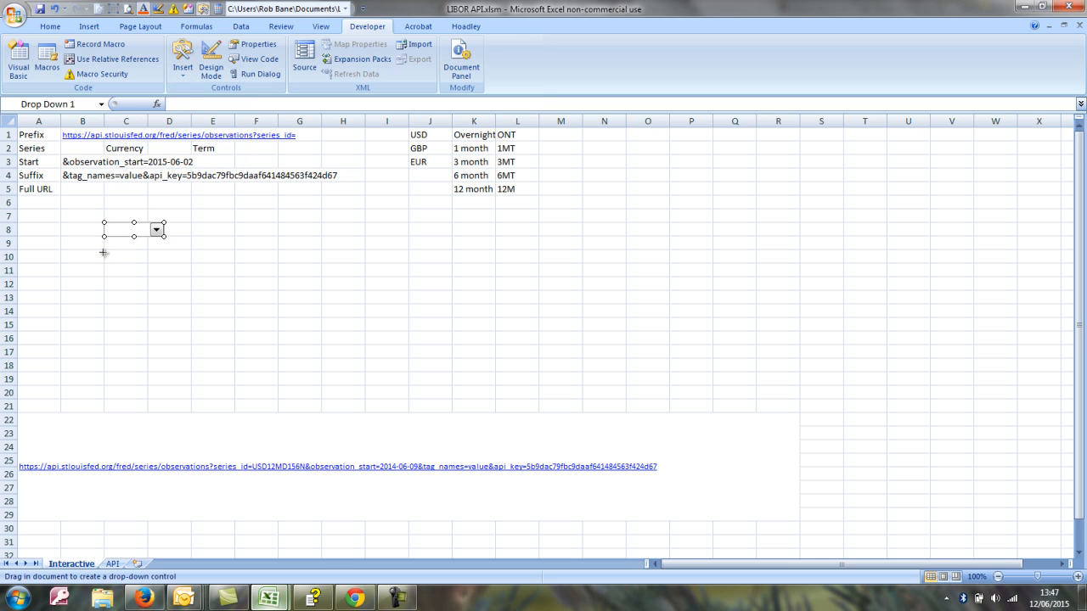
pyautogui.moveTo(104, 253); pyautogui.dragTo(163, 268)
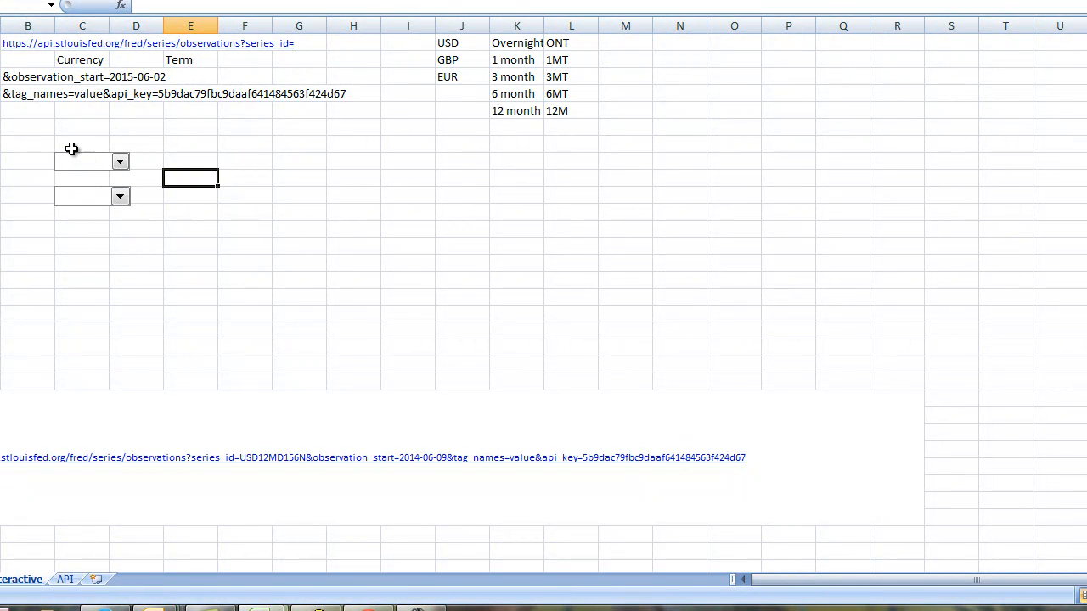
pyautogui.write('Current')
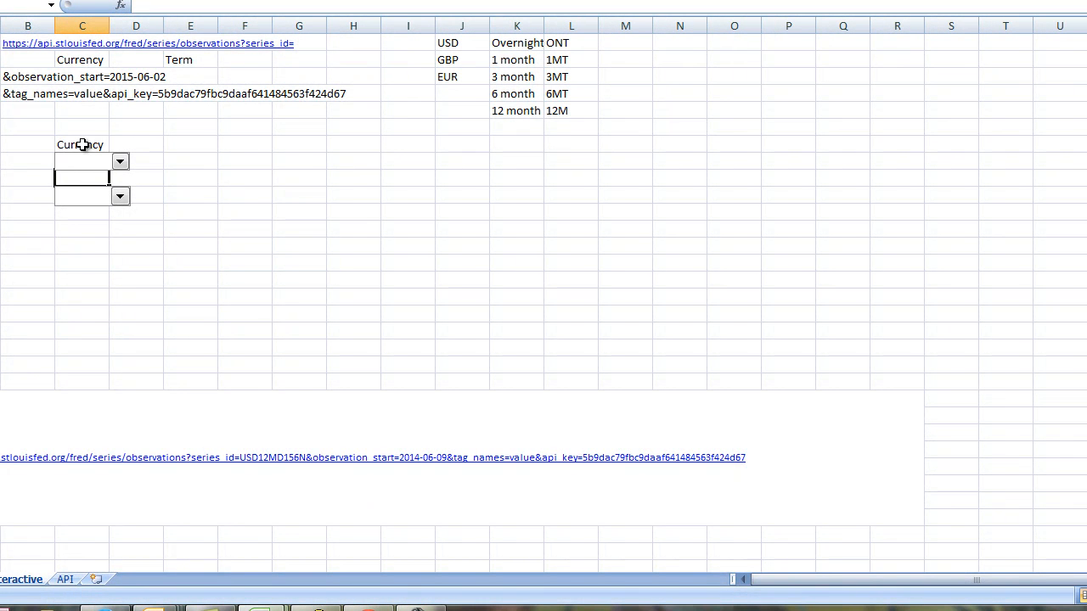
pyautogui.write('Term')
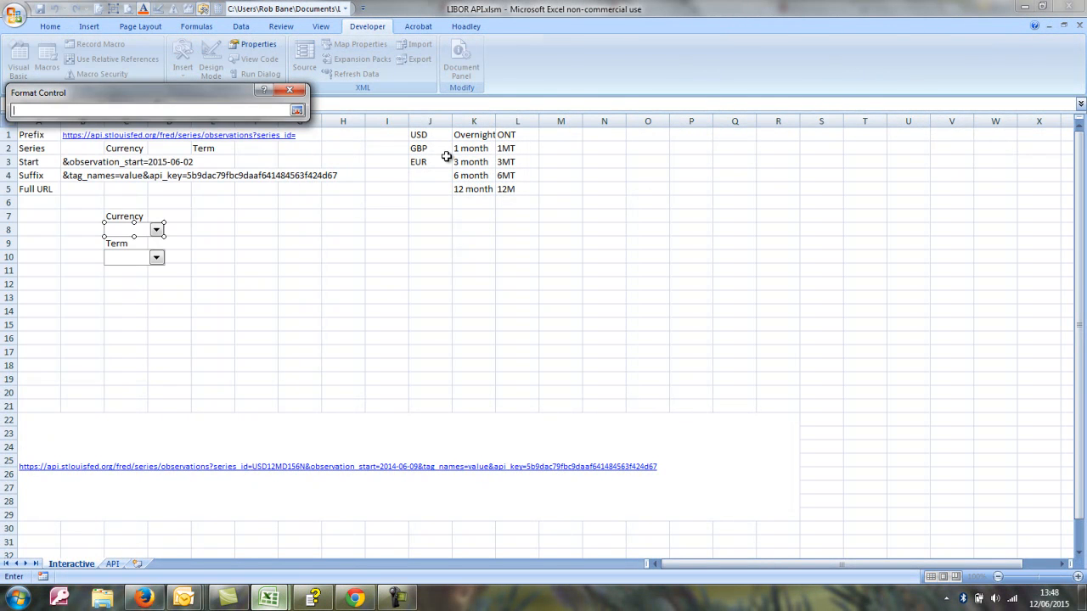
# Set the drop-downs' input ranges to the currency and term lists with cell links J7 and L7.
pyautogui.moveTo(417, 134); pyautogui.dragTo(418, 162)
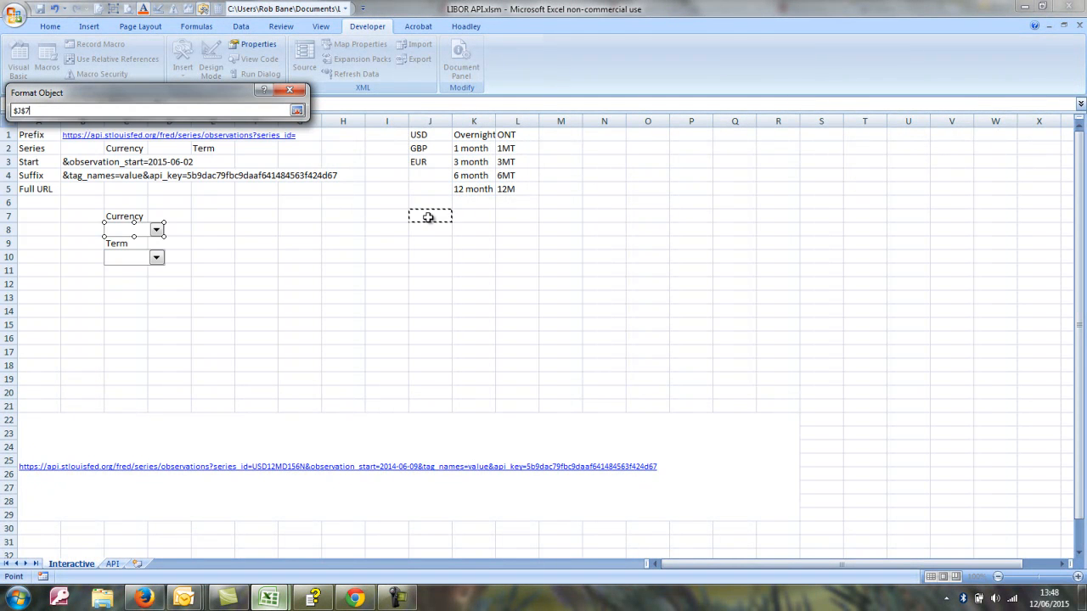
pyautogui.moveTo(377, 227)
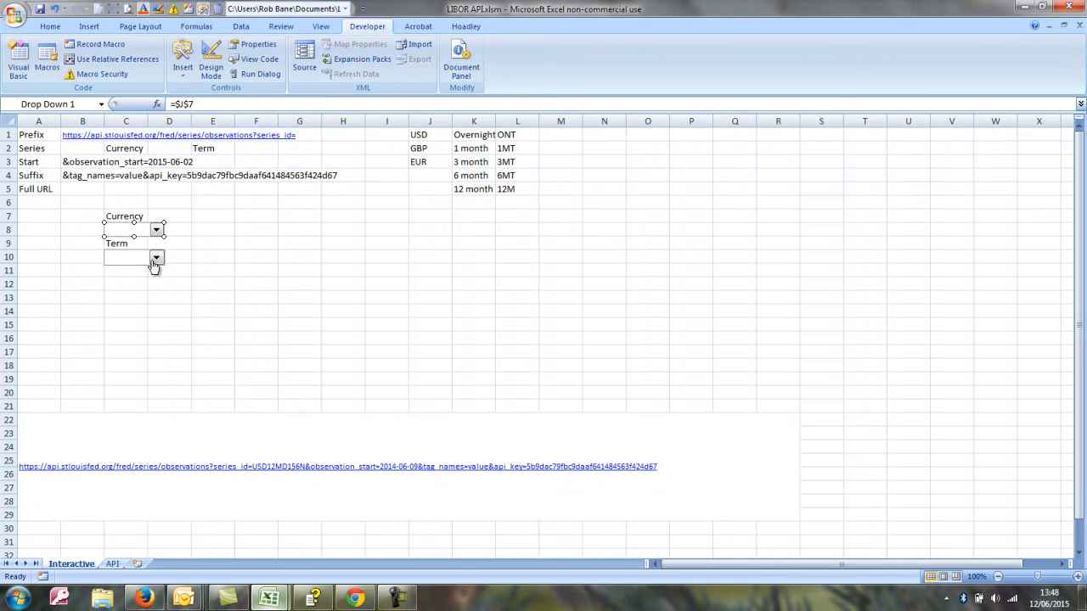
pyautogui.click(132, 258)
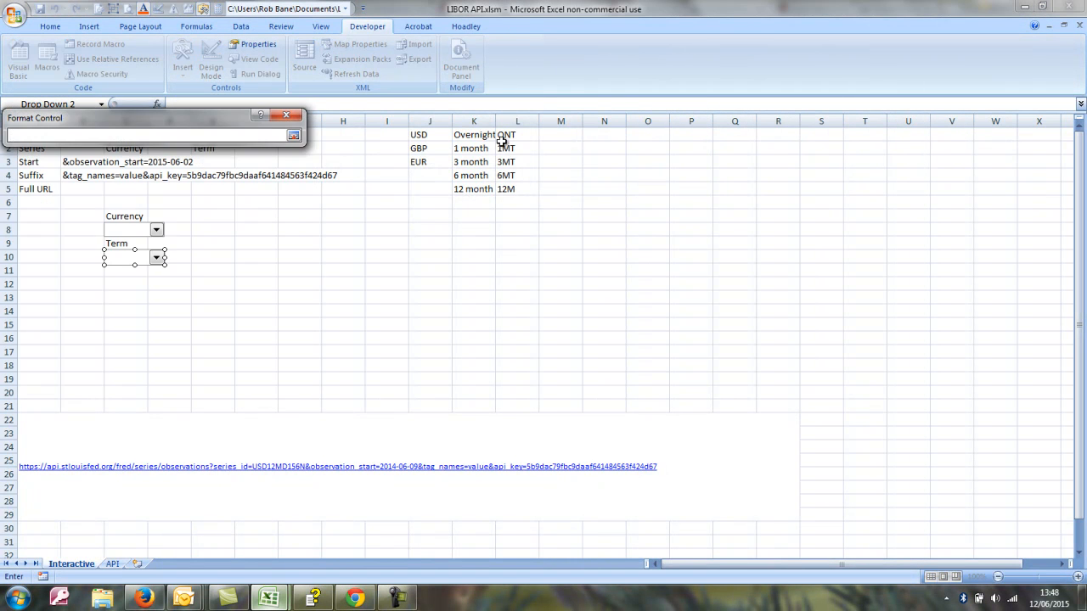
pyautogui.moveTo(474, 135); pyautogui.dragTo(474, 188)
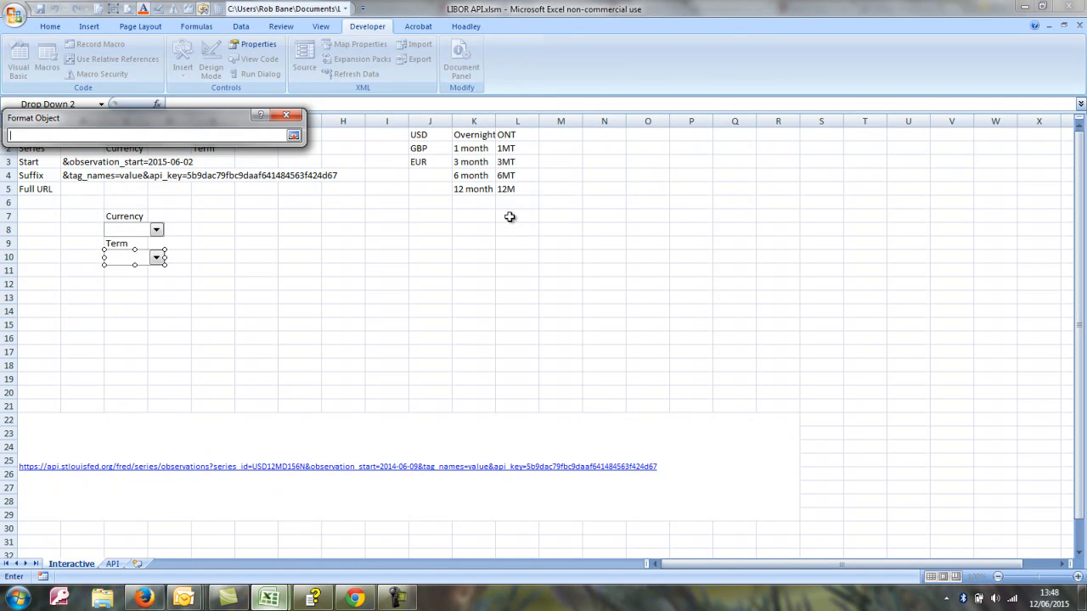
pyautogui.click(193, 141)
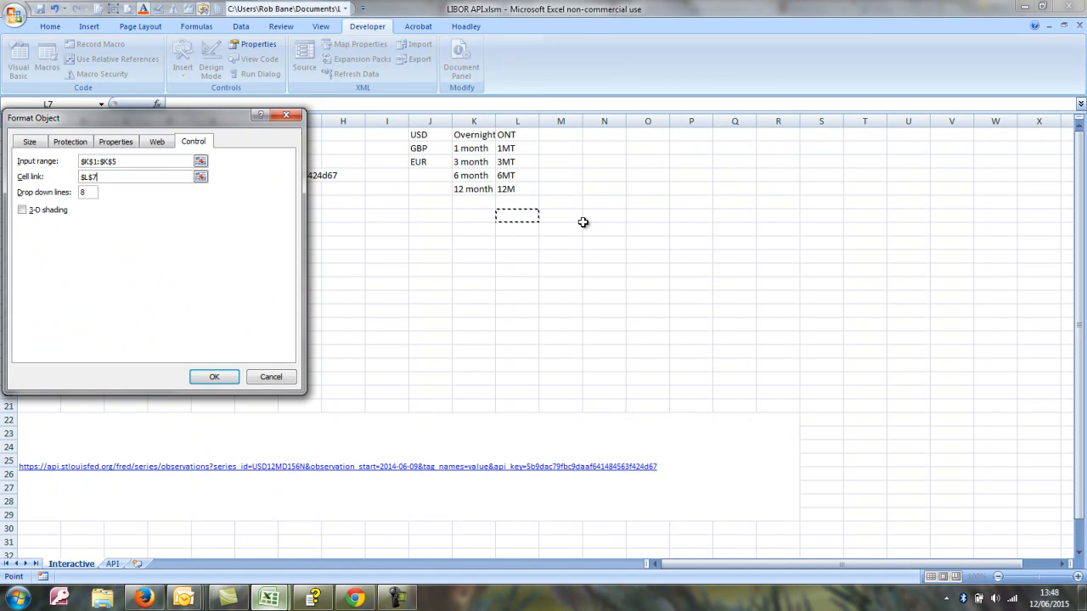
pyautogui.click(214, 377)
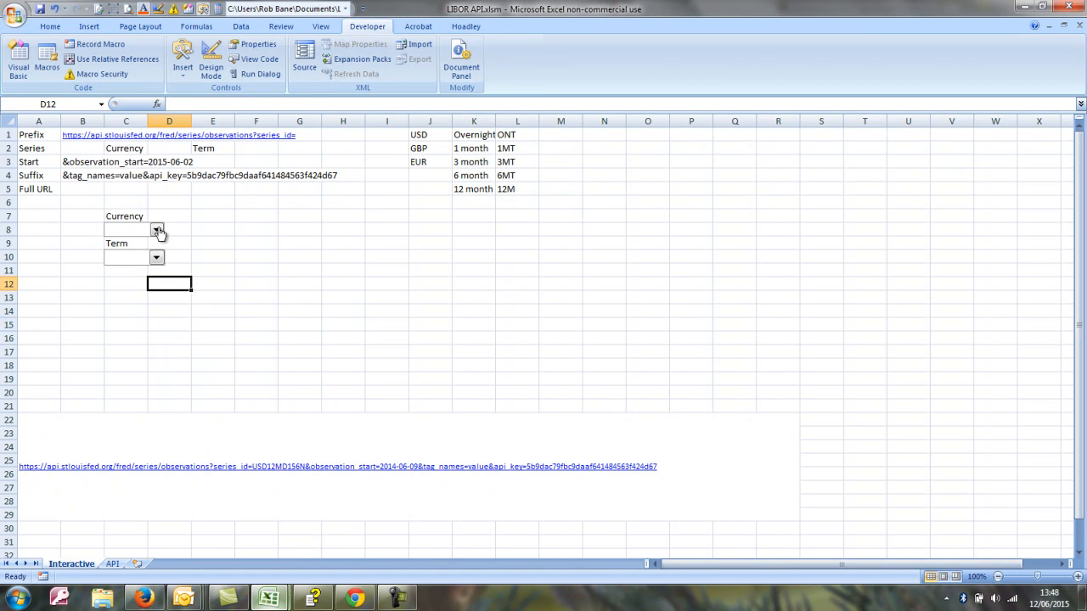
# Choose drop-down values and enter =INDEX($J$1:$J$3,J7) in D2 for the currency code.
pyautogui.click(156, 258)
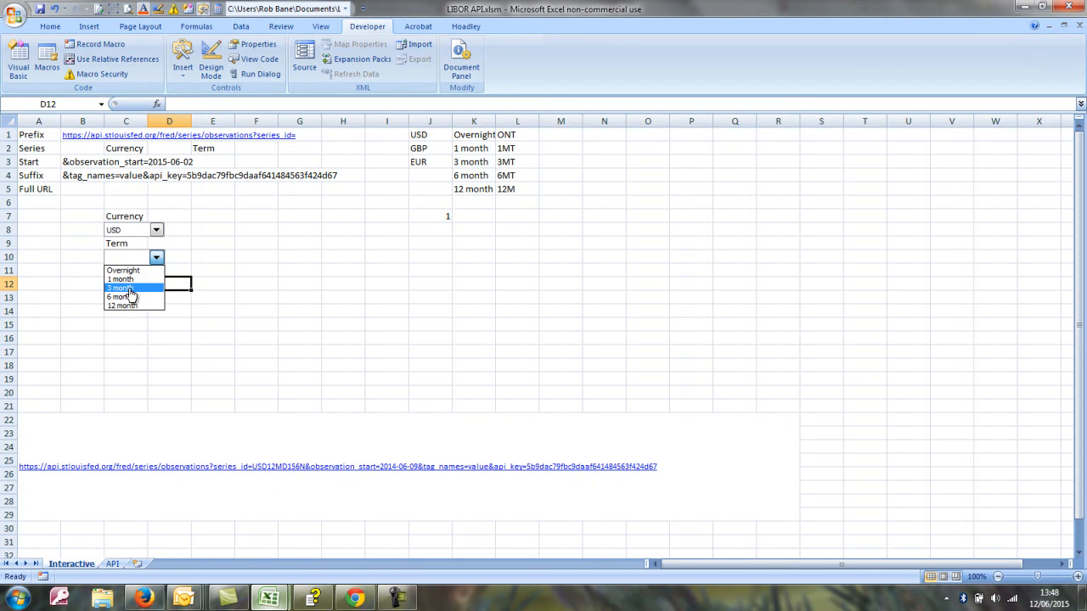
pyautogui.click(122, 287)
pyautogui.write('=')
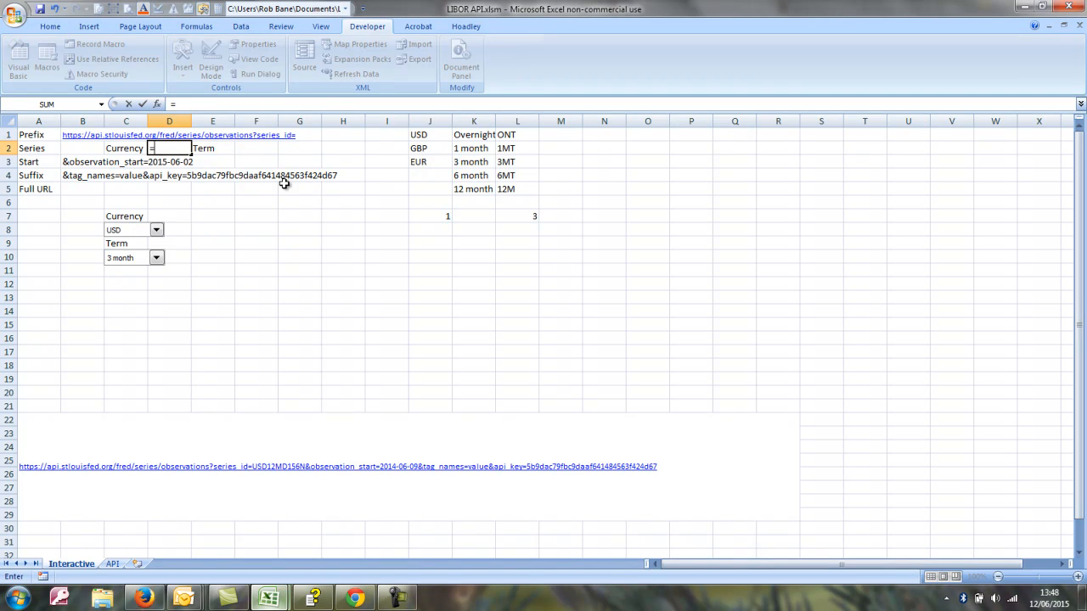
pyautogui.write('index(')
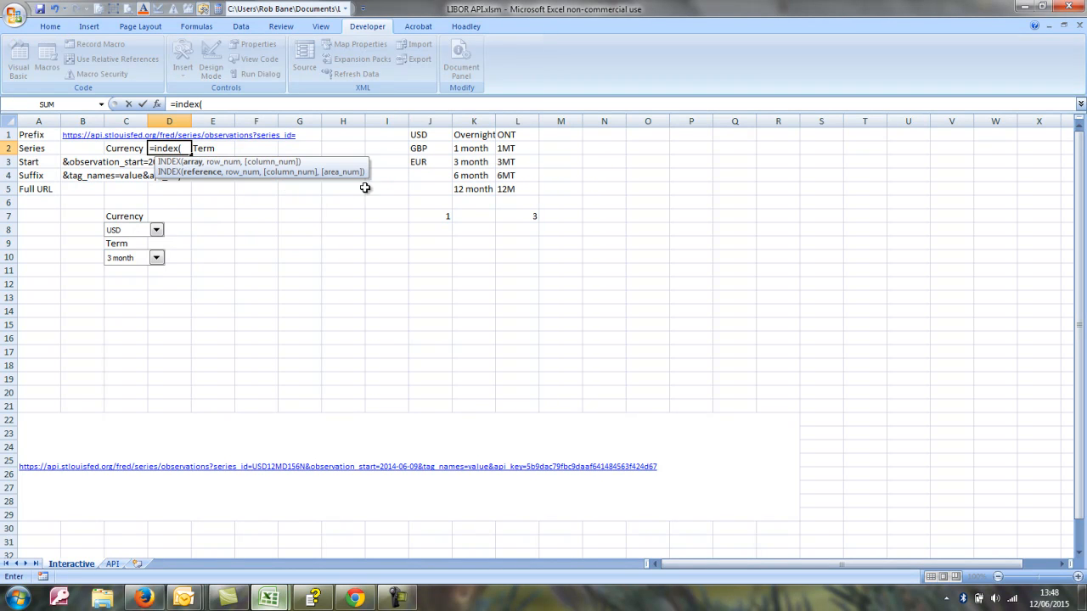
pyautogui.click(427, 134)
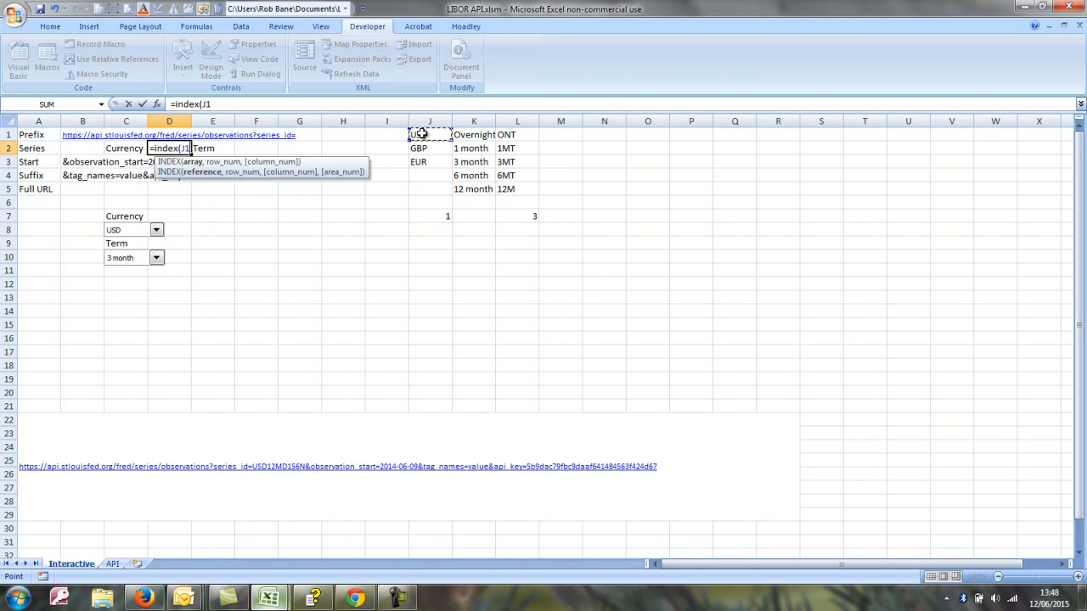
pyautogui.moveTo(418, 134); pyautogui.dragTo(417, 161)
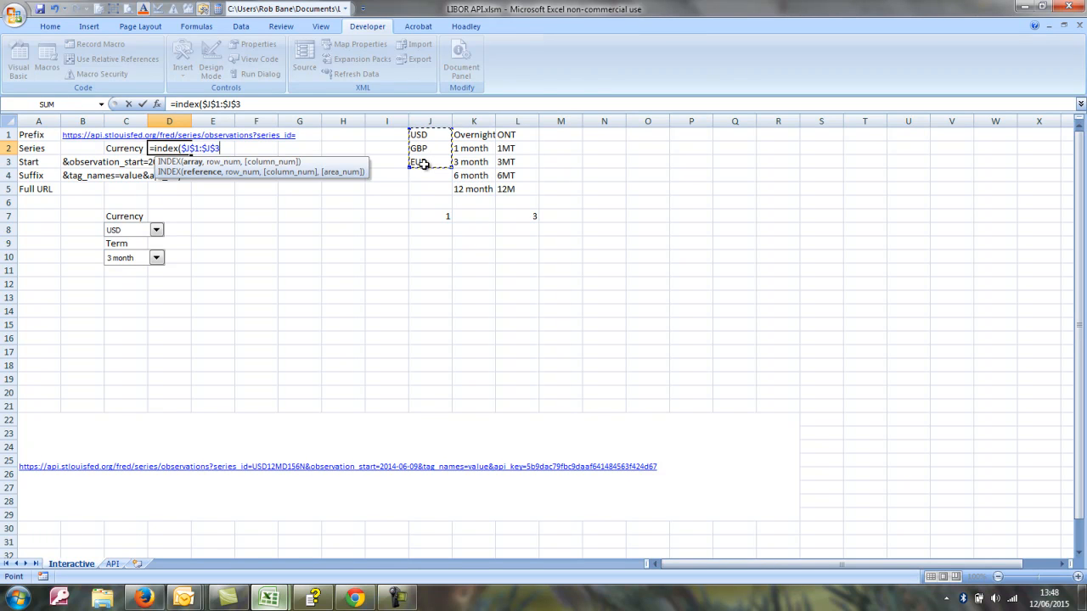
pyautogui.write(',')
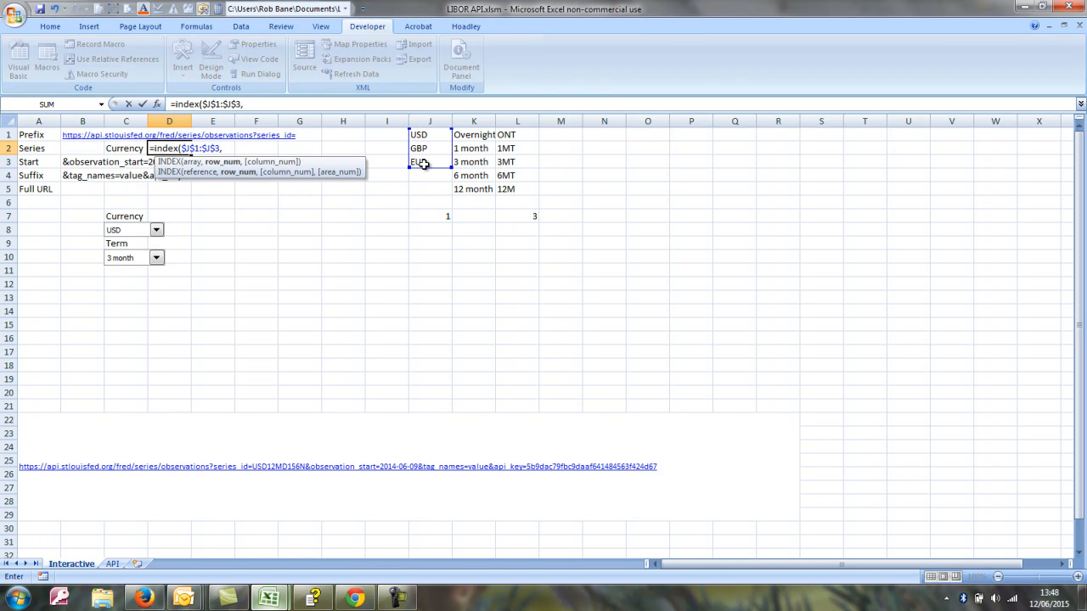
pyautogui.click(429, 214)
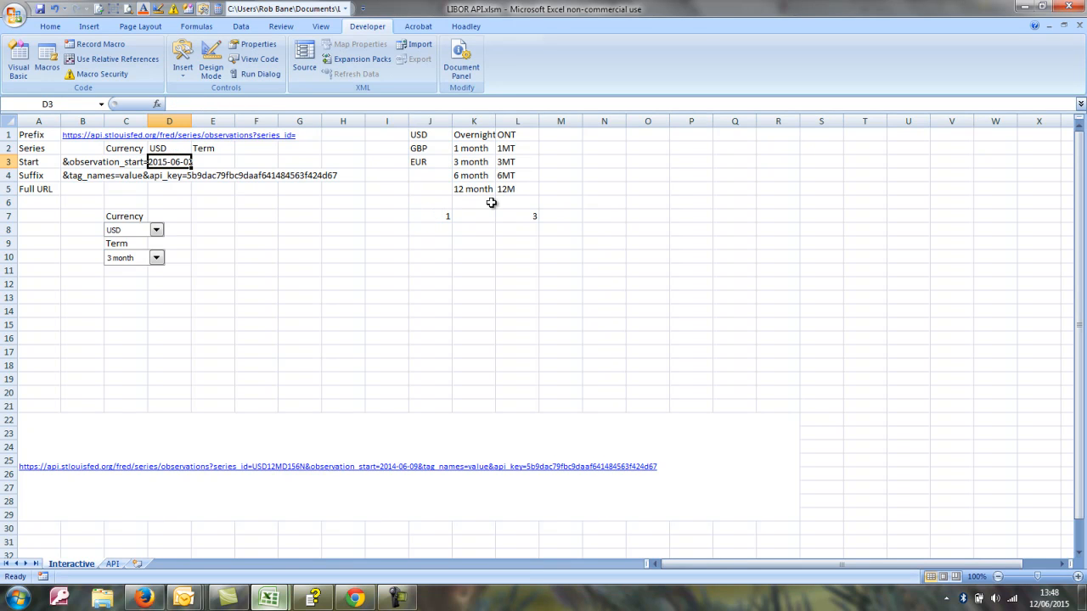
# Enter =INDEX($L$1:$L$5,L7) in F2 and change the drop-downs to test both lookups.
pyautogui.click(254, 147)
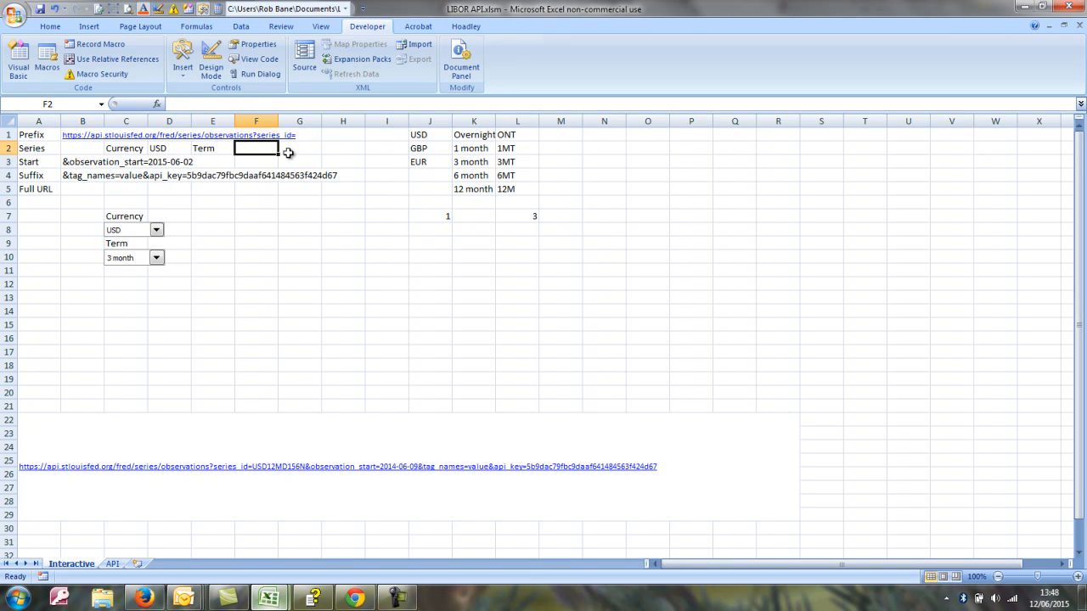
pyautogui.write('=index(')
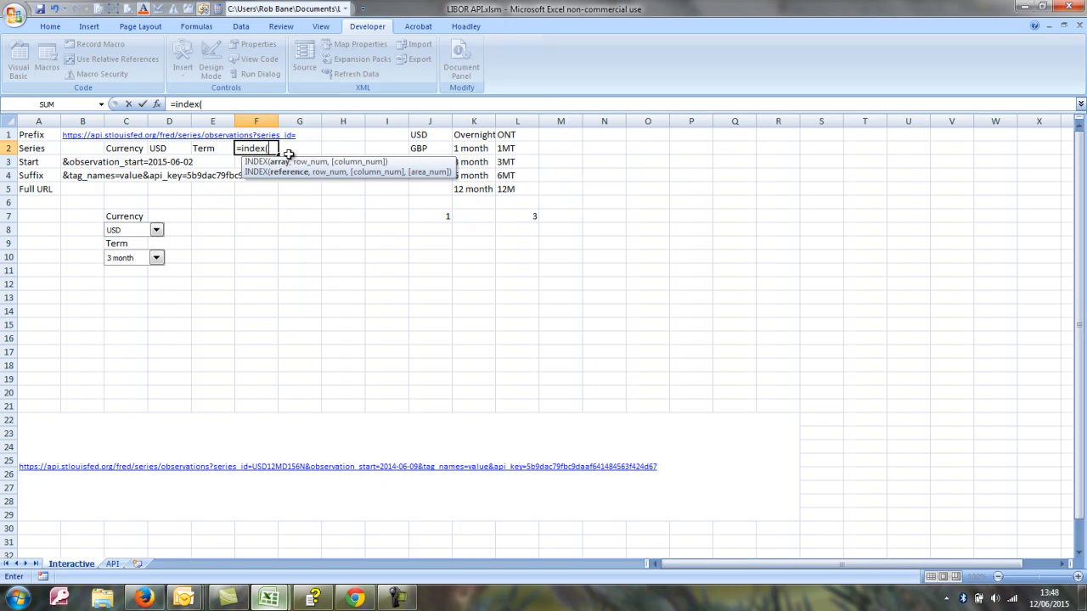
pyautogui.moveTo(516, 134); pyautogui.dragTo(517, 189)
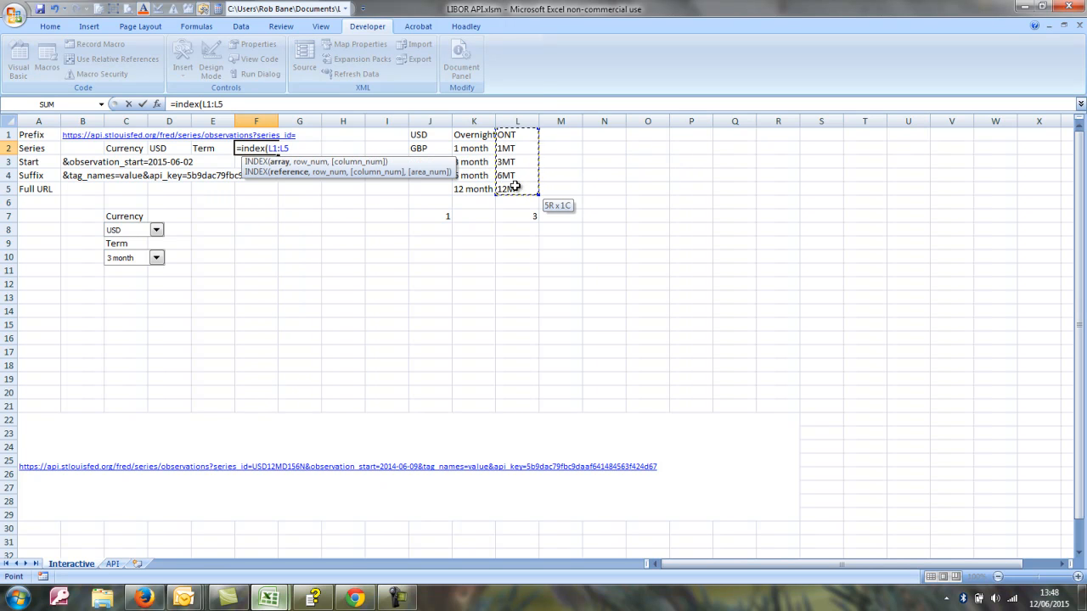
pyautogui.press('f4')
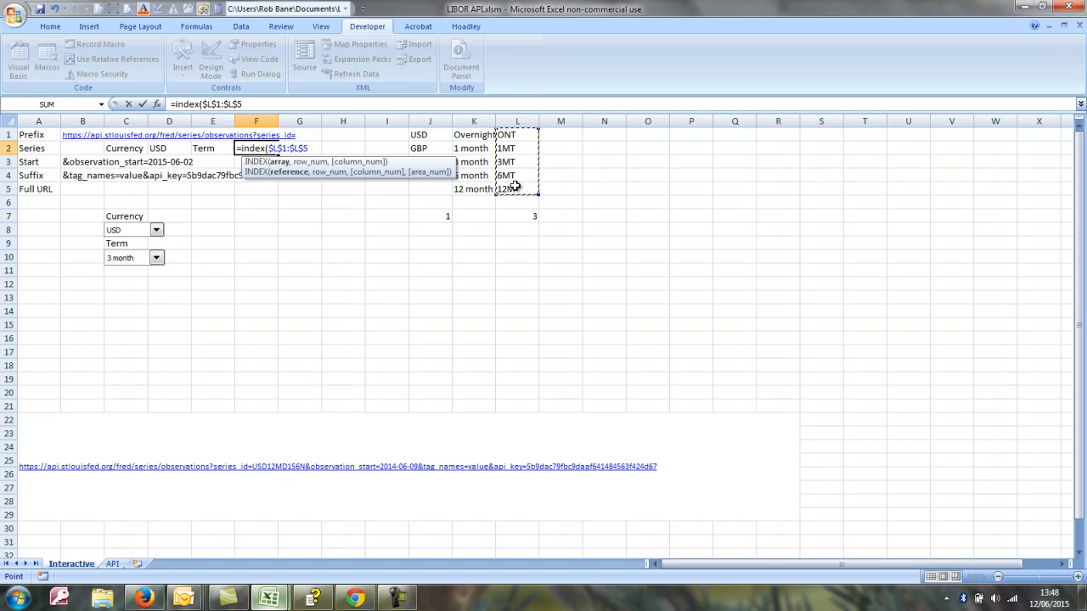
pyautogui.write(',')
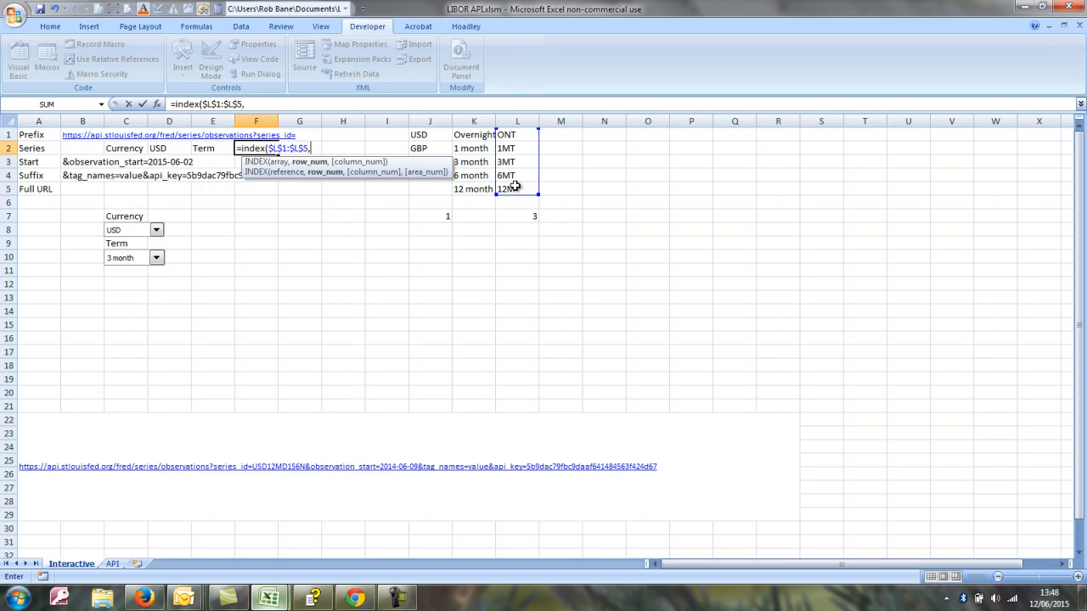
pyautogui.click(517, 214)
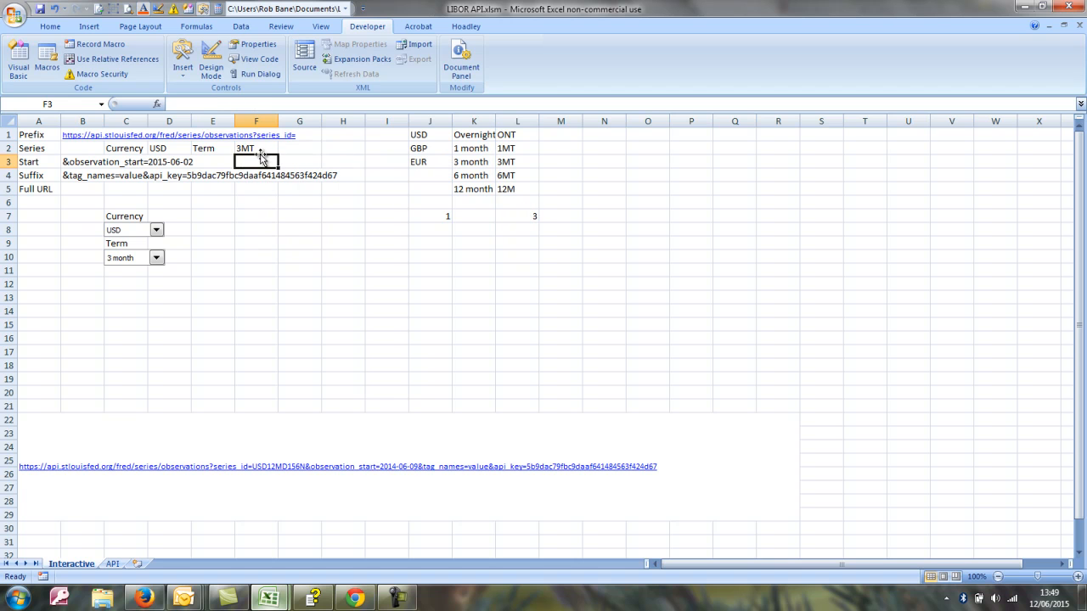
pyautogui.click(255, 148)
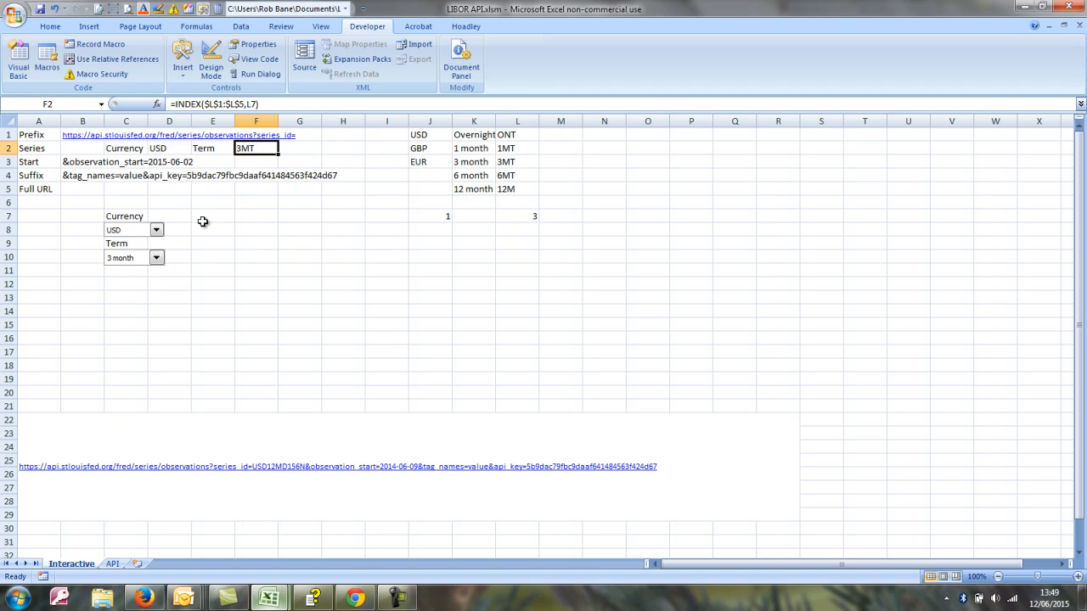
pyautogui.click(156, 229)
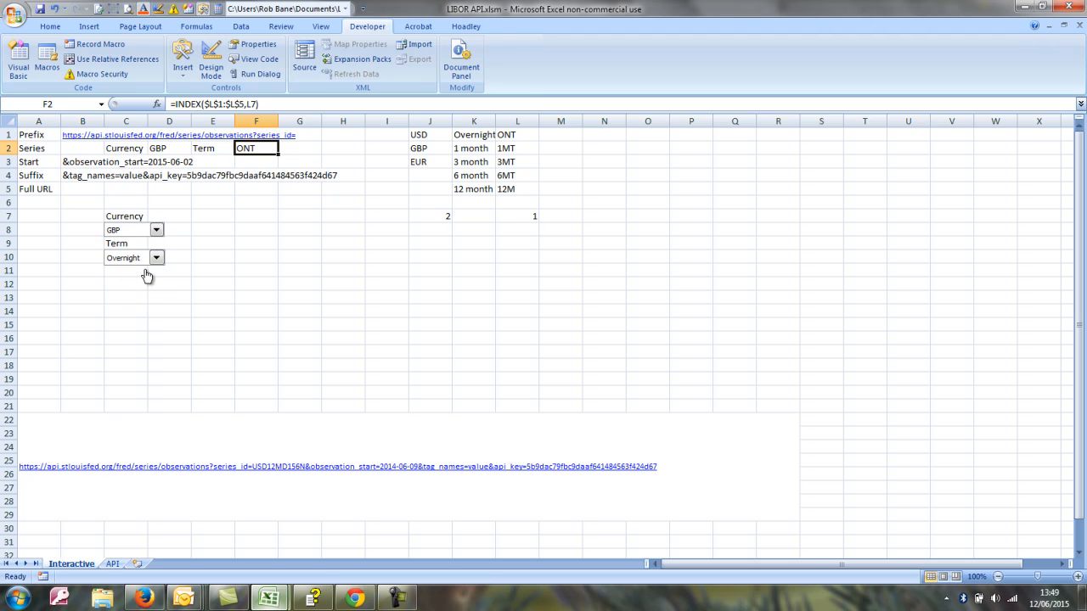
pyautogui.click(156, 258)
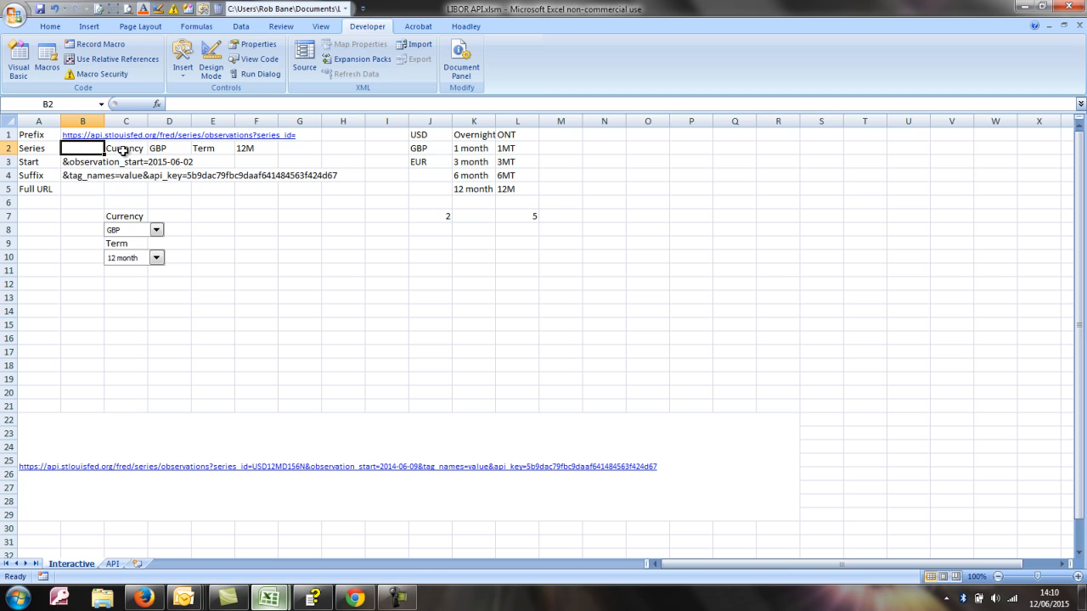
# Build the series id in B2 as =D2&F2&"D156N".
pyautogui.write('=D2&F2&')
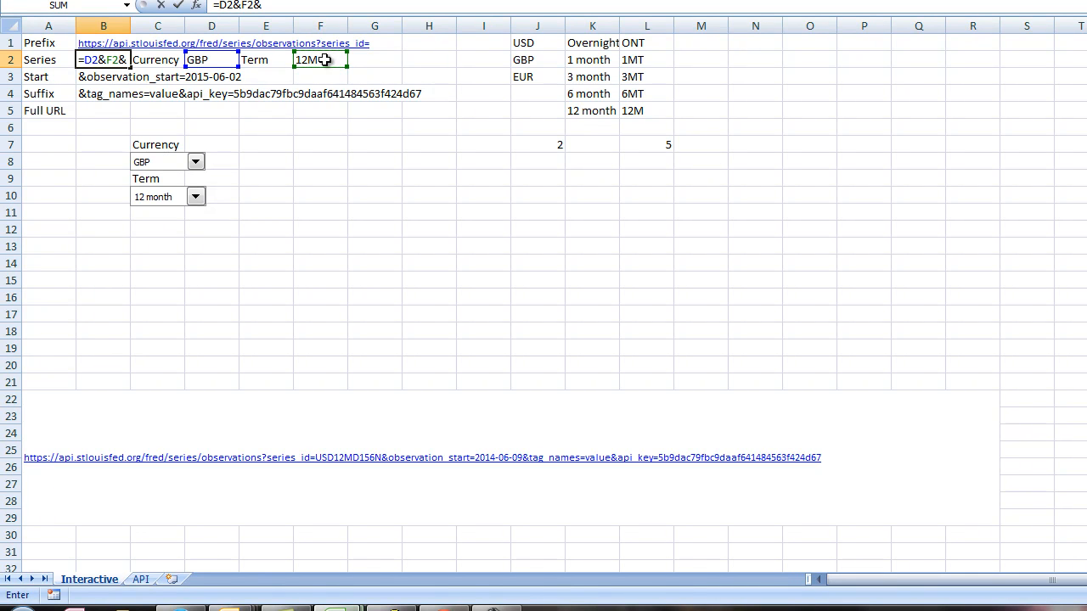
pyautogui.write('"D')
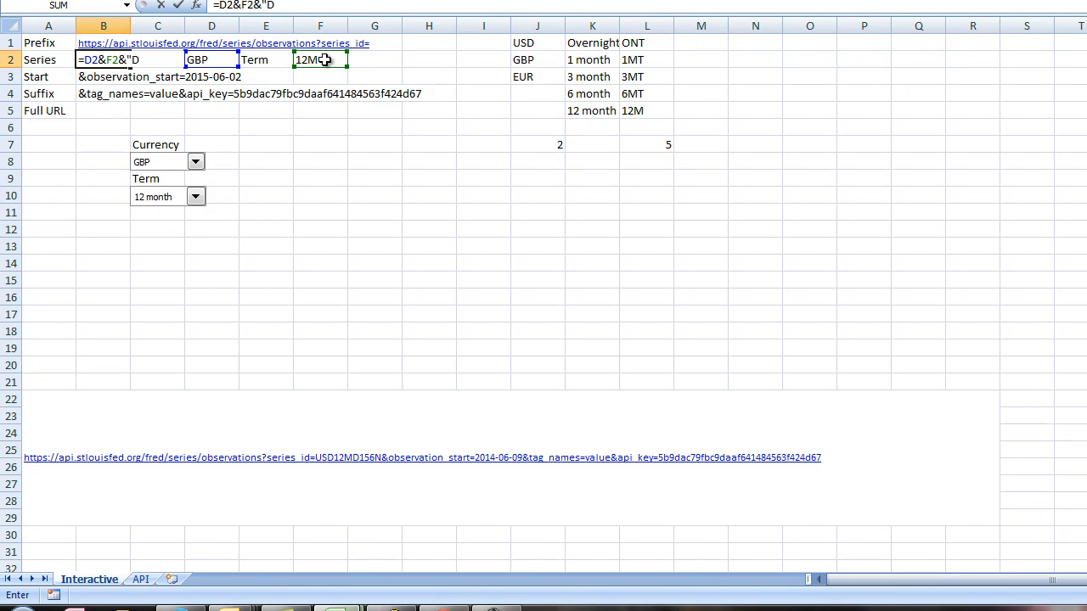
pyautogui.write('15')
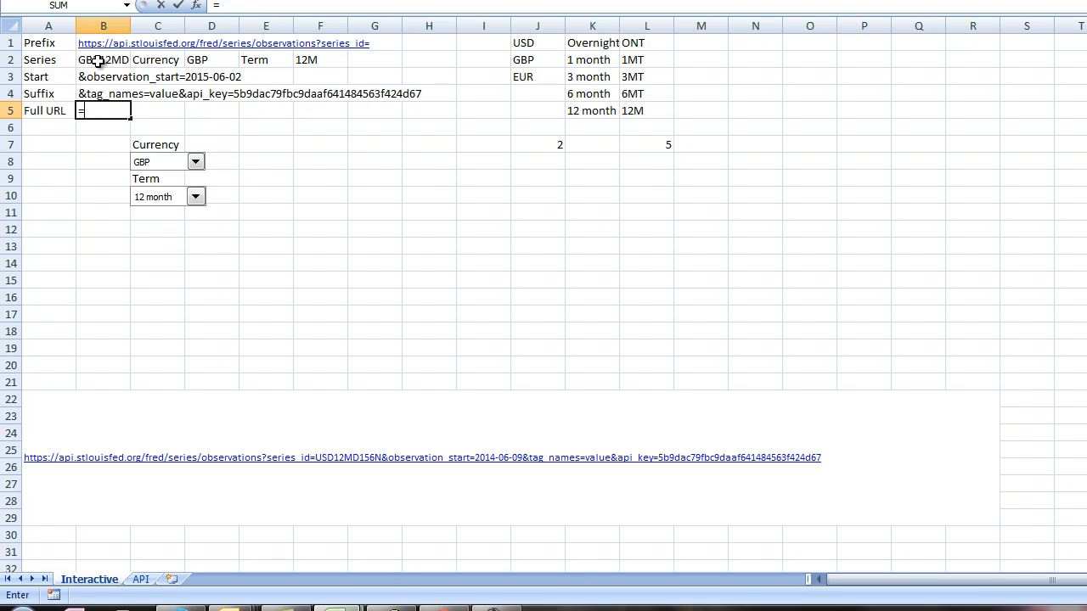
# Join prefix, series, start and suffix into the full URL with =B1&B2&B3&B4 in B5.
pyautogui.write('=b1&b2')
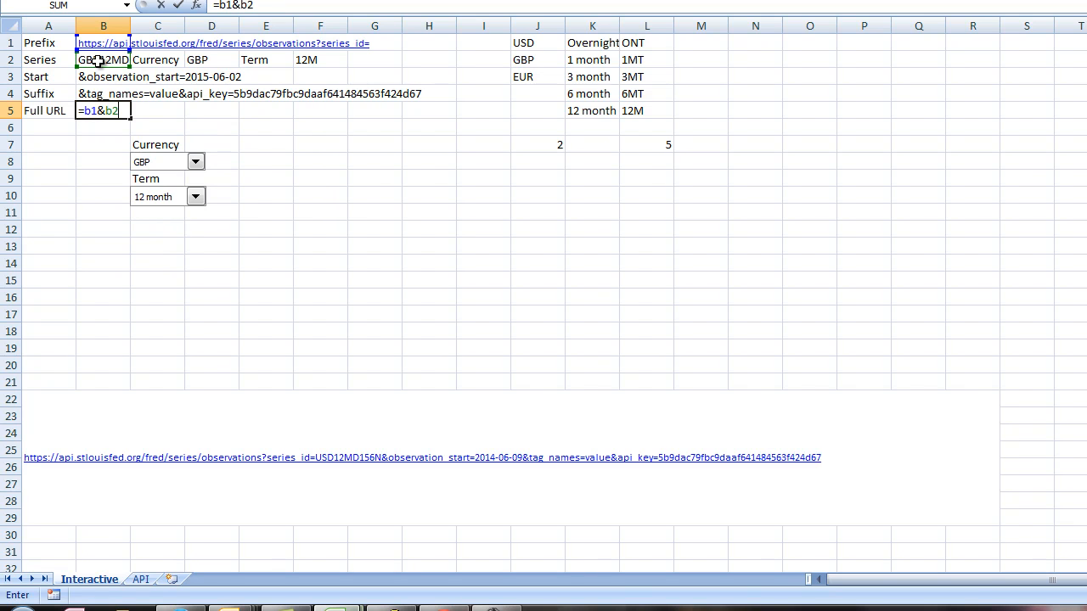
pyautogui.write('&b3')
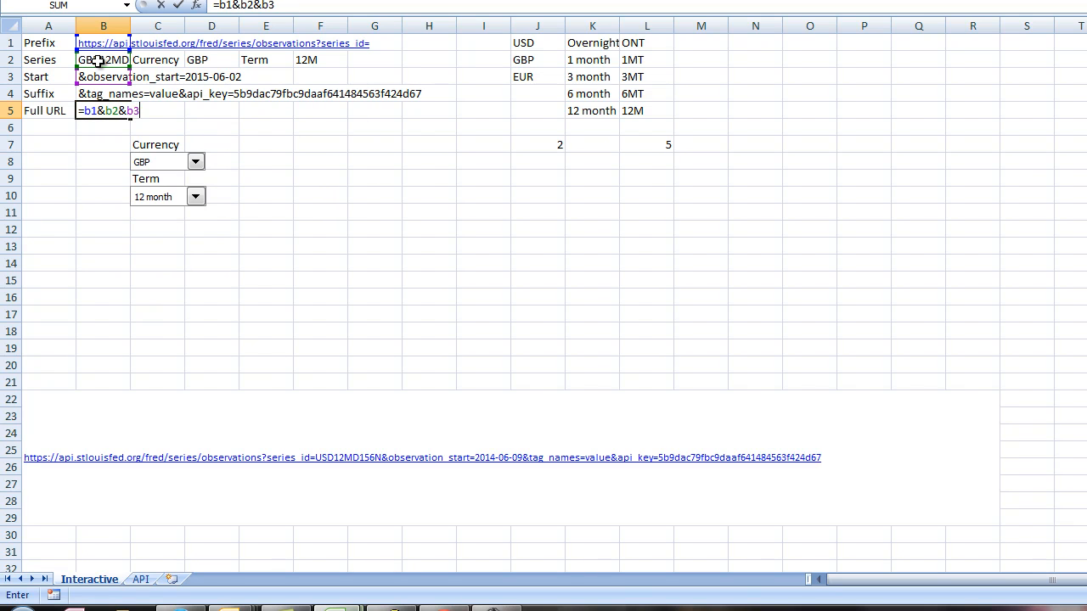
pyautogui.write('&b4')
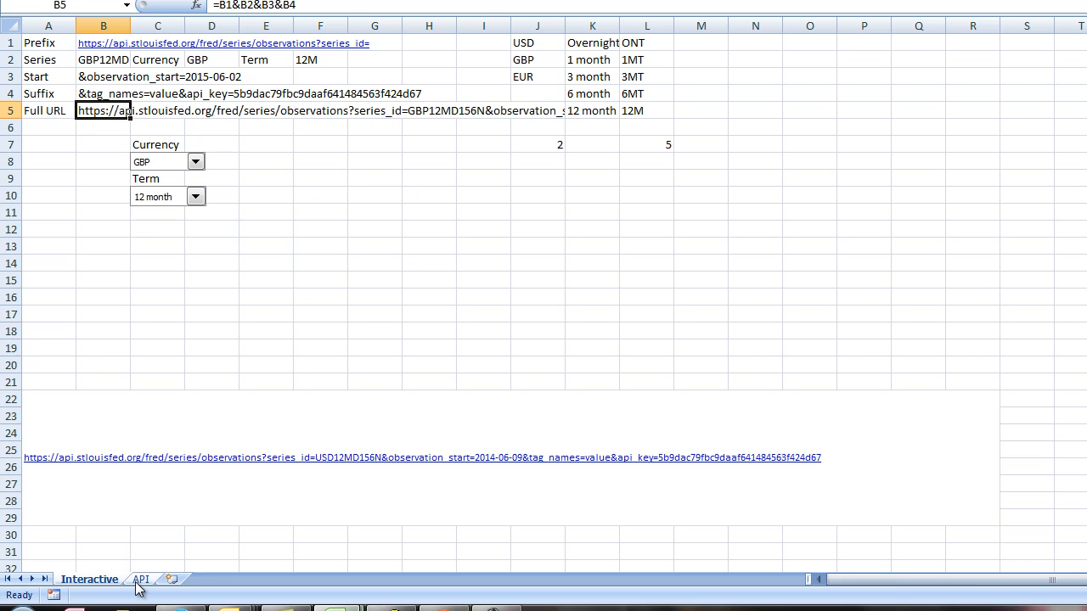
pyautogui.moveTo(207, 449)
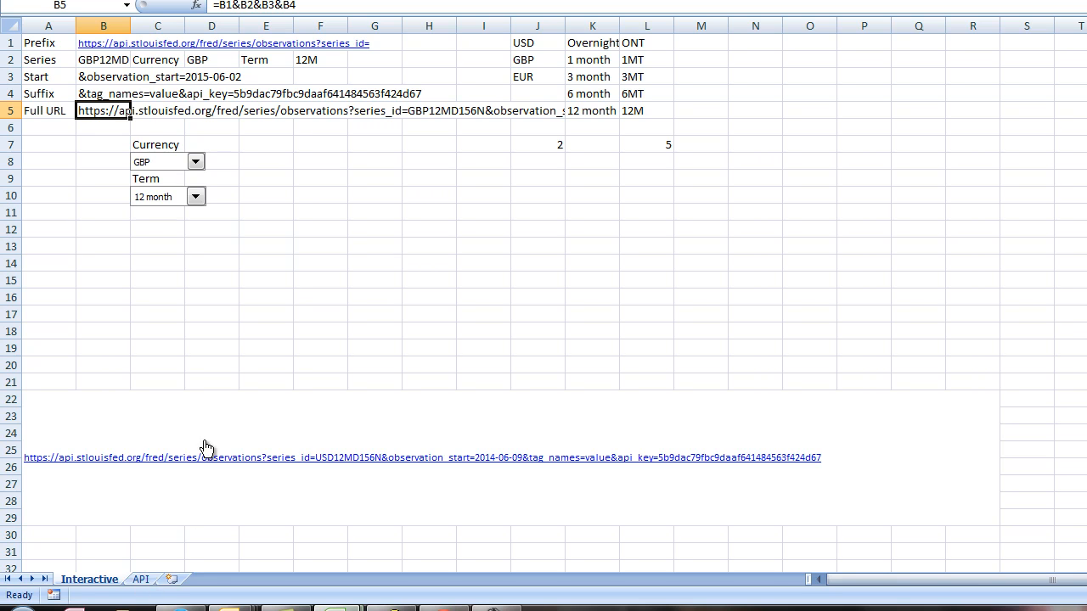
pyautogui.click(372, 22)
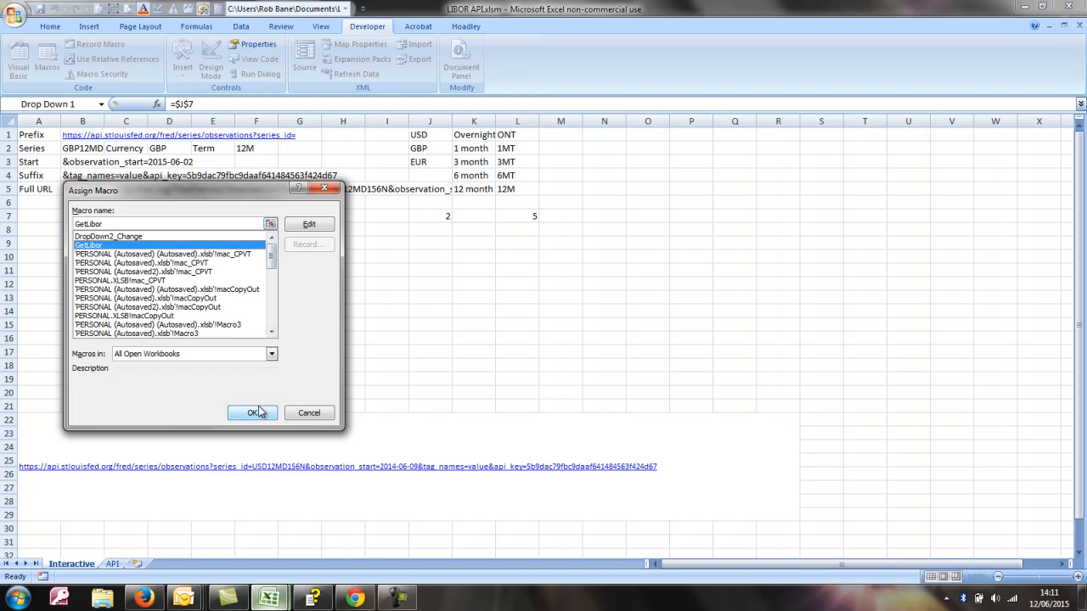
# Assign the GetLibor macro to both Currency and Term drop-downs and verify the API sheet URL updates.
pyautogui.click(251, 412)
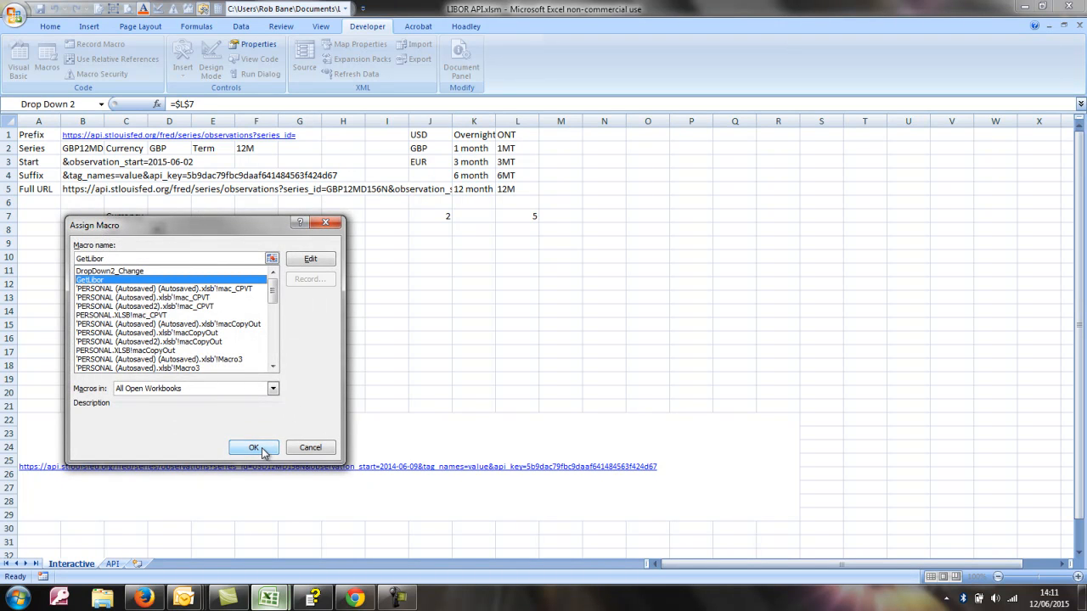
pyautogui.click(253, 449)
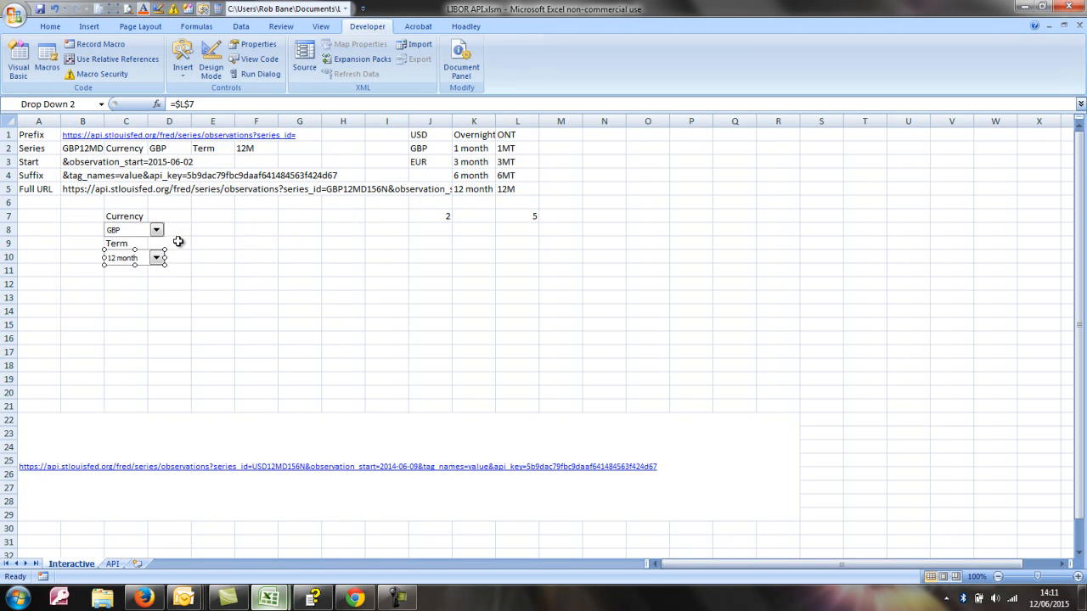
pyautogui.click(112, 564)
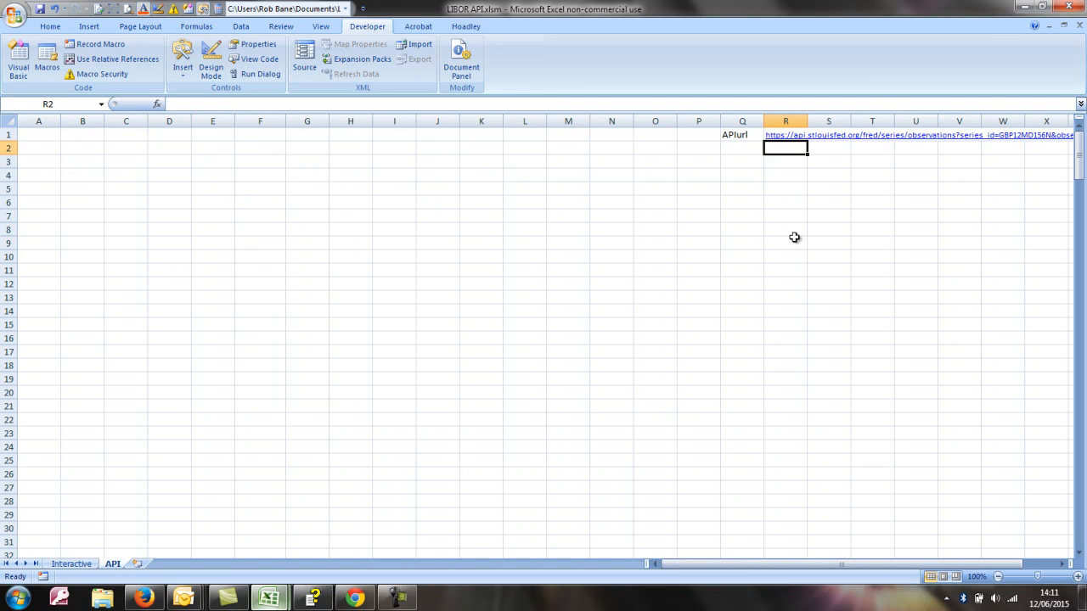
pyautogui.click(784, 136)
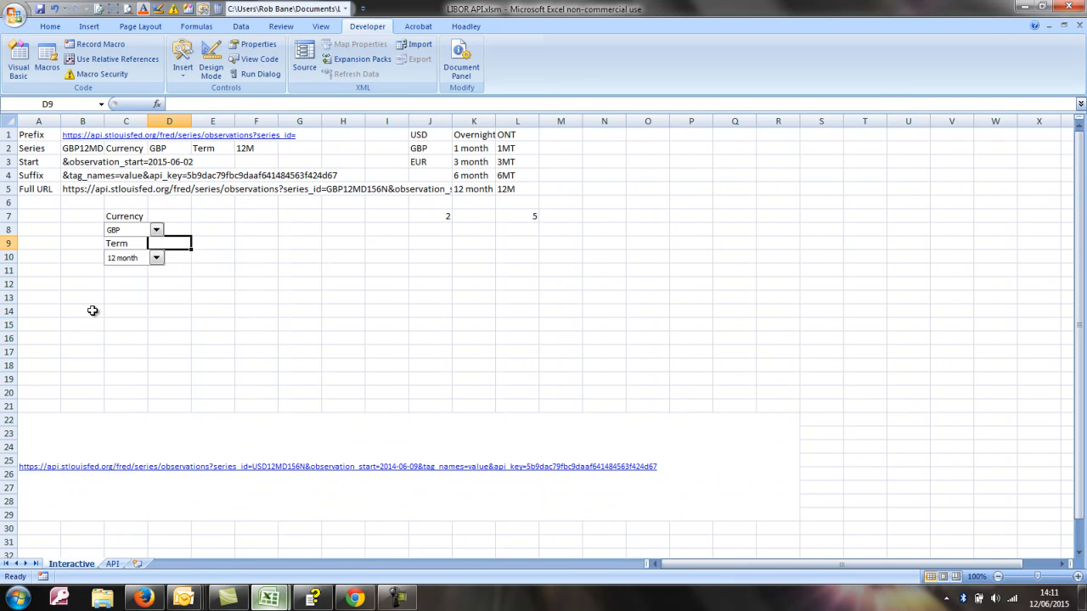
pyautogui.click(81, 188)
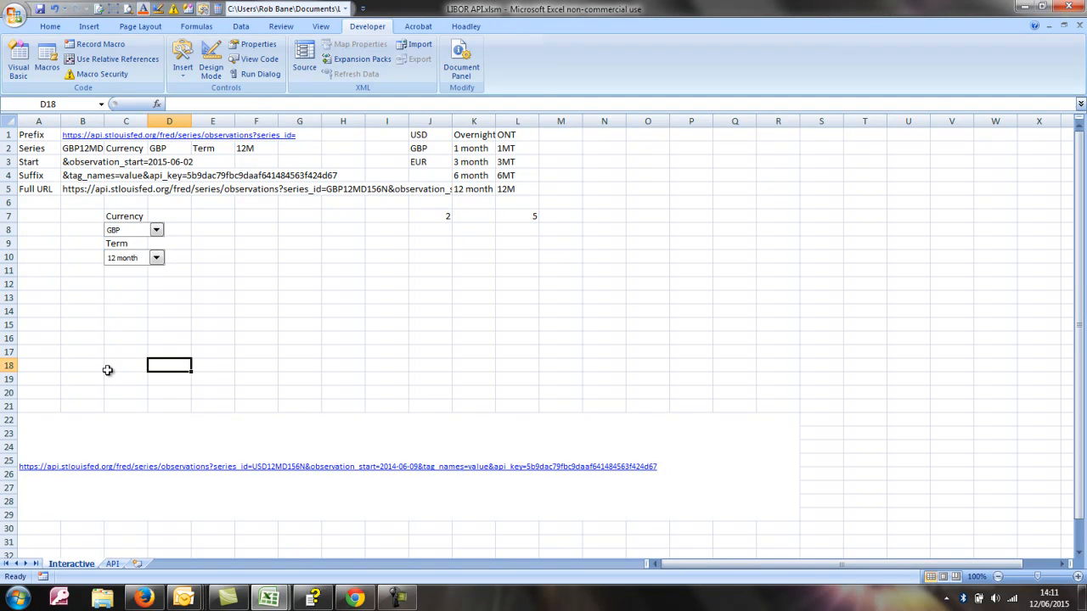
pyautogui.moveTo(244, 258)
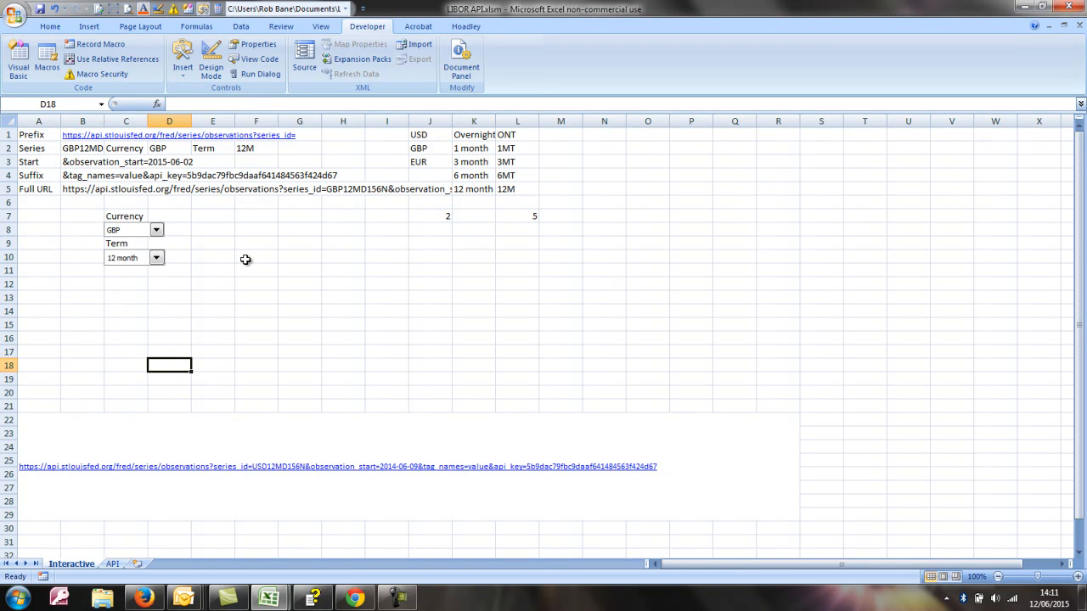
pyautogui.moveTo(209, 255)
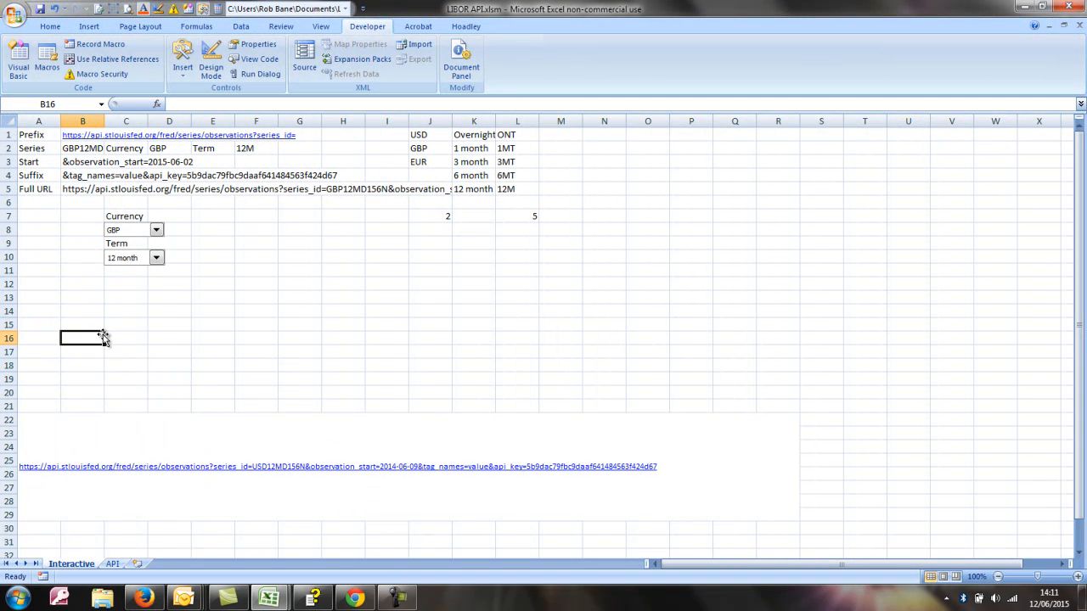
# Choose USD in the Currency drop-down and pick a term from the Term list.
pyautogui.click(157, 229)
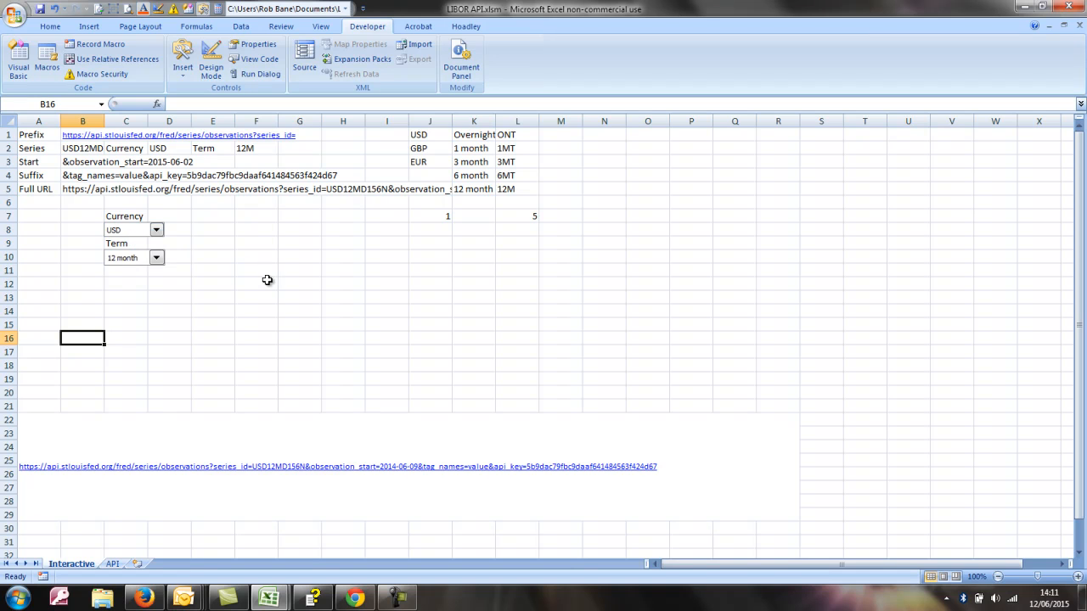
pyautogui.click(157, 258)
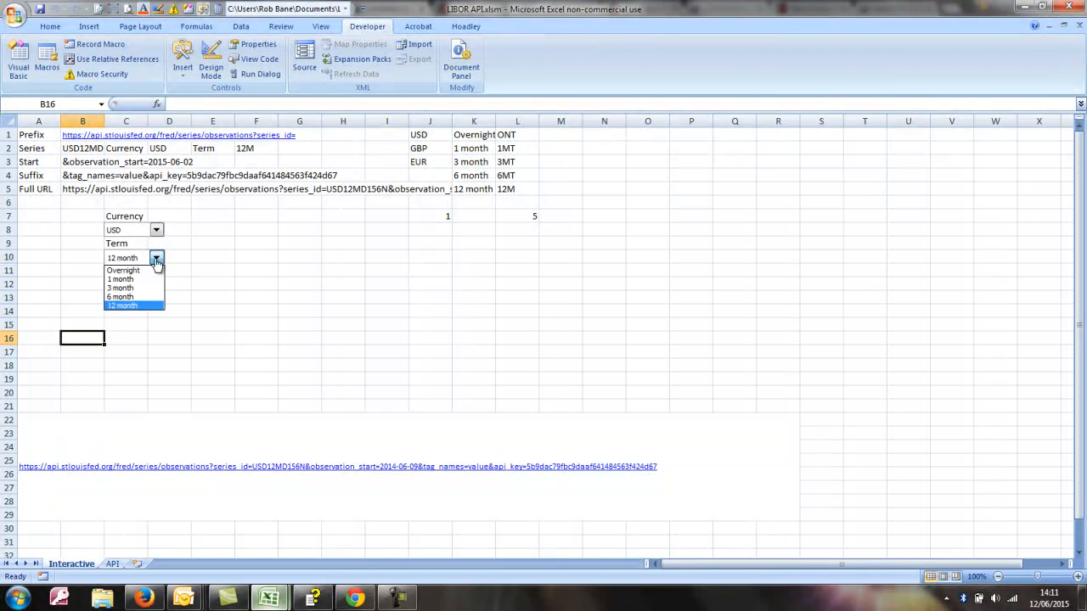
pyautogui.click(118, 289)
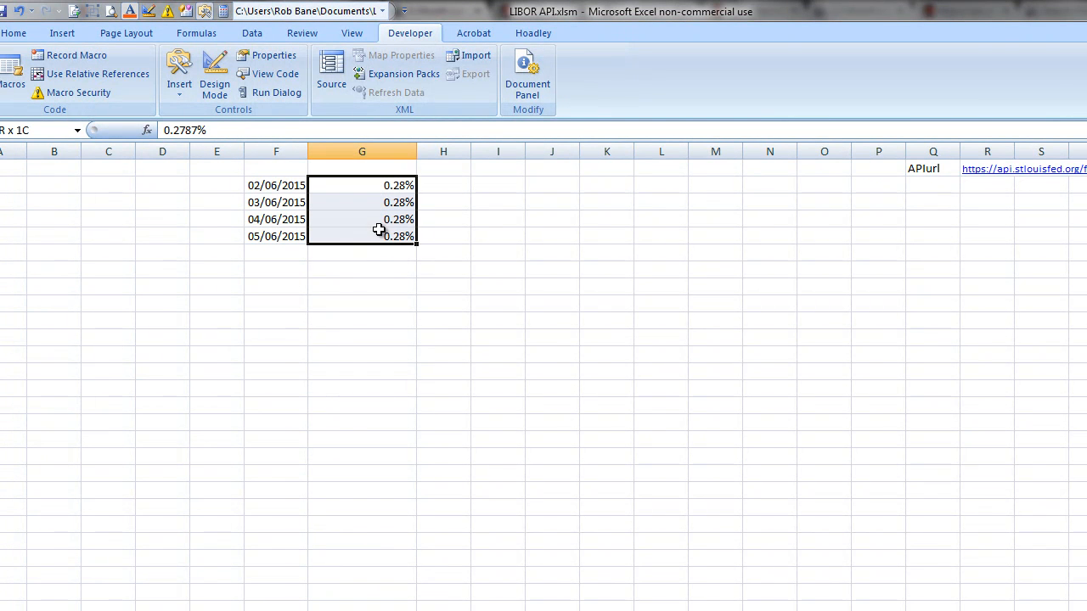
# Show the API sheet's rates in G2:G5 with five decimal places via Increase Decimal.
pyautogui.click(15, 37)
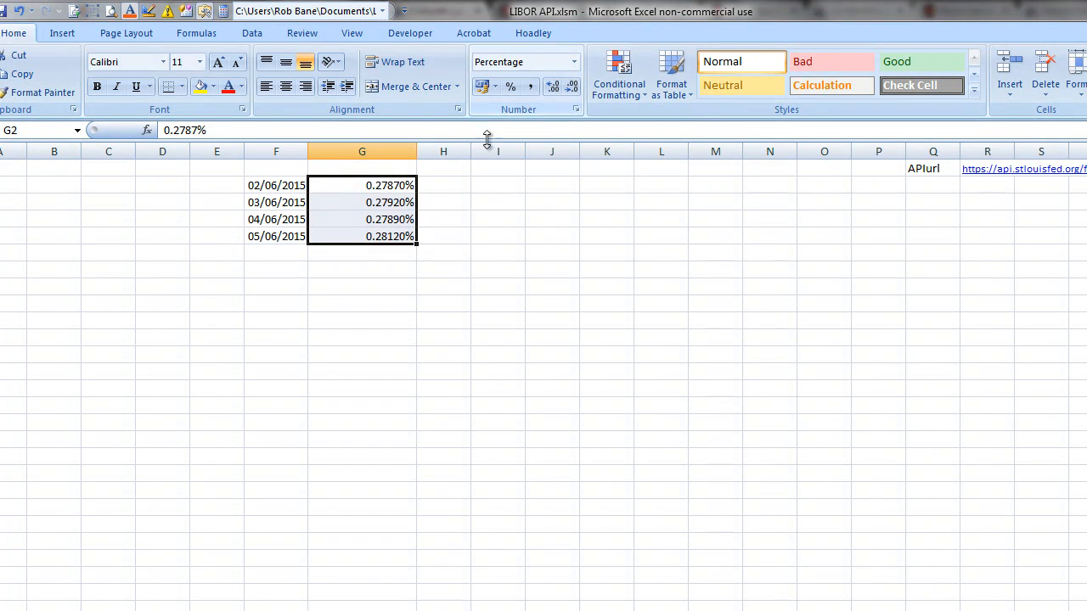
pyautogui.click(362, 186)
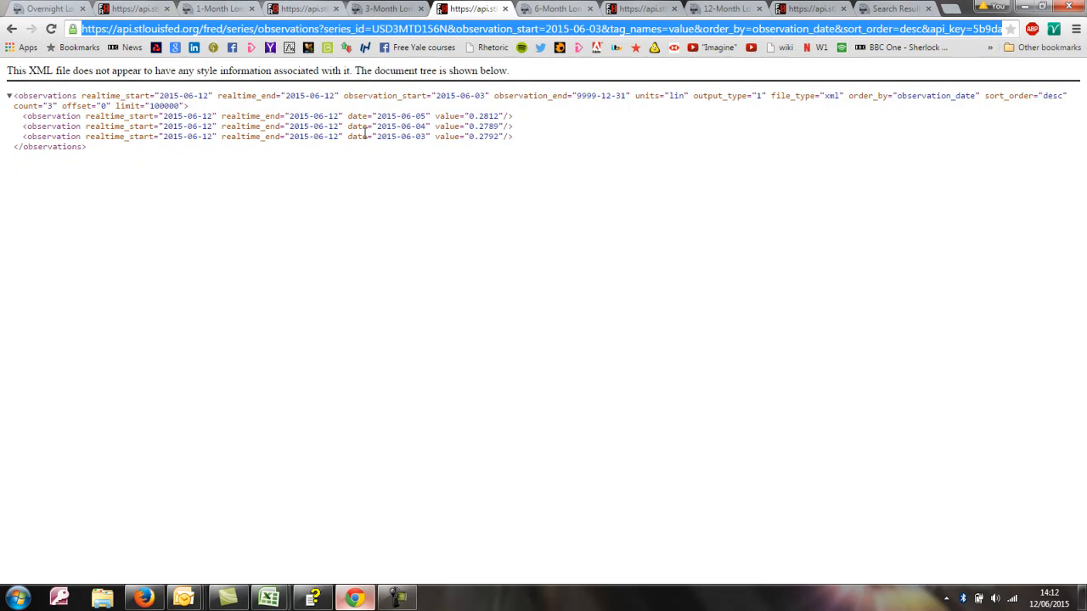
pyautogui.moveTo(338, 109)
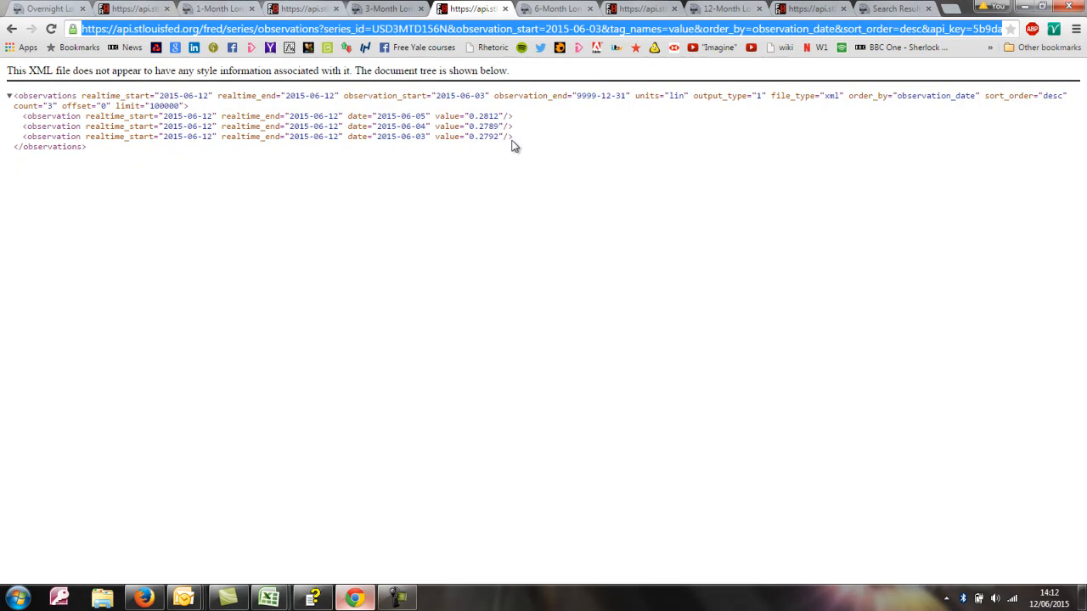
pyautogui.moveTo(432, 136)
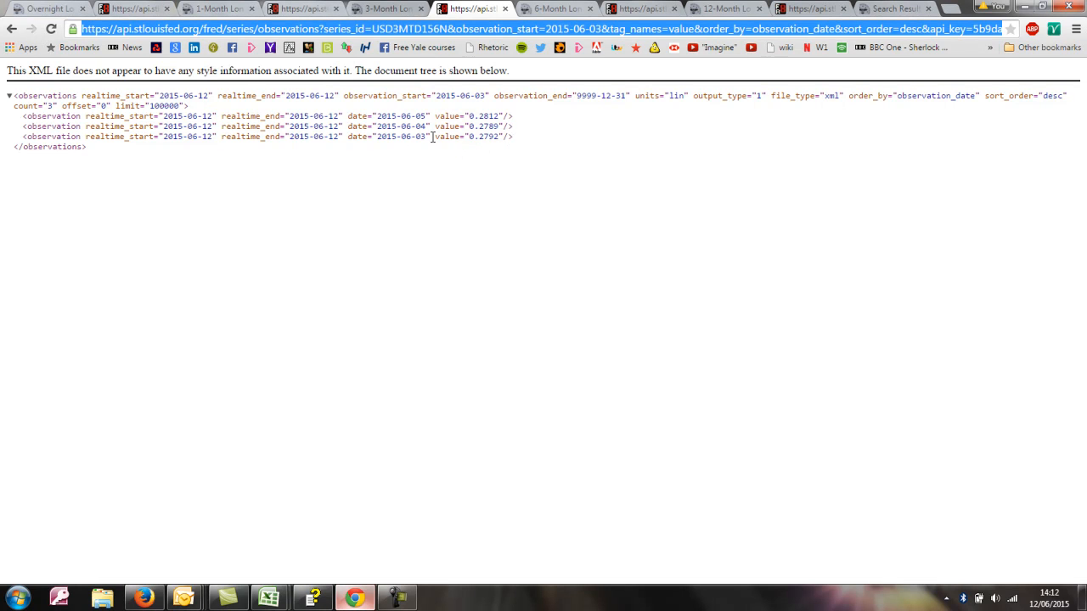
pyautogui.moveTo(370, 85)
pyautogui.write('2')
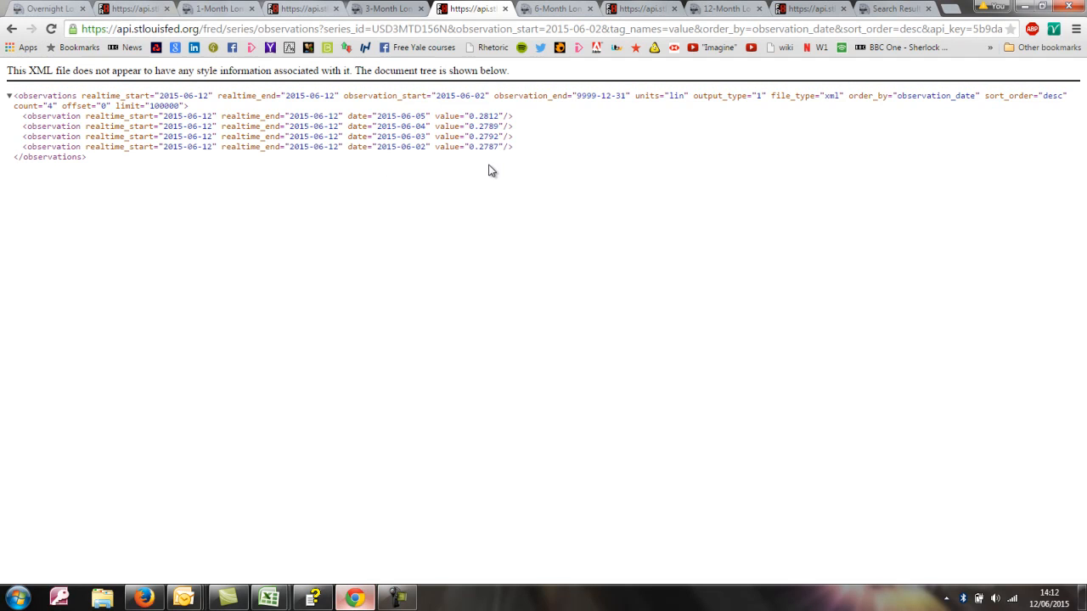
# Return from Chrome to the Excel workbook's Interactive sheet.
pyautogui.doubleClick(489, 146)
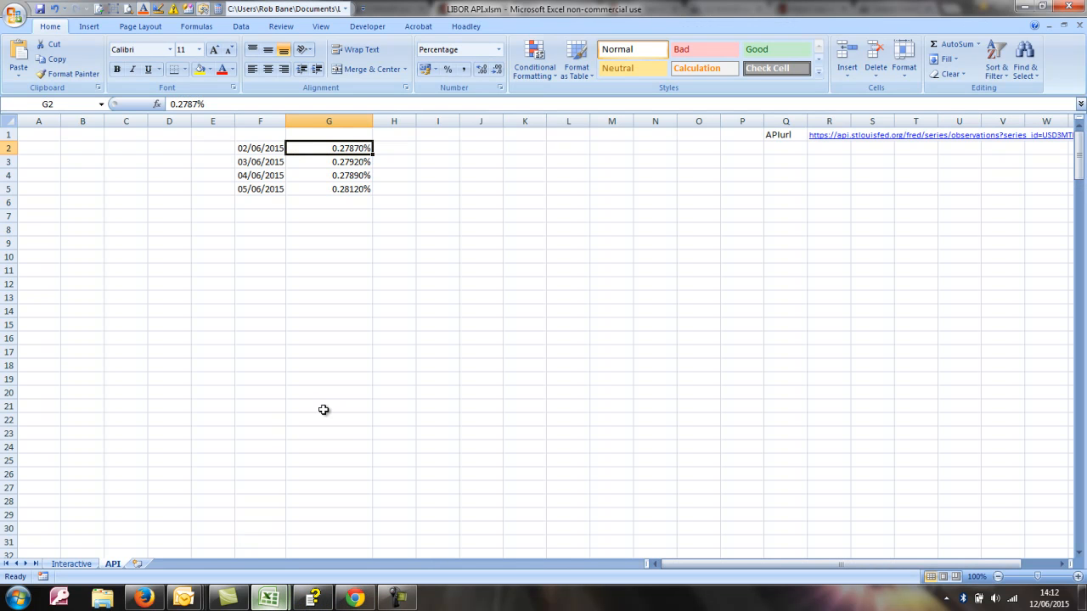
pyautogui.click(71, 563)
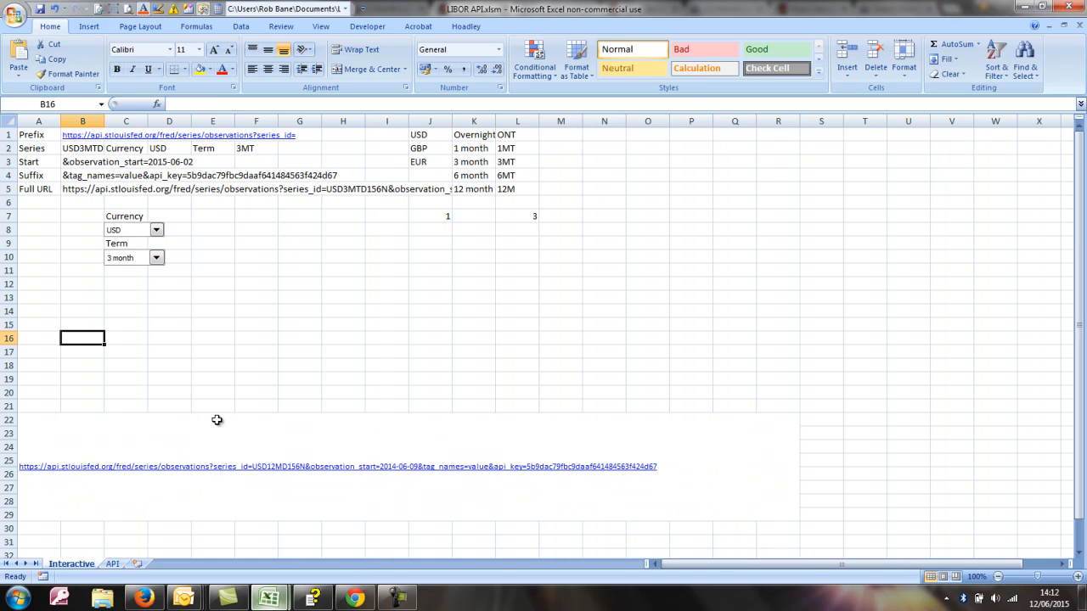
pyautogui.moveTo(244, 234)
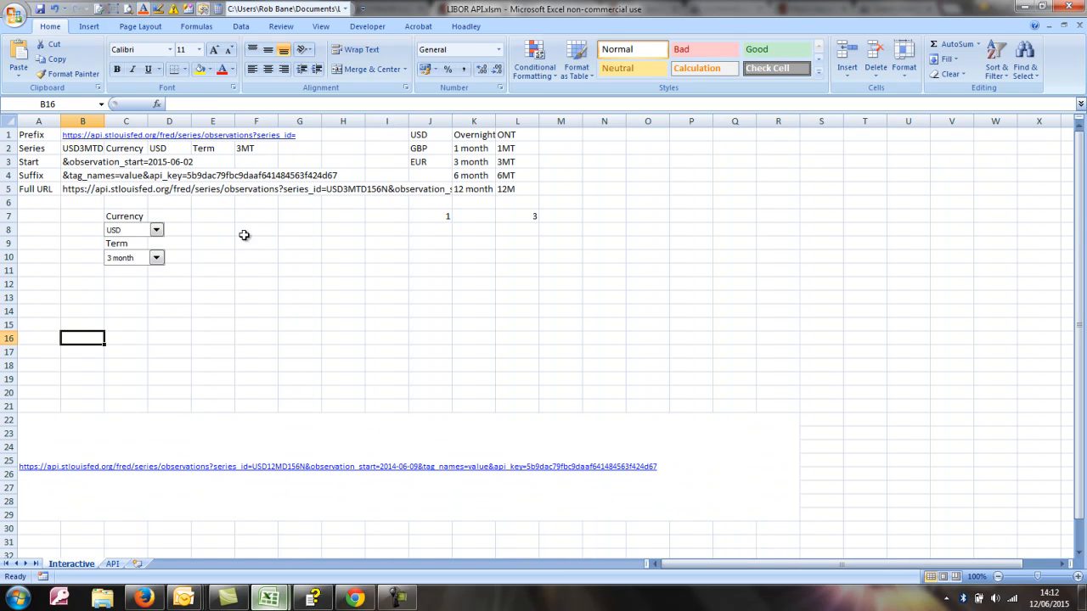
pyautogui.click(254, 229)
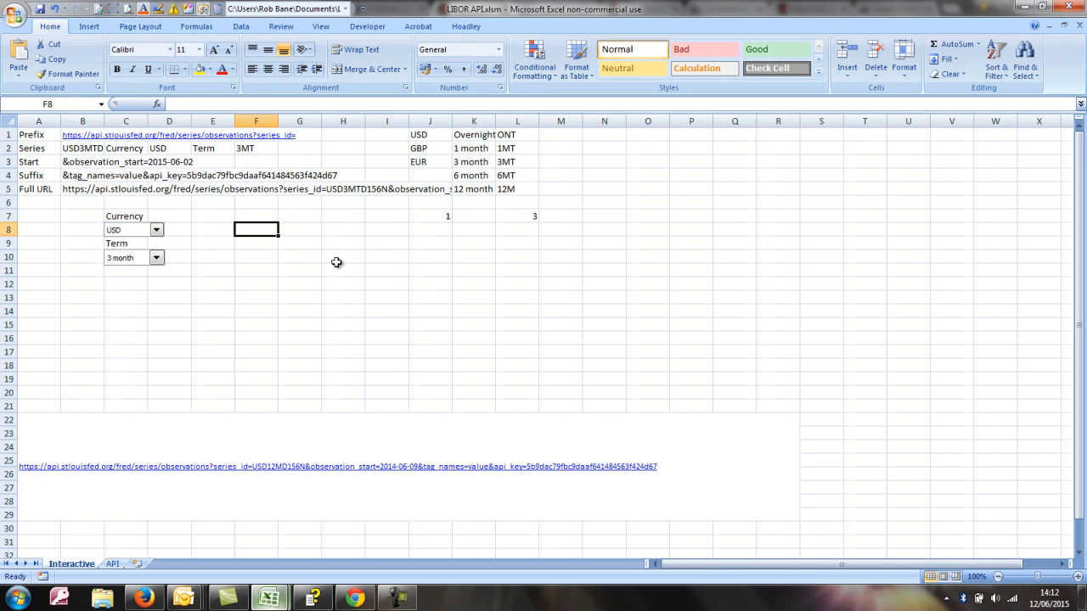
# Enter =OFFSET(API!F1,COUNTA(API!F:F),0) in F8 to fetch the latest API date.
pyautogui.write('=')
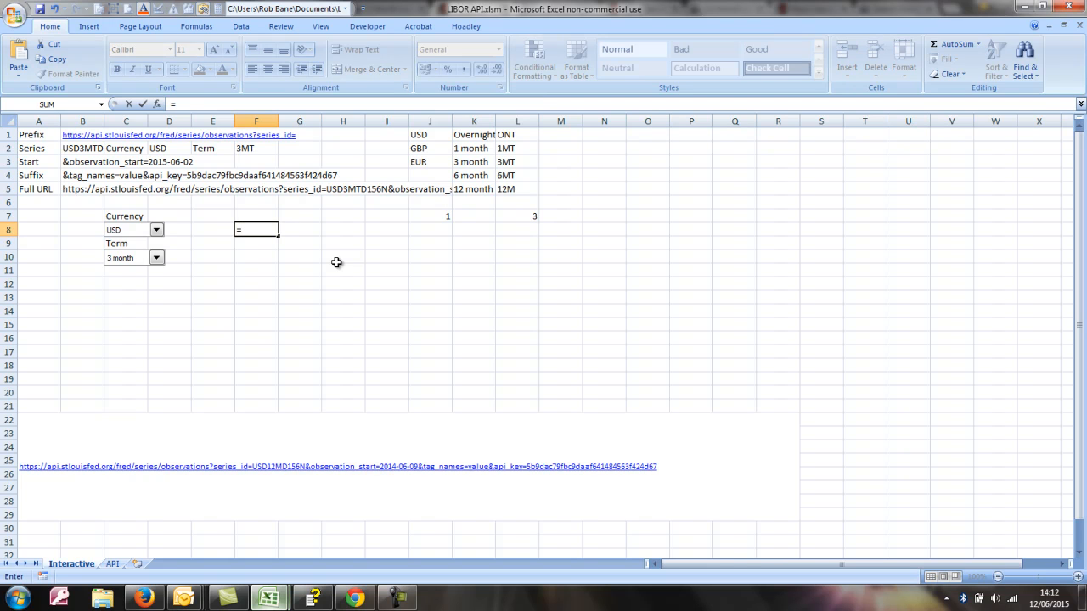
pyautogui.moveTo(214, 452)
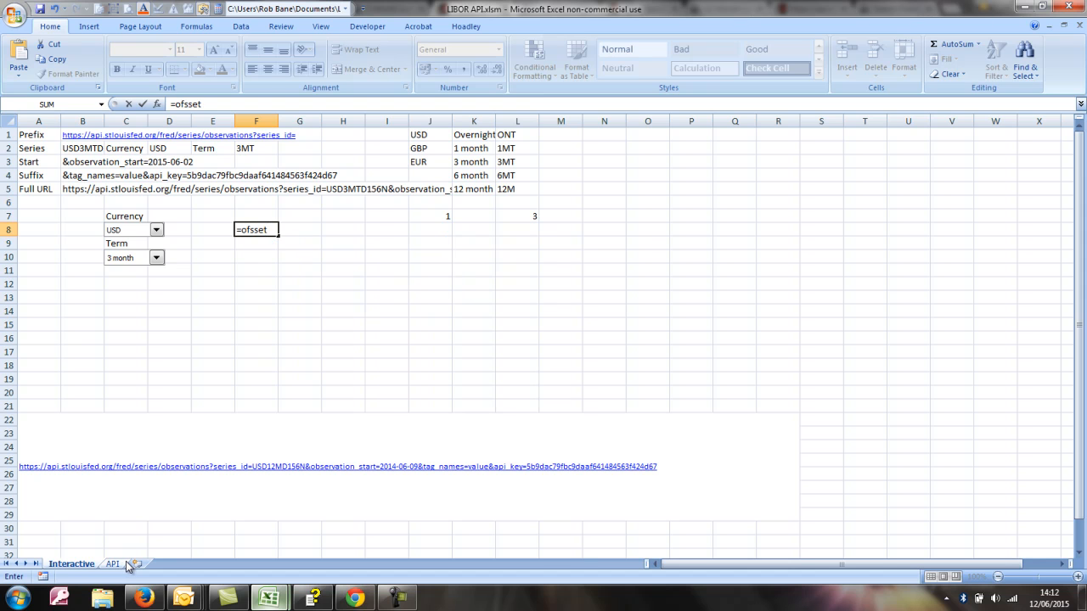
pyautogui.click(112, 564)
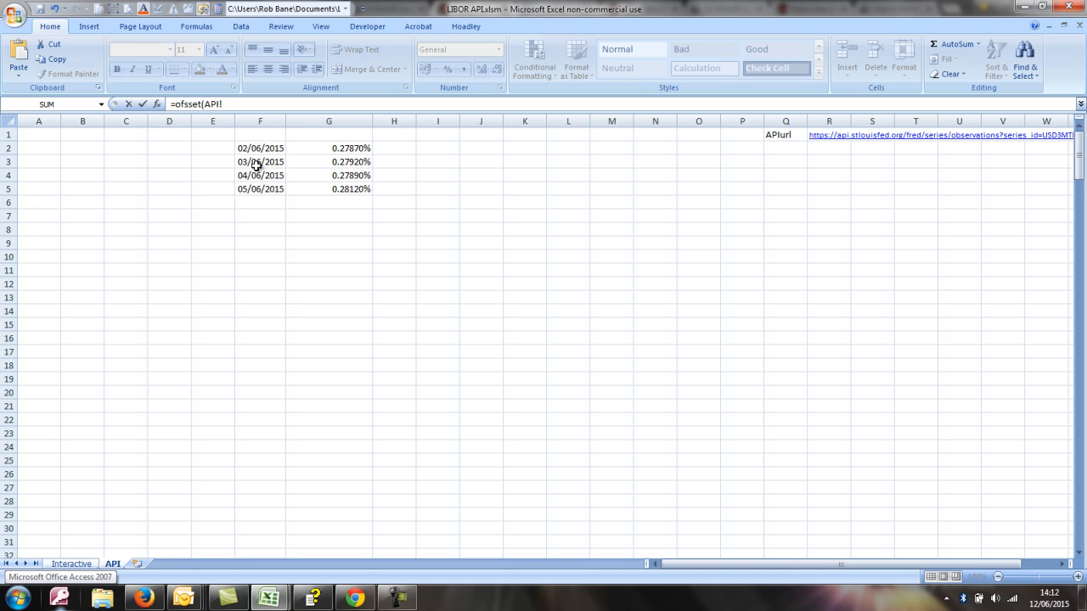
pyautogui.moveTo(258, 135)
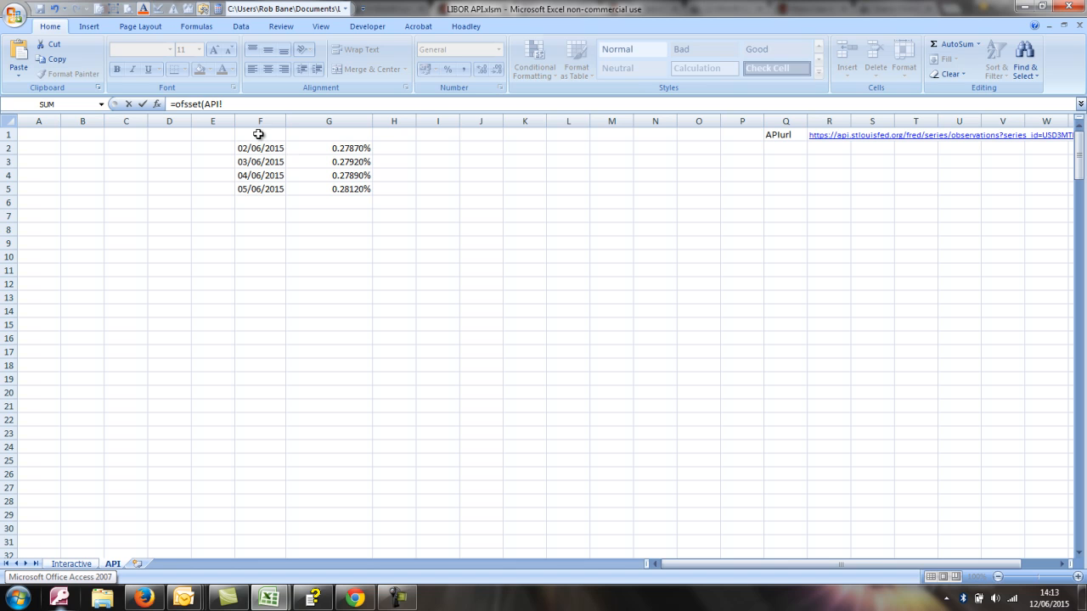
pyautogui.click(258, 134)
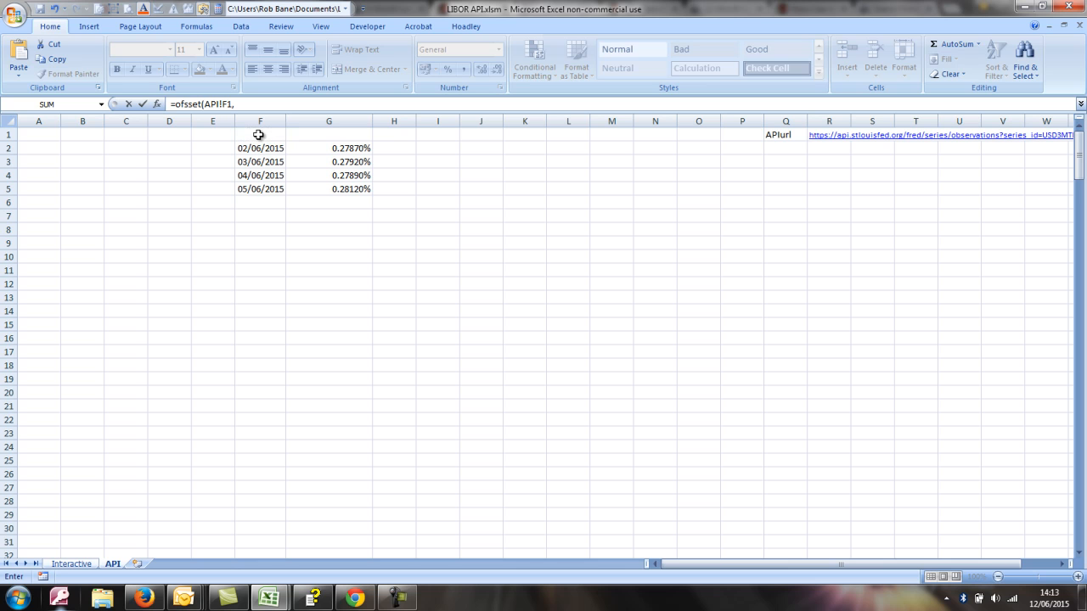
pyautogui.write('counta(API!F:F')
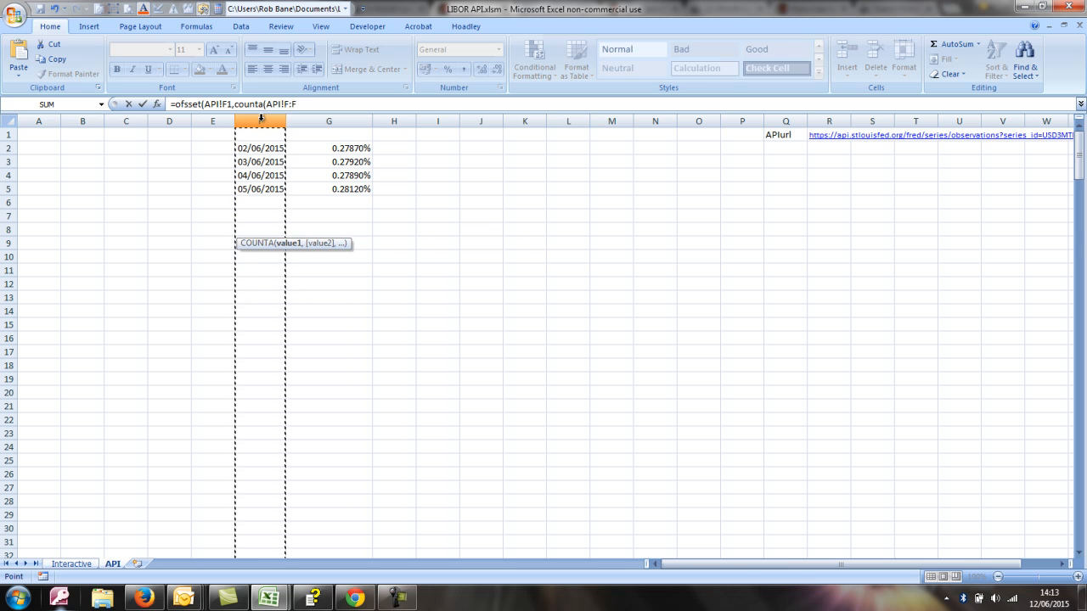
pyautogui.write('),')
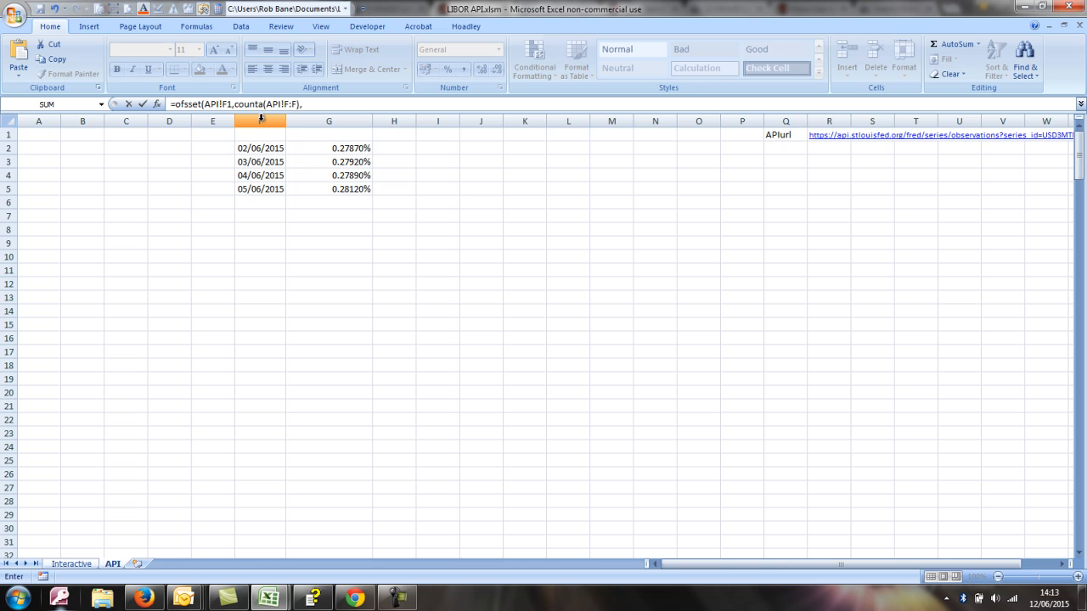
pyautogui.write('01')
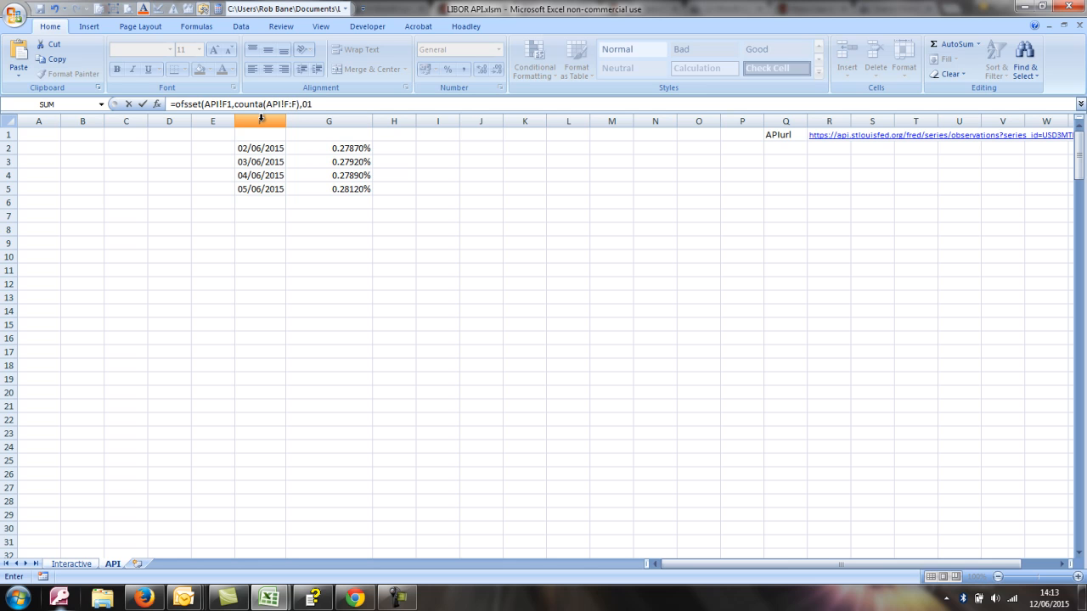
pyautogui.click(71, 564)
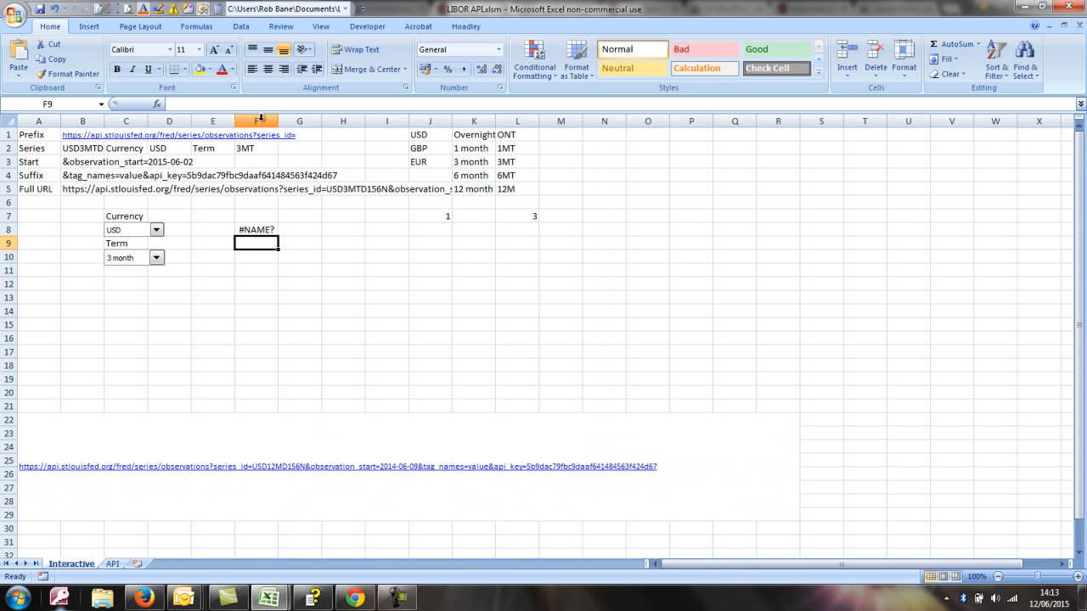
# Correct the #NAME? error in F8 so the formula returns date serial 42160.
pyautogui.click(255, 229)
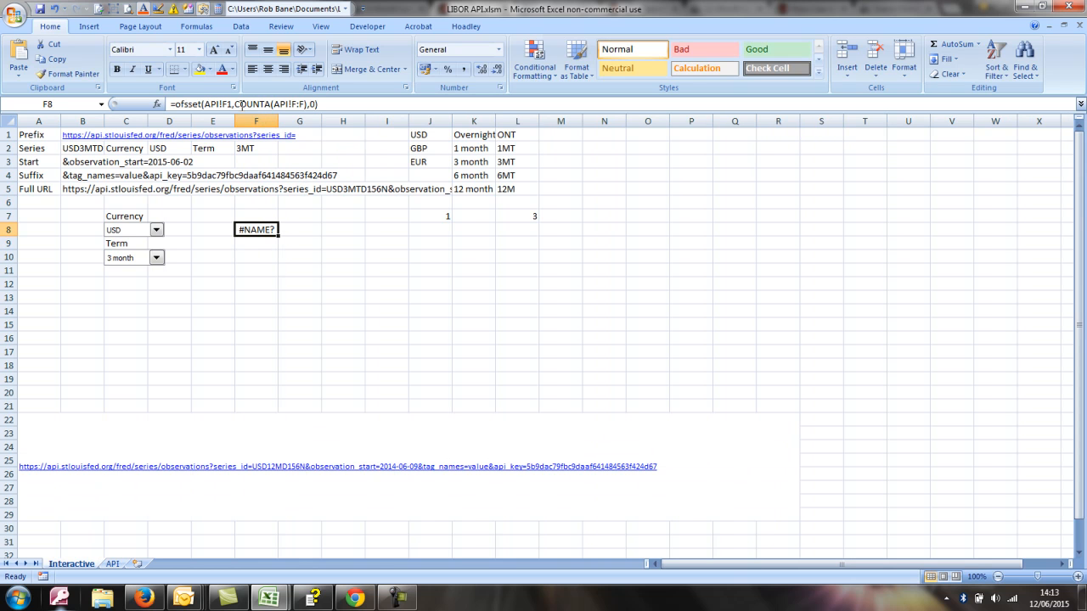
pyautogui.doubleClick(256, 229)
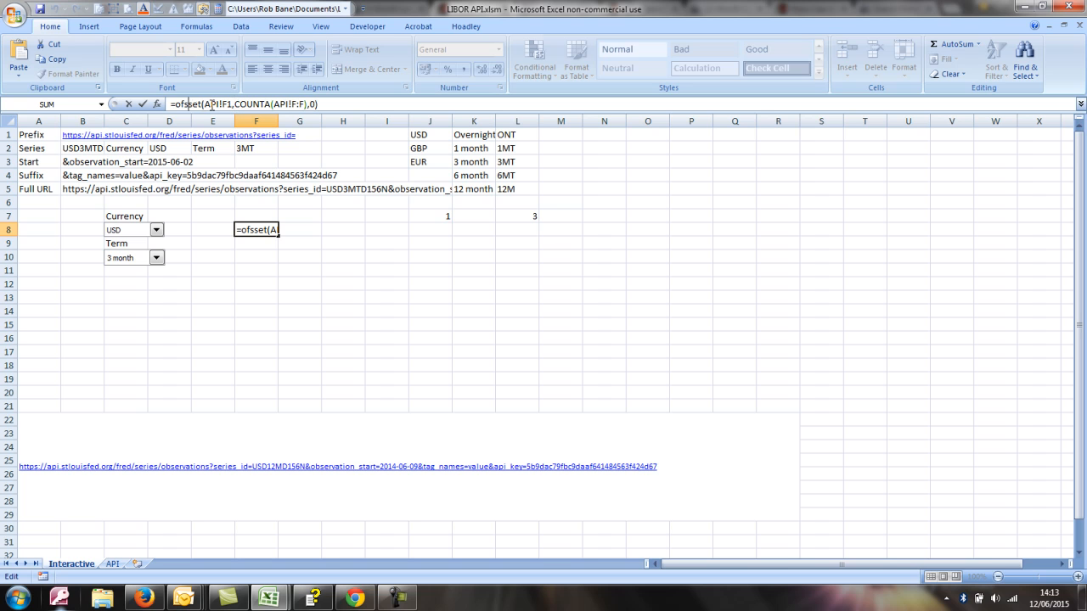
pyautogui.press('Enter')
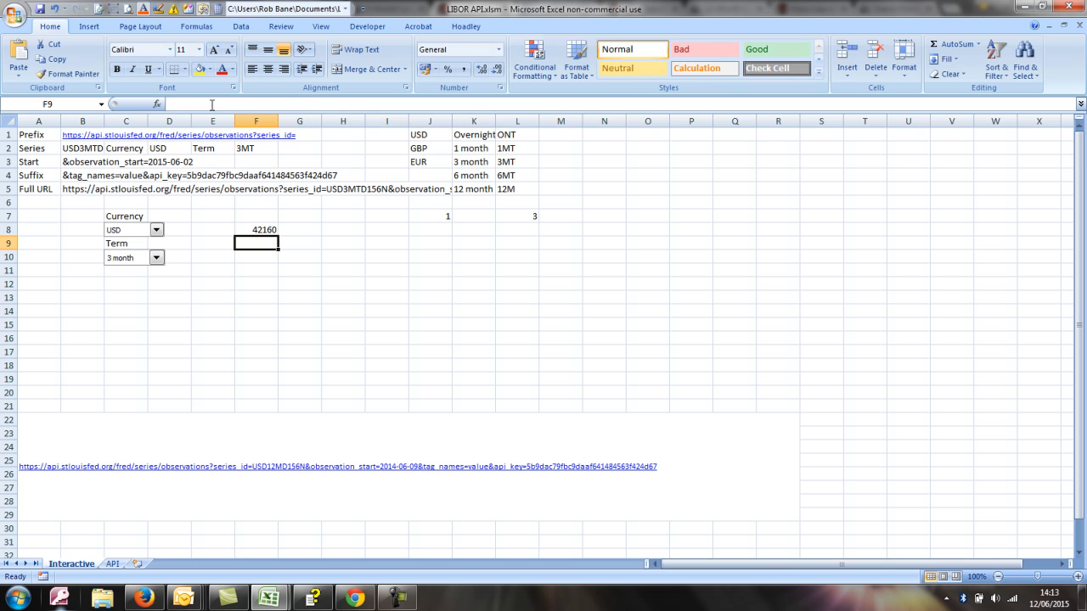
pyautogui.click(254, 229)
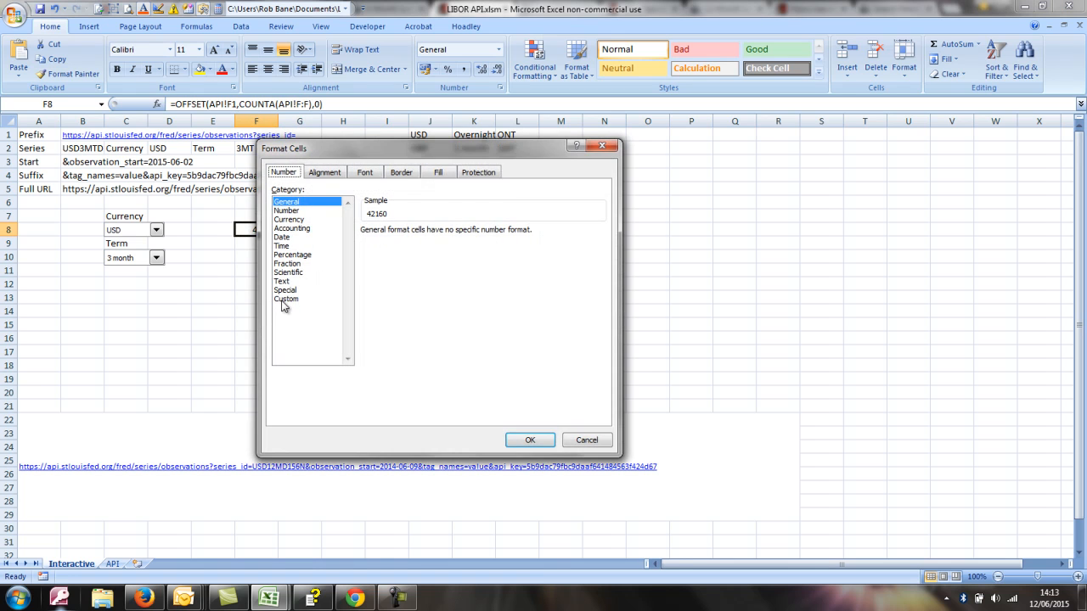
# Format the F8 date with a custom dd-mm-yyyy format, showing 05-06-2015.
pyautogui.click(285, 299)
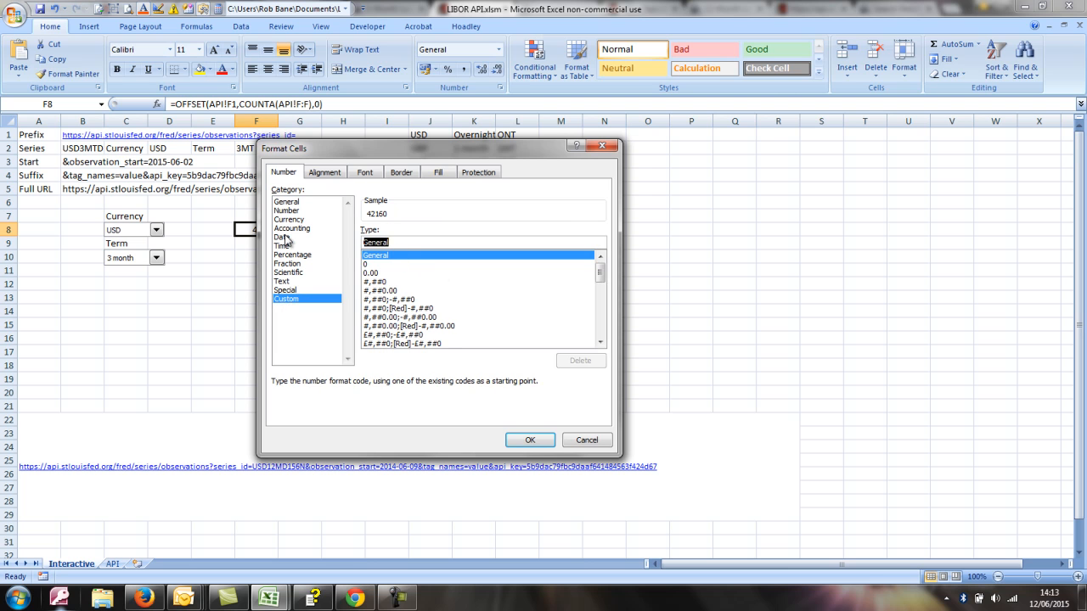
pyautogui.write('dd-mm')
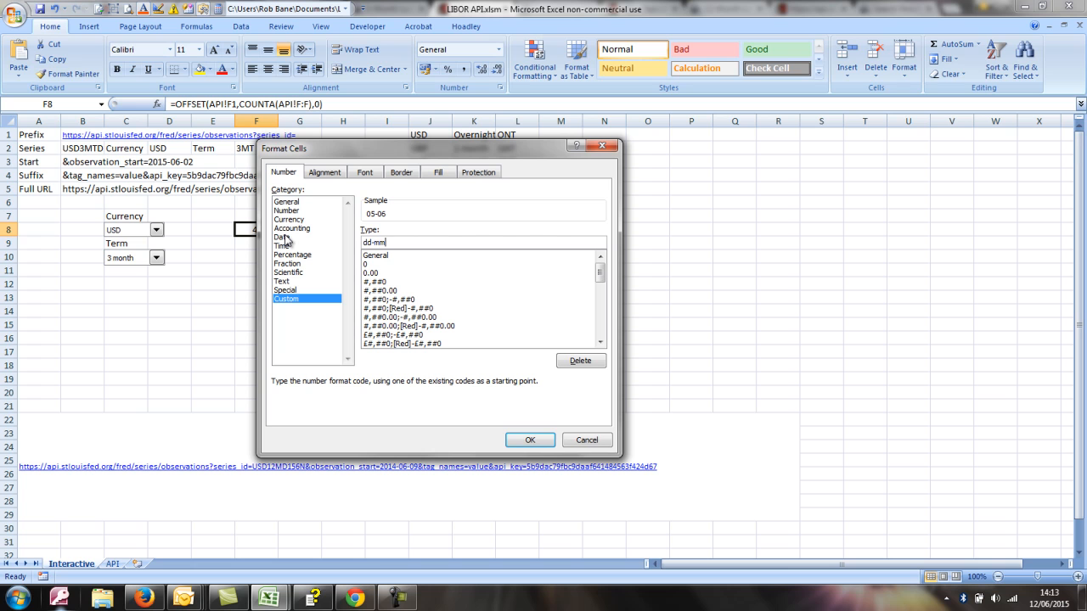
pyautogui.write('-yyy')
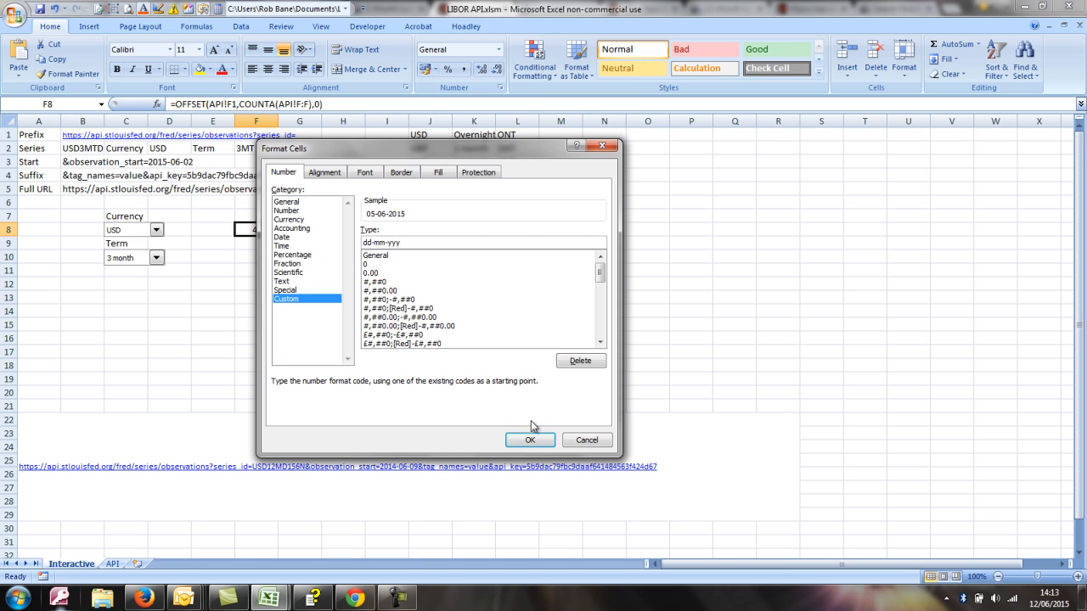
pyautogui.click(530, 440)
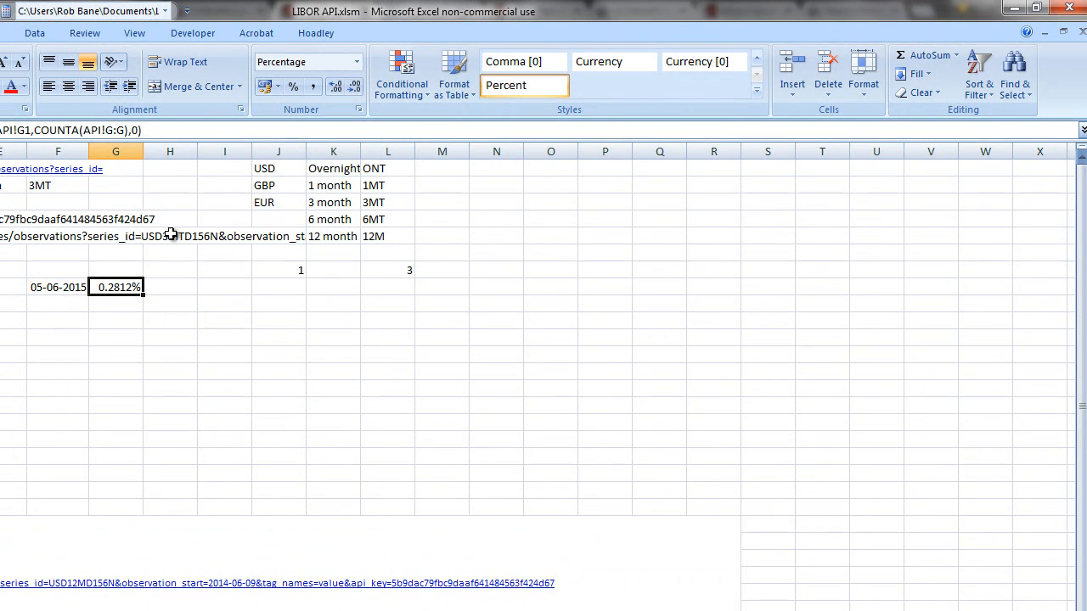
pyautogui.moveTo(51, 336)
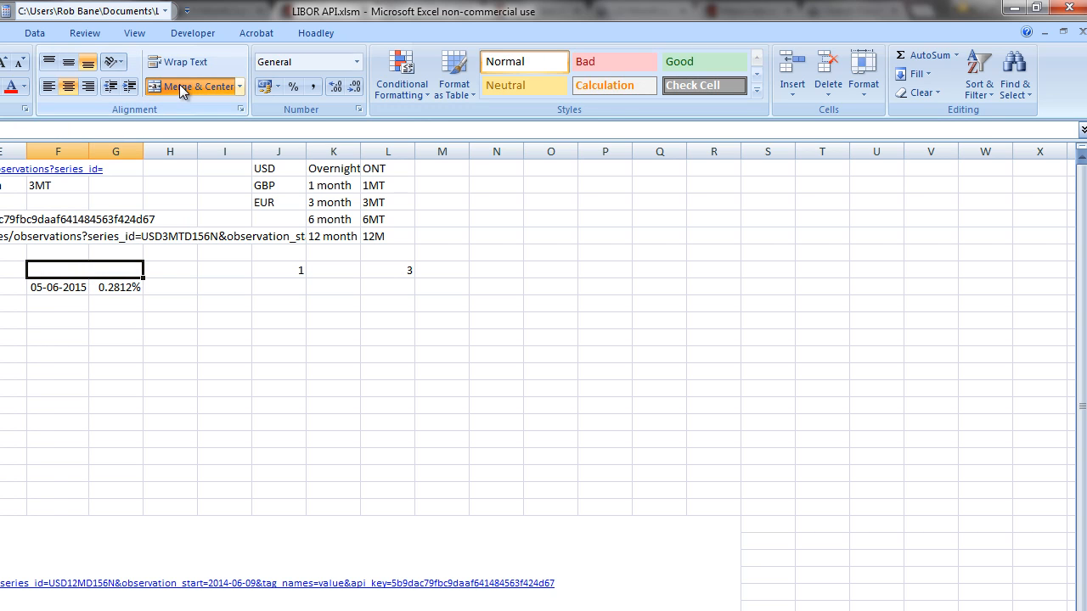
# Add a 'Latest LIBOR' heading in F7 and put a border around the heading, date and rate.
pyautogui.write('Latest Li')
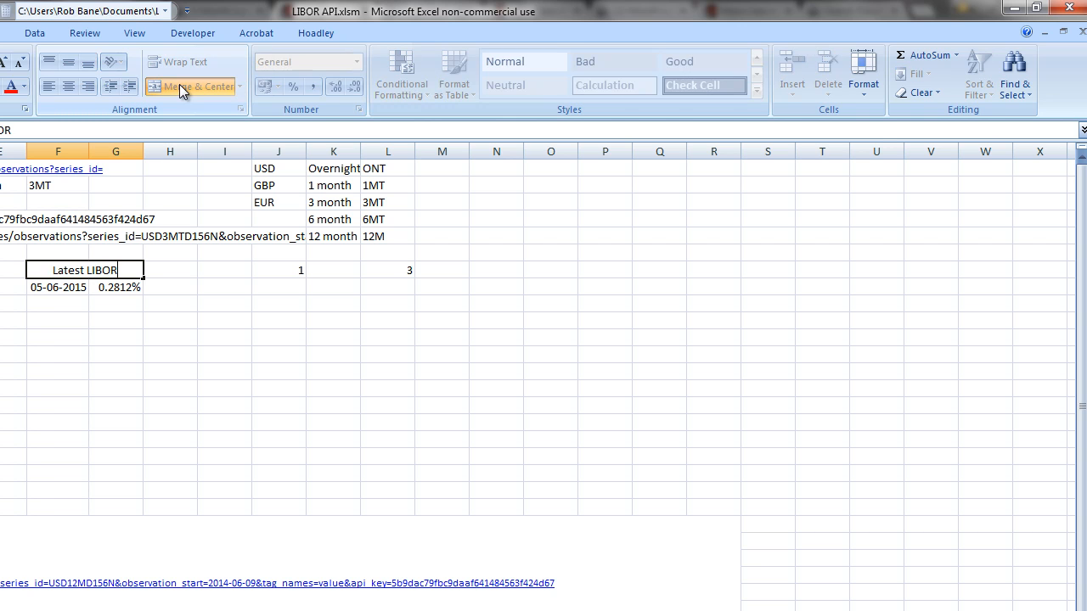
pyautogui.click(57, 287)
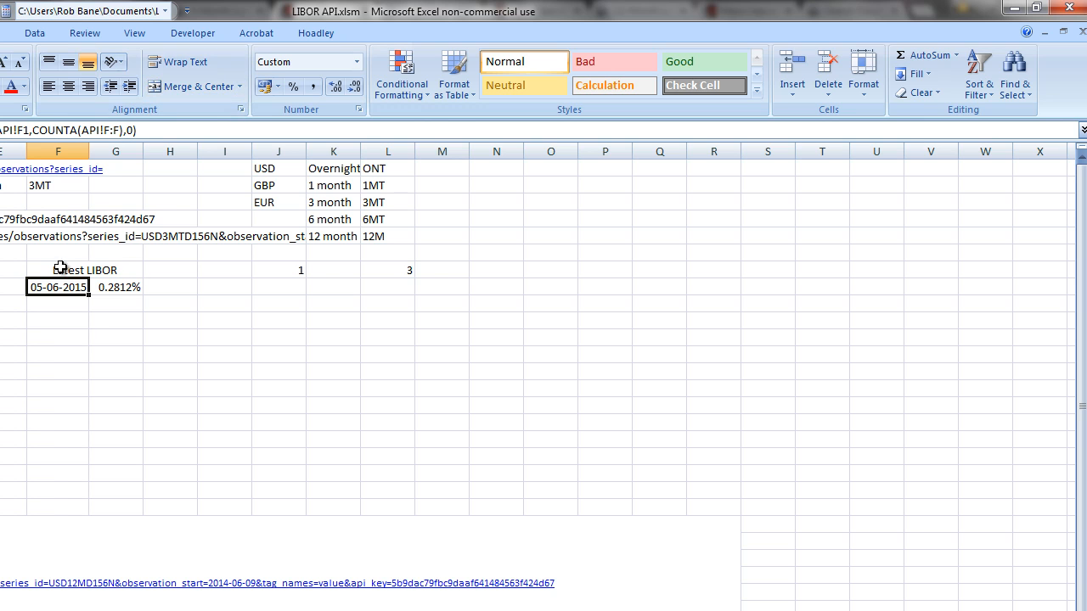
pyautogui.click(183, 85)
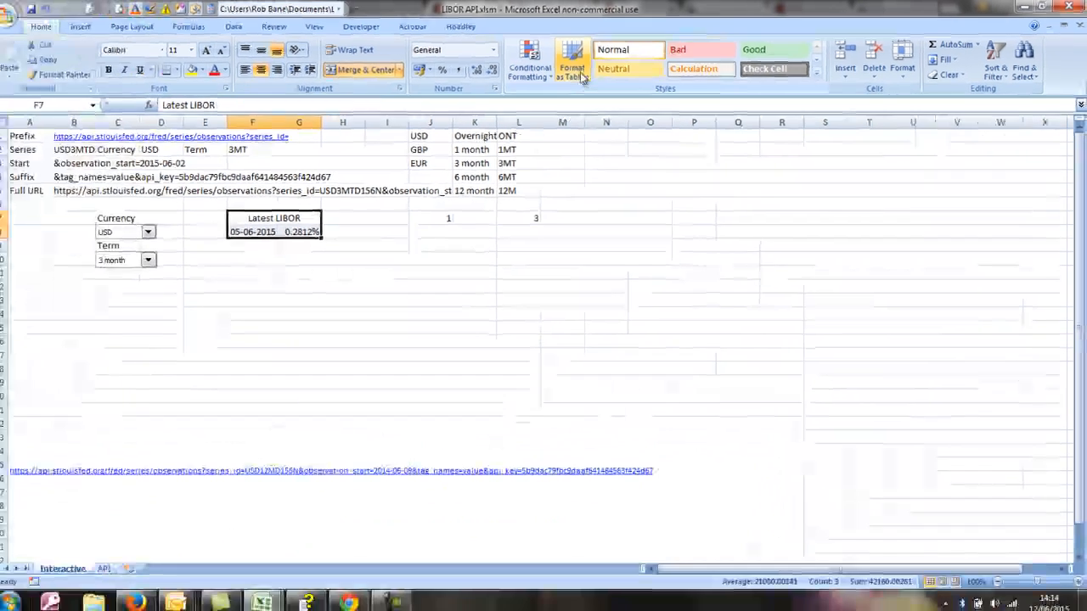
# Apply an orange banded table style to the Latest LIBOR block and convert it back to a range.
pyautogui.click(574, 64)
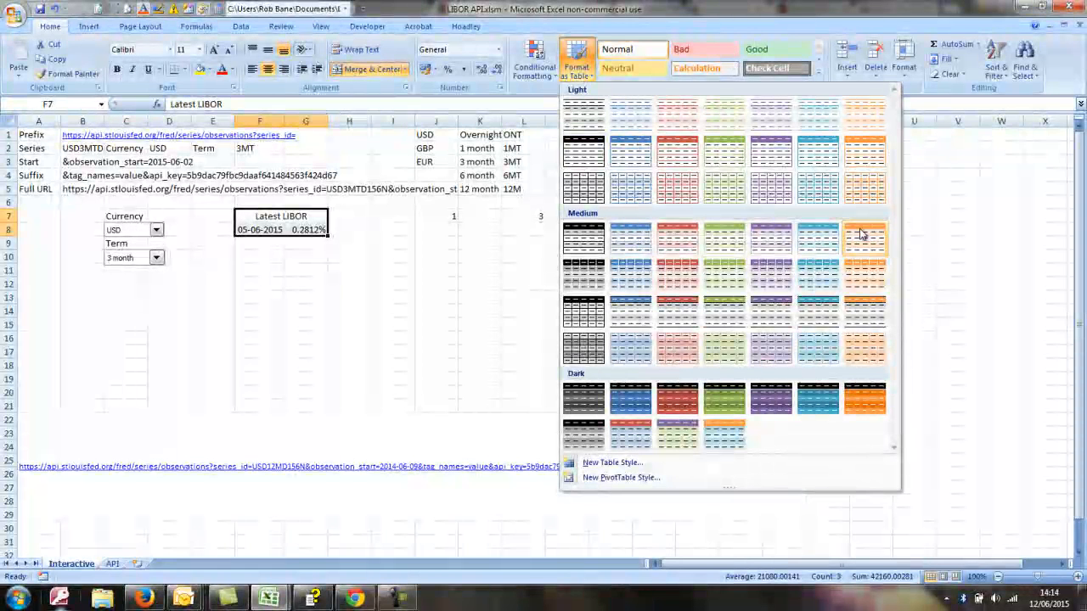
pyautogui.click(865, 235)
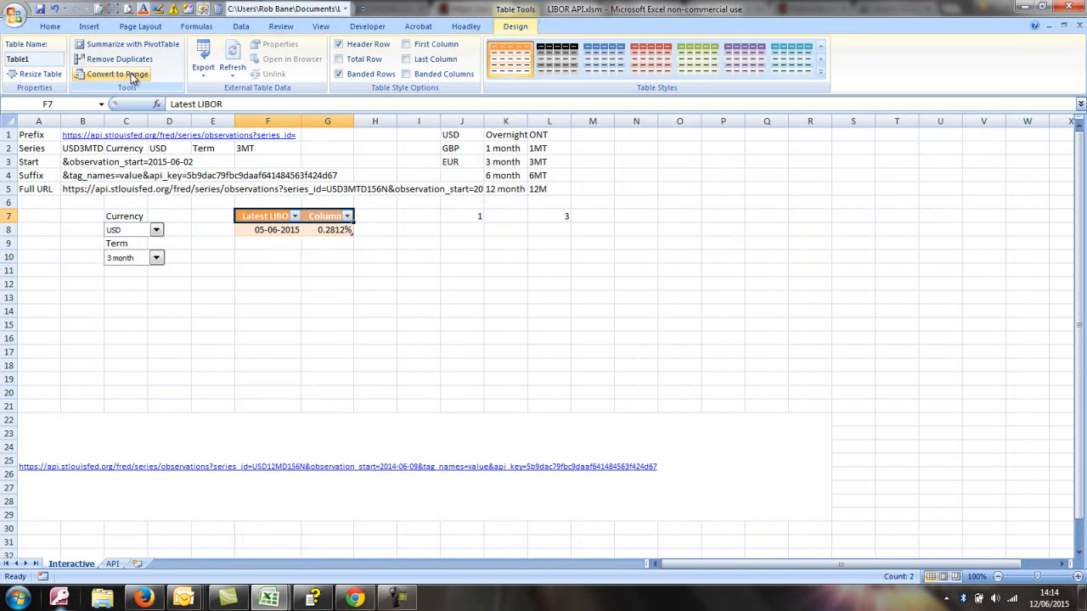
pyautogui.click(119, 78)
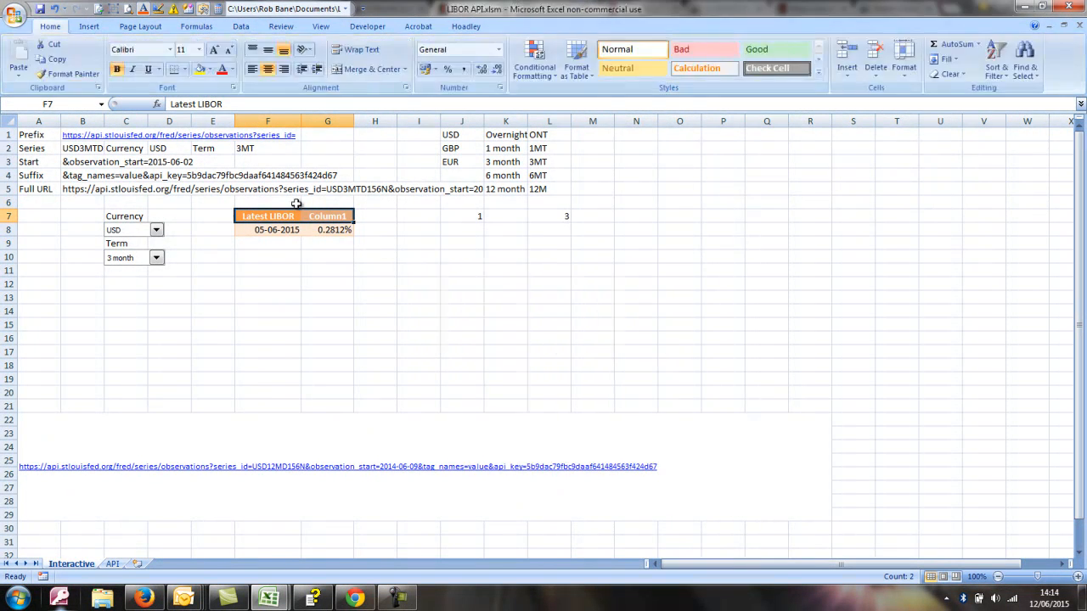
# Merge and centre the Latest LIBOR heading across F7:G7, keeping only the heading text.
pyautogui.click(362, 68)
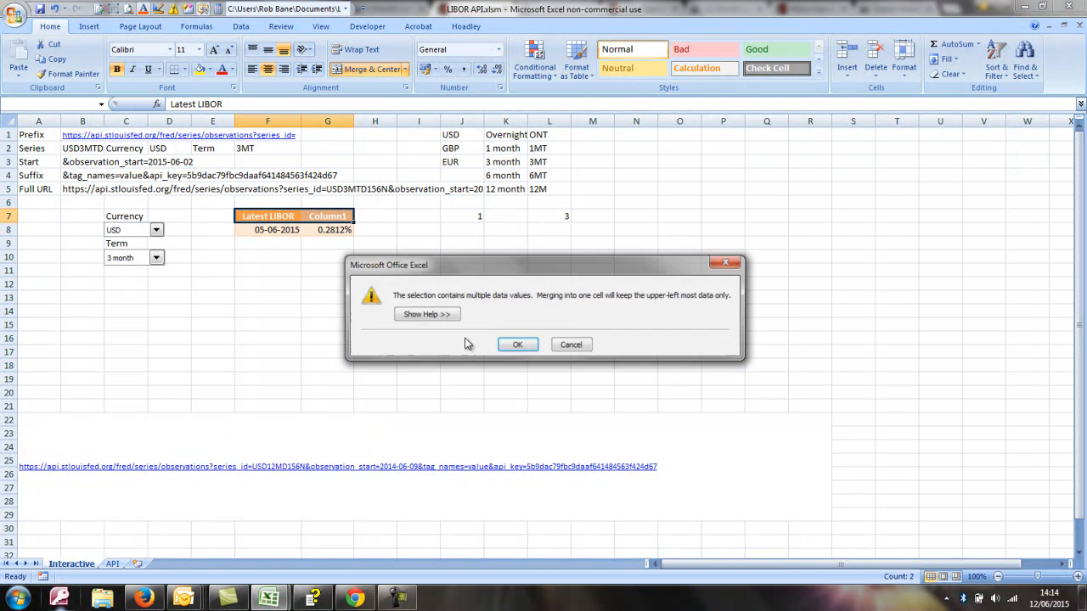
pyautogui.click(517, 345)
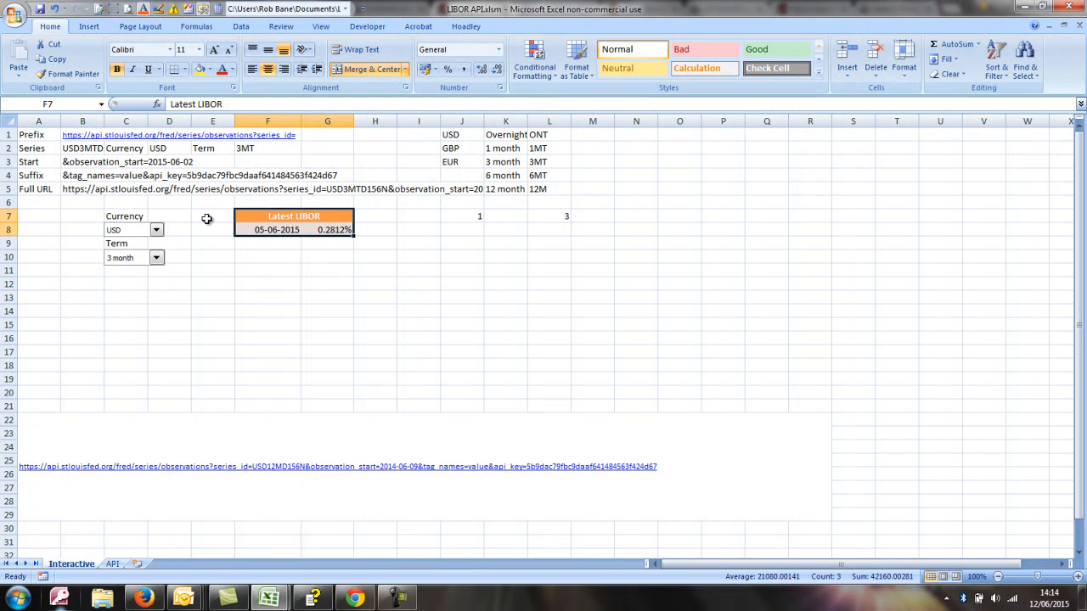
pyautogui.moveTo(238, 310)
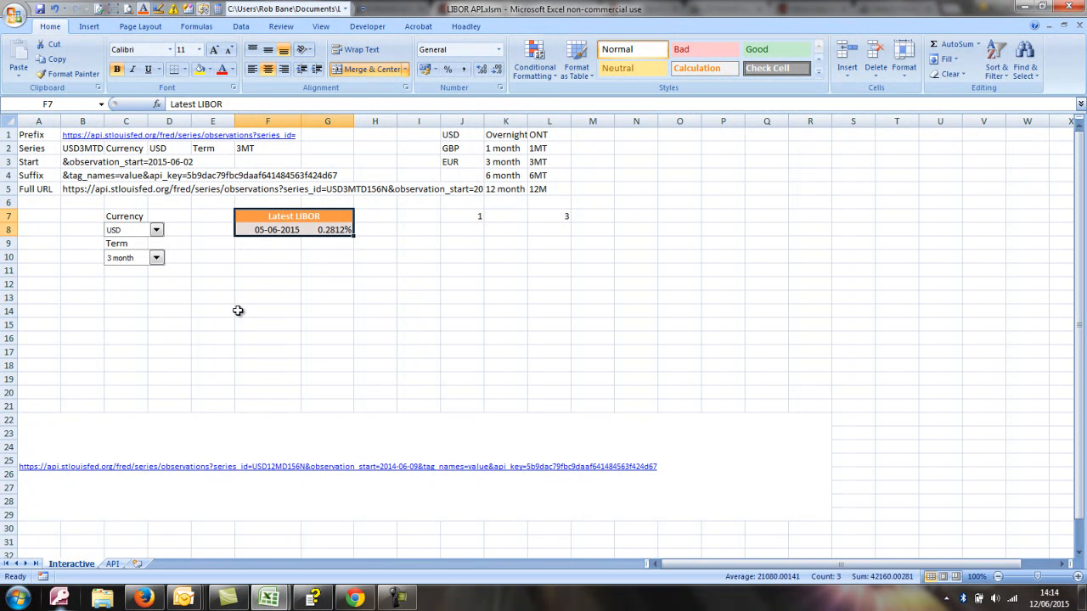
pyautogui.click(10, 189)
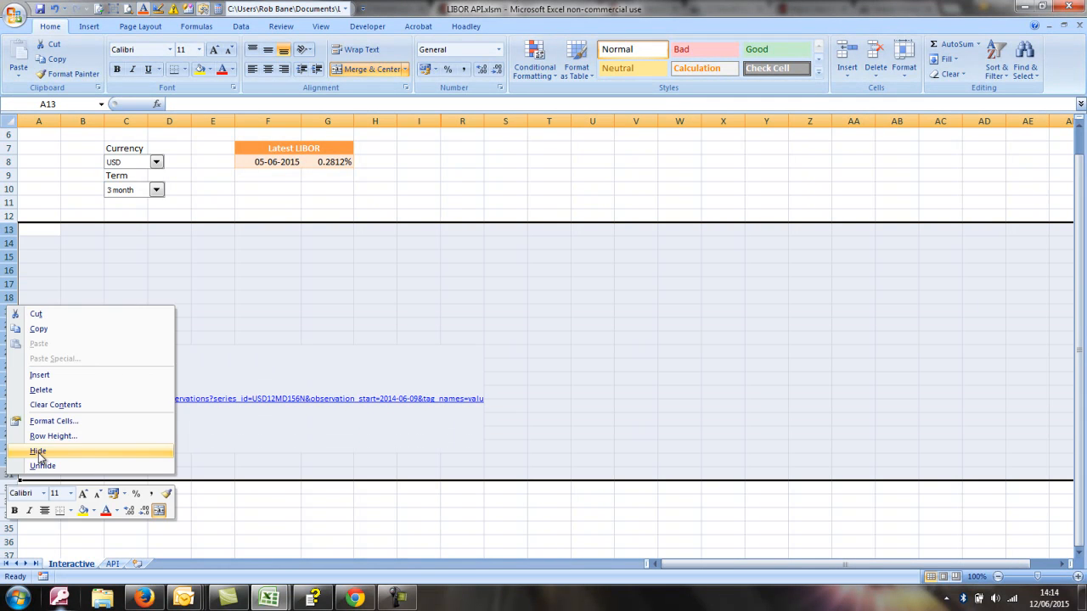
# Hide rows 13–31 holding the API web address and go to the View settings.
pyautogui.click(37, 452)
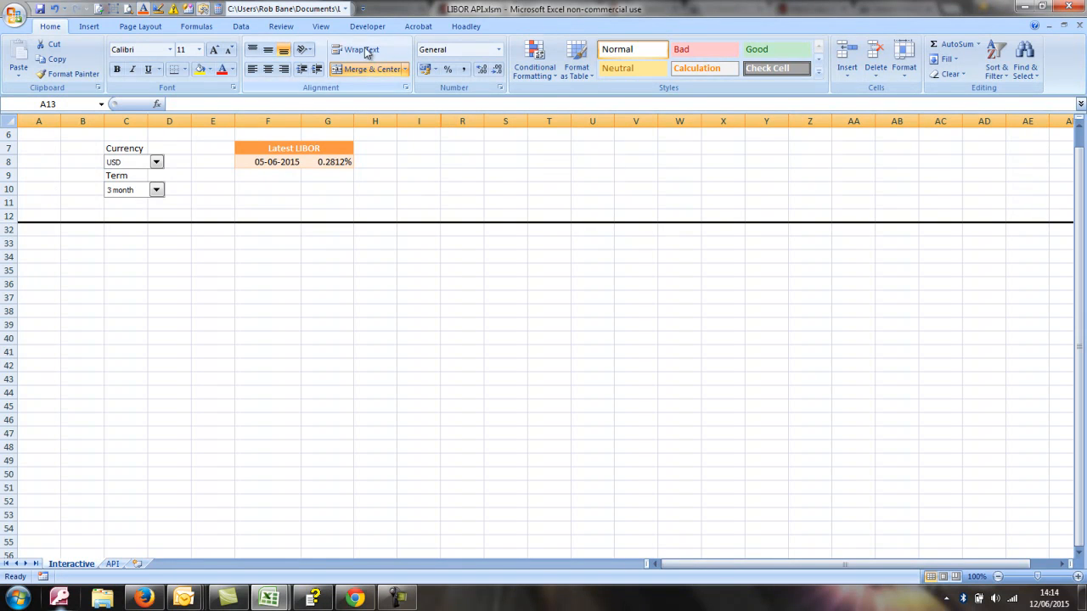
pyautogui.click(319, 27)
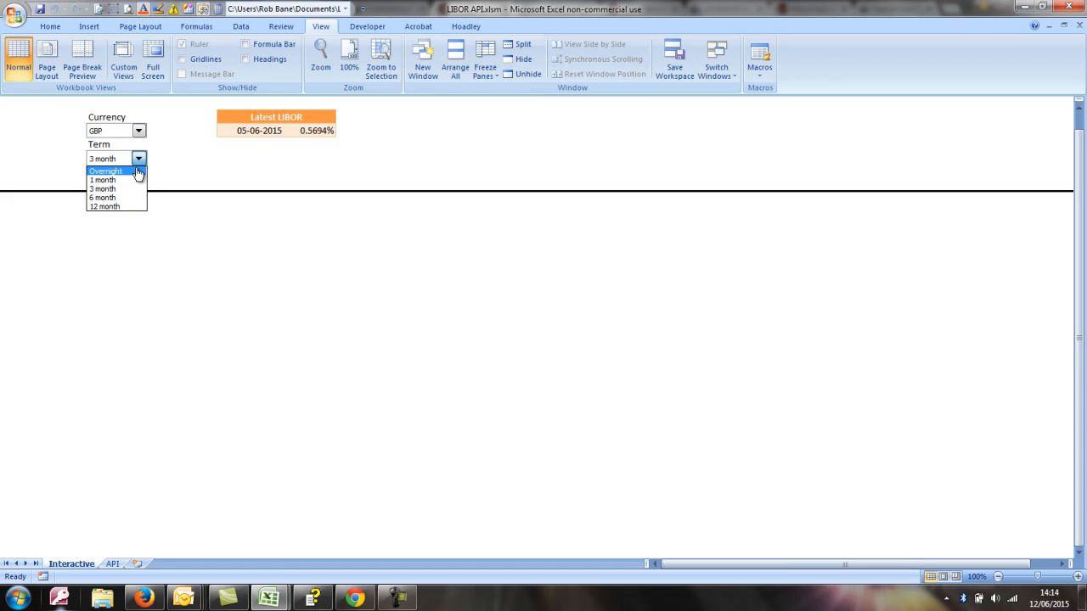
# Set the term to Overnight and check the underlying rates on the API sheet.
pyautogui.click(106, 170)
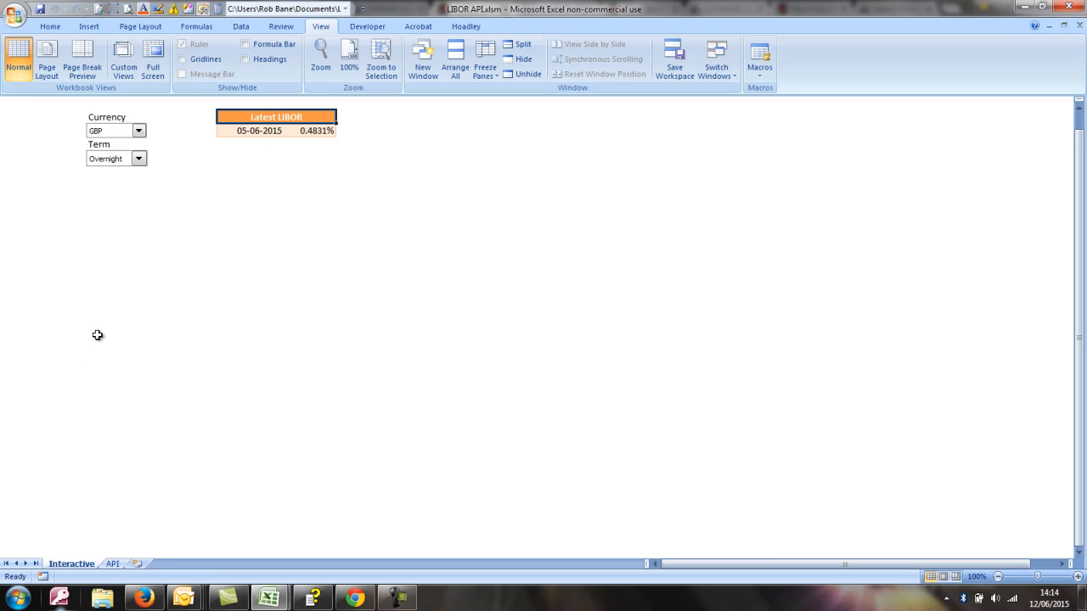
pyautogui.click(108, 564)
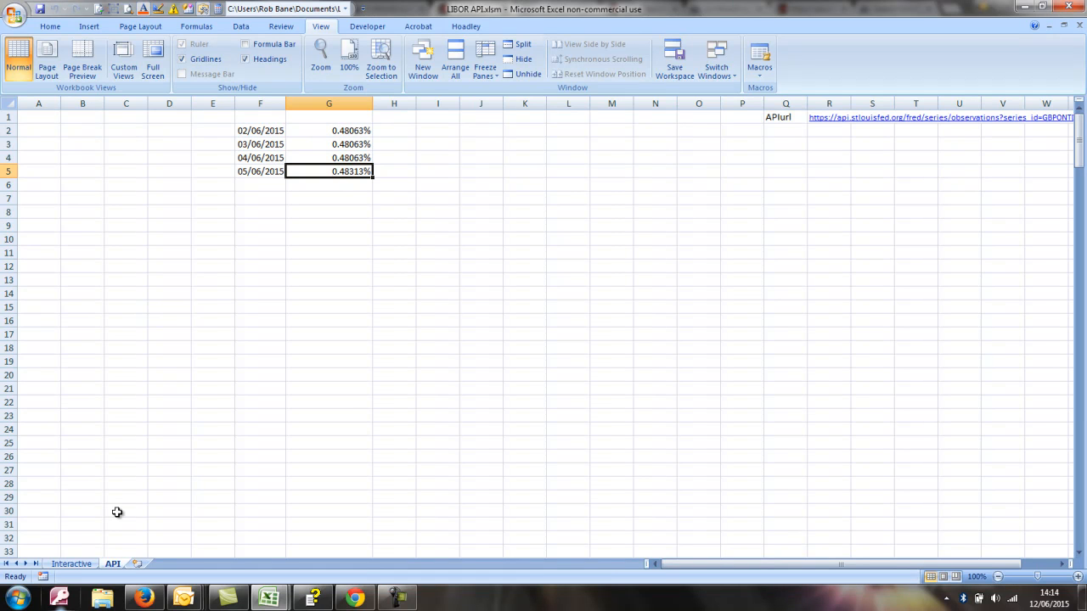
pyautogui.click(71, 564)
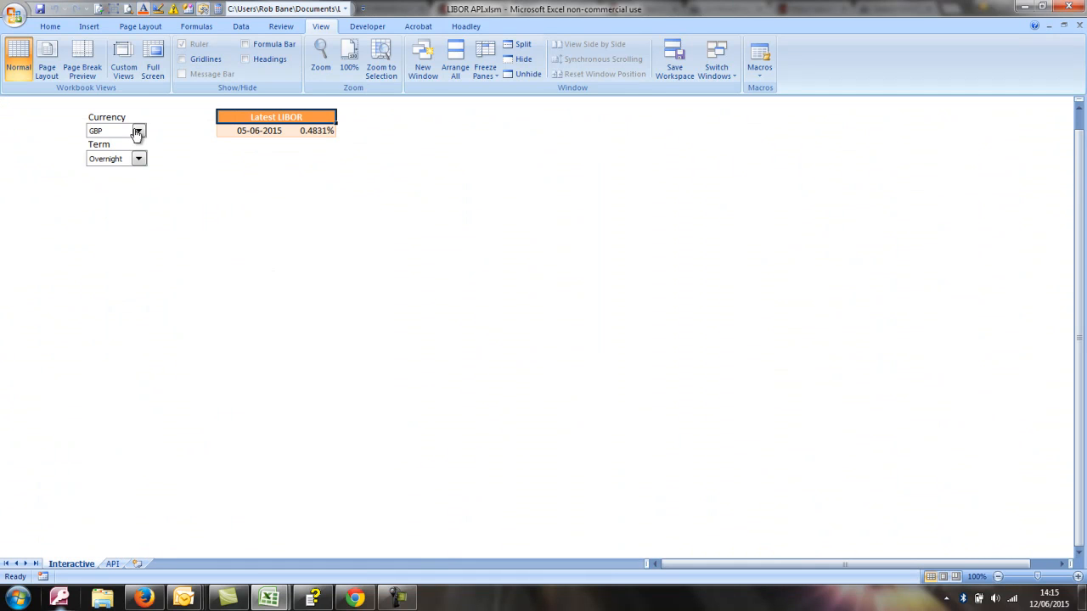
# Switch the currency to EUR and cycle terms 1, 3, 6 and 12 month, reaching 0.1743%.
pyautogui.click(137, 133)
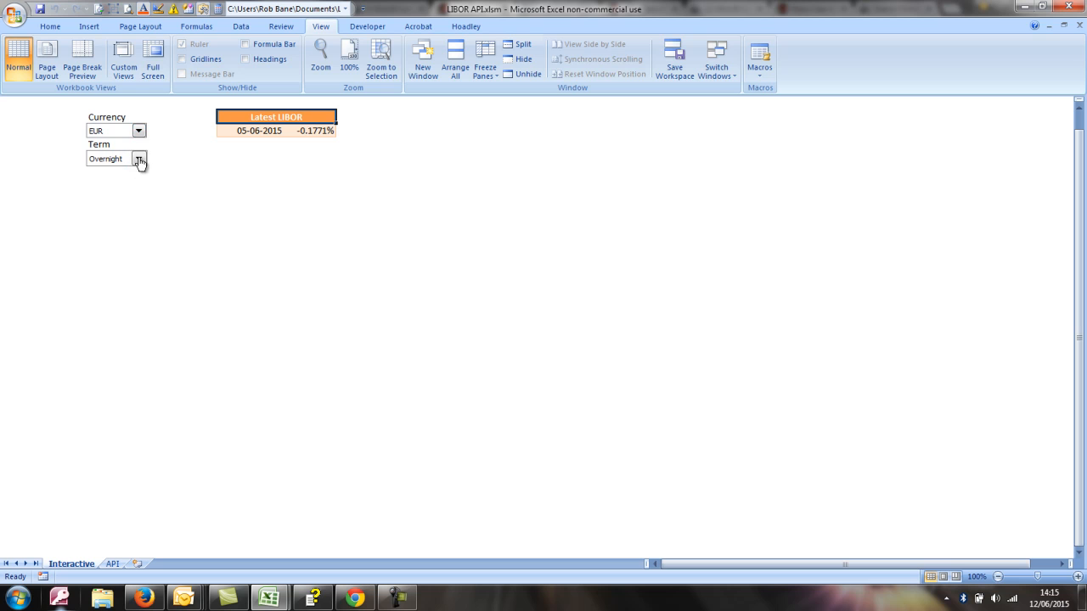
pyautogui.click(255, 129)
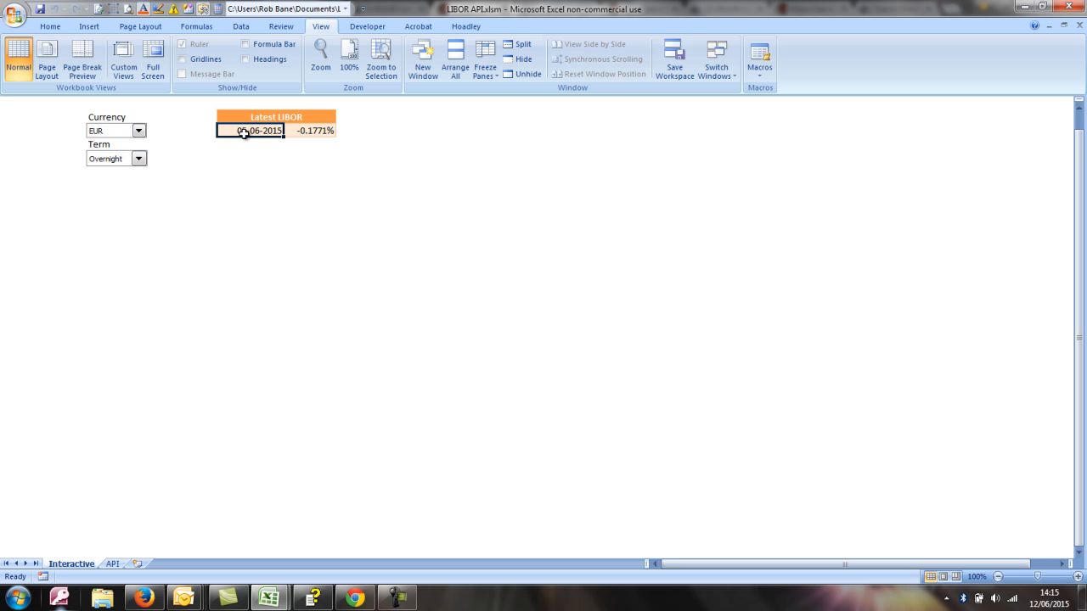
pyautogui.click(139, 160)
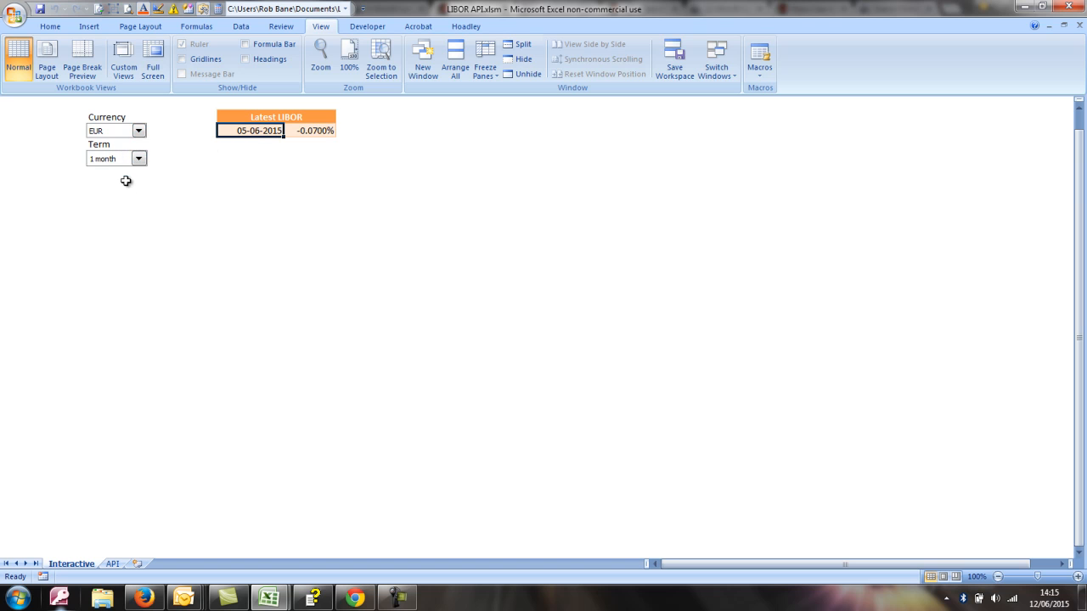
pyautogui.click(138, 160)
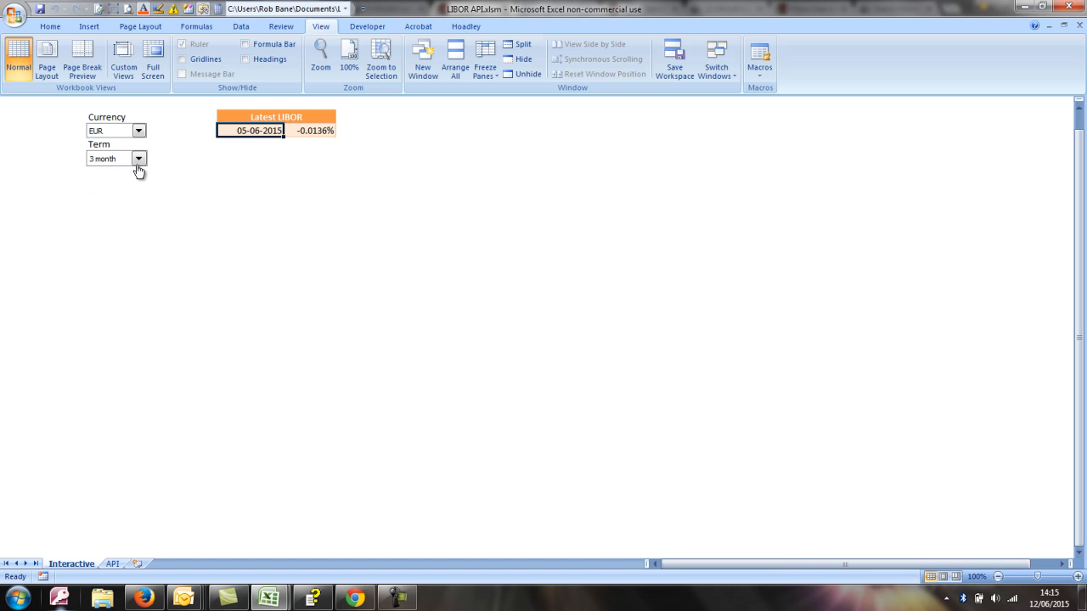
pyautogui.click(139, 159)
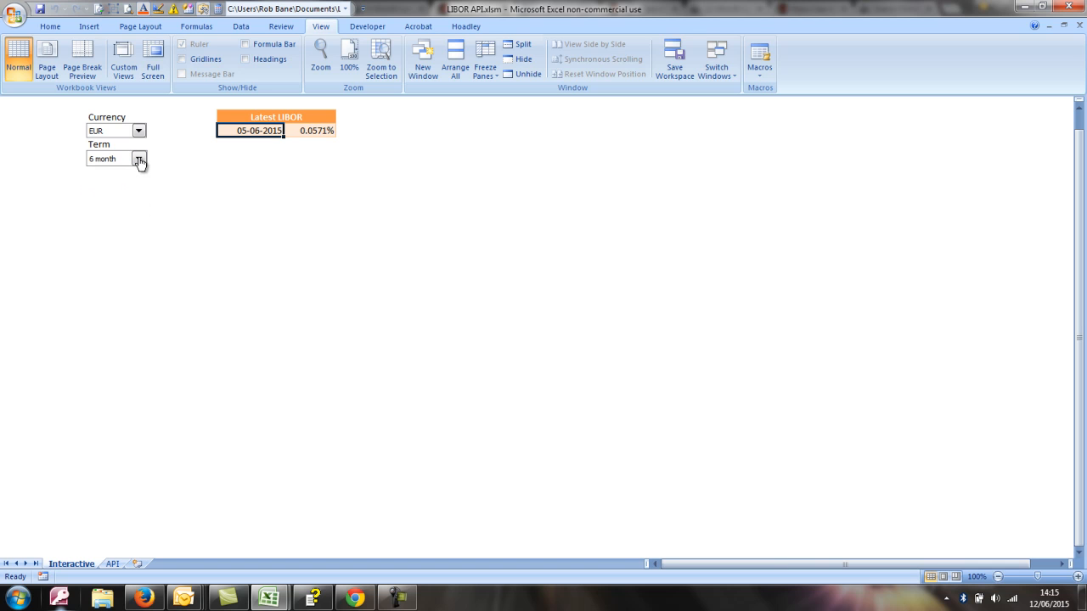
pyautogui.click(139, 159)
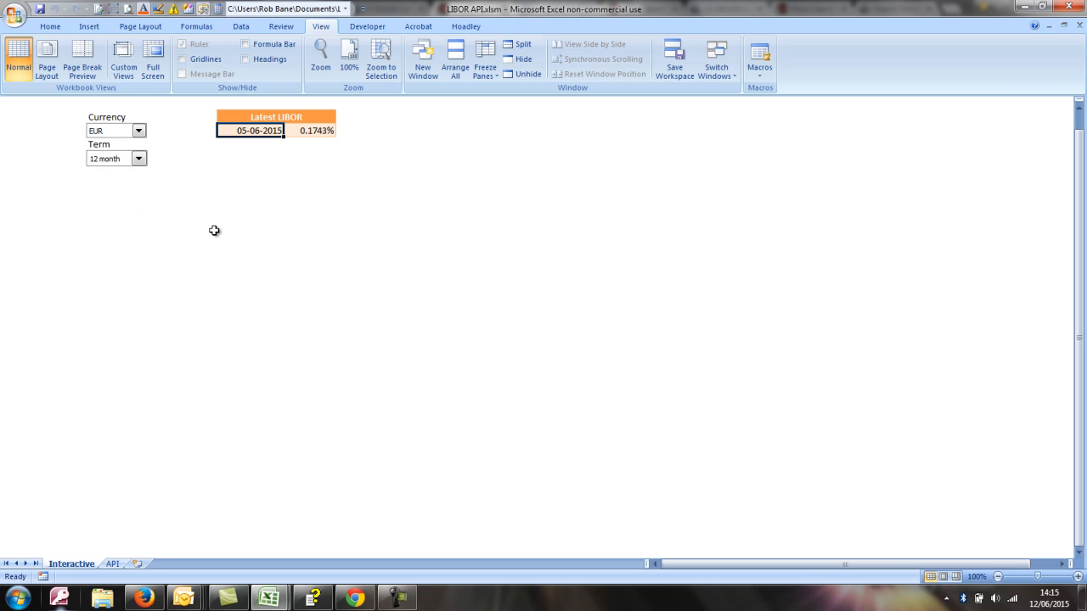
pyautogui.moveTo(360, 380)
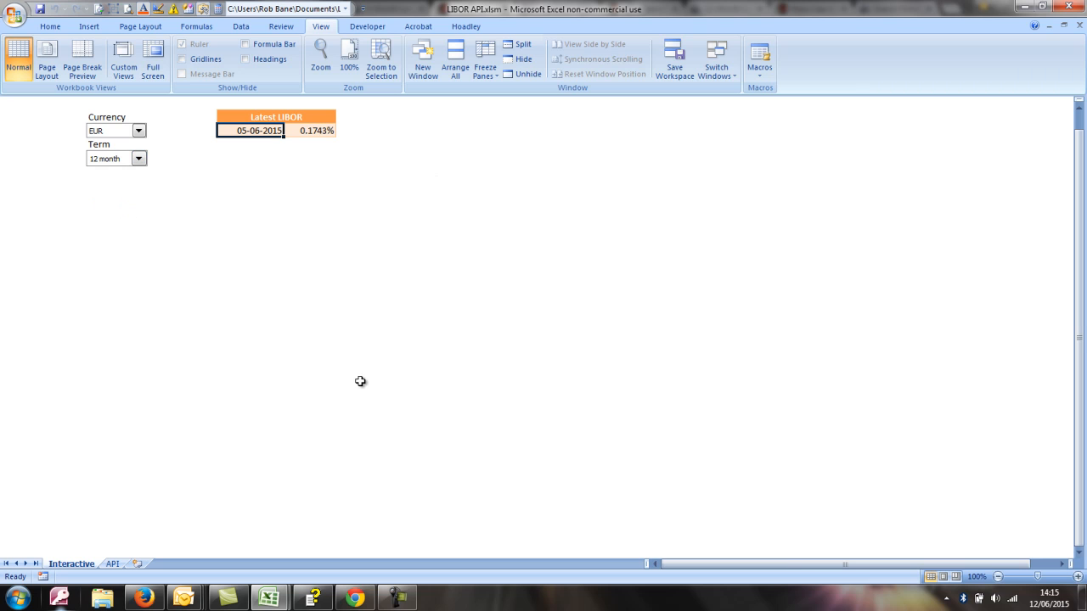